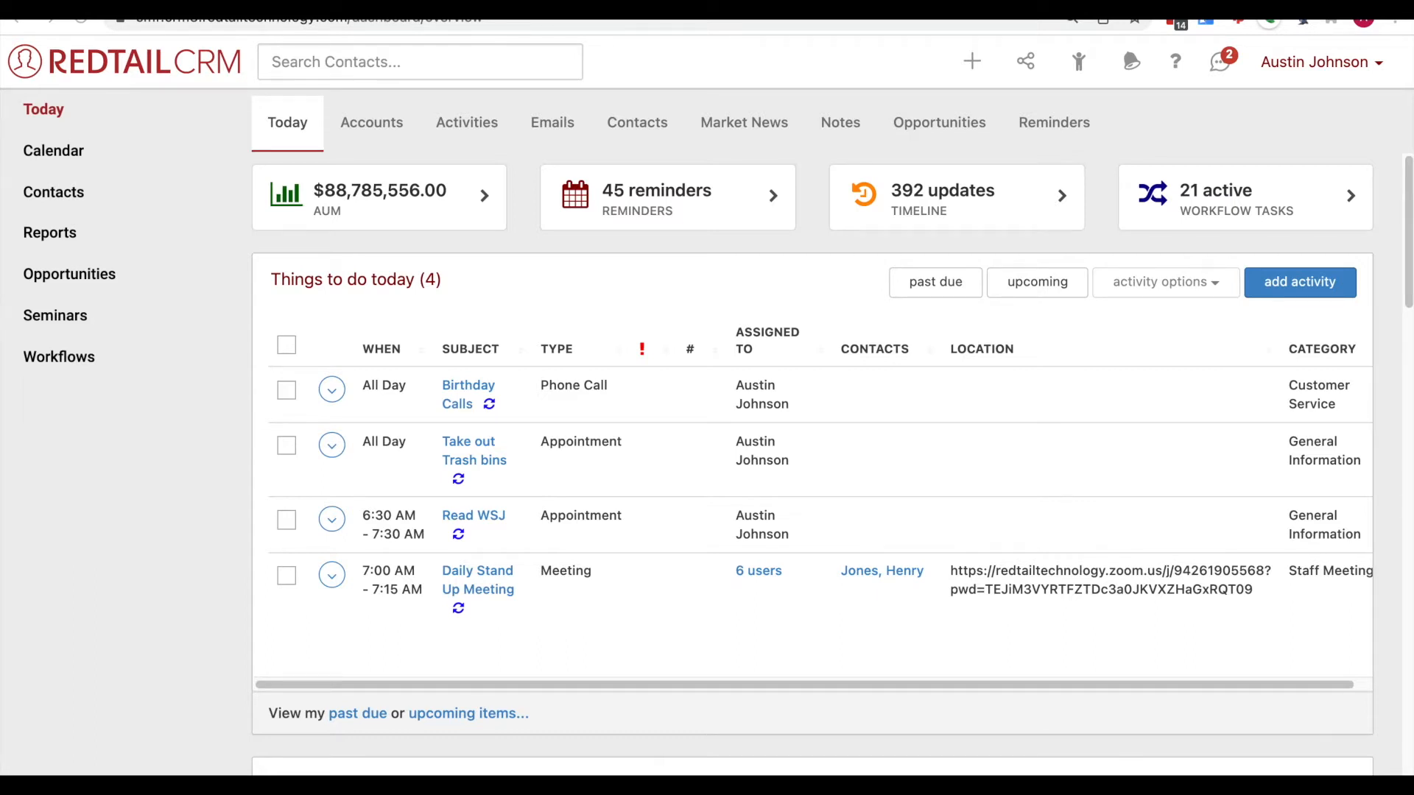
mouse_move(803, 441)
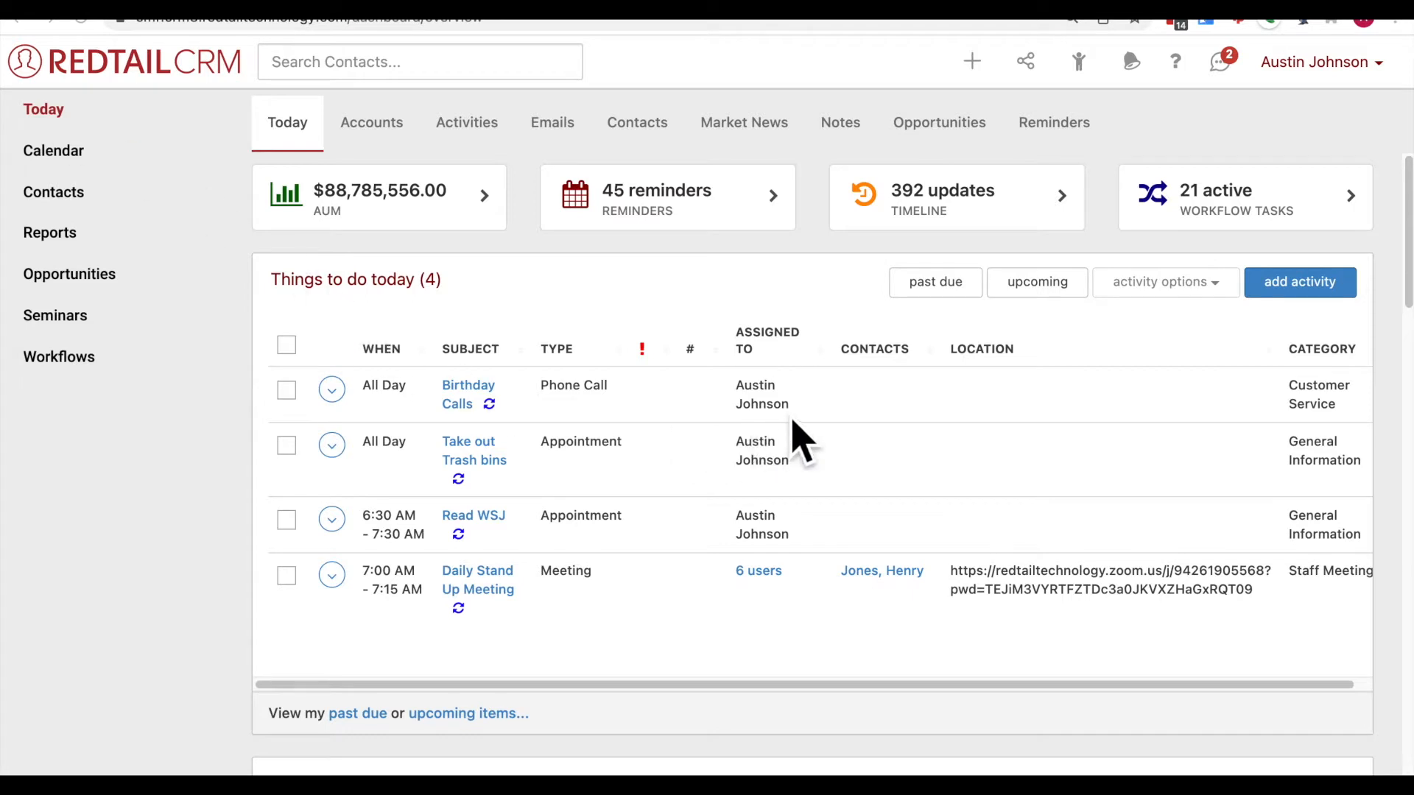
mouse_move(956, 126)
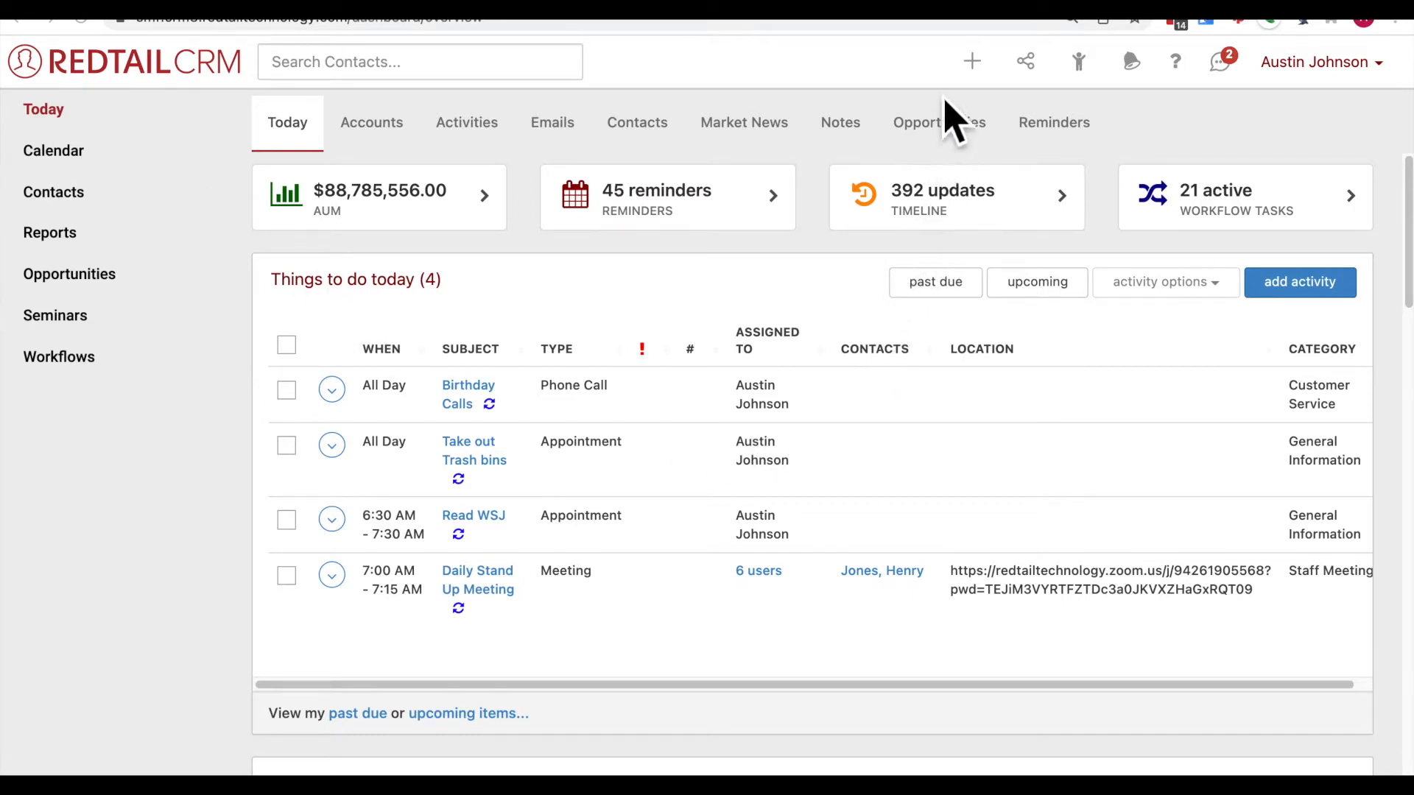
mouse_move(987, 89)
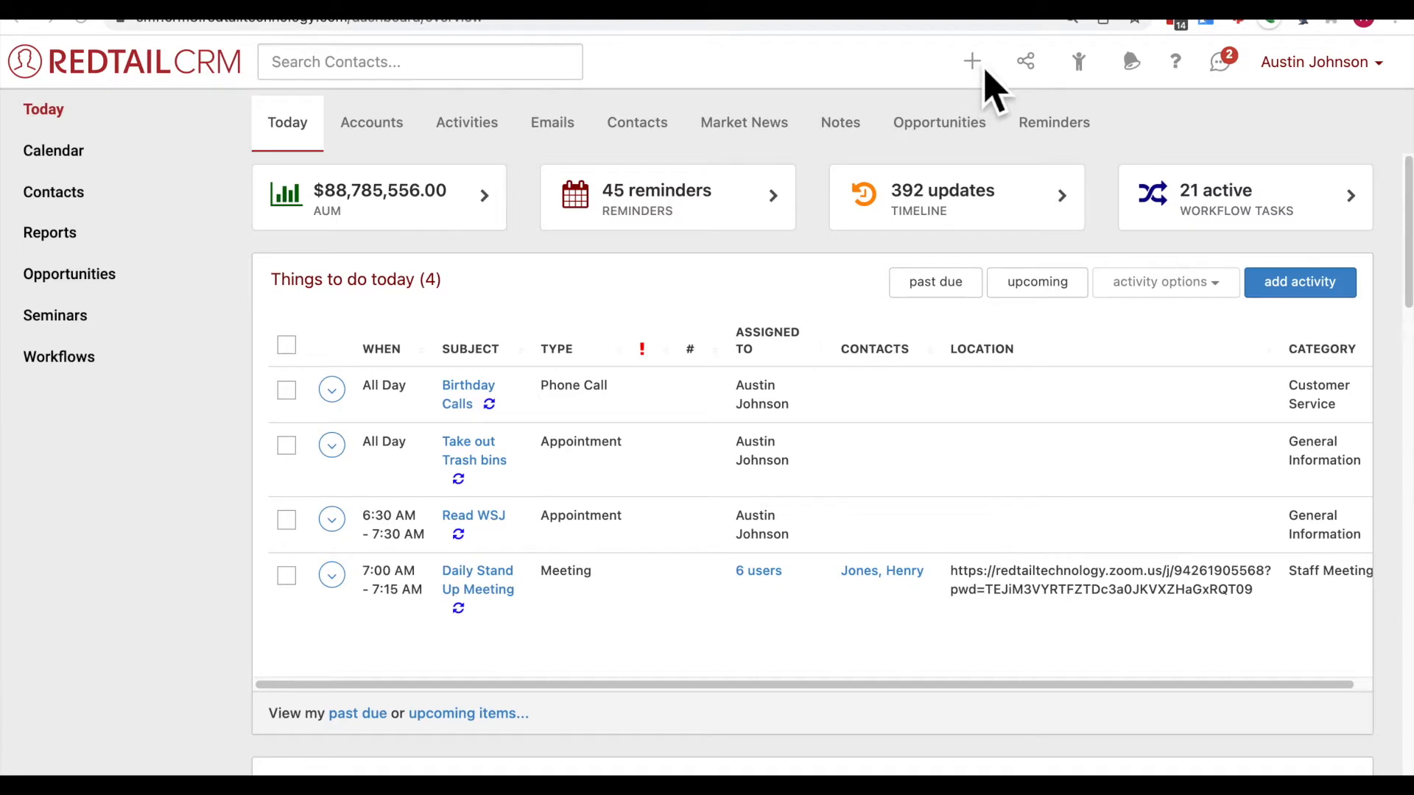
Step: Open the quick-add menu from the top bar's + icon
click(971, 61)
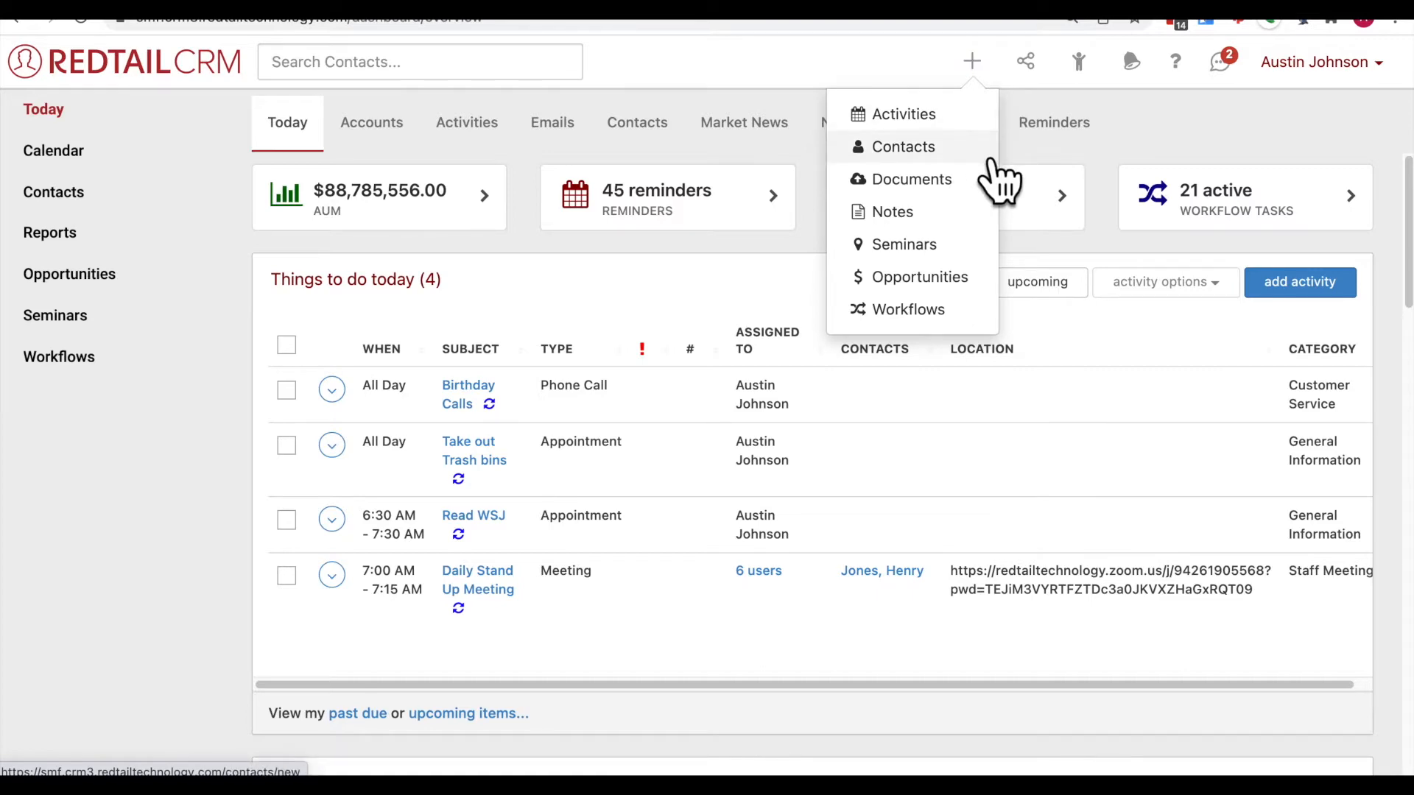
Step: Choose Contacts to bring up the Add New Contact type choices
click(901, 146)
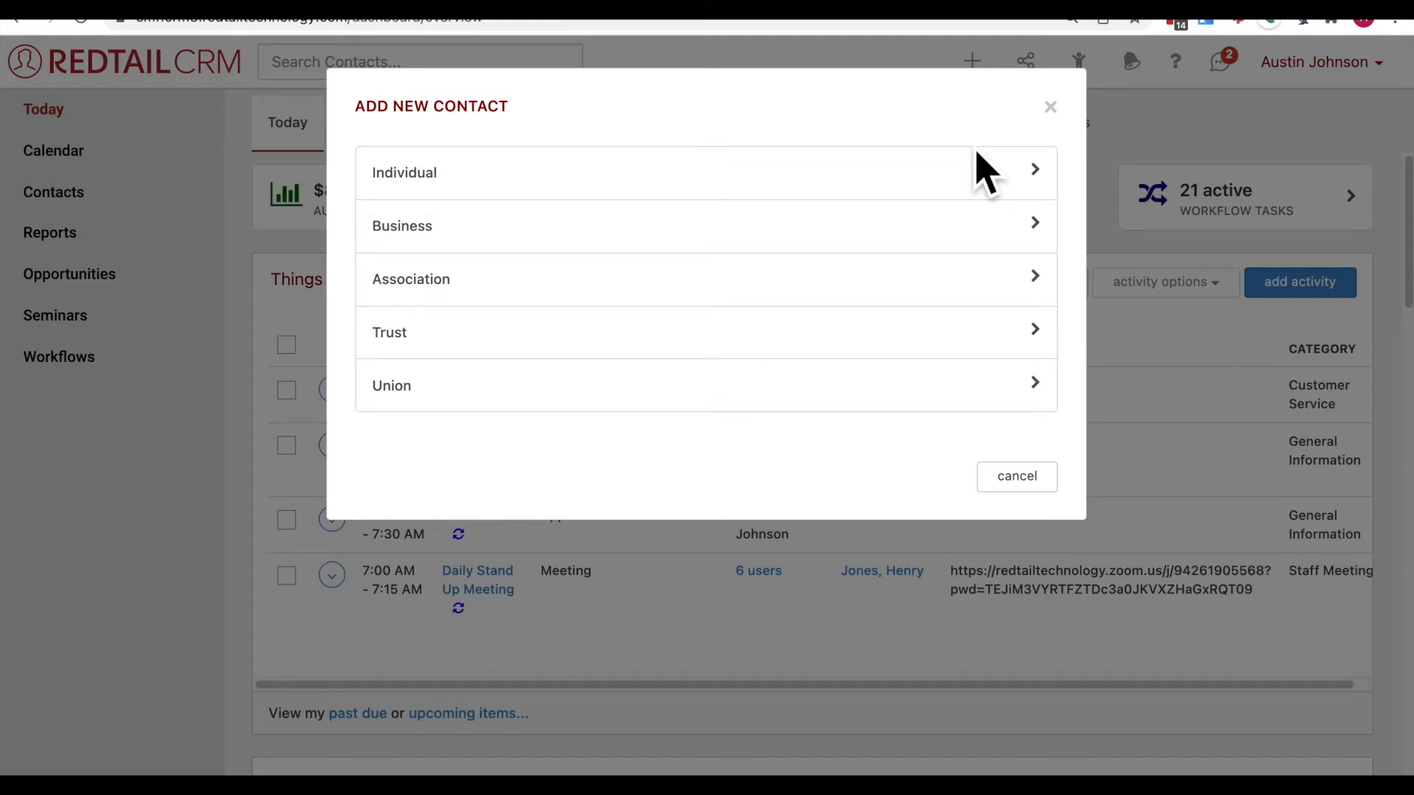
mouse_move(505, 212)
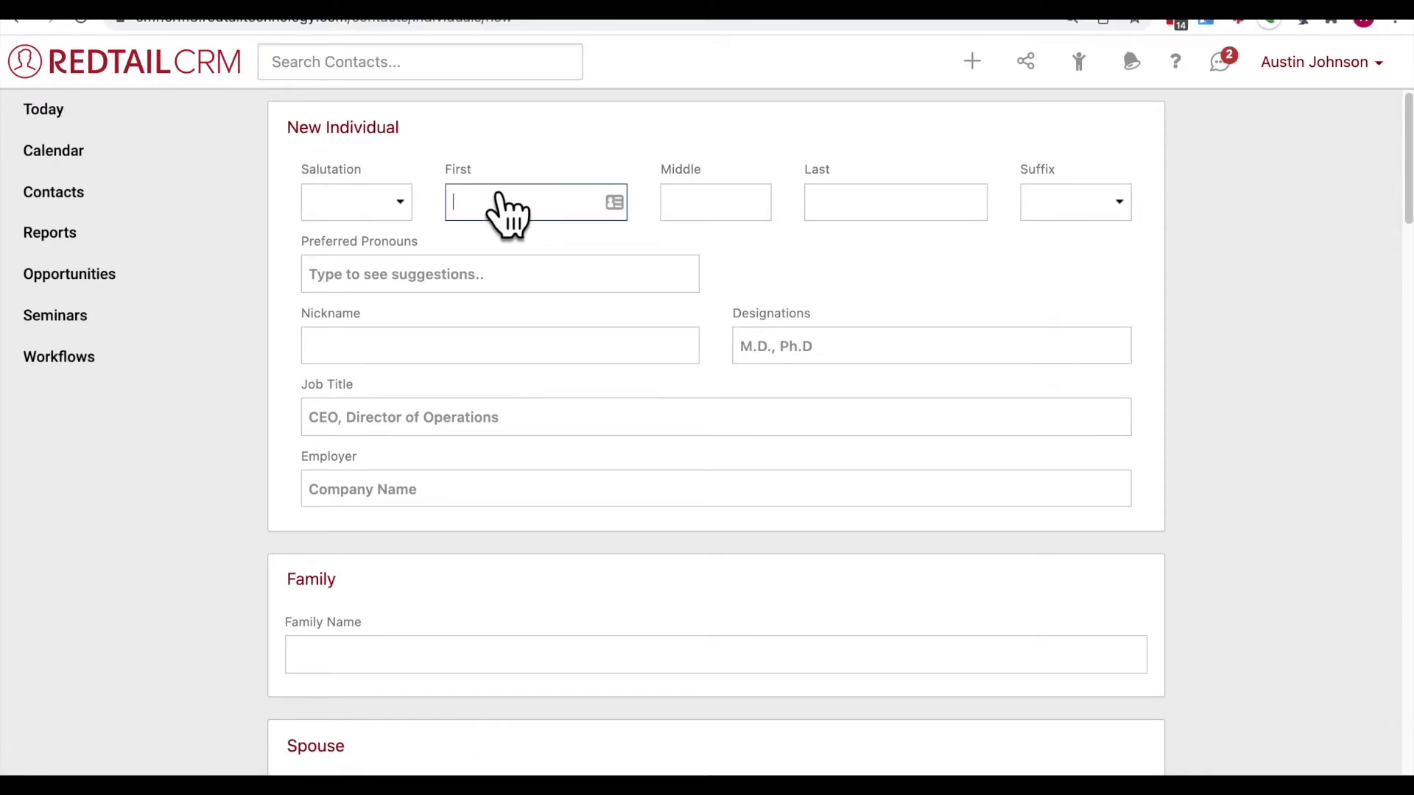
Step: Enter first name Theodore and last name Roosevelt on the New Individual form
text(Th)
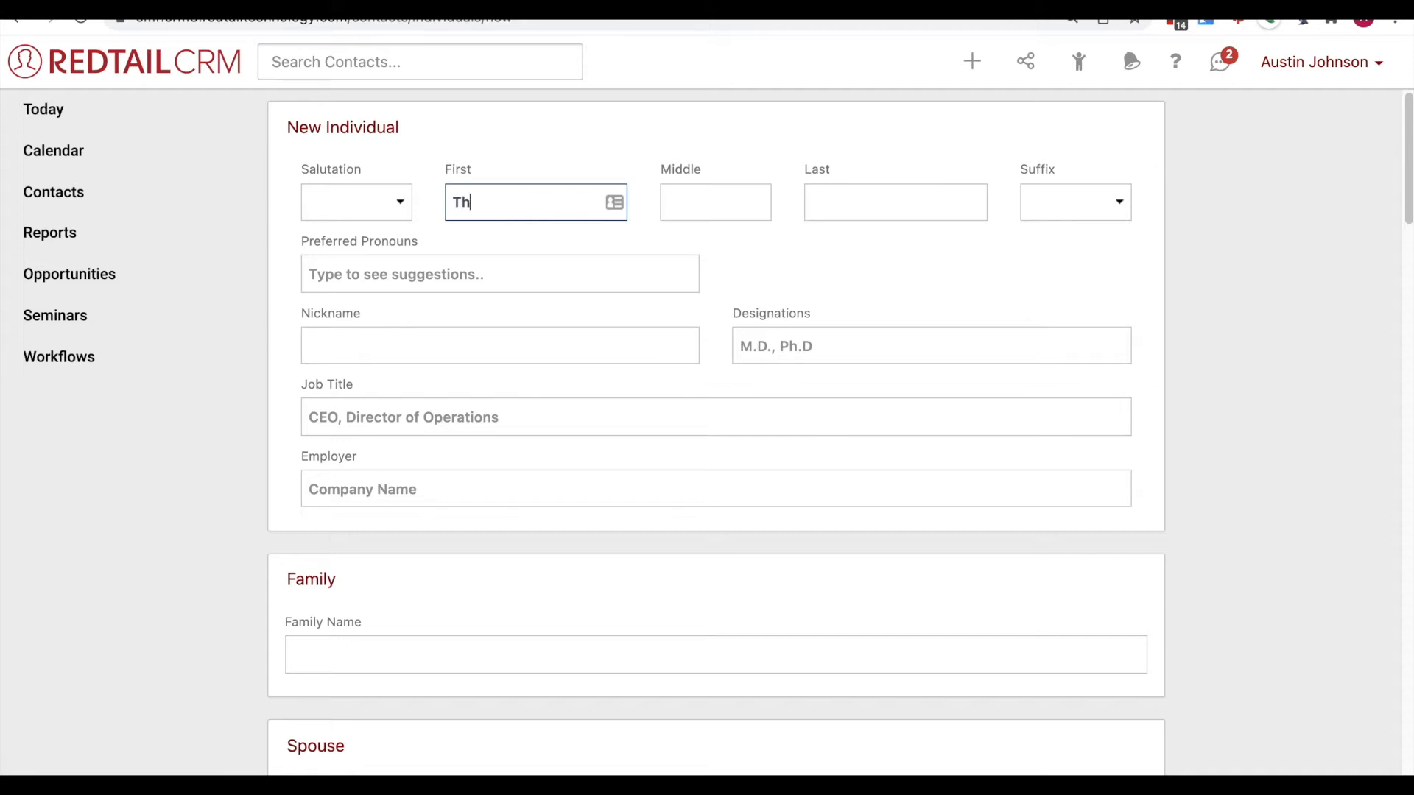
text(ee)
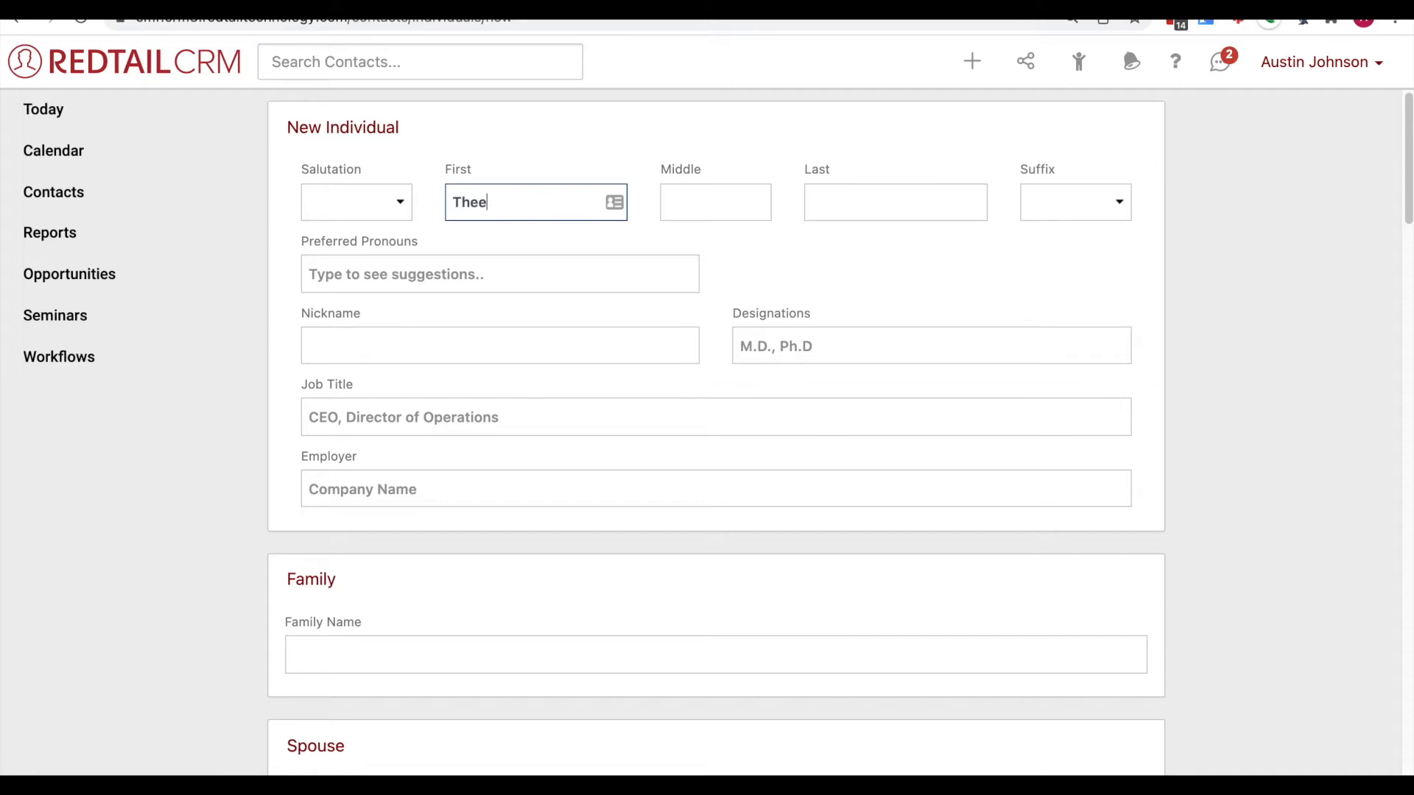
text(odore)
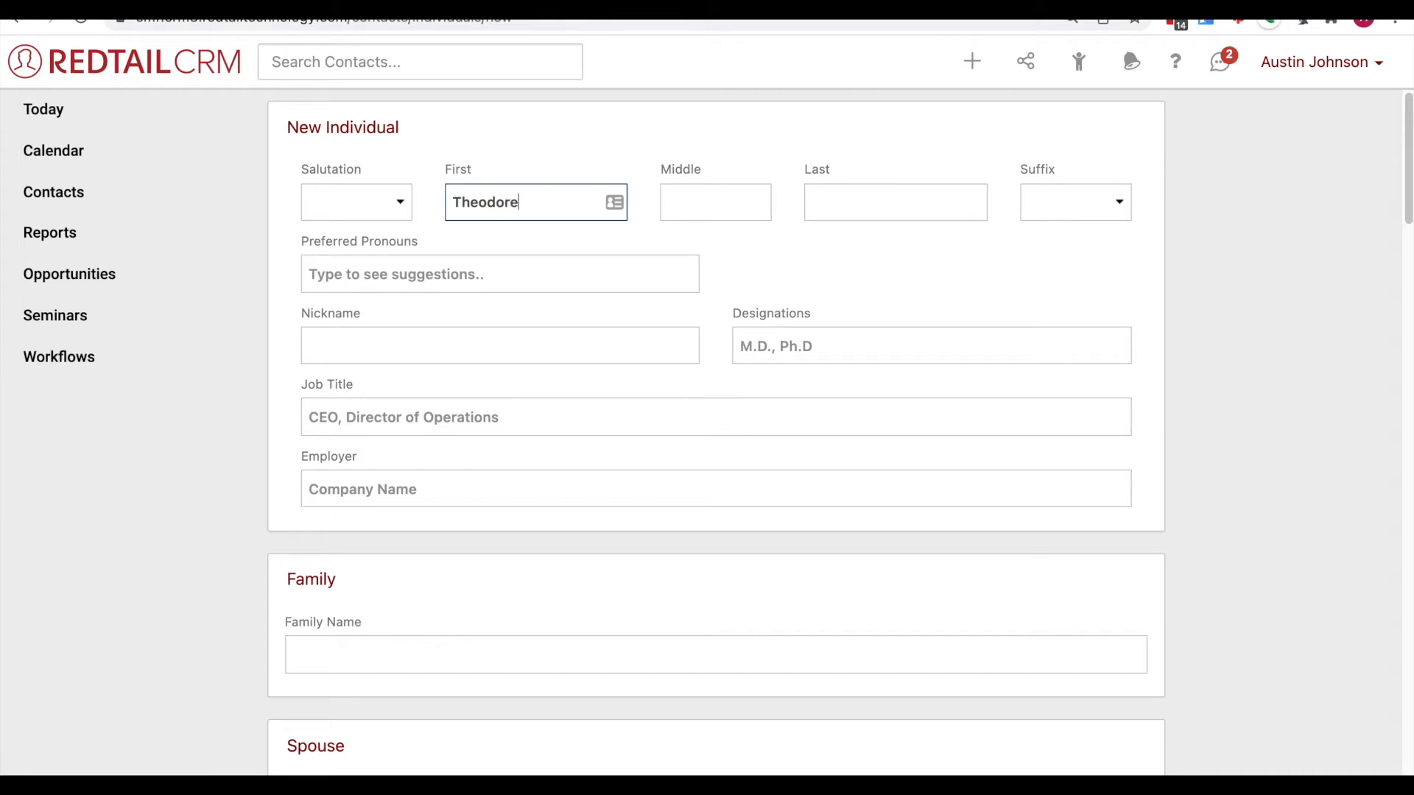
click(895, 201)
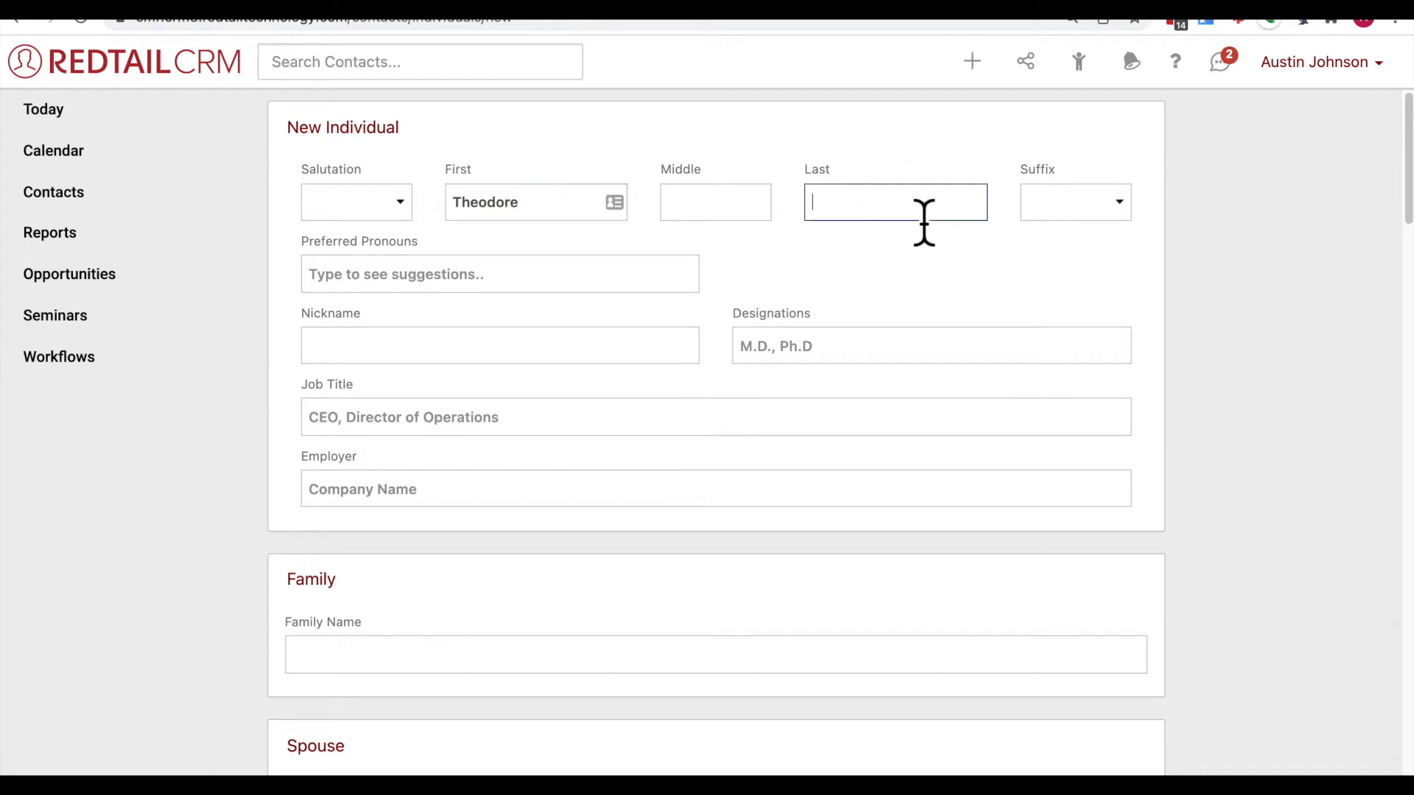
text(Rooseve)
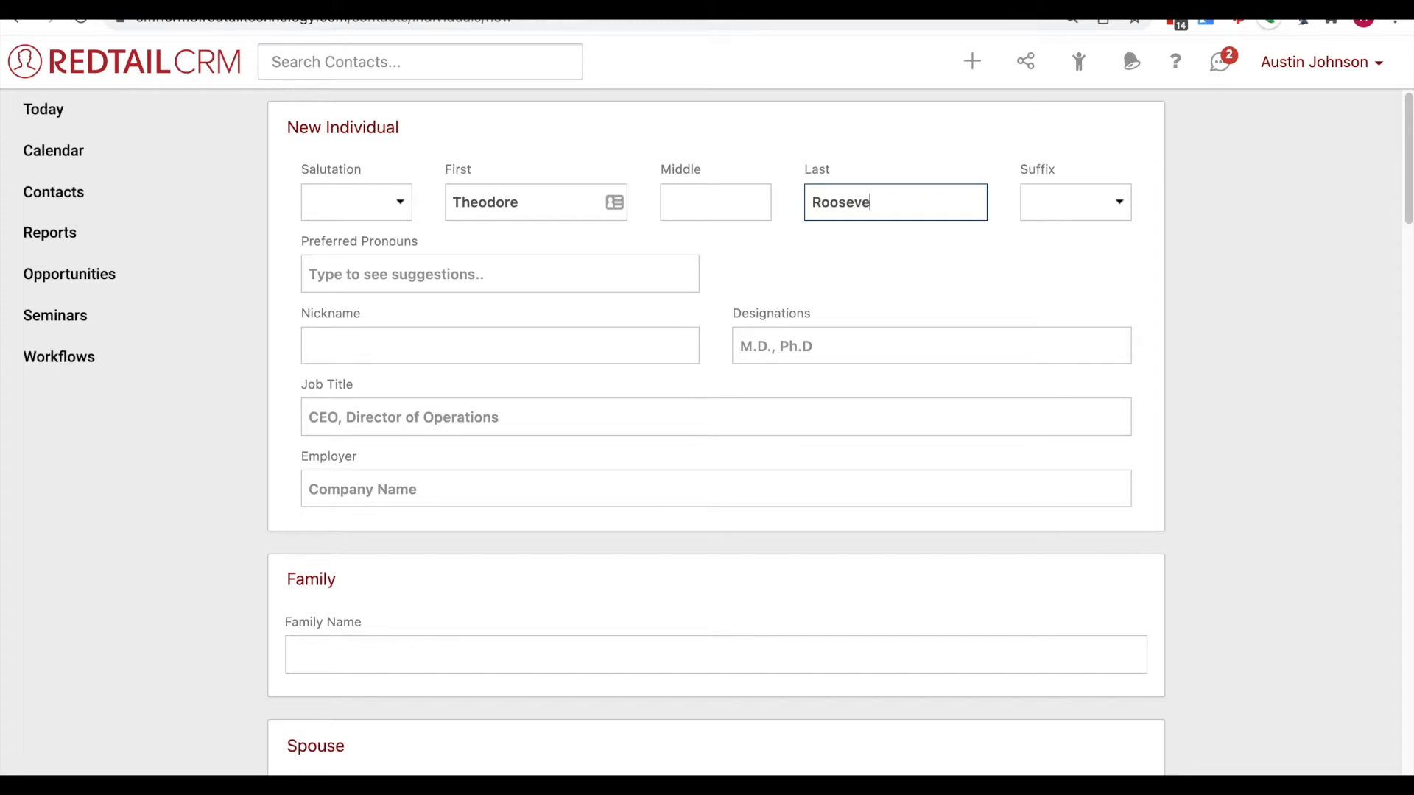
text(lt)
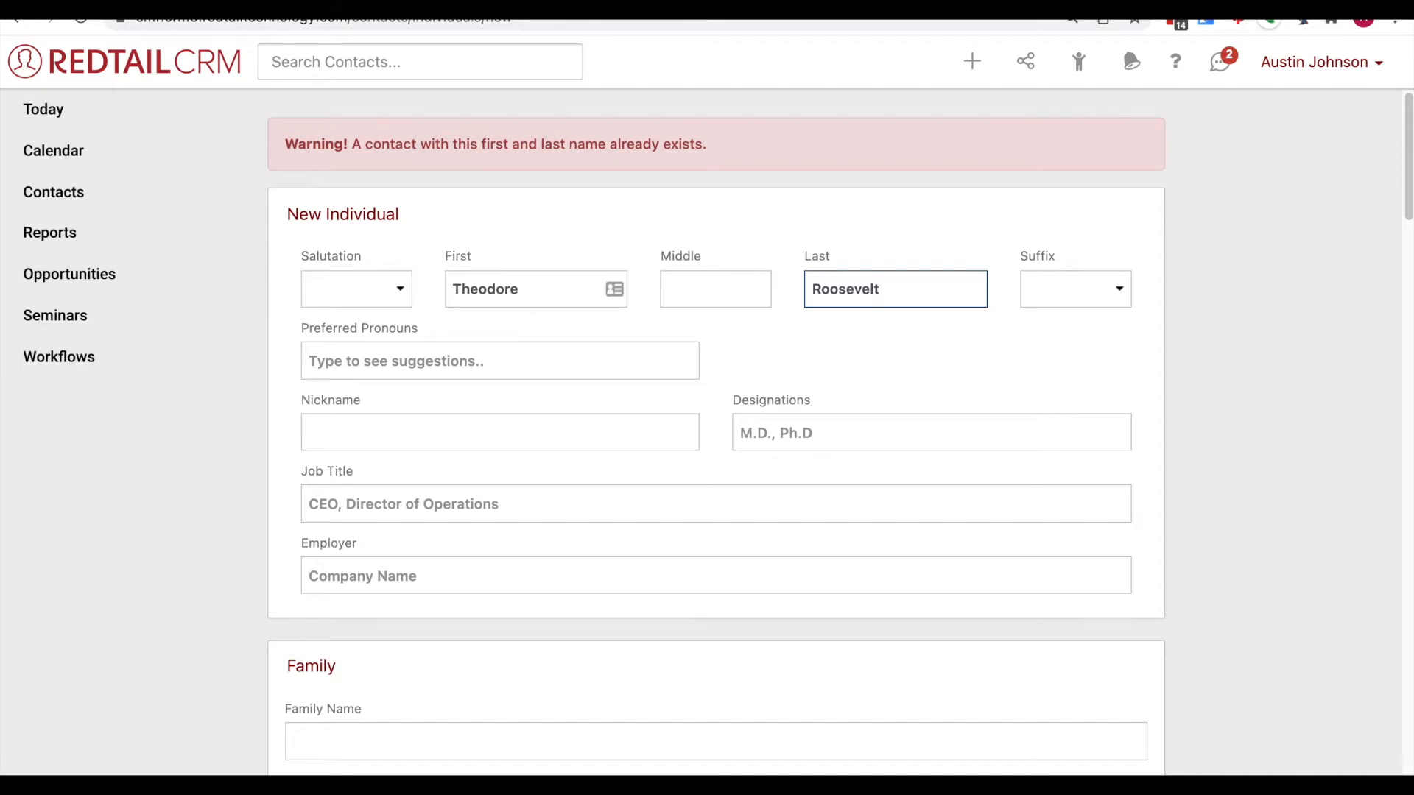
click(879, 289)
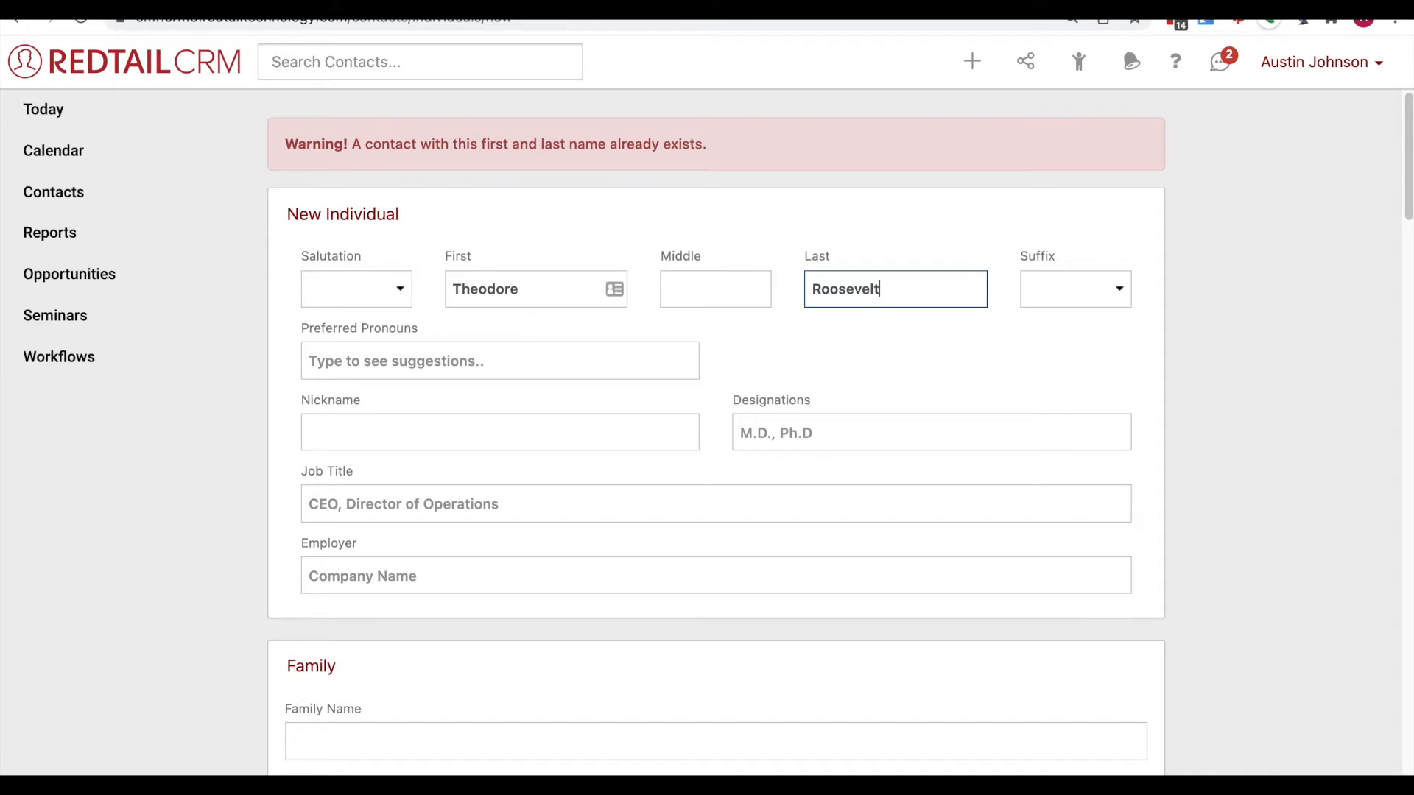
mouse_move(645, 212)
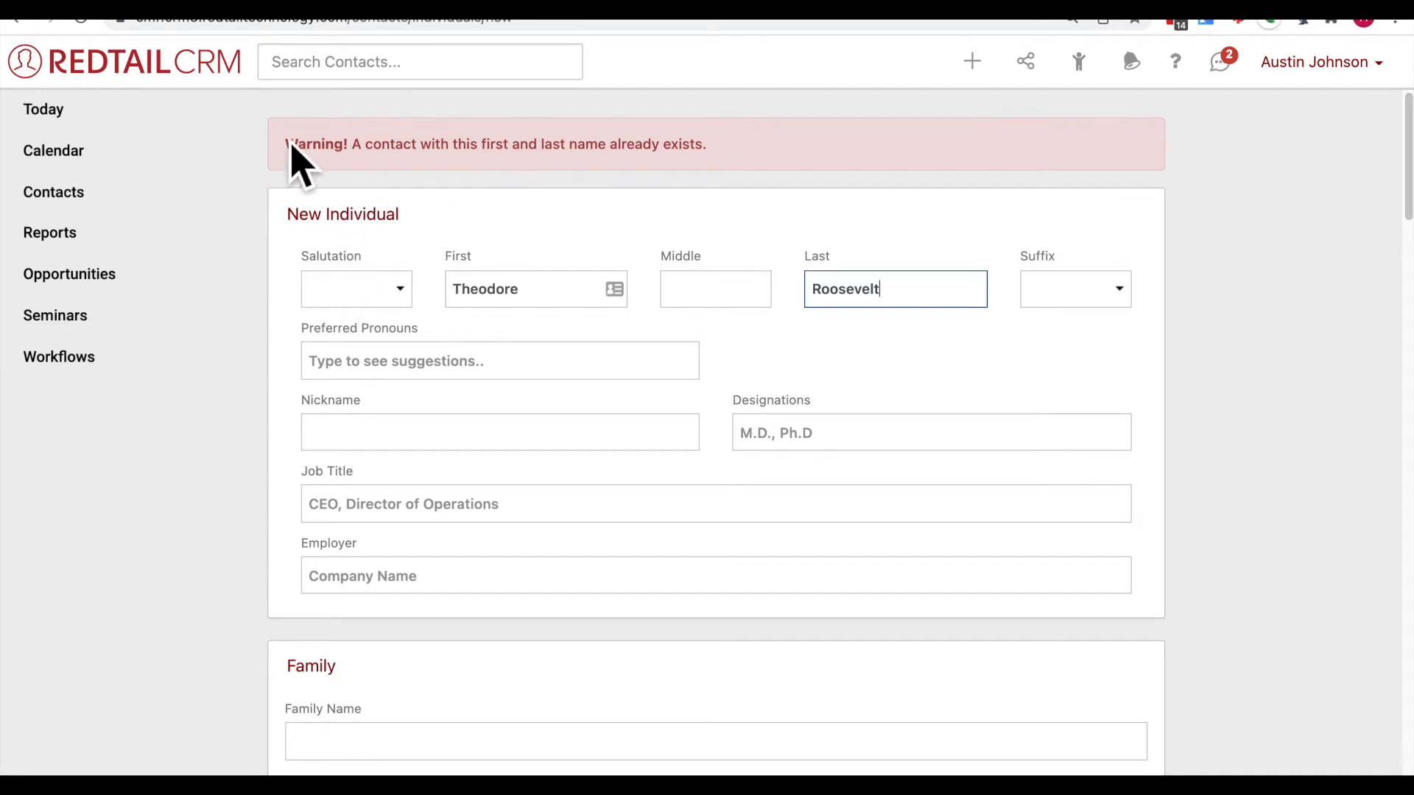
mouse_move(496, 162)
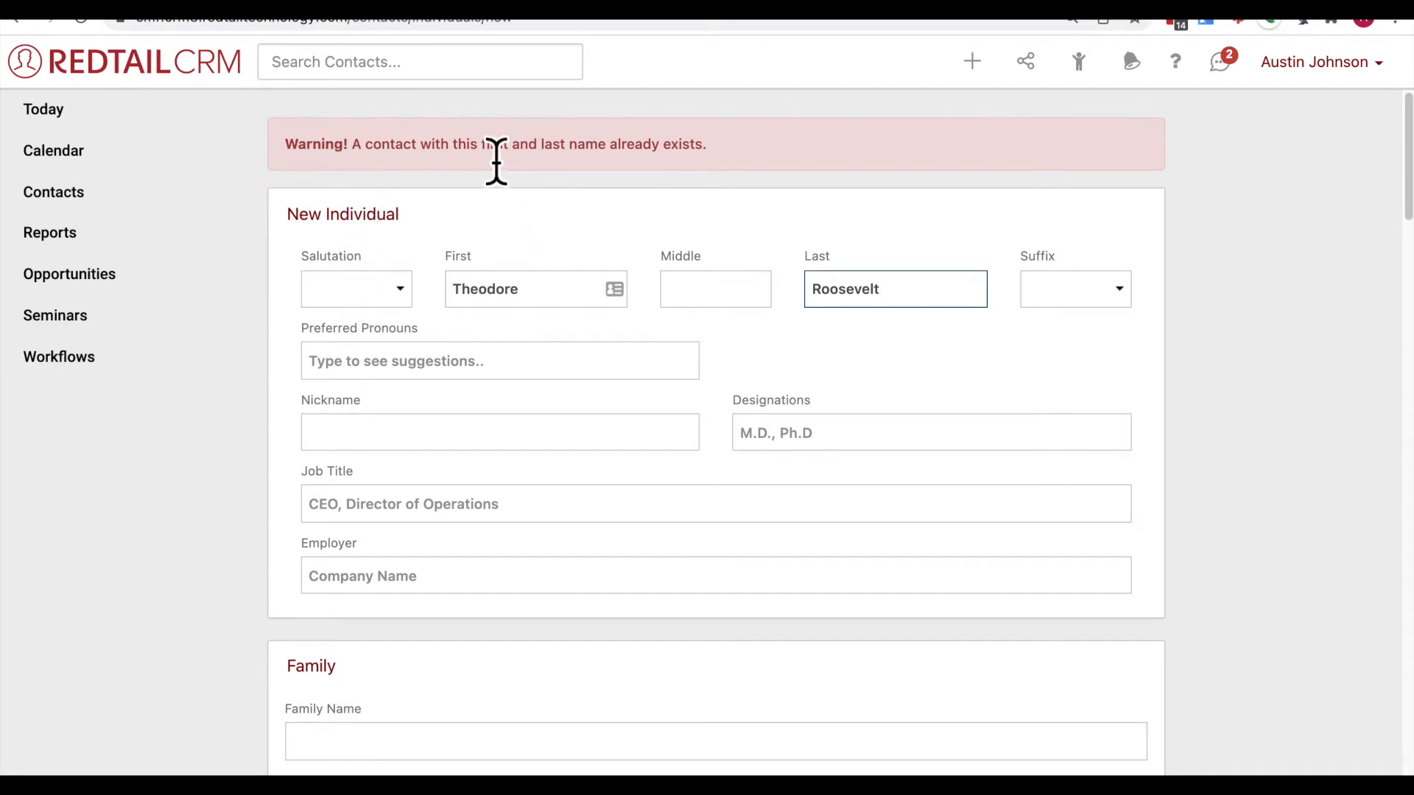
mouse_move(541, 266)
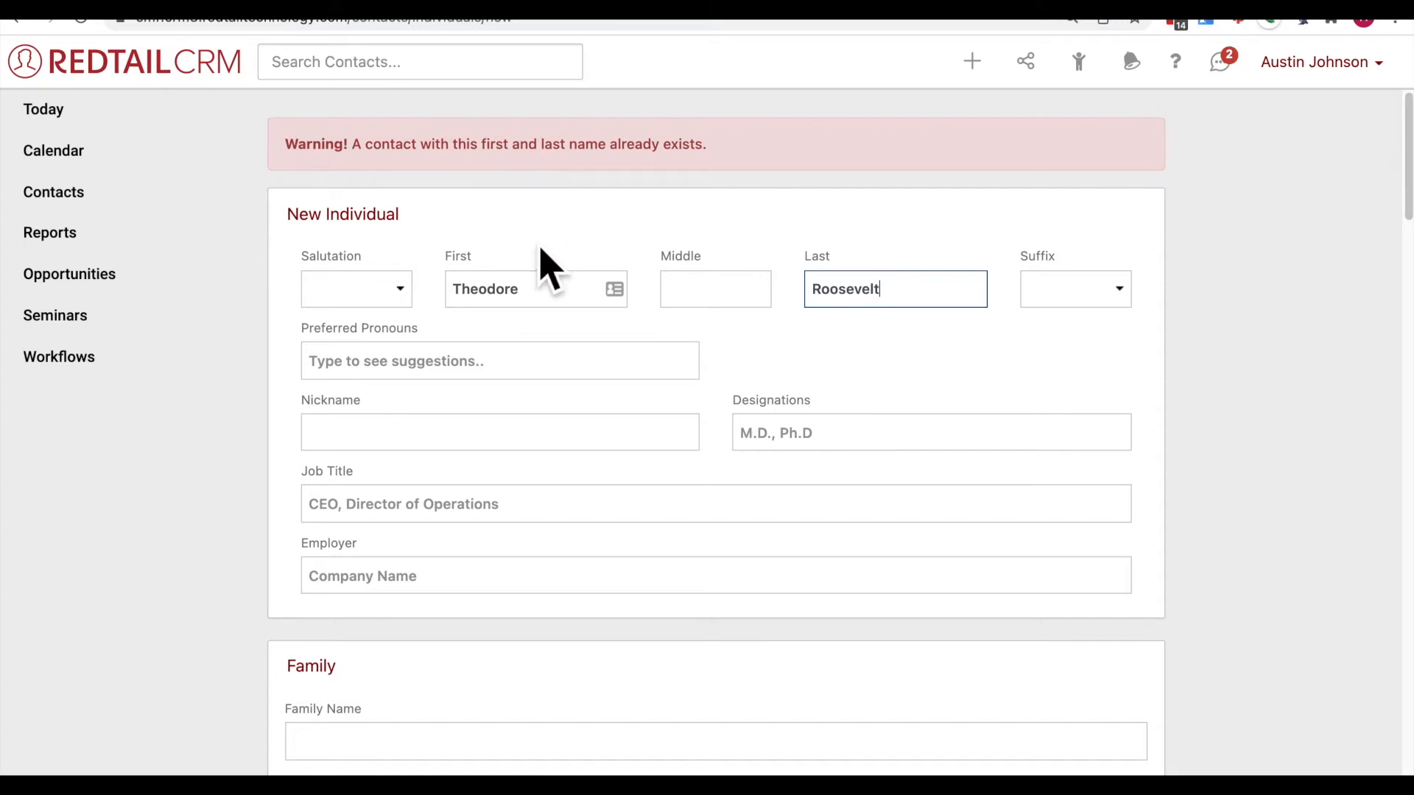
mouse_move(929, 316)
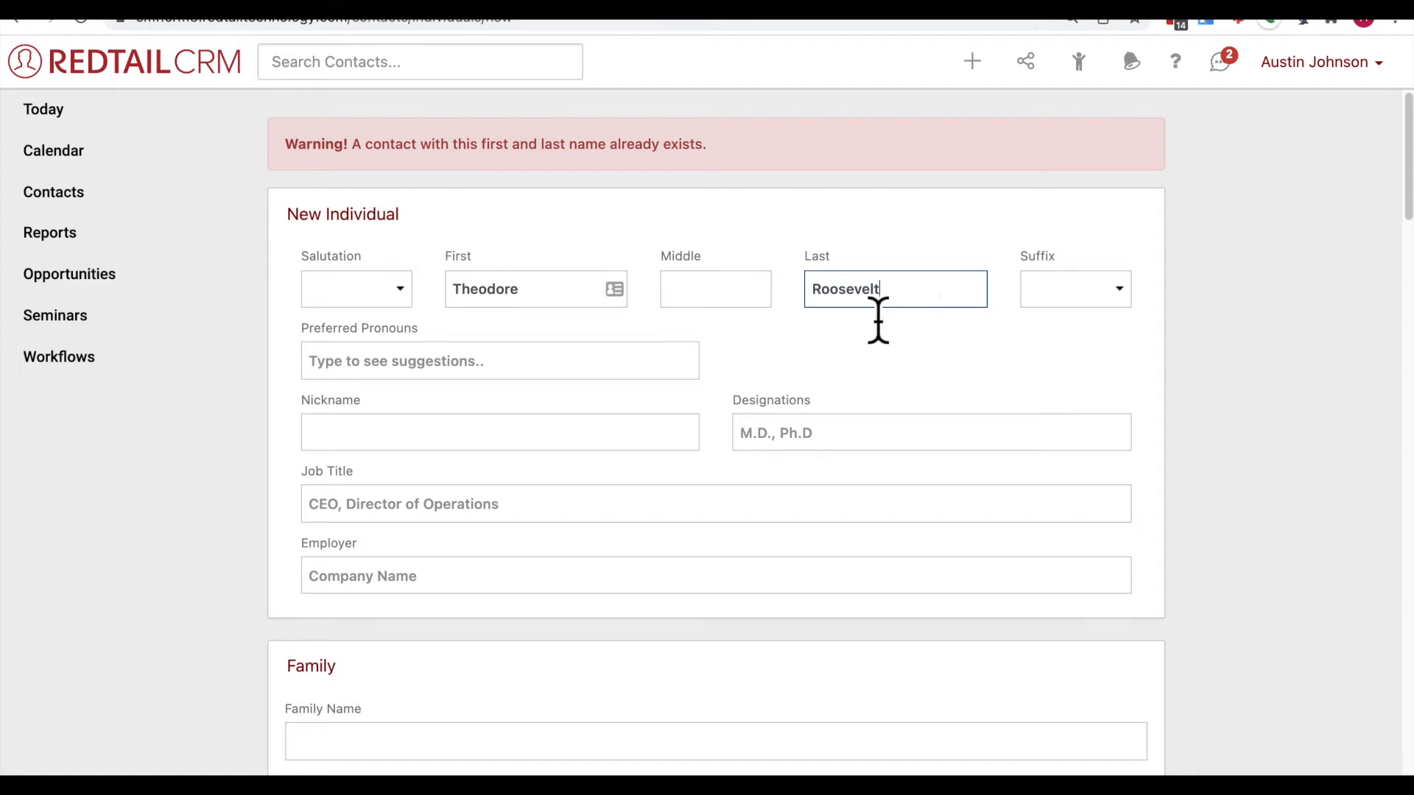
mouse_move(248, 244)
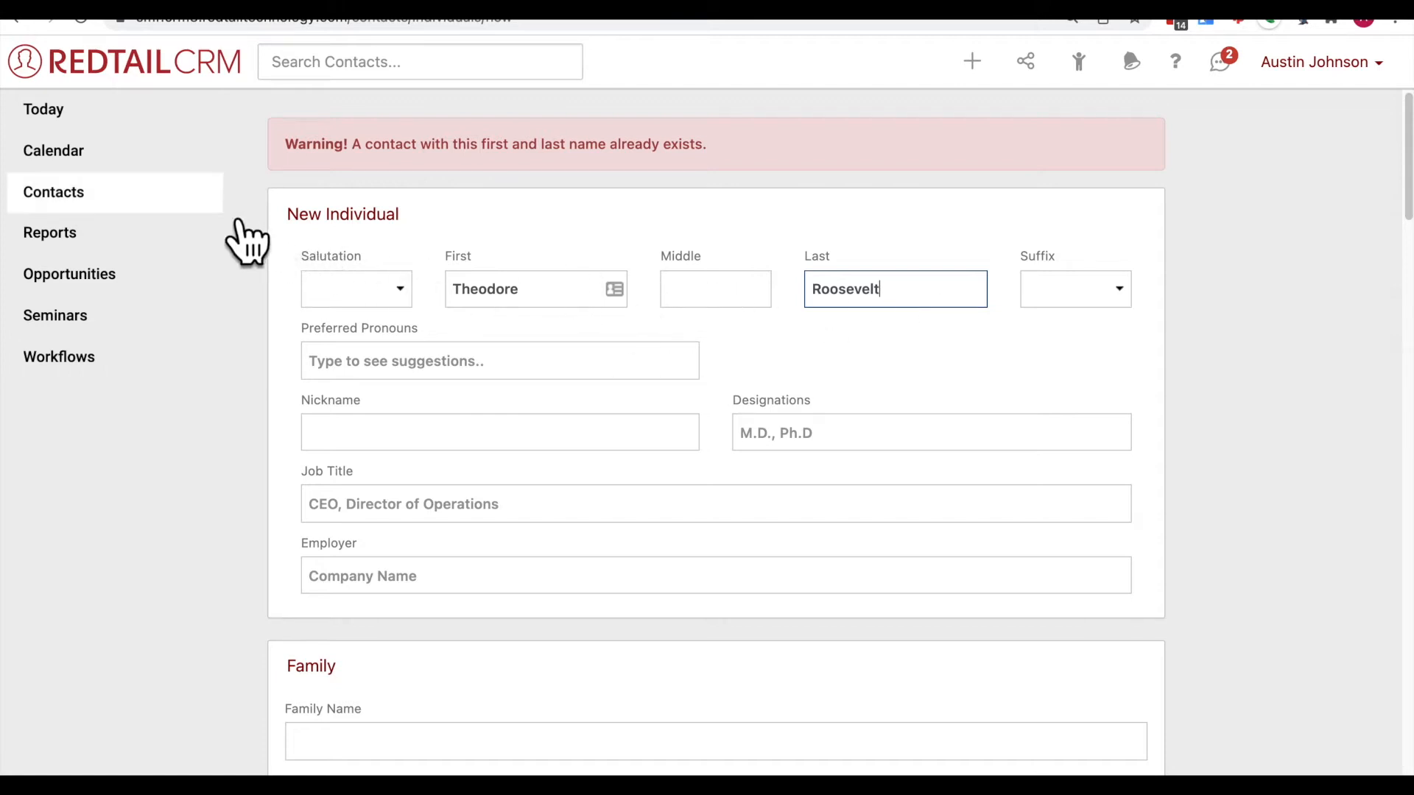
mouse_move(586, 306)
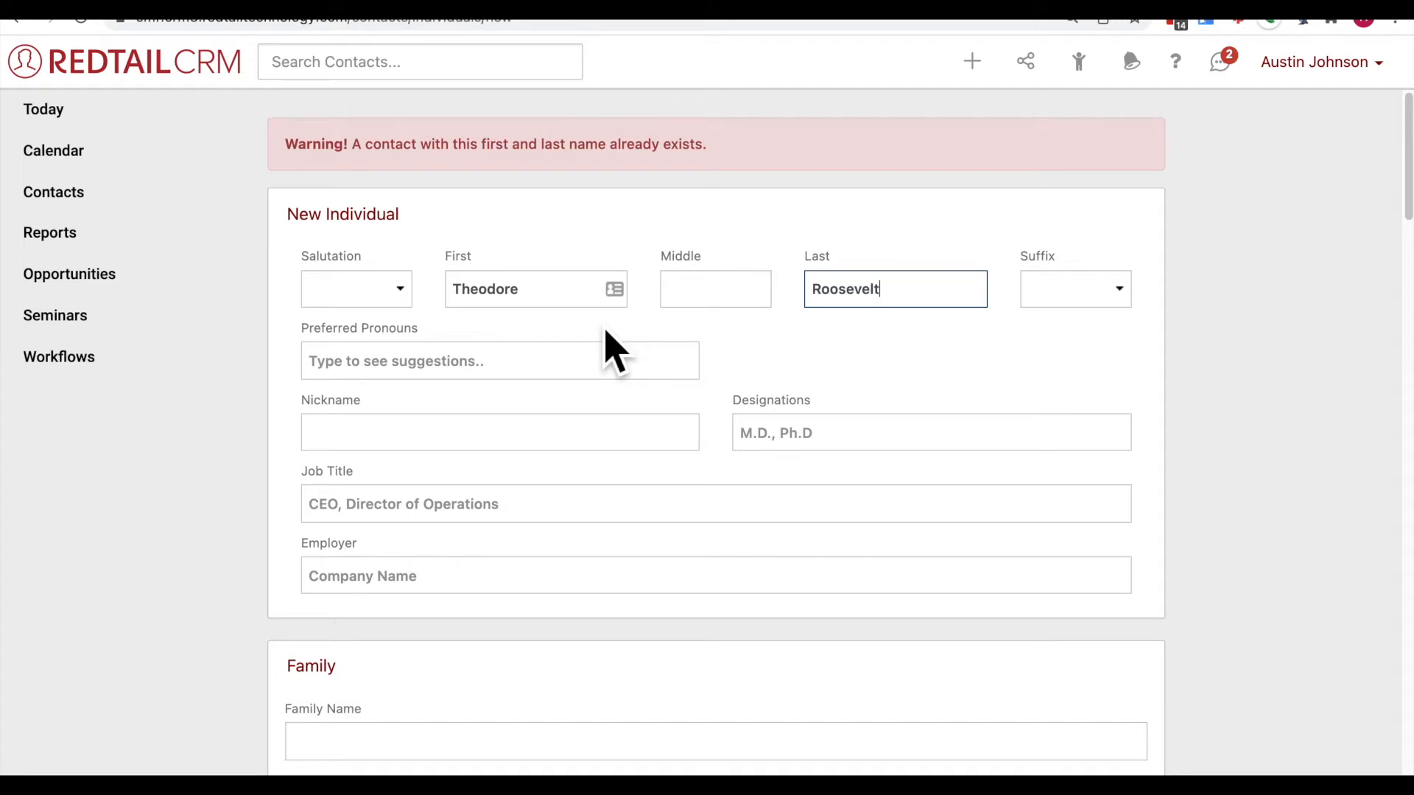
mouse_move(604, 446)
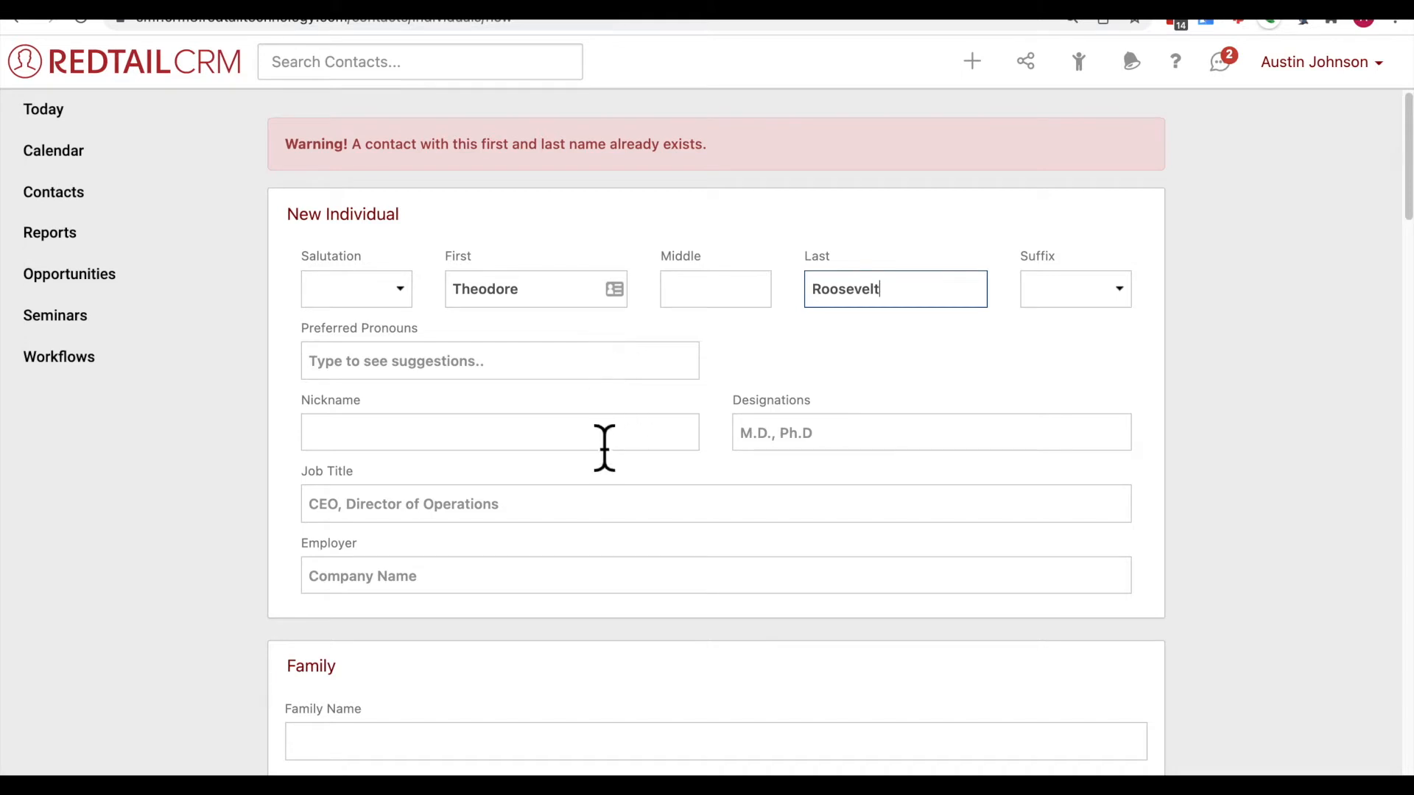
Step: Enter nickname Teddy and job title Founder, and begin typing the employer
click(499, 432)
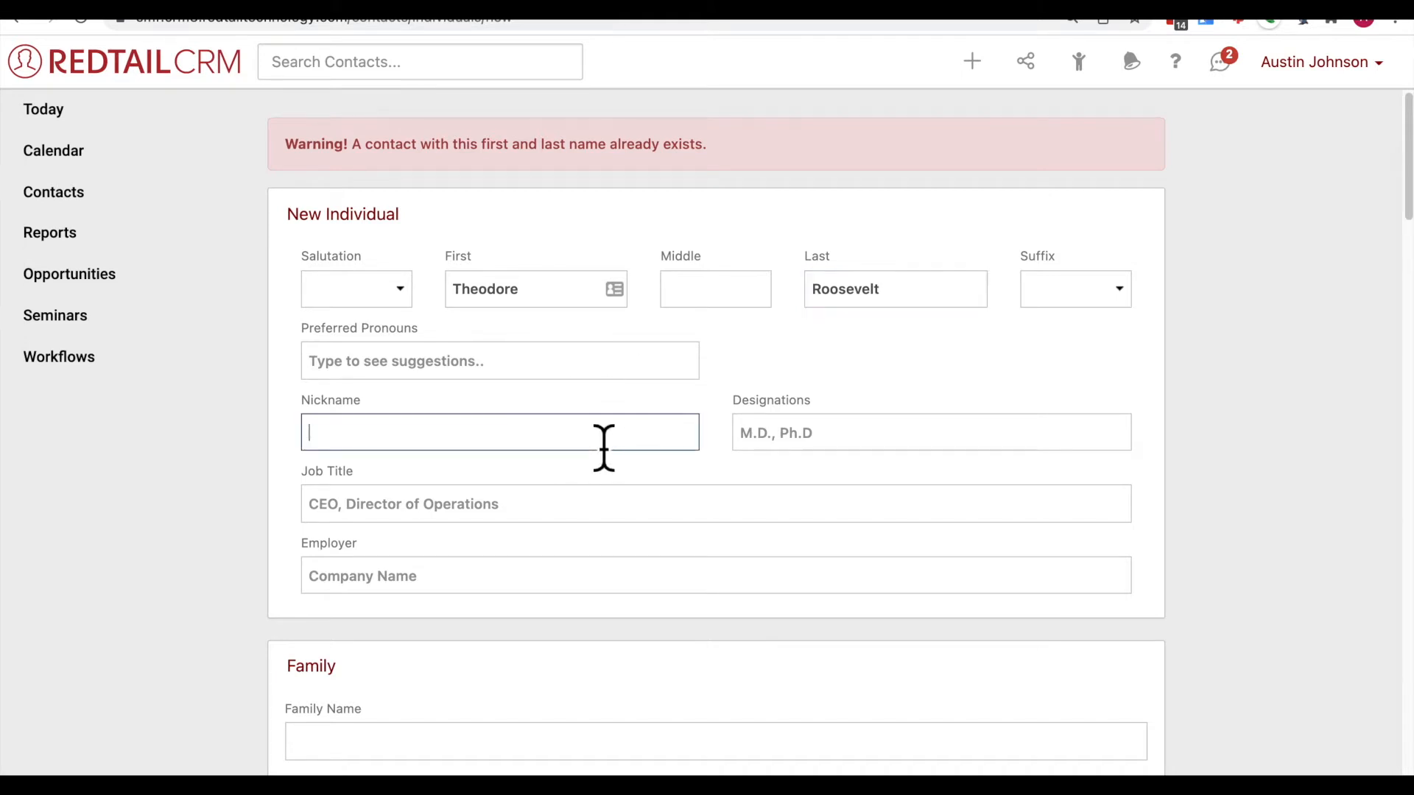
text(Teddy)
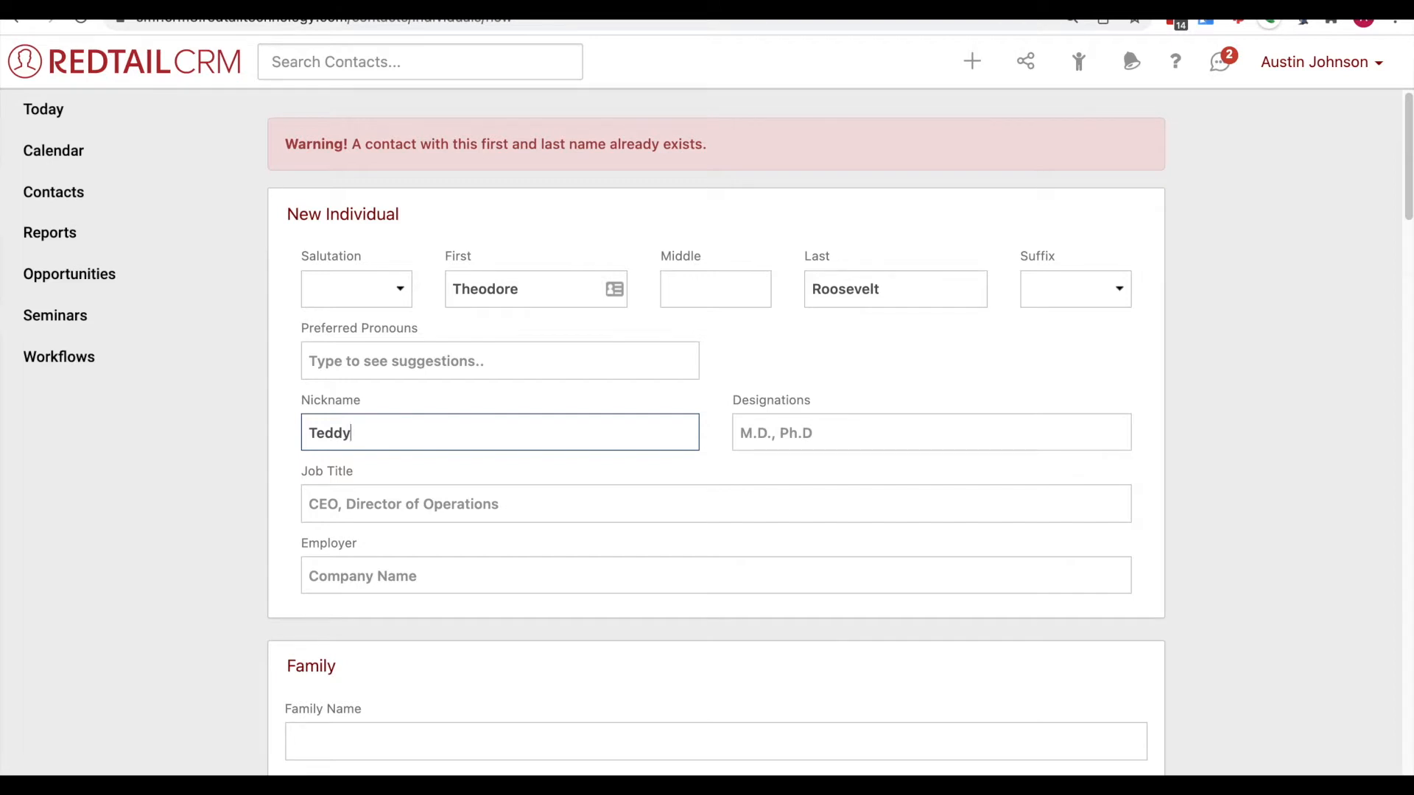
mouse_move(464, 512)
text(F)
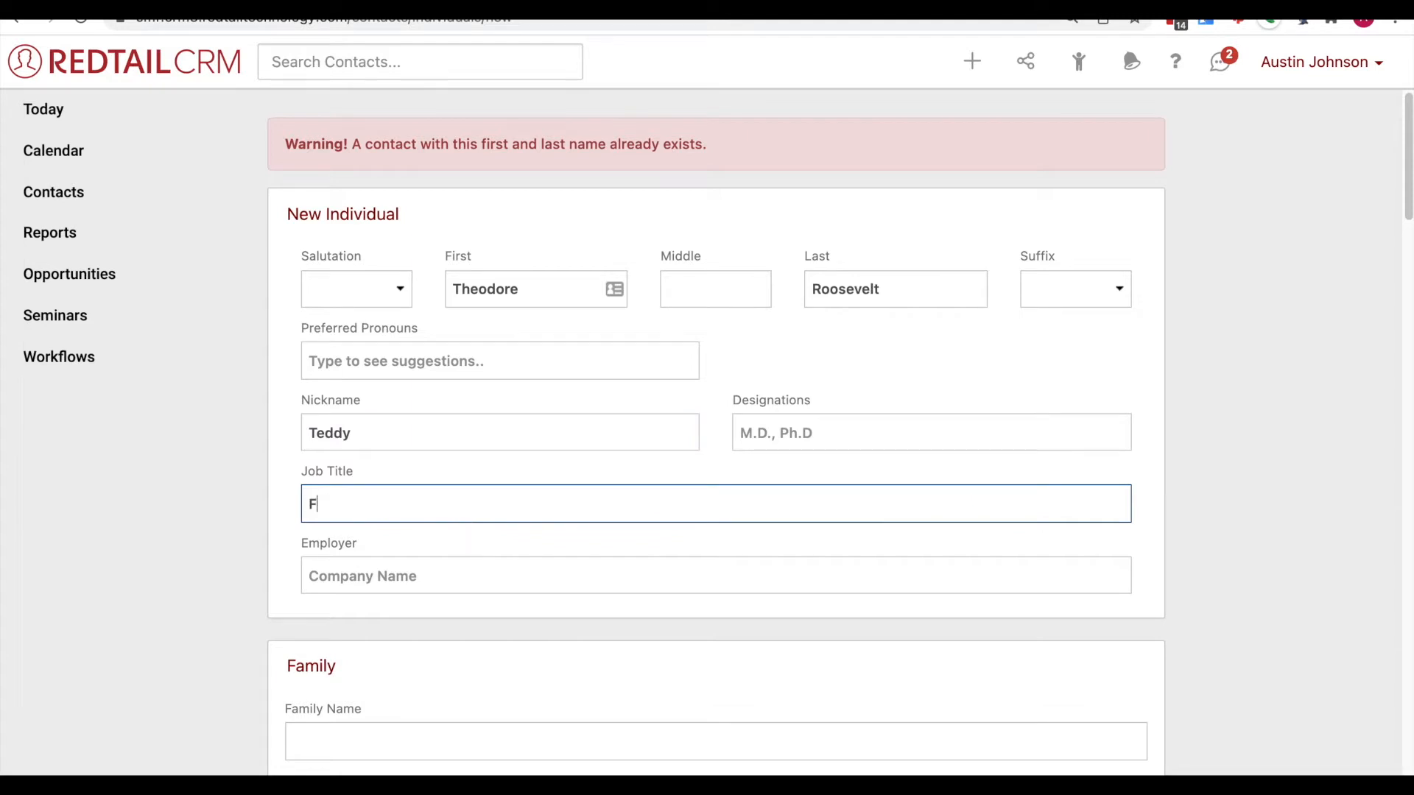
text(ounder)
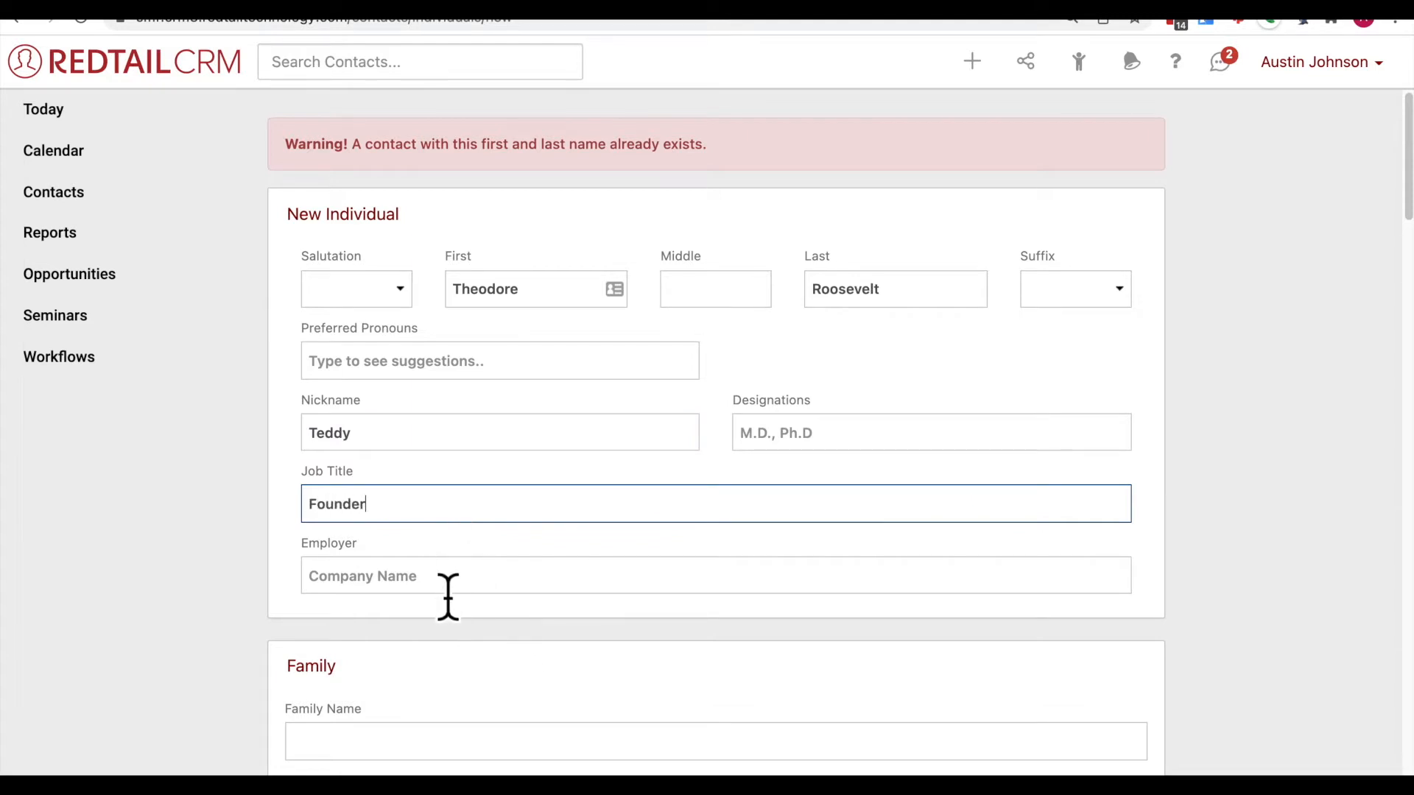
text(Un)
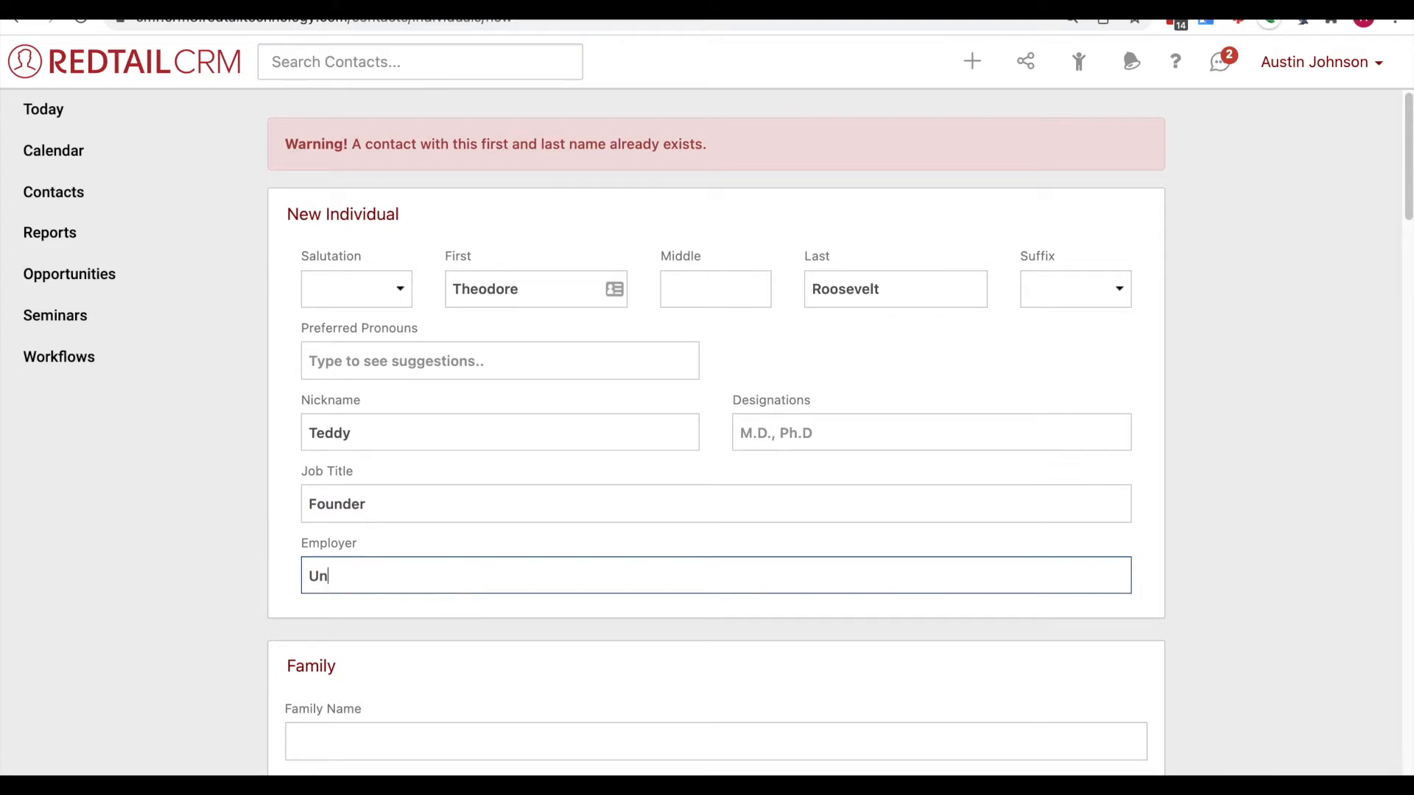
Step: Type 'United States' as employer to surface United States Forest Service
text(i)
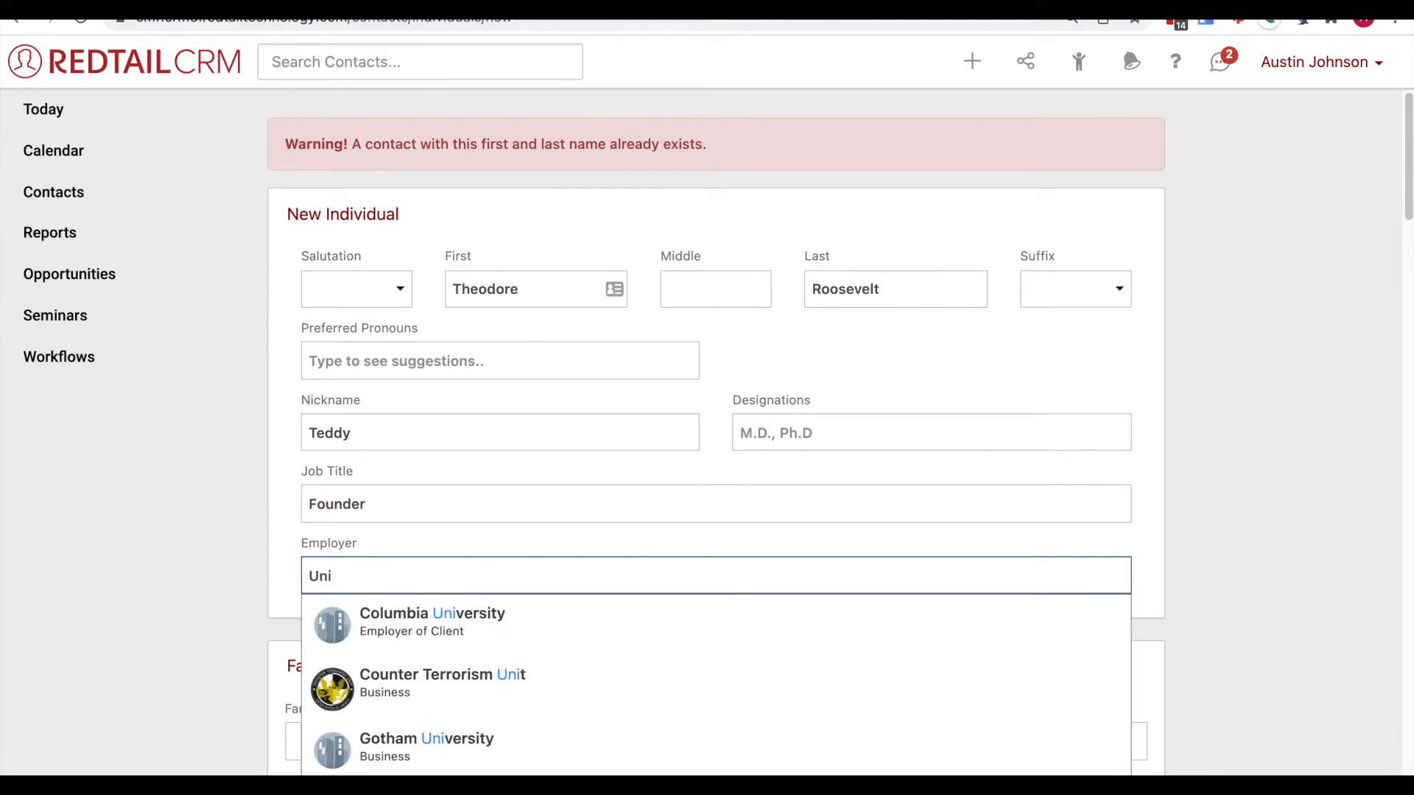
text(te)
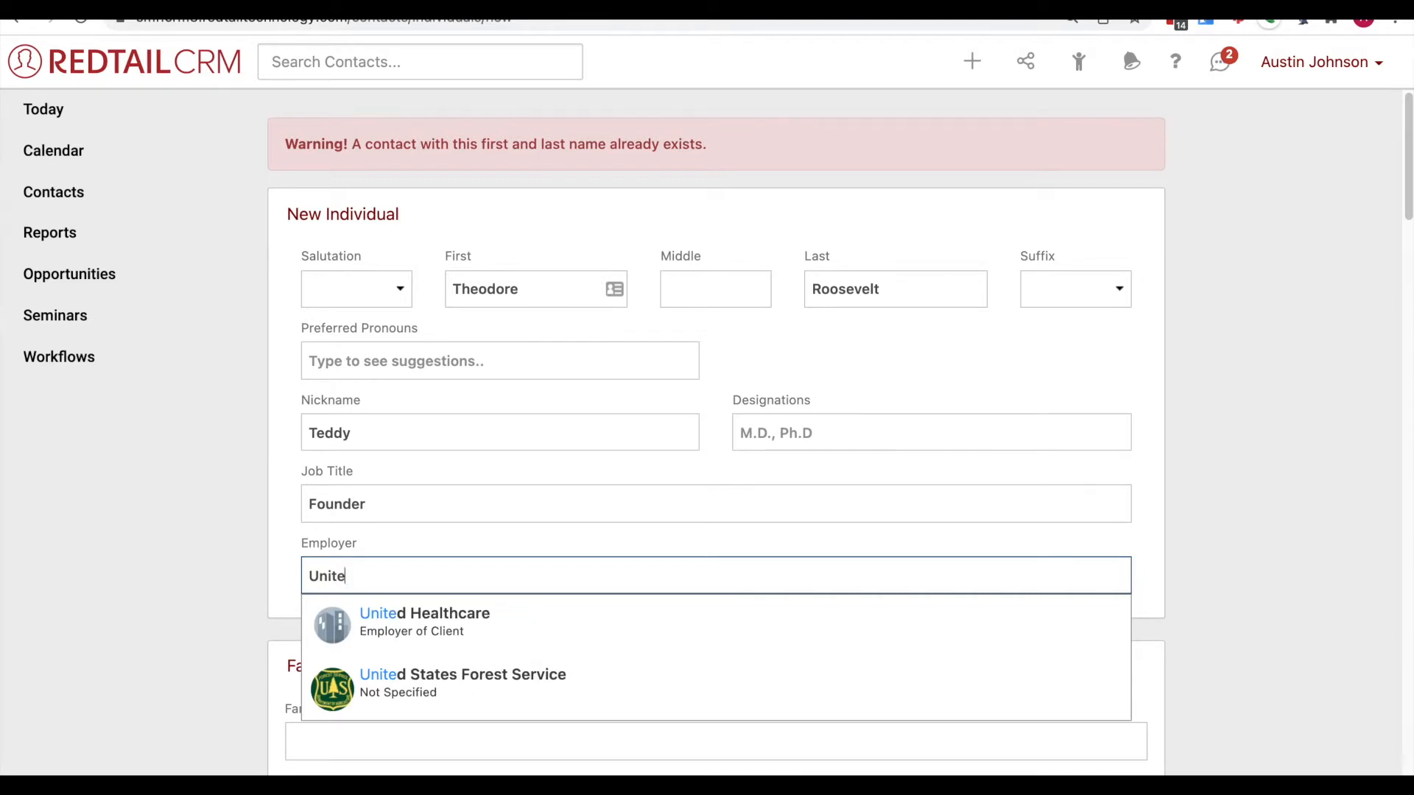
text(d State)
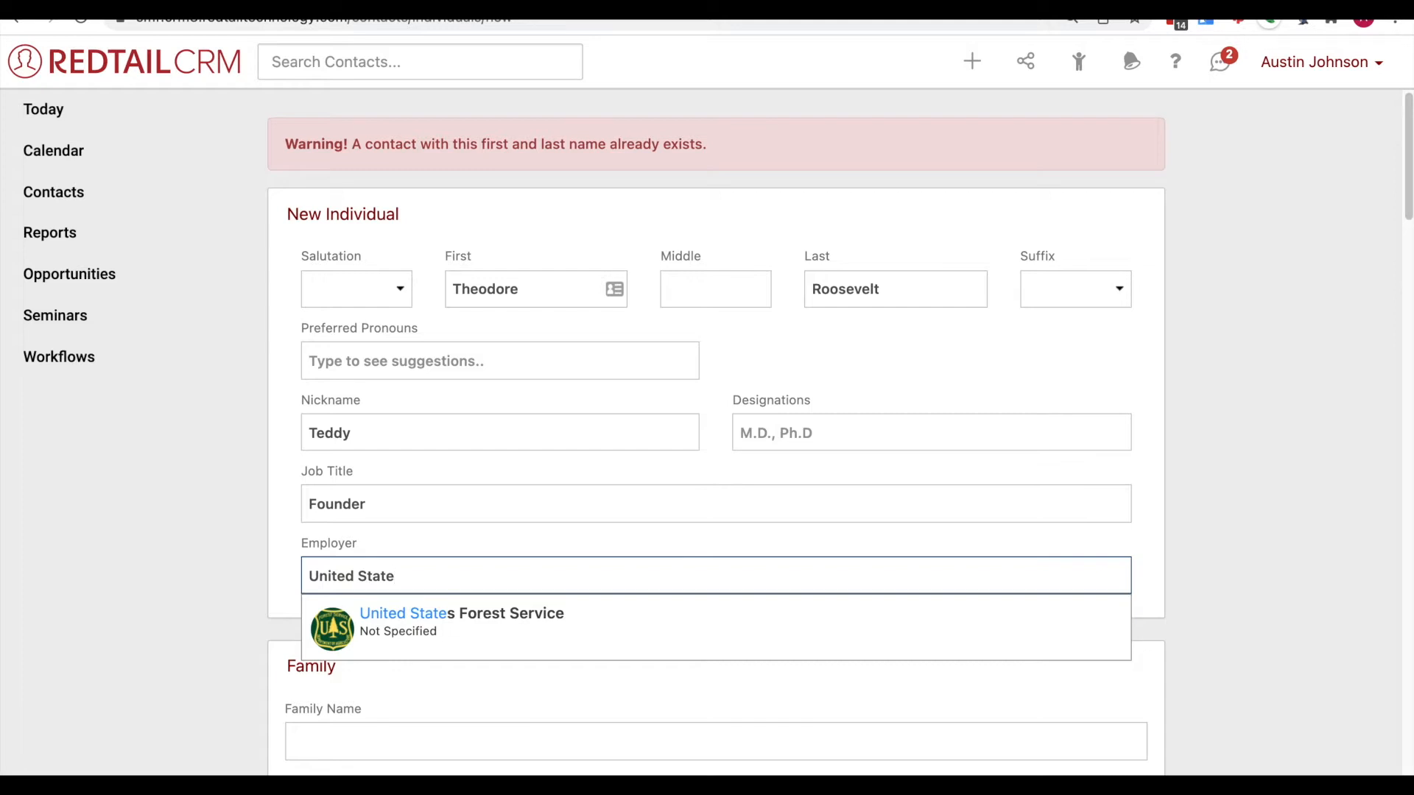
mouse_move(469, 627)
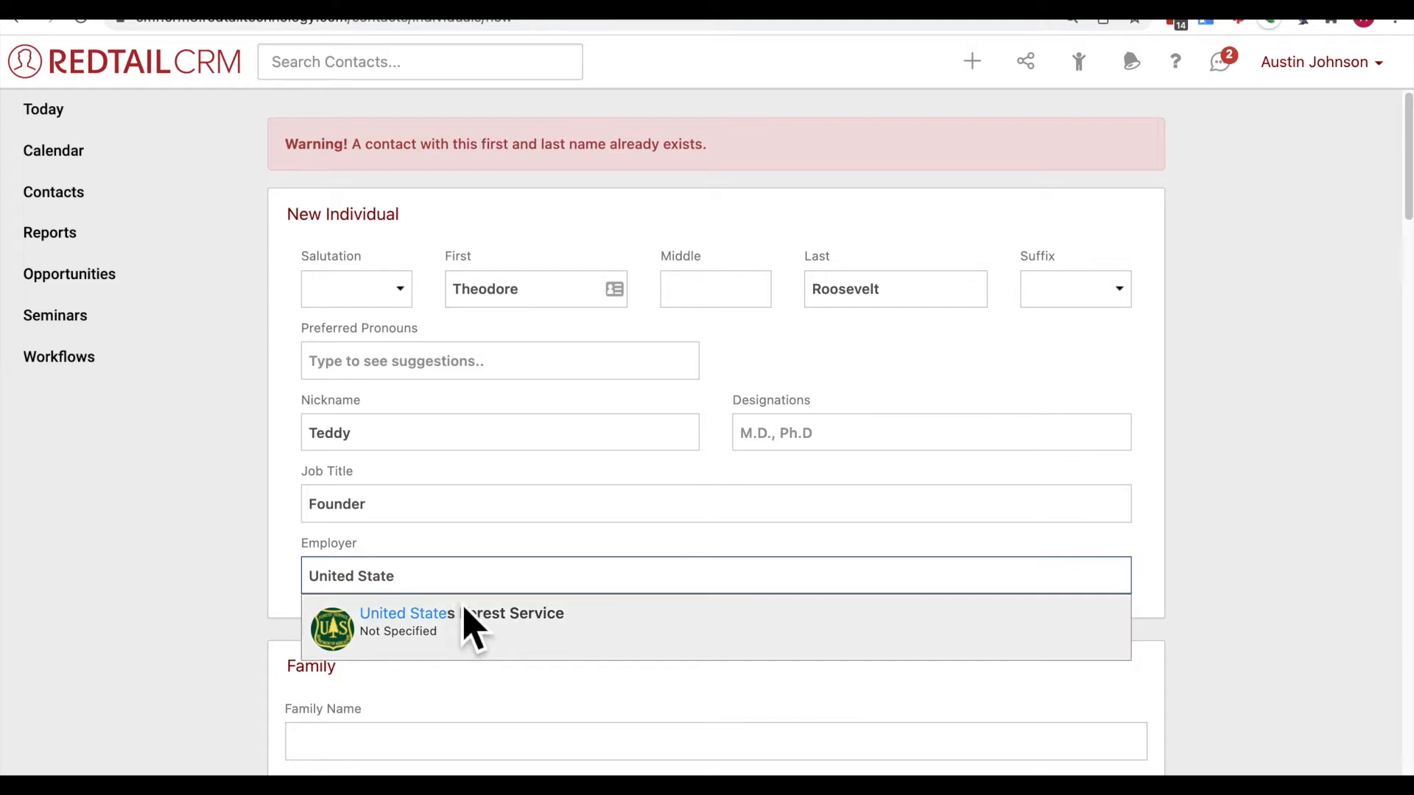
mouse_move(486, 639)
text(s Forest Service)
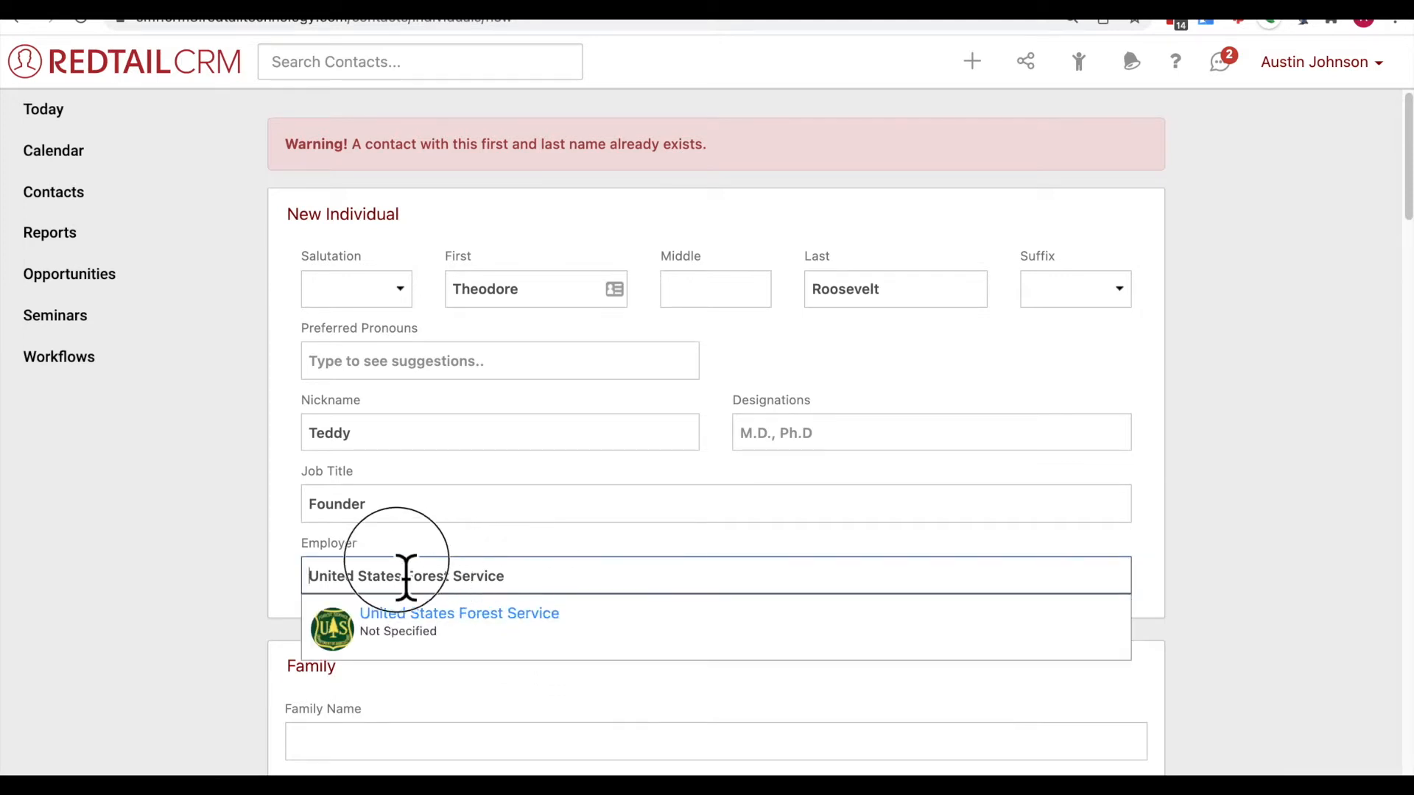
Step: Replace the employer name with 'Rough Riders'
double_click(406, 575)
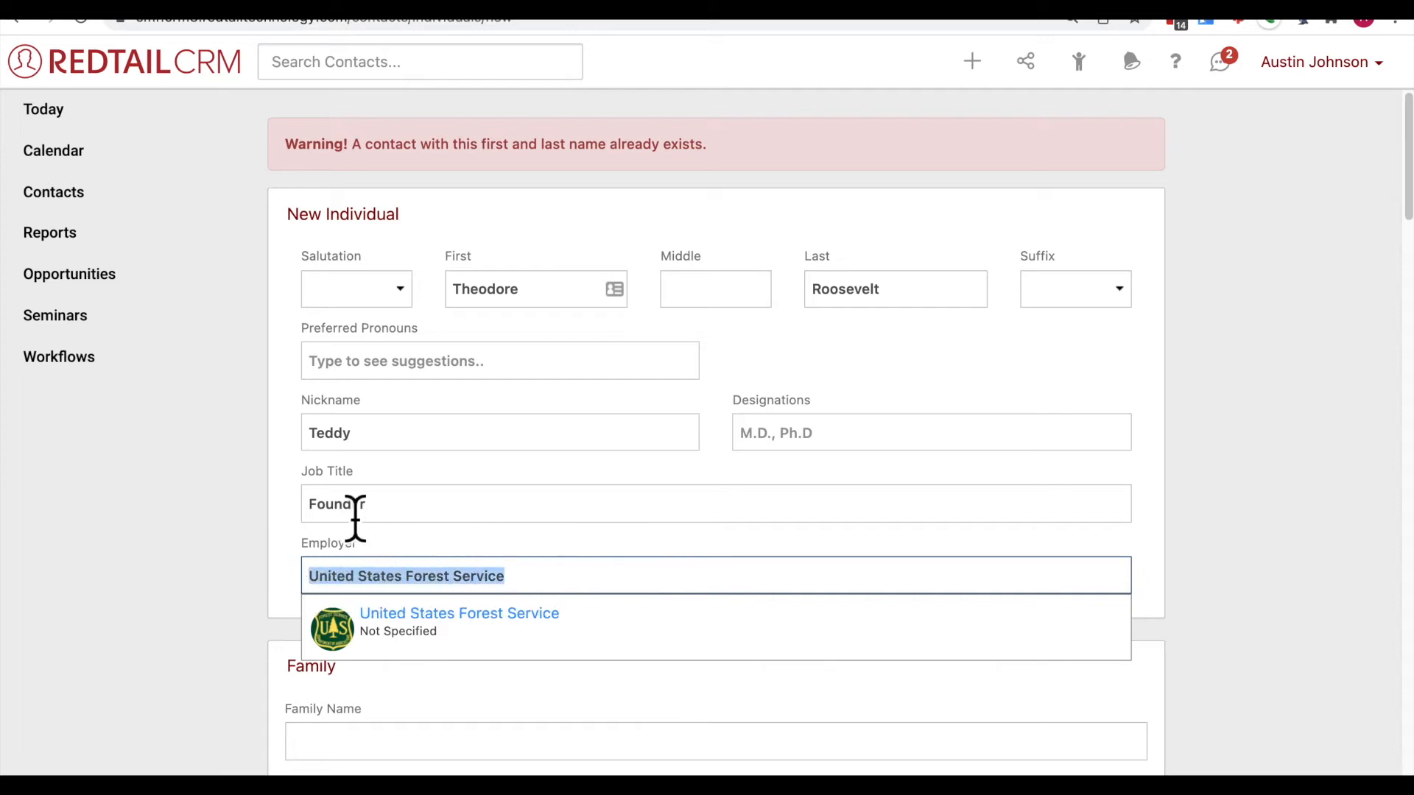
text(Rough)
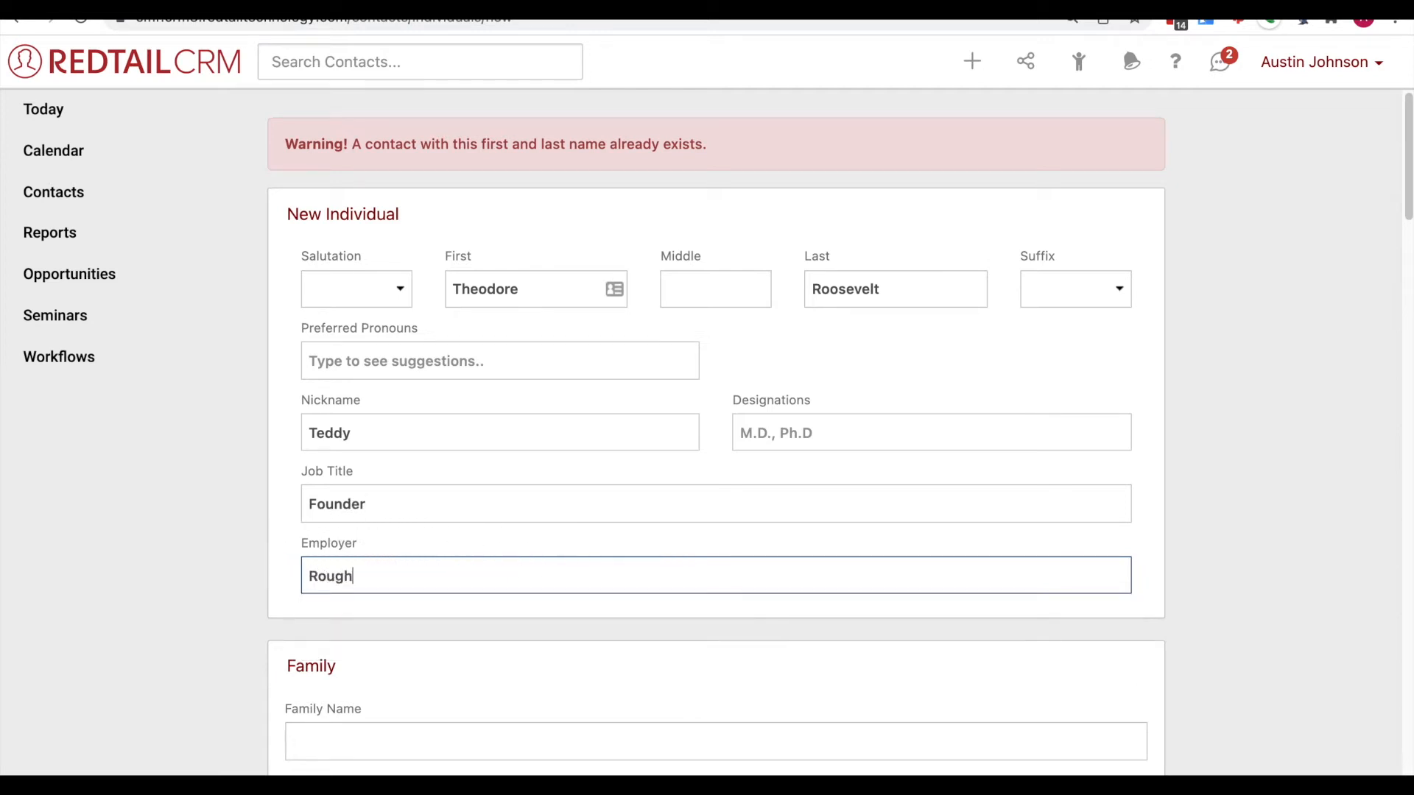
text(Riders)
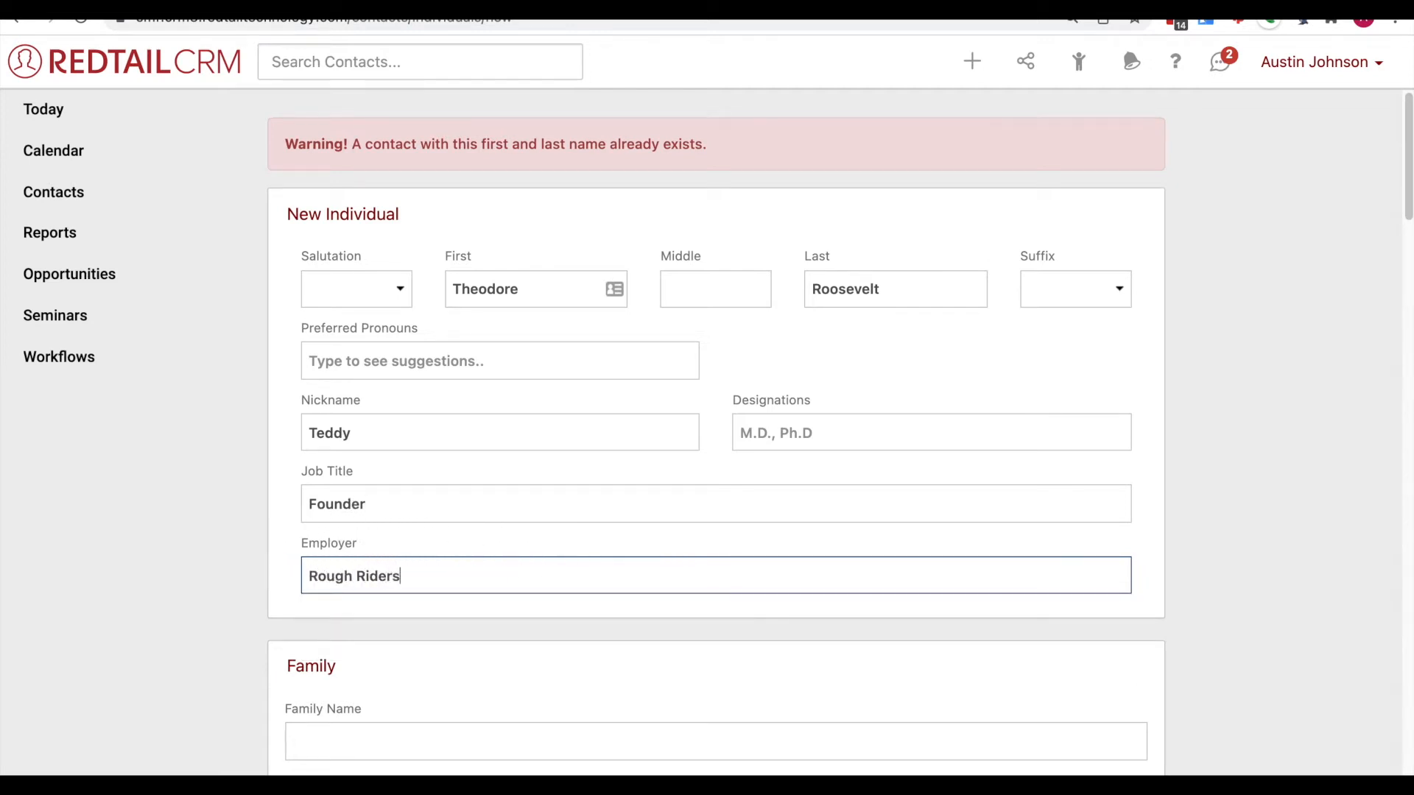
mouse_move(329, 586)
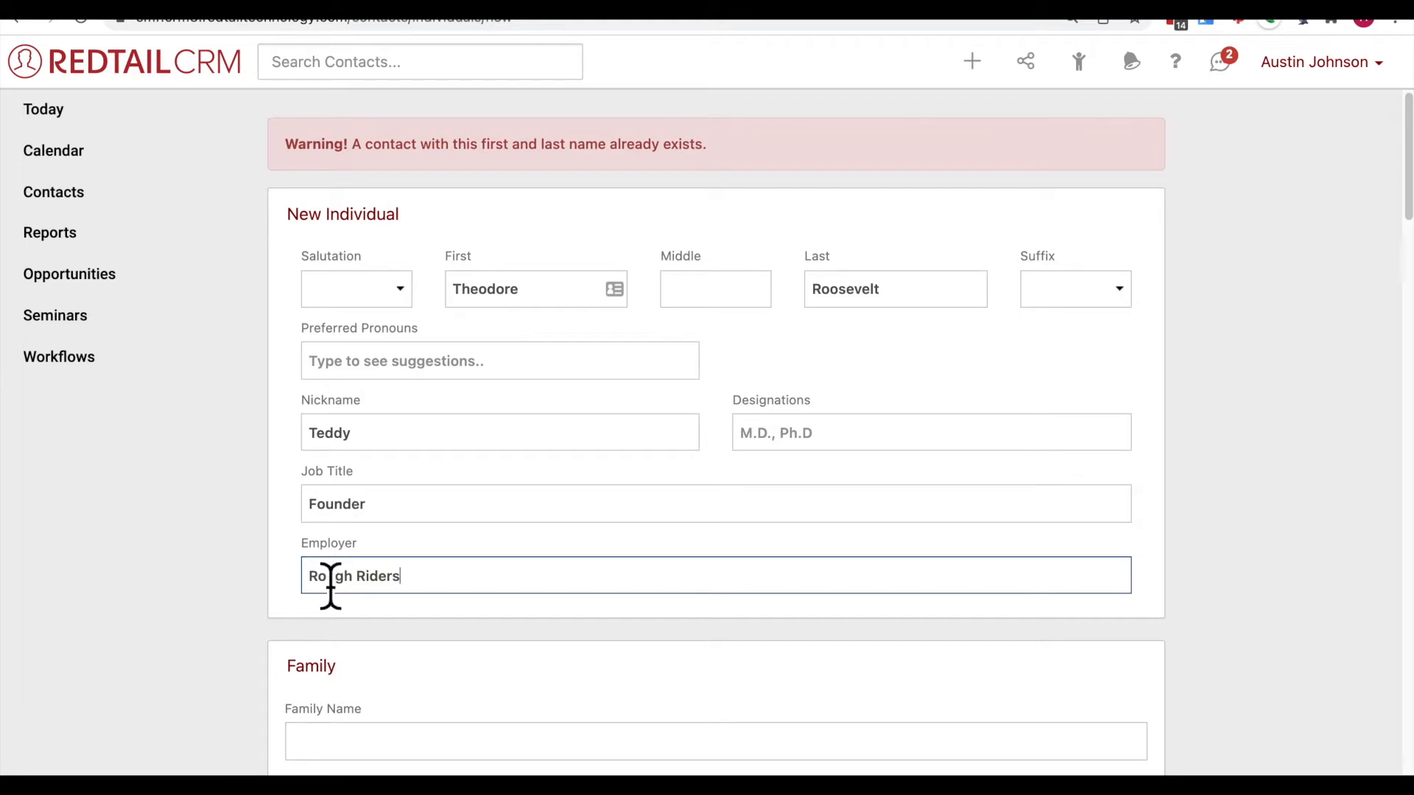
mouse_move(366, 591)
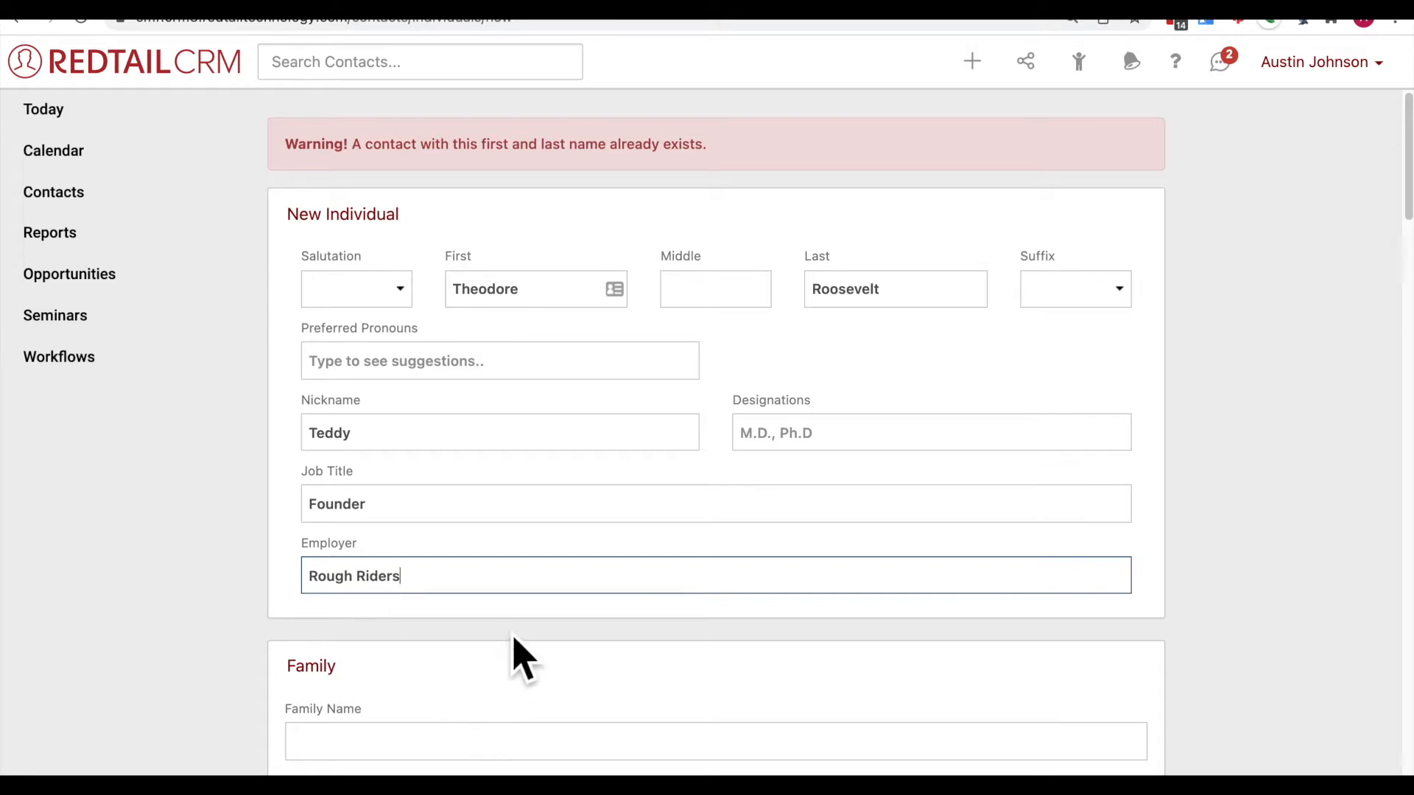
mouse_move(586, 667)
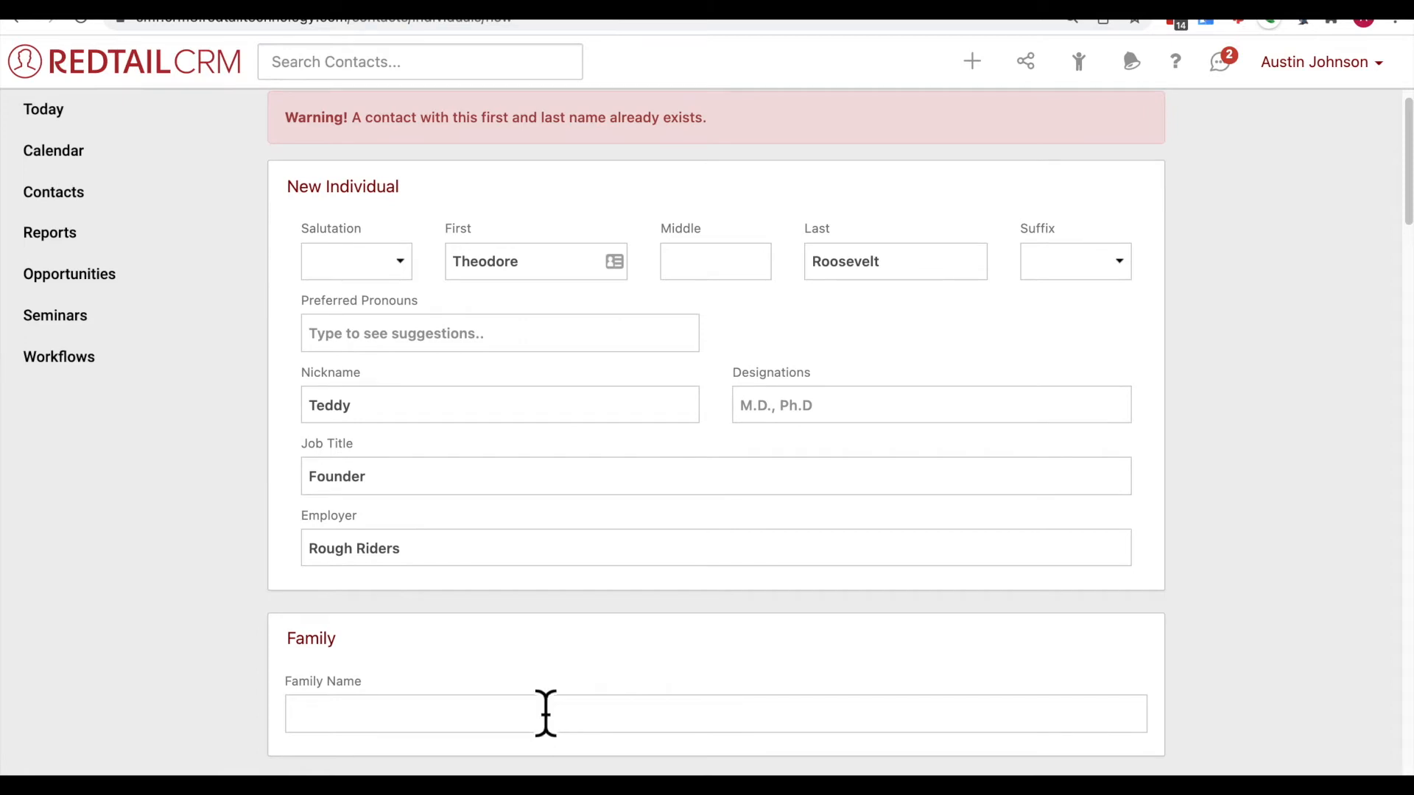
Step: Type 'The Roosevelt Family' as the family name, correcting a stray F
text(The)
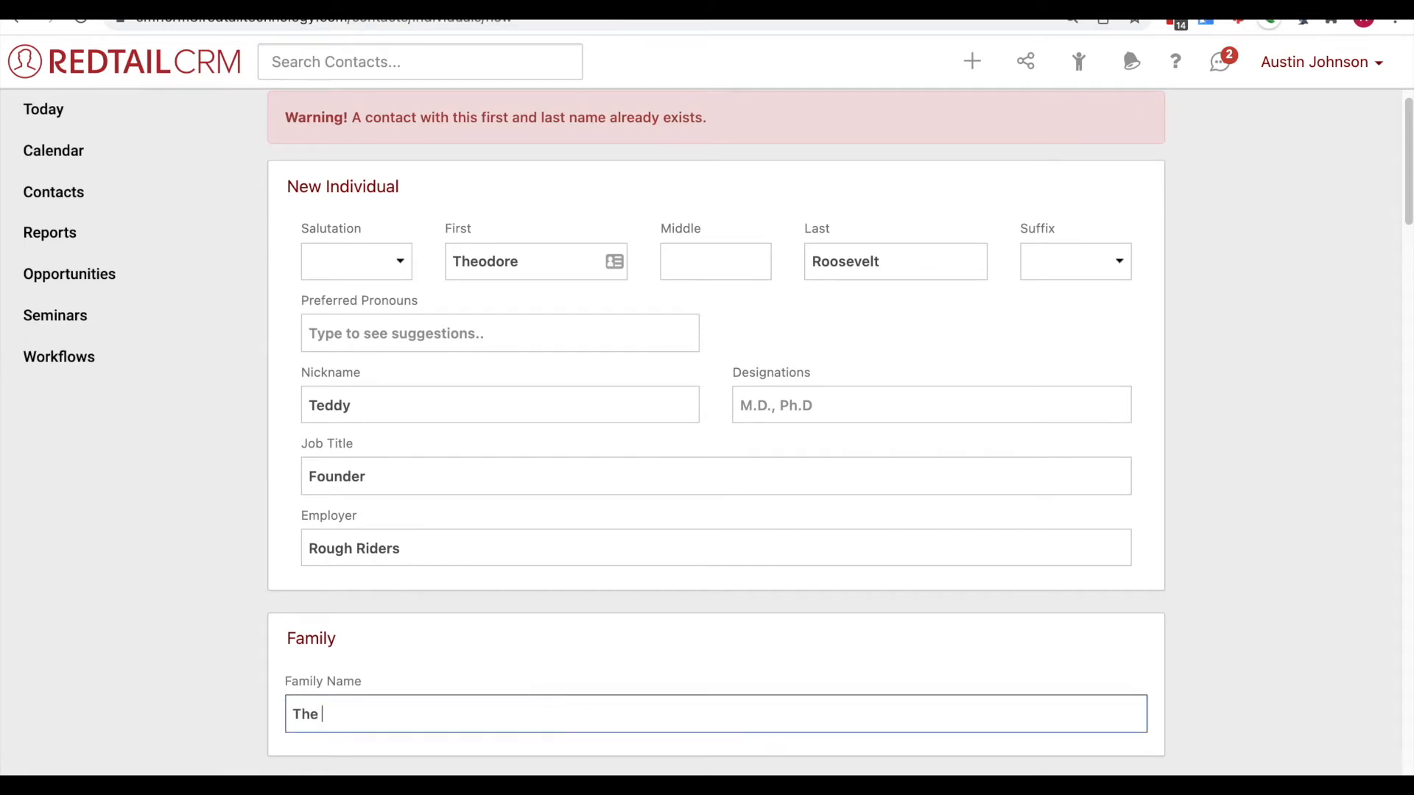
text(Roose)
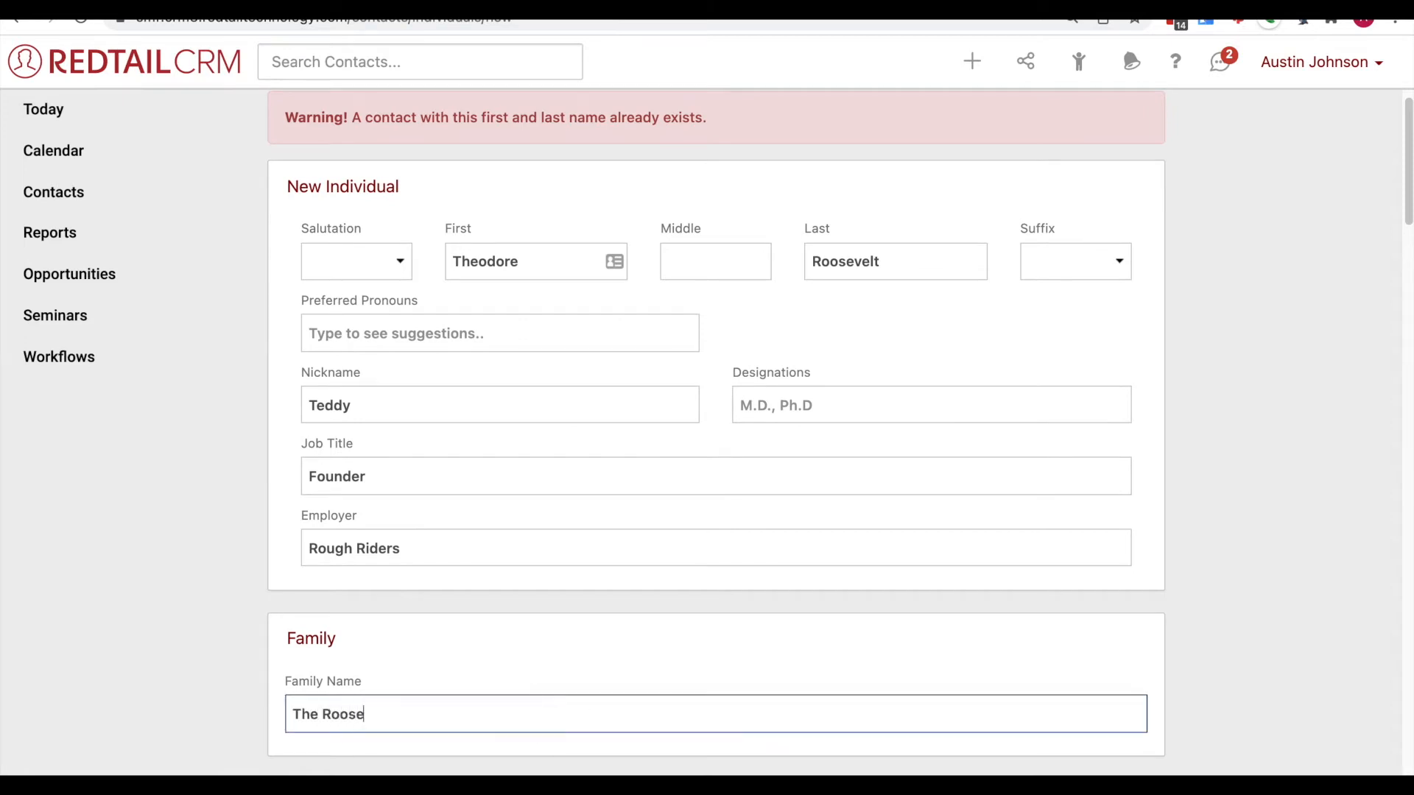
text(ve)
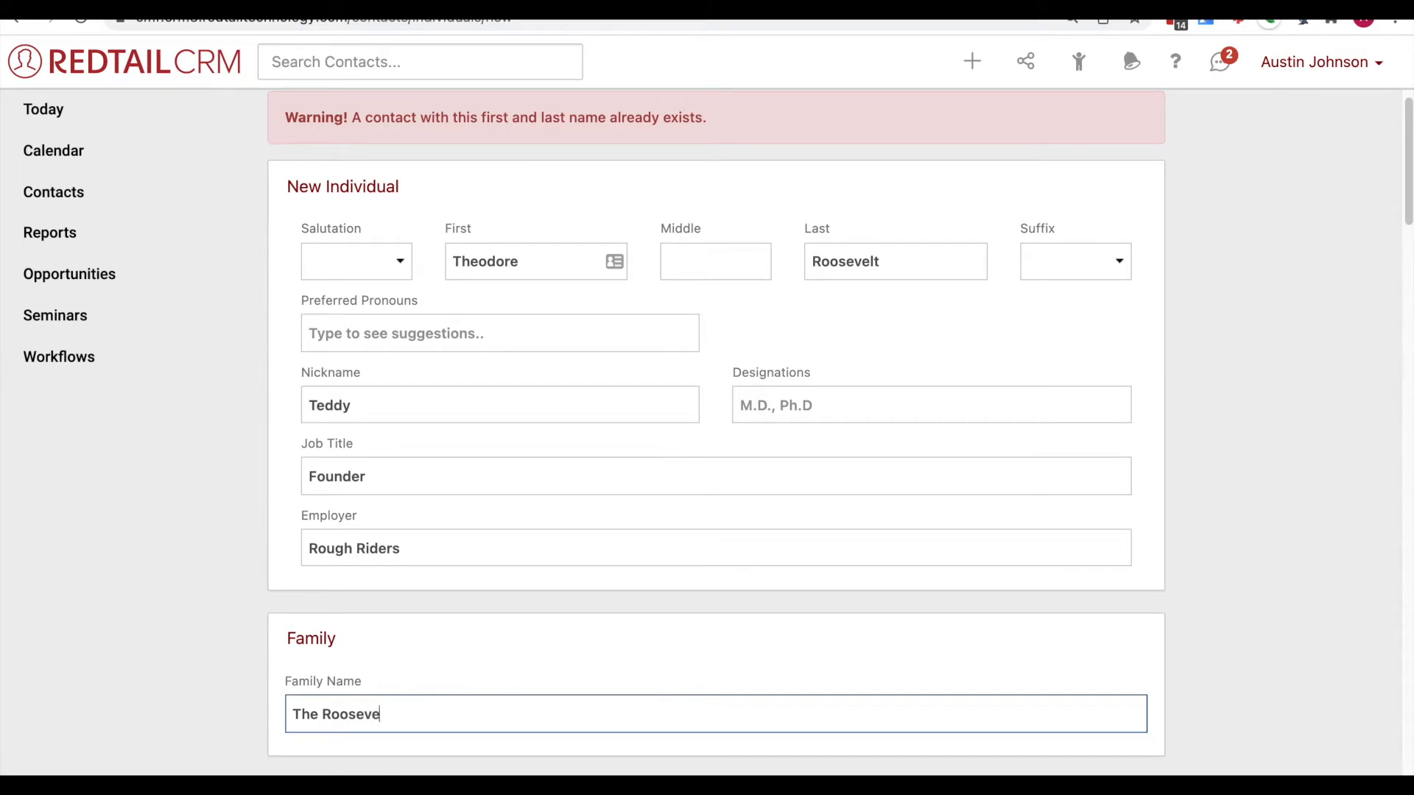
text(lt)
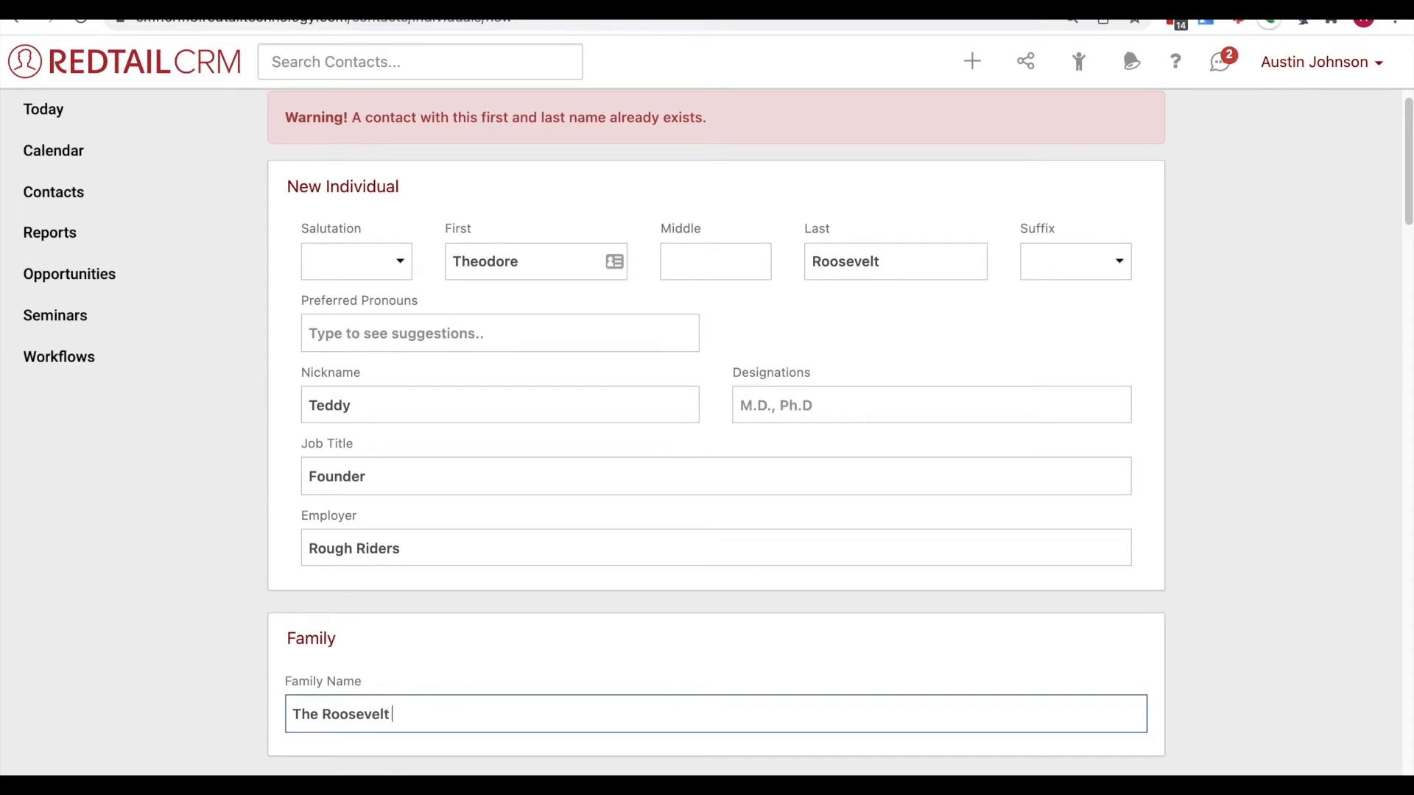
text(F)
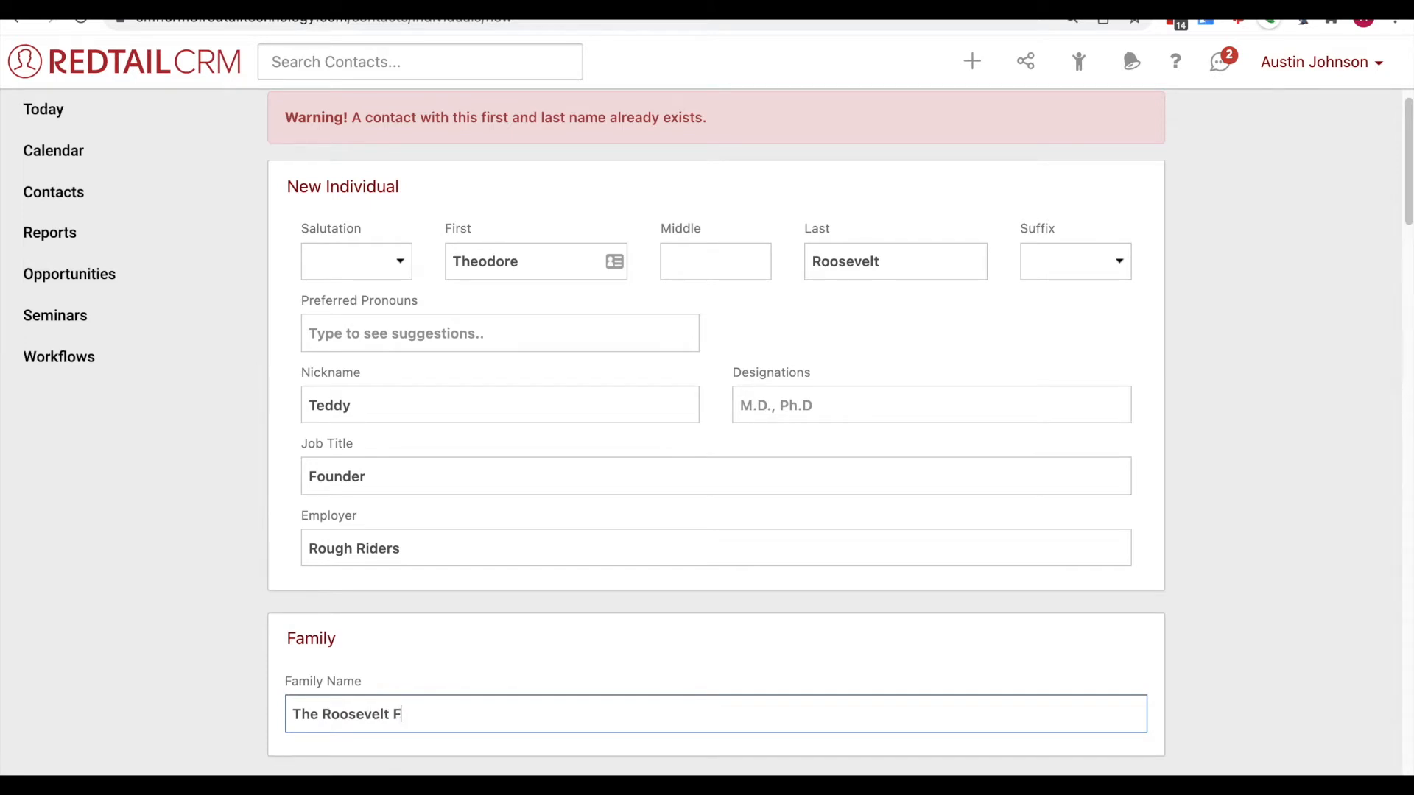
key(Backspace)
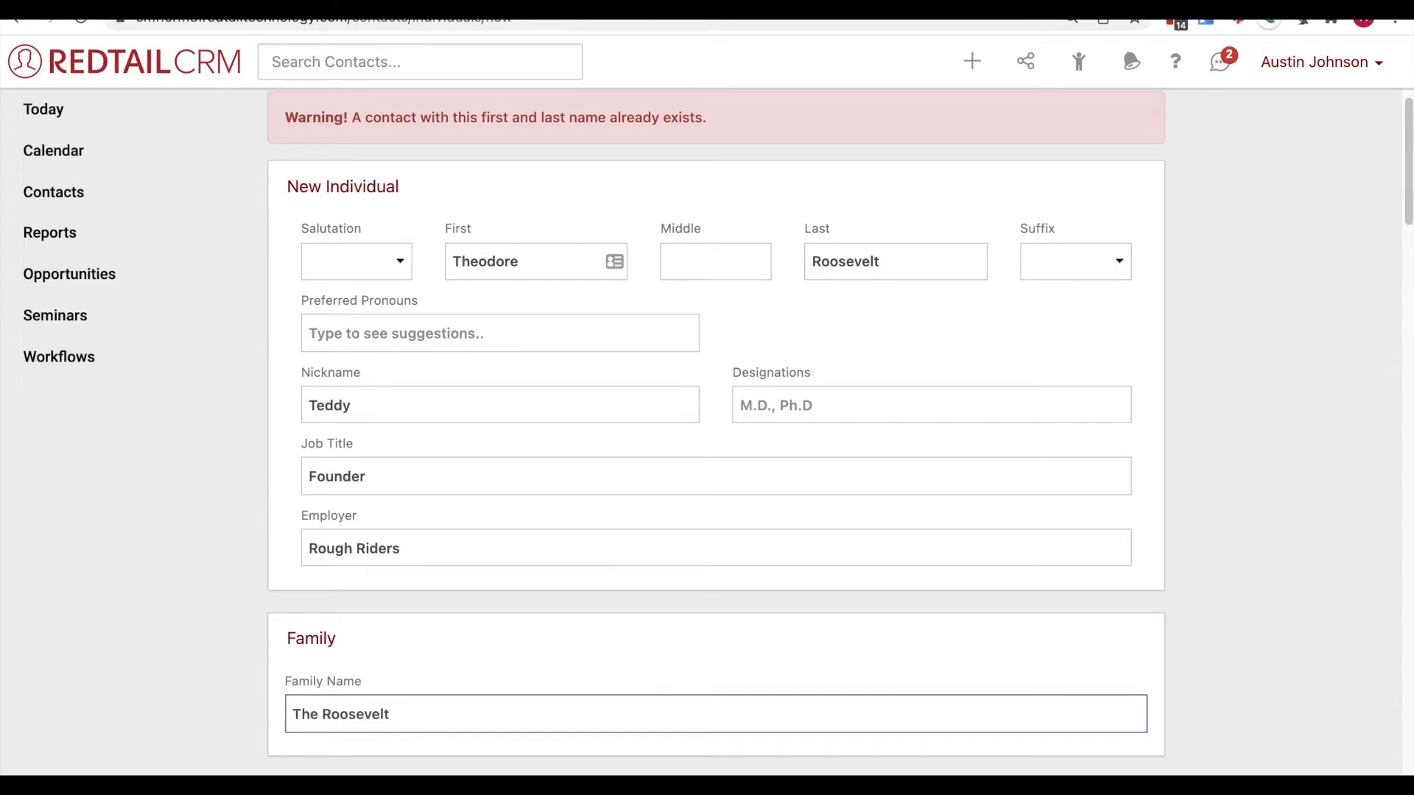
text(Family)
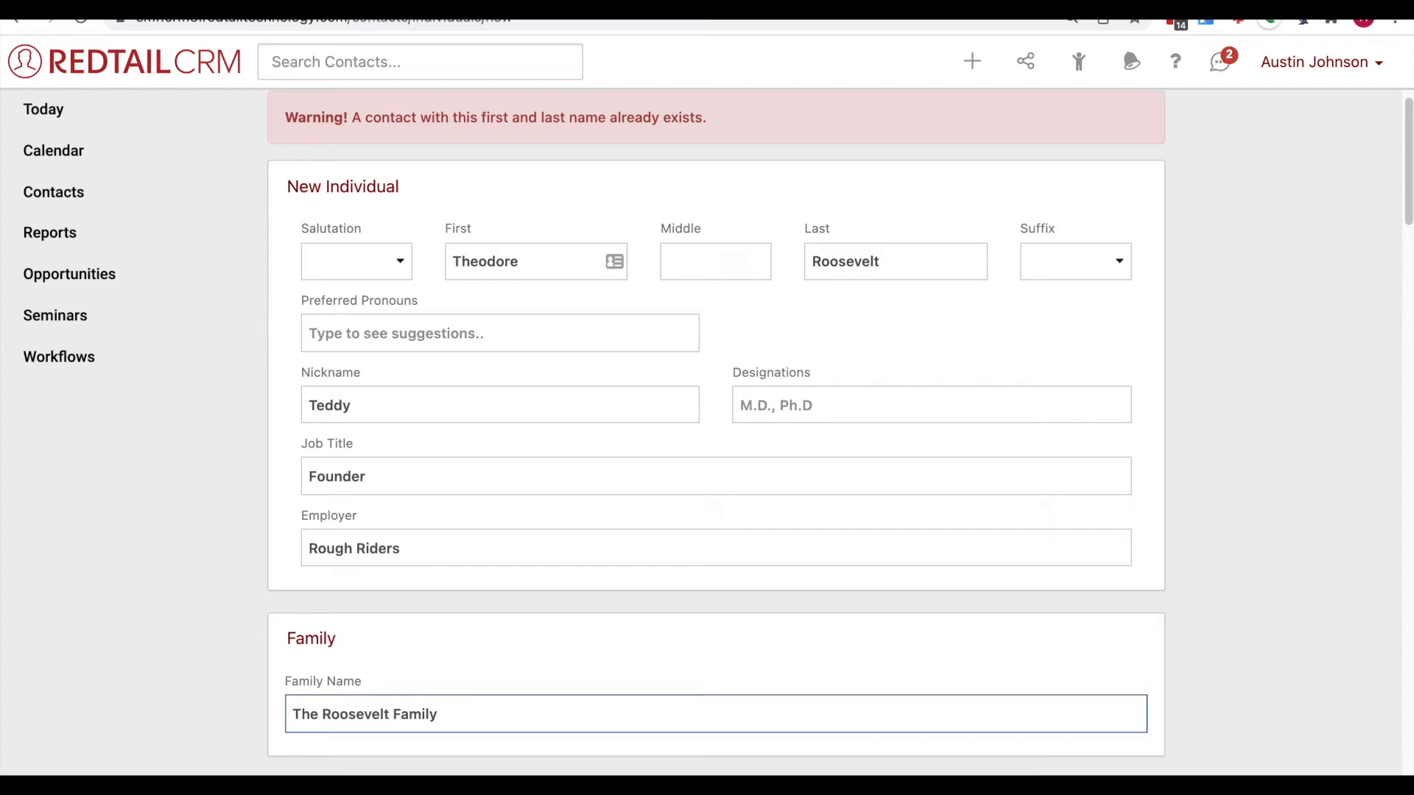
mouse_move(550, 649)
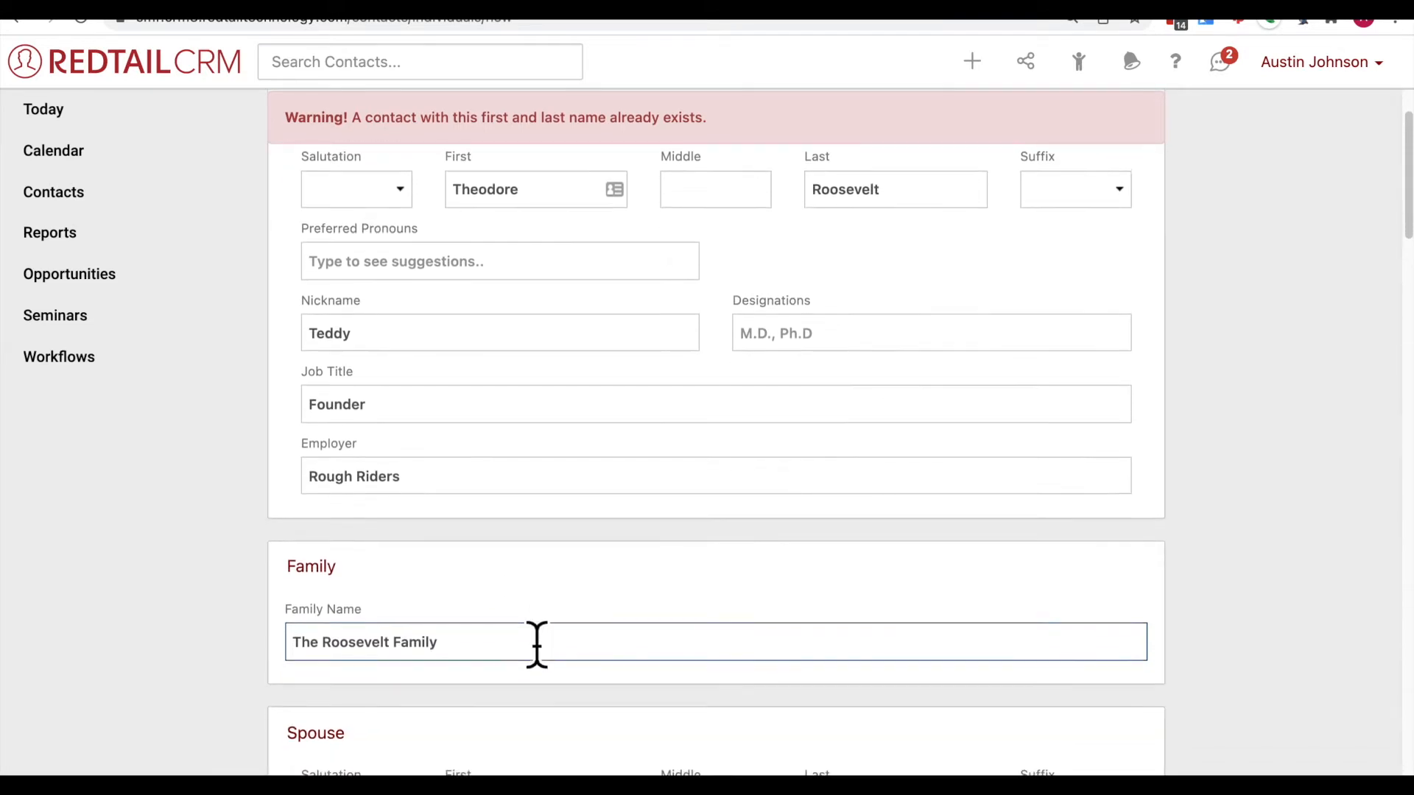
Step: Enter spouse first name Edith and last name Roosevelt
scroll(down, 3)
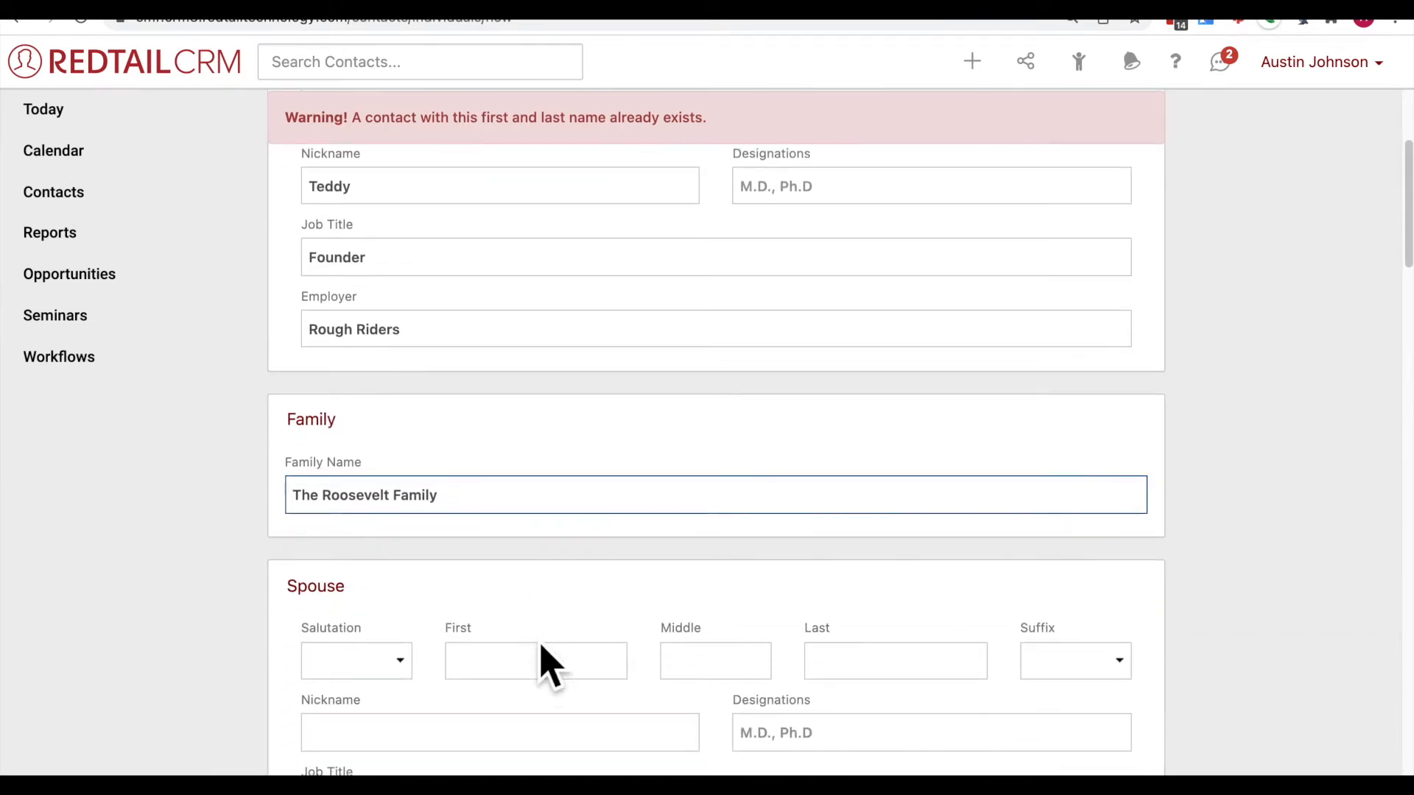
scroll(down, 3)
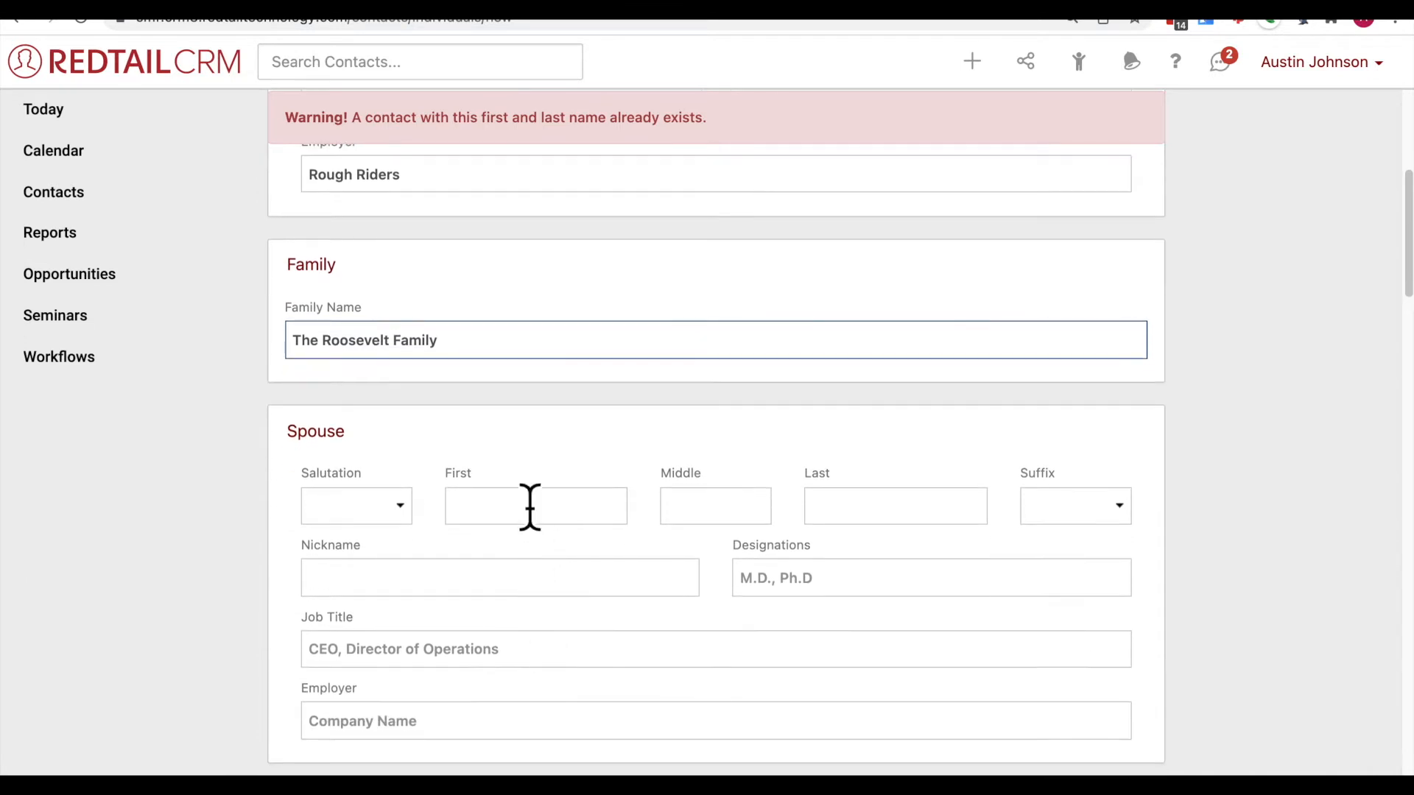
click(534, 505)
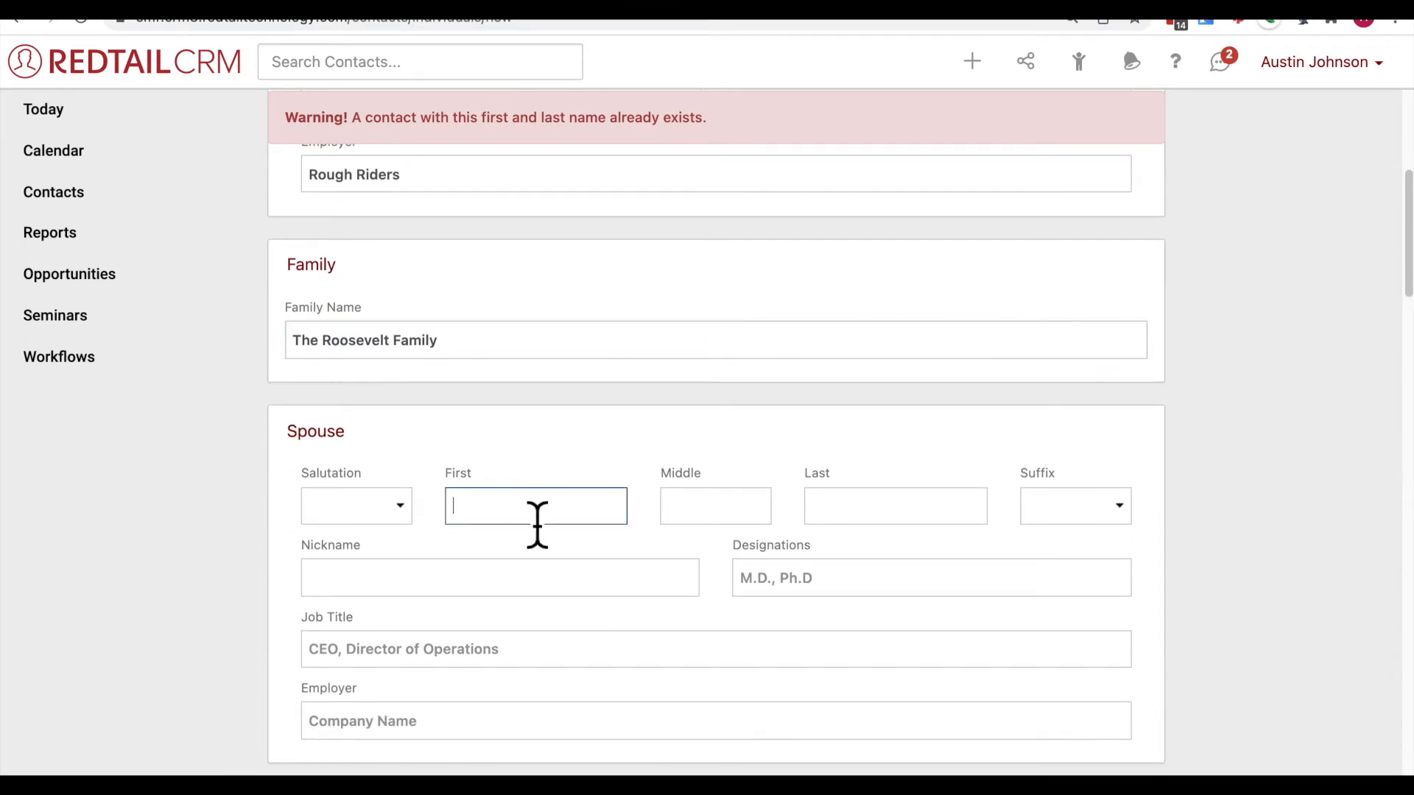
text(Edith)
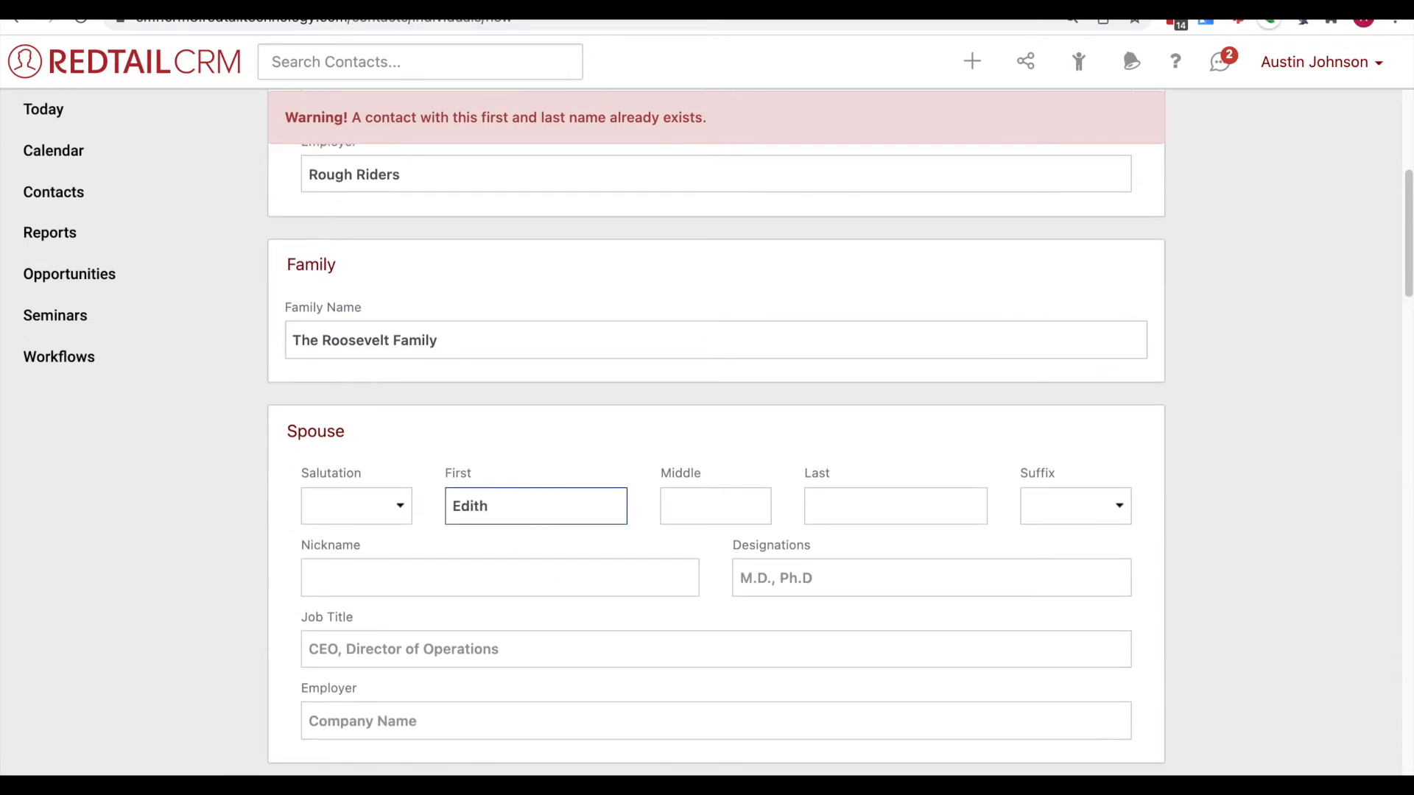
click(895, 506)
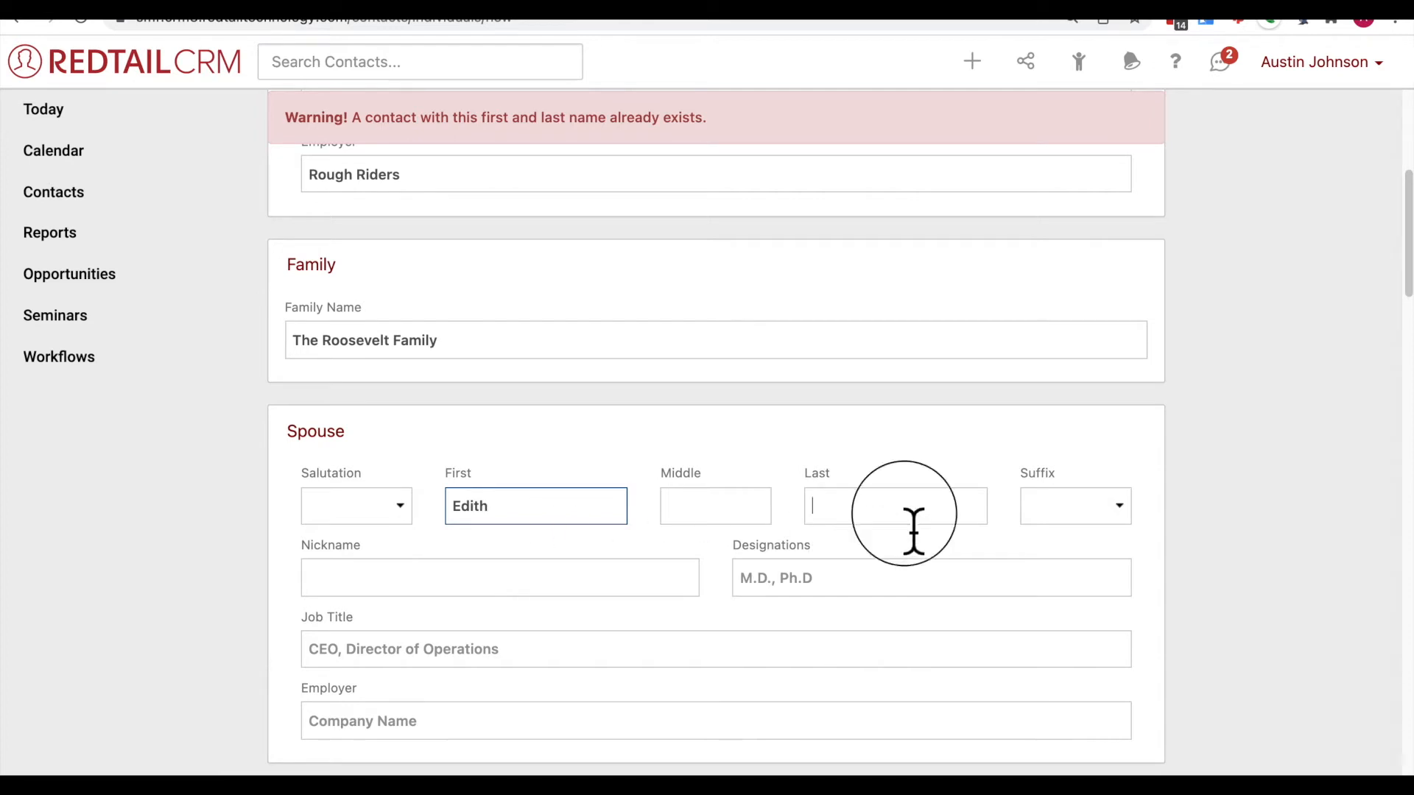
text(Ro)
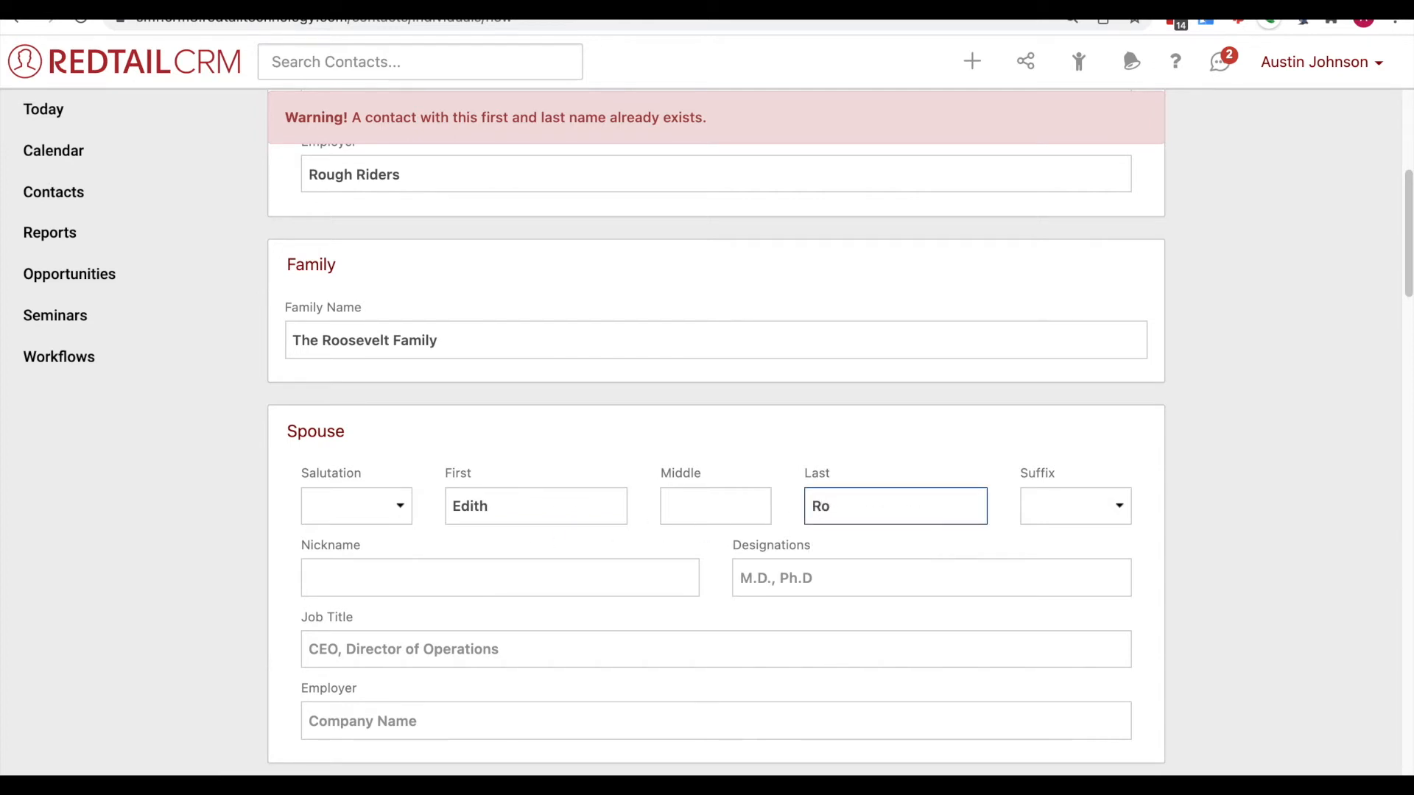
text(os)
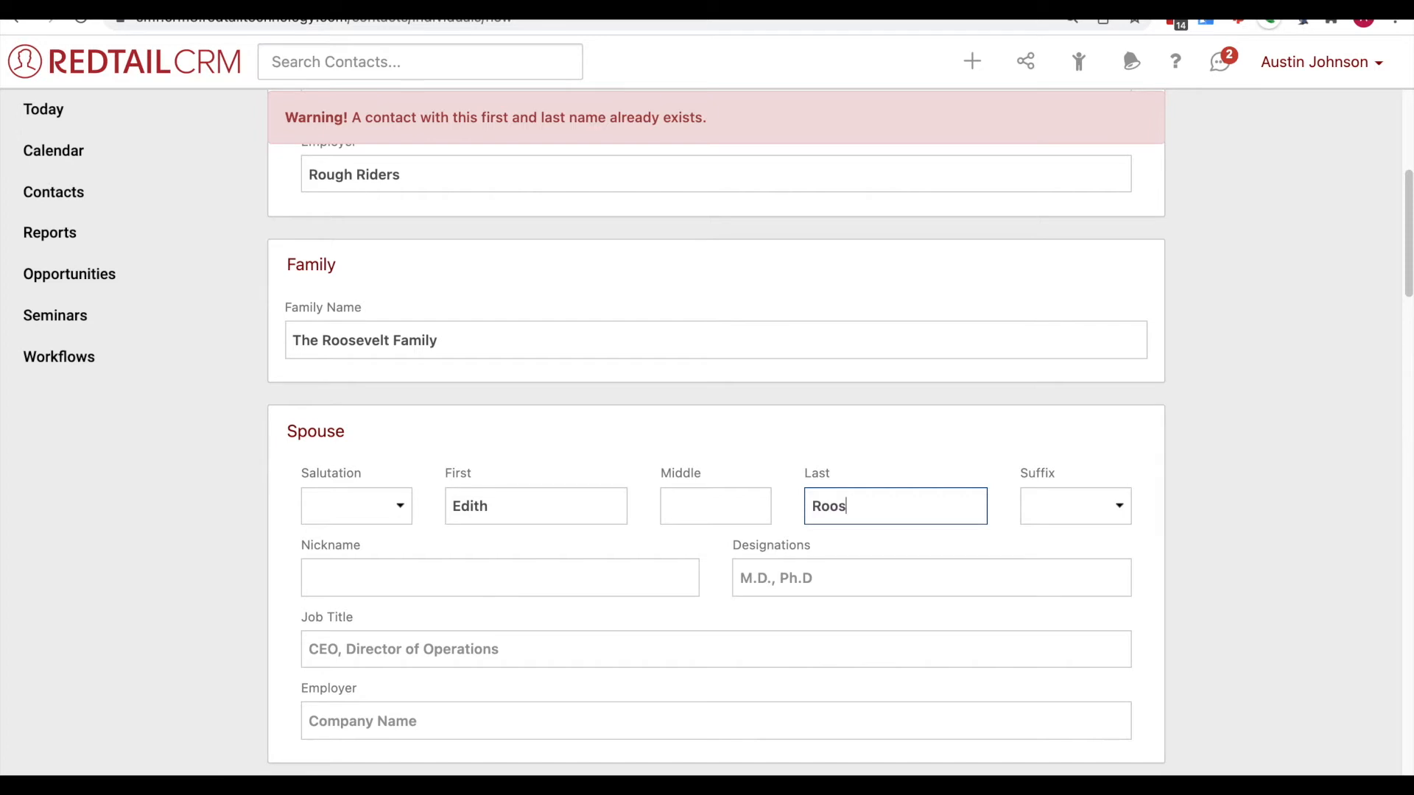
text(evelt)
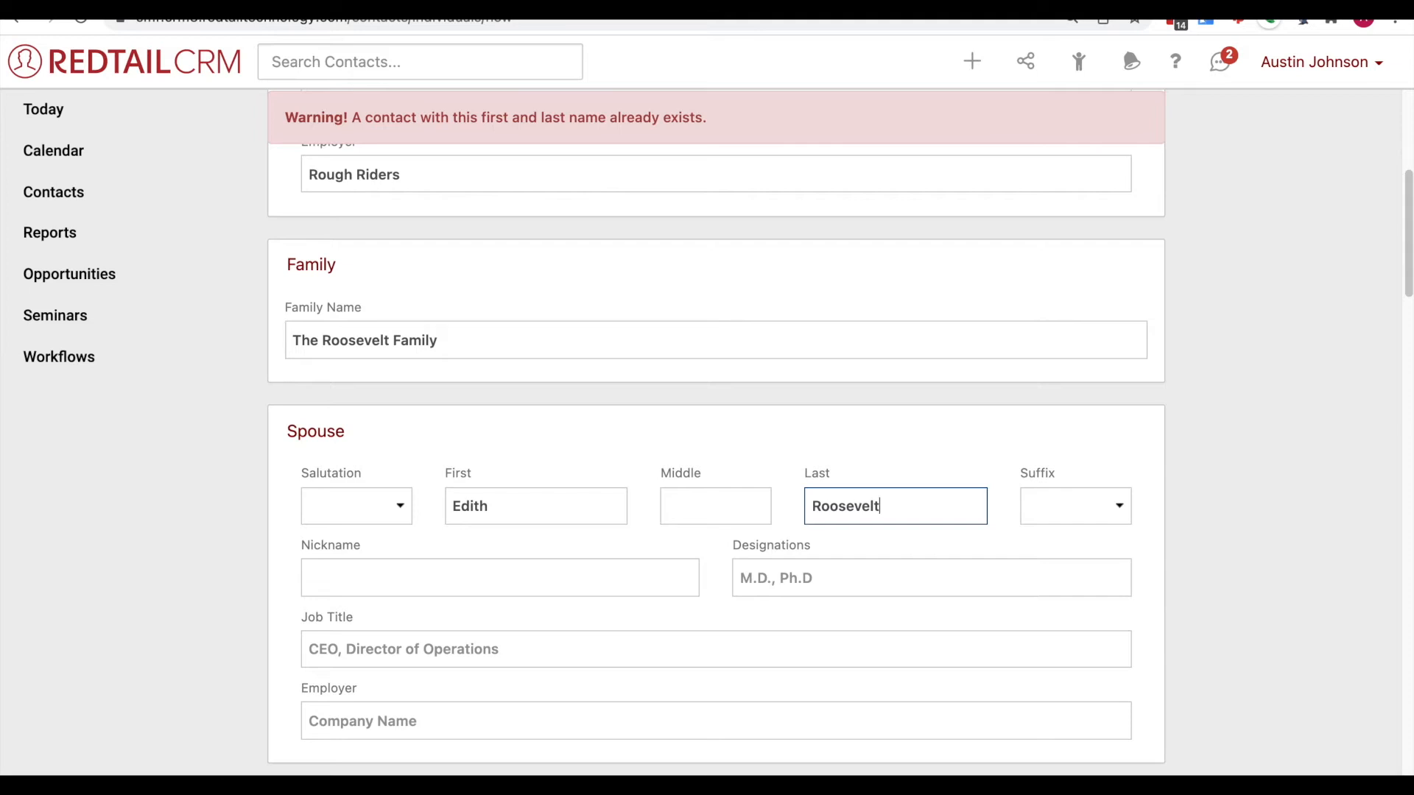
mouse_move(891, 358)
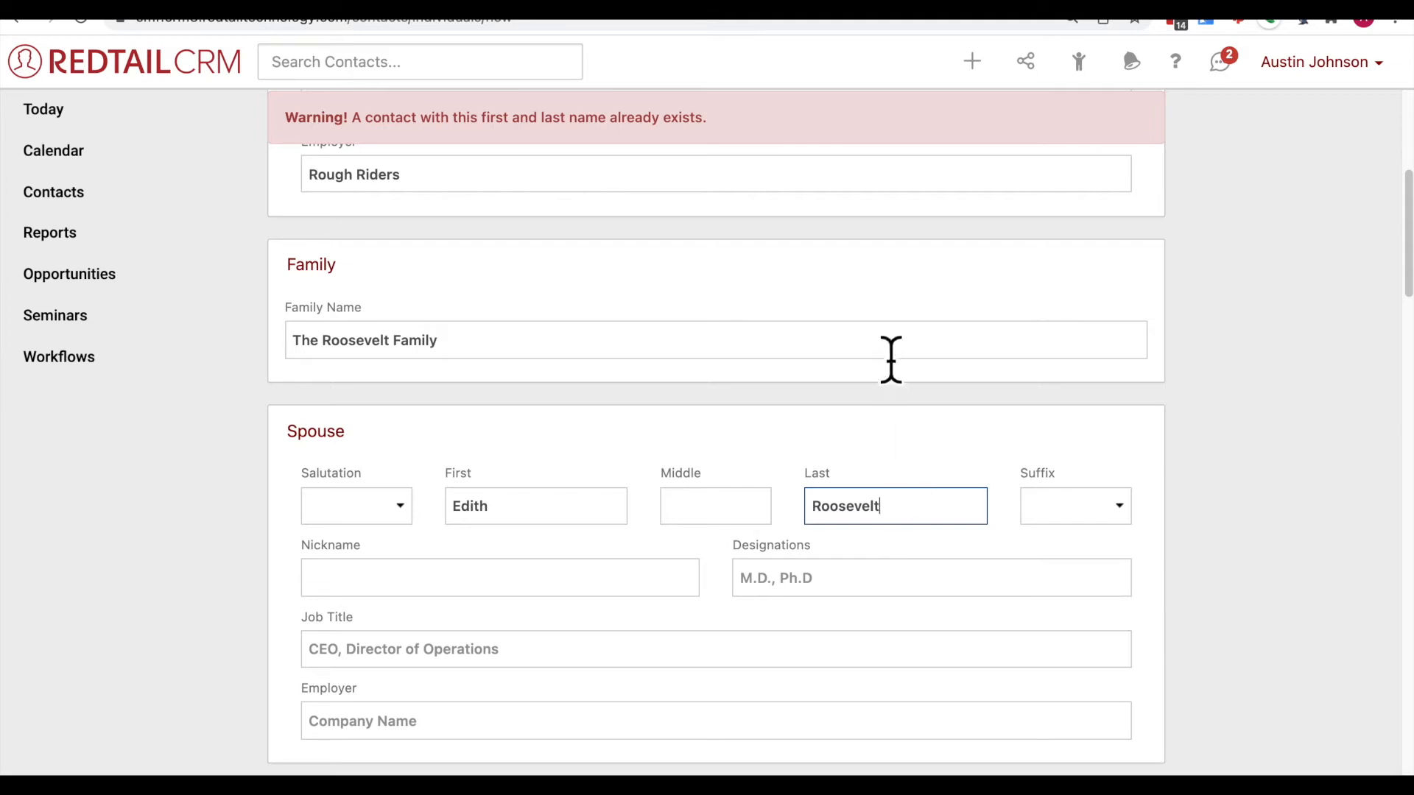
mouse_move(451, 374)
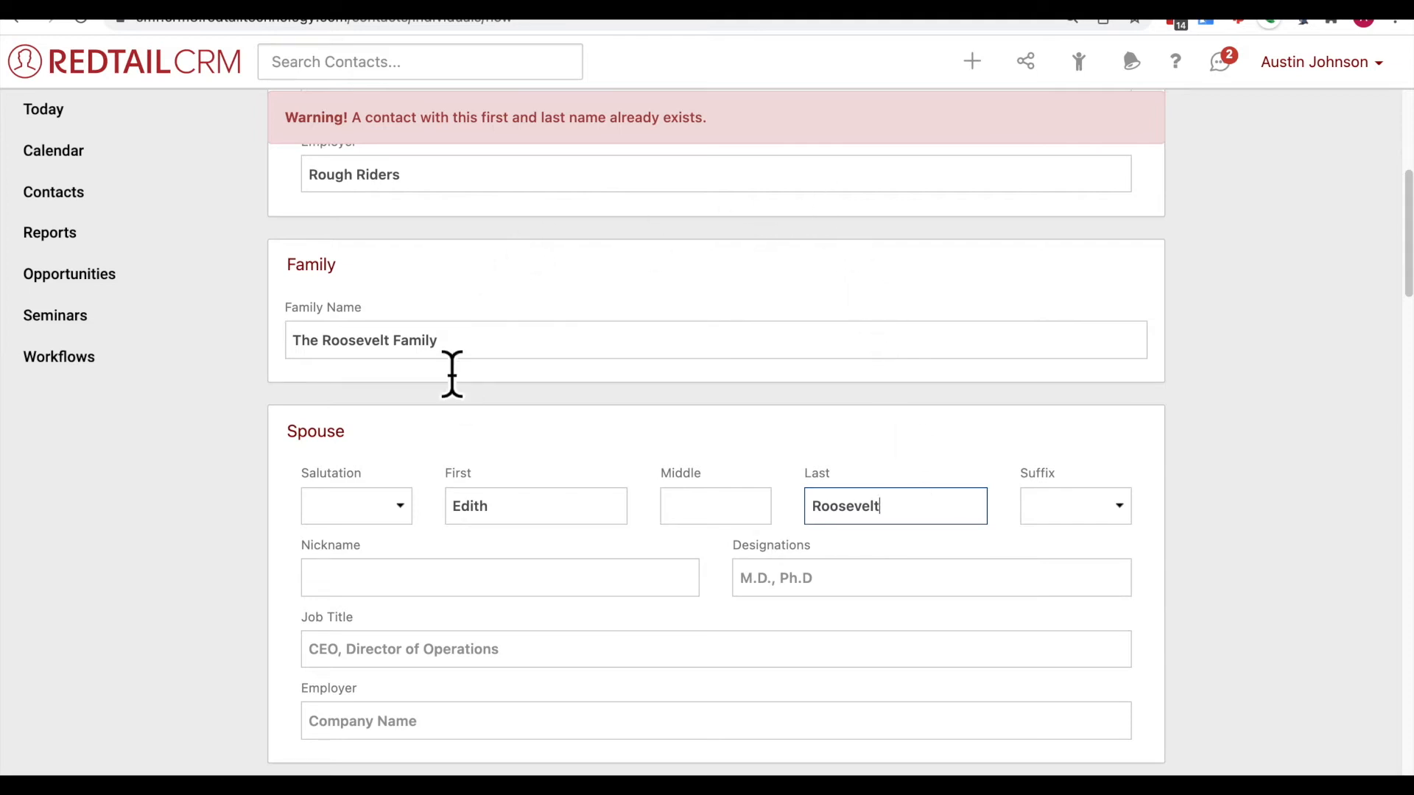
mouse_move(450, 406)
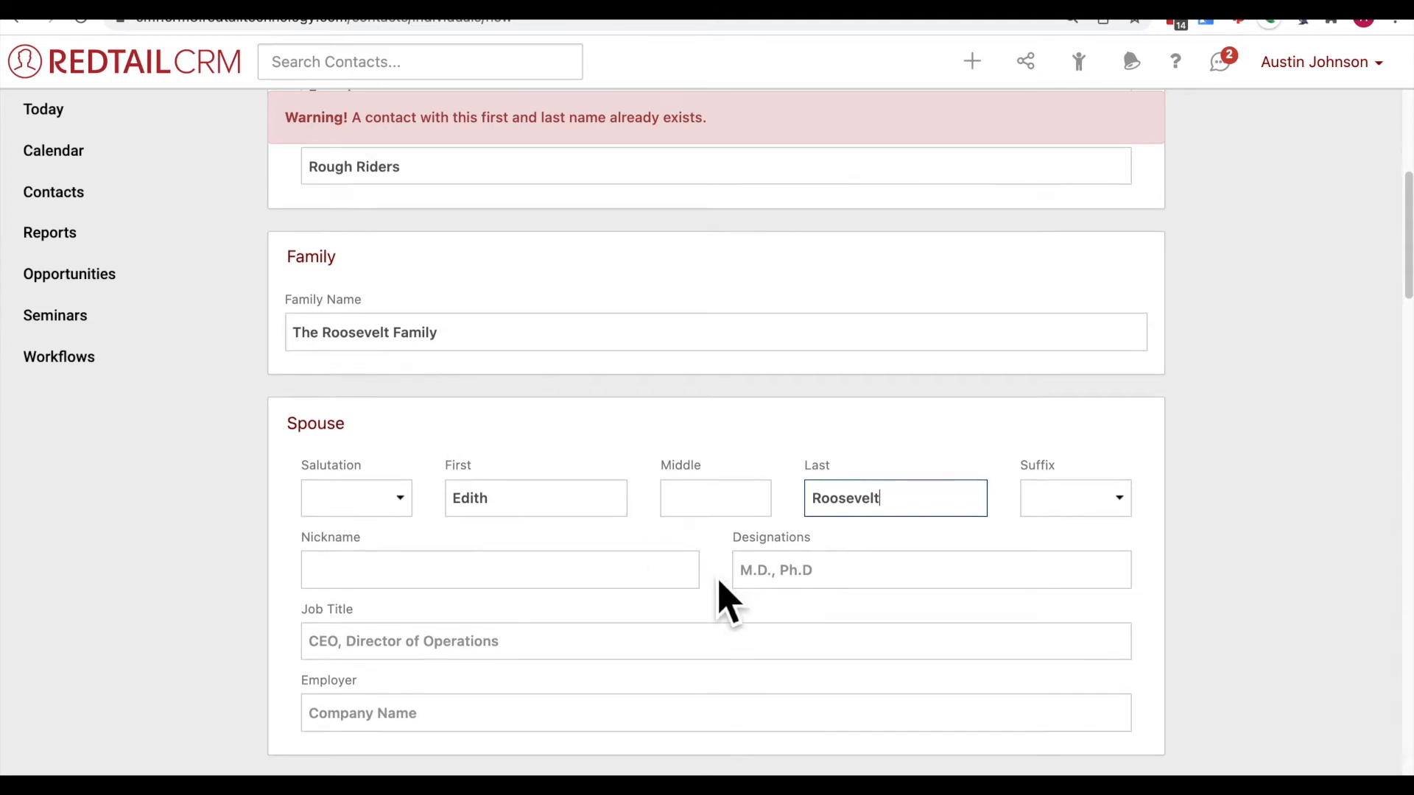
scroll(down, 3)
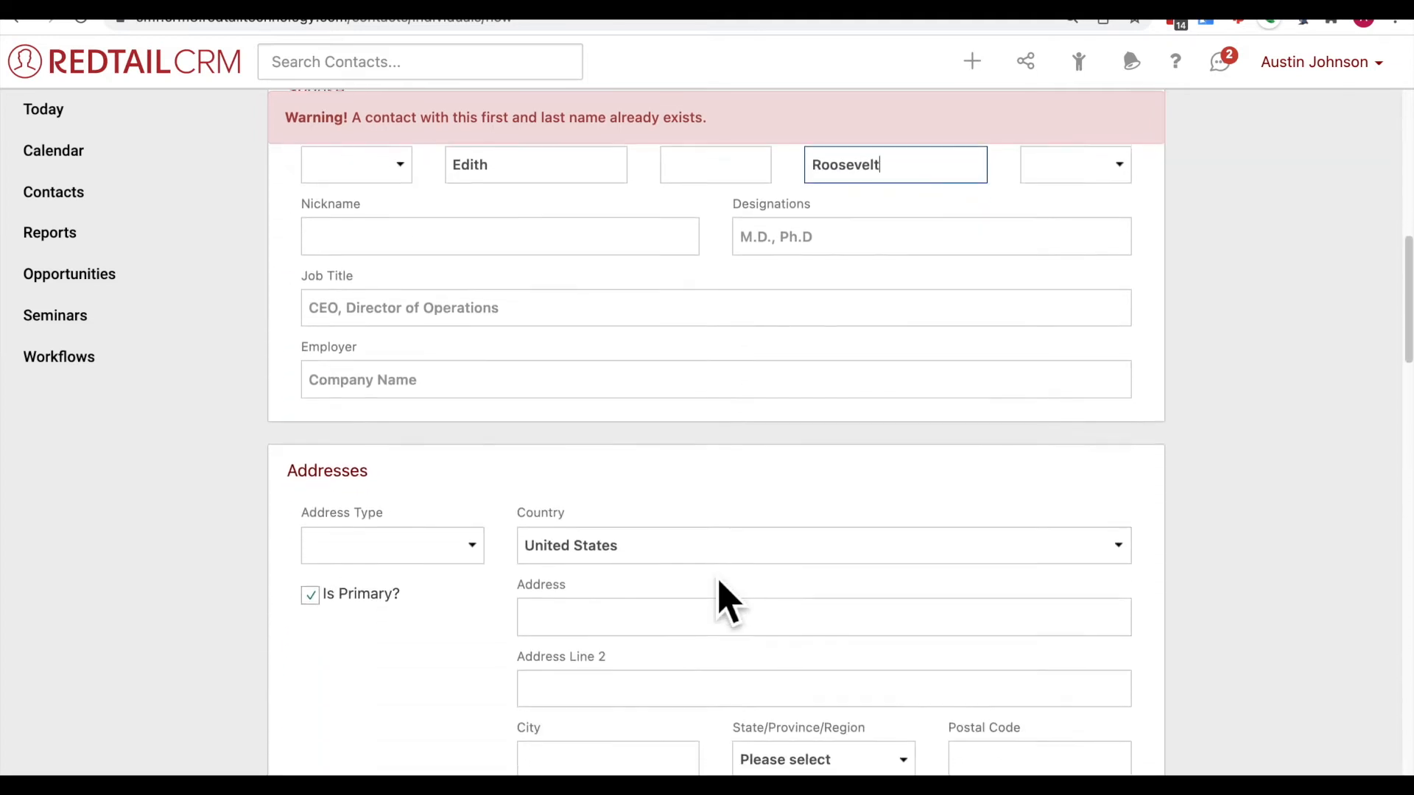
scroll(down, 3)
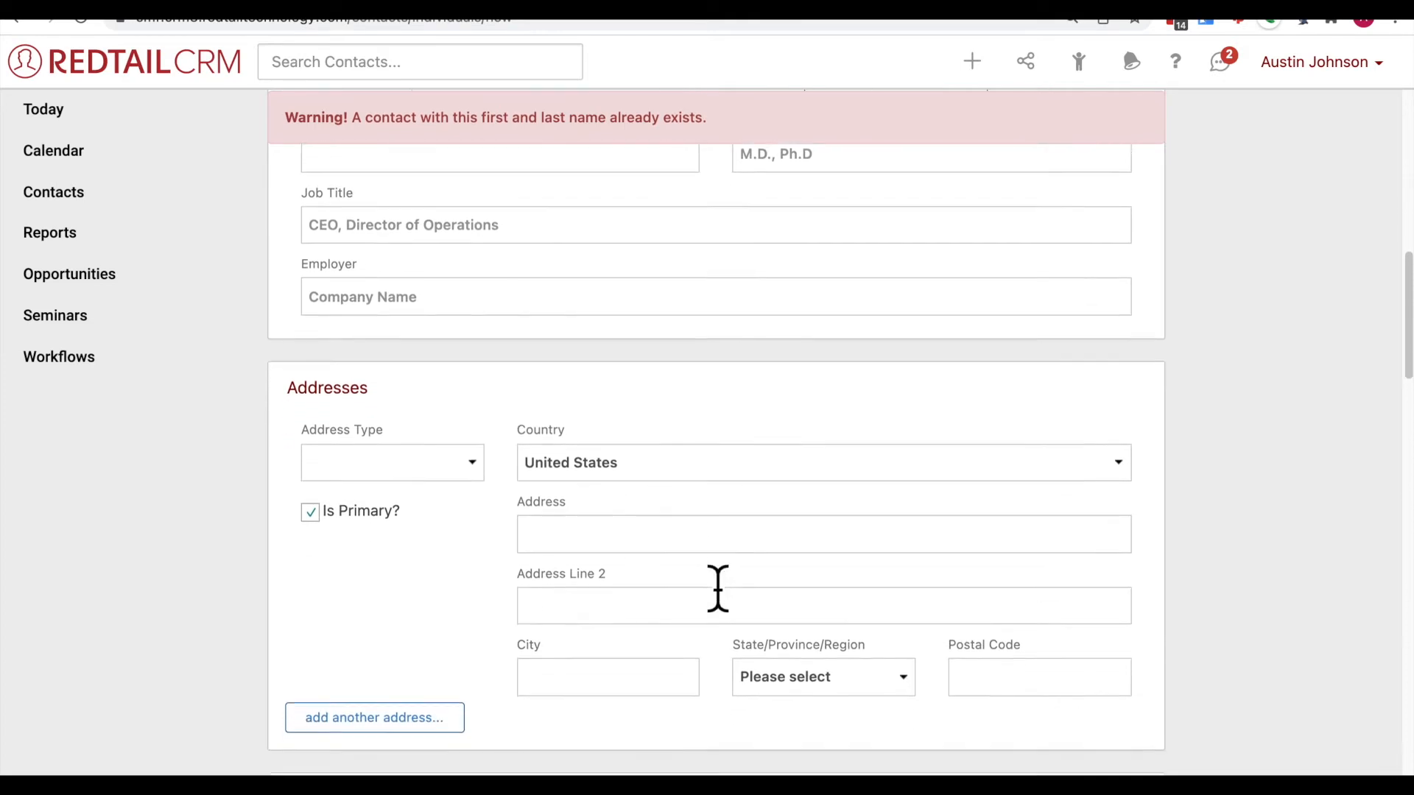
scroll(down, 3)
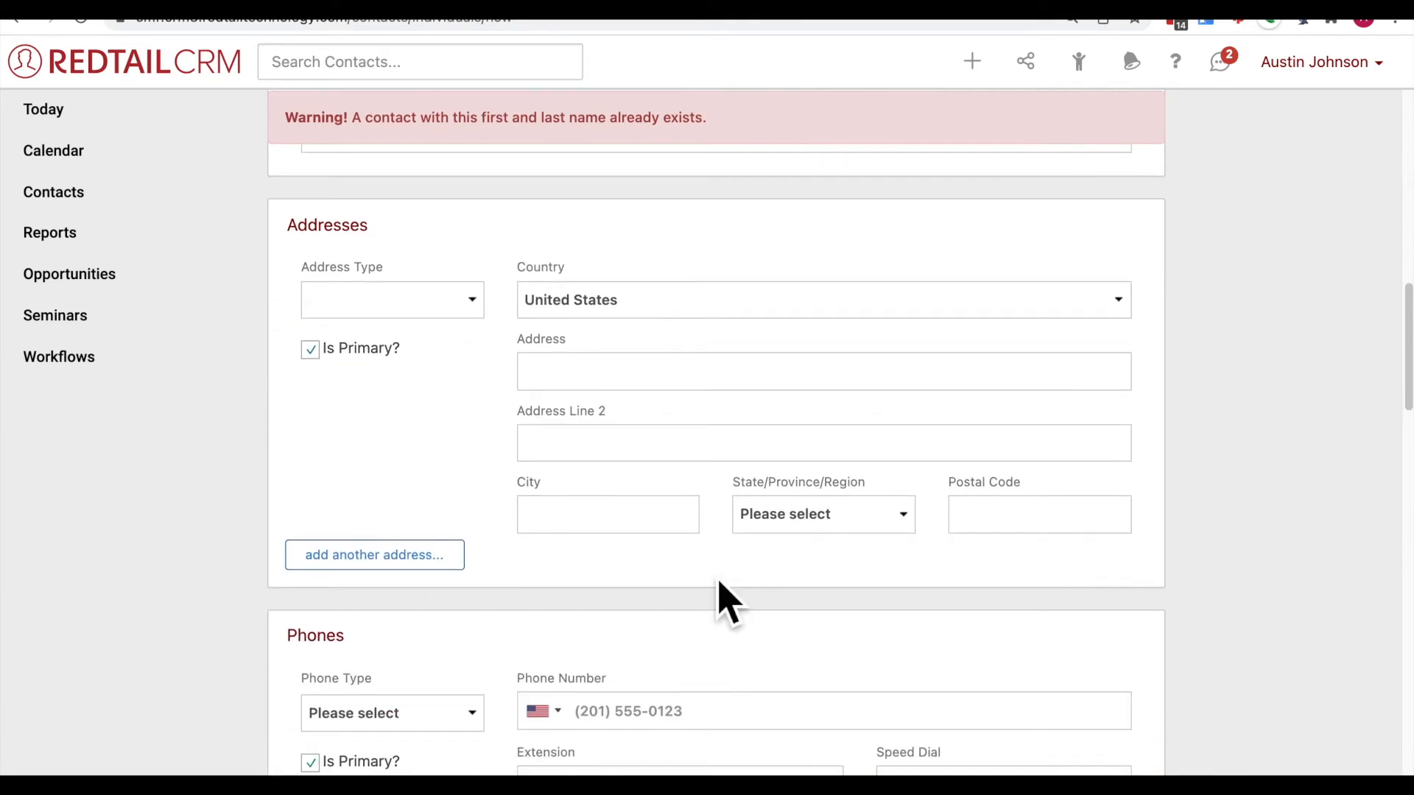
mouse_move(491, 451)
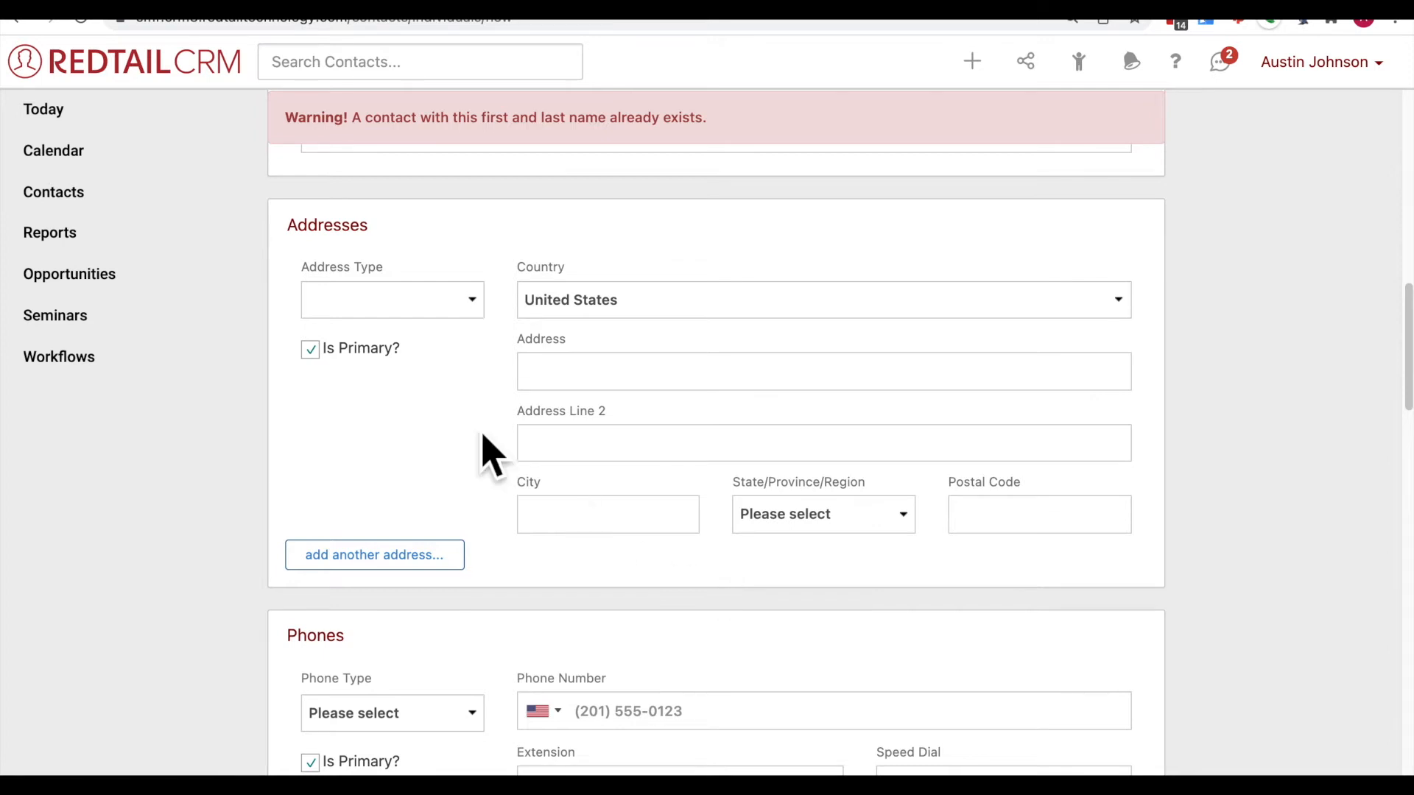
scroll(down, 3)
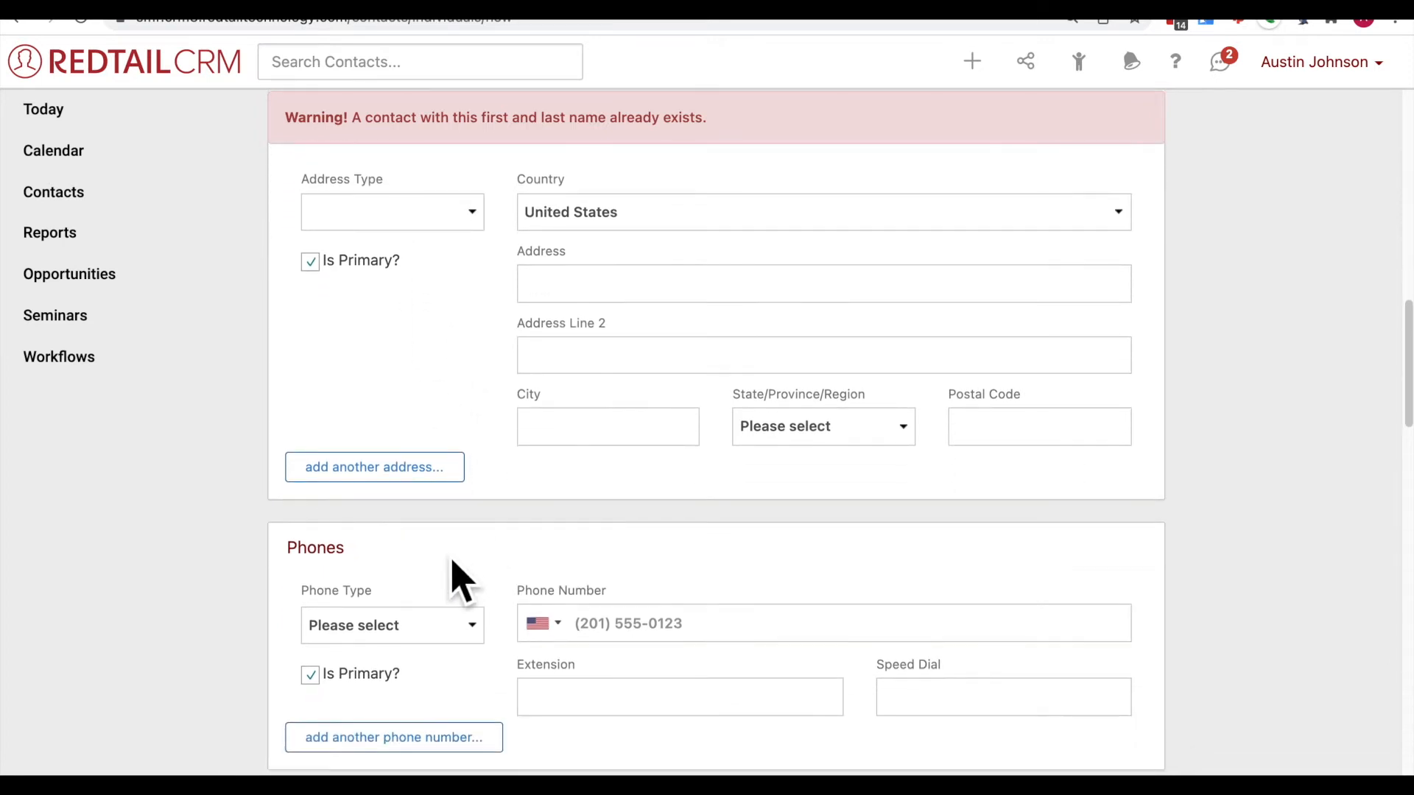
scroll(down, 3)
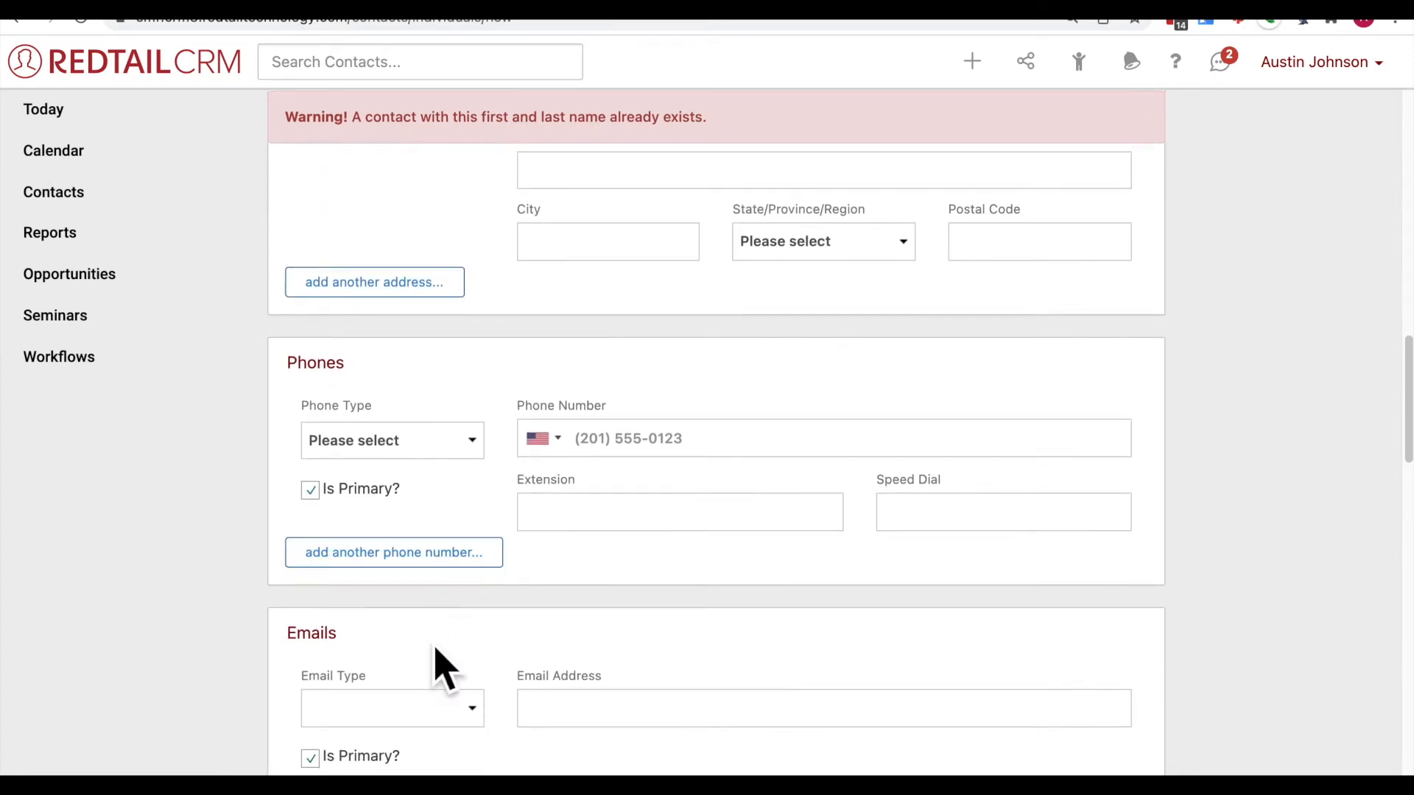
scroll(down, 3)
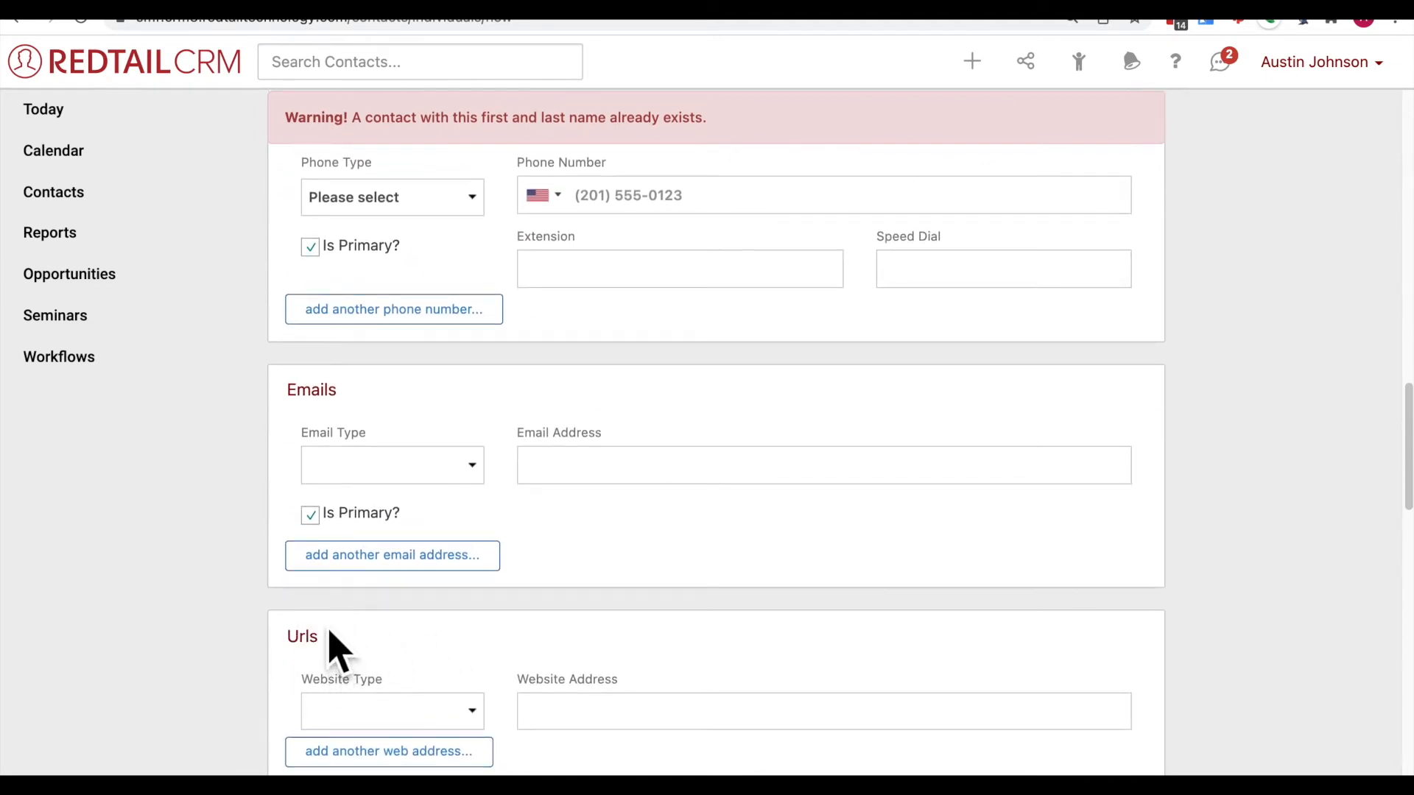
mouse_move(333, 640)
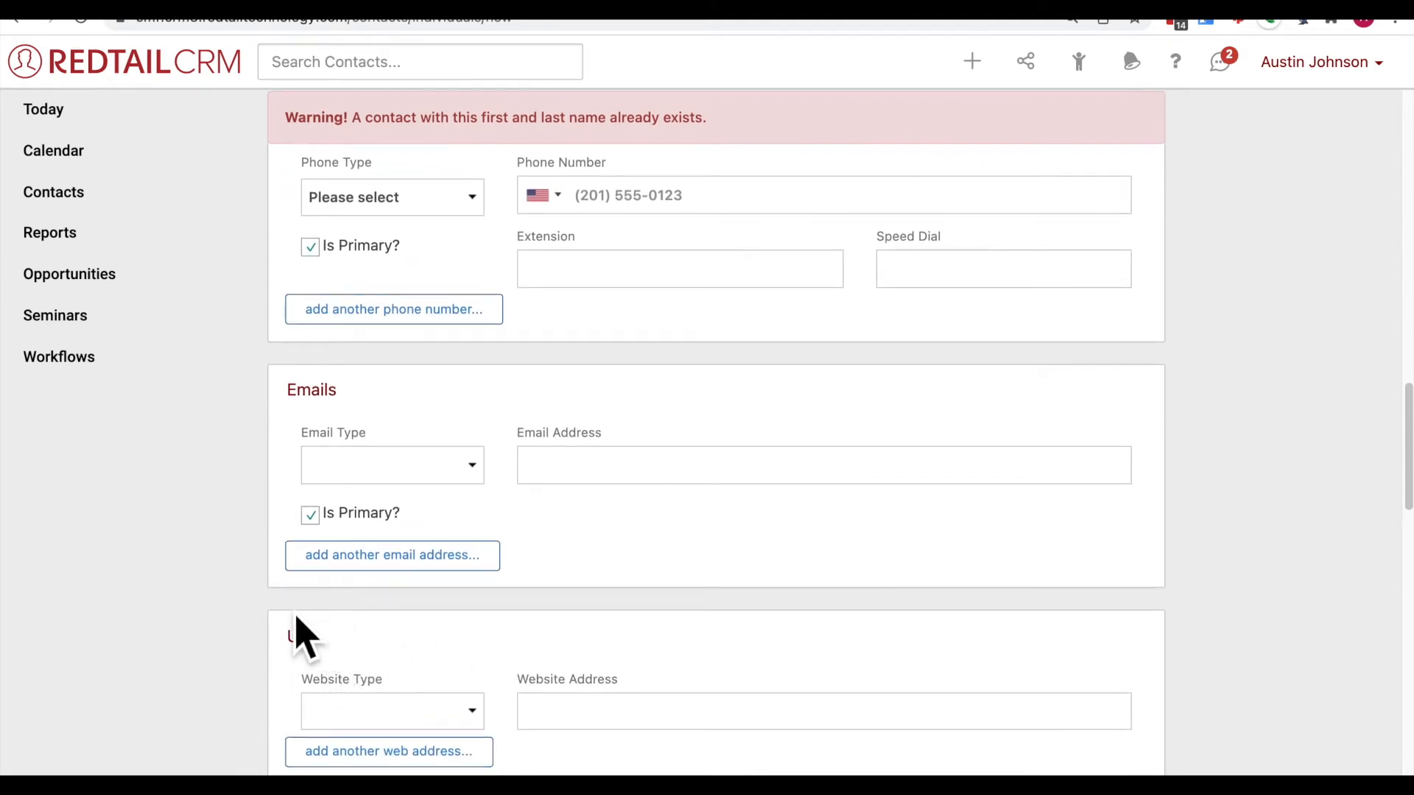
mouse_move(541, 685)
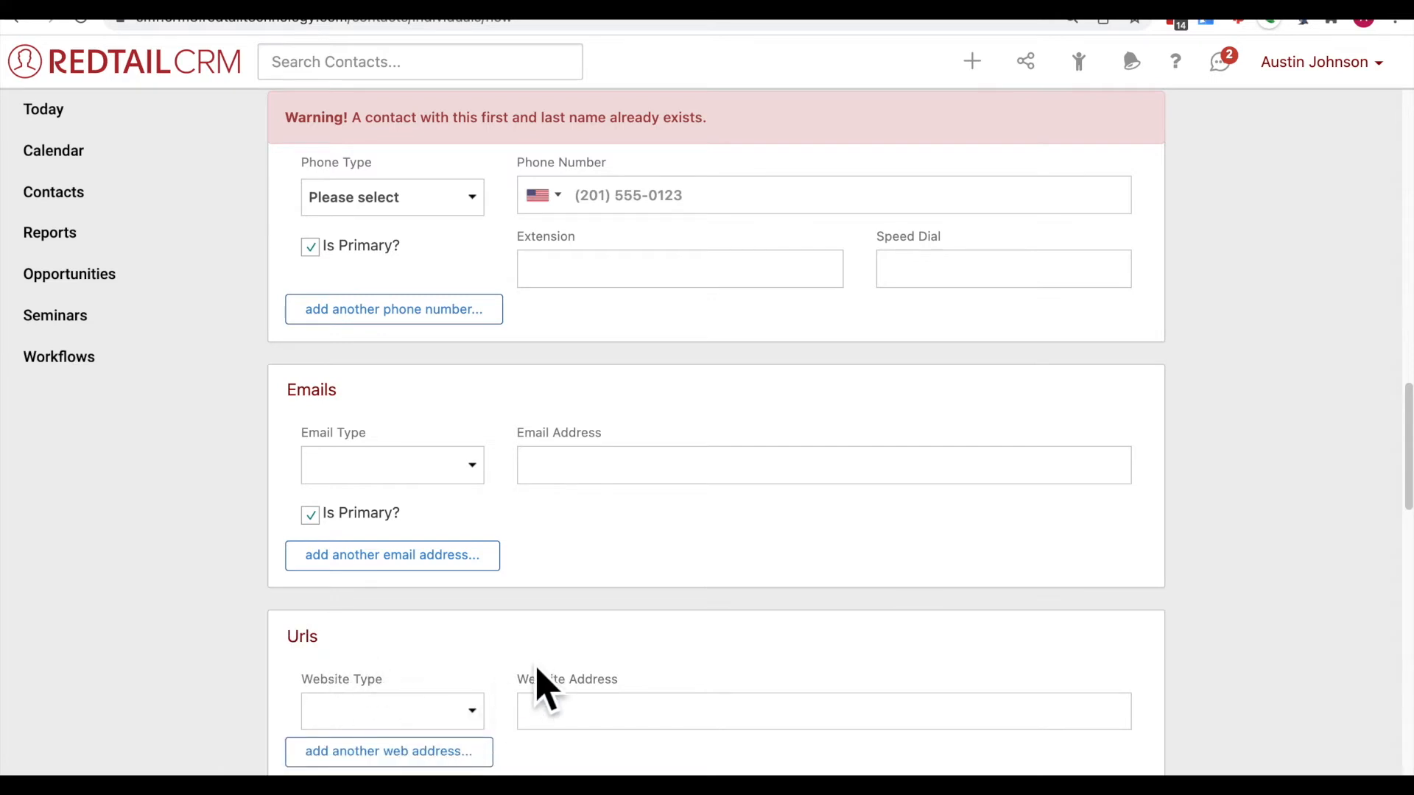
scroll(up, 3)
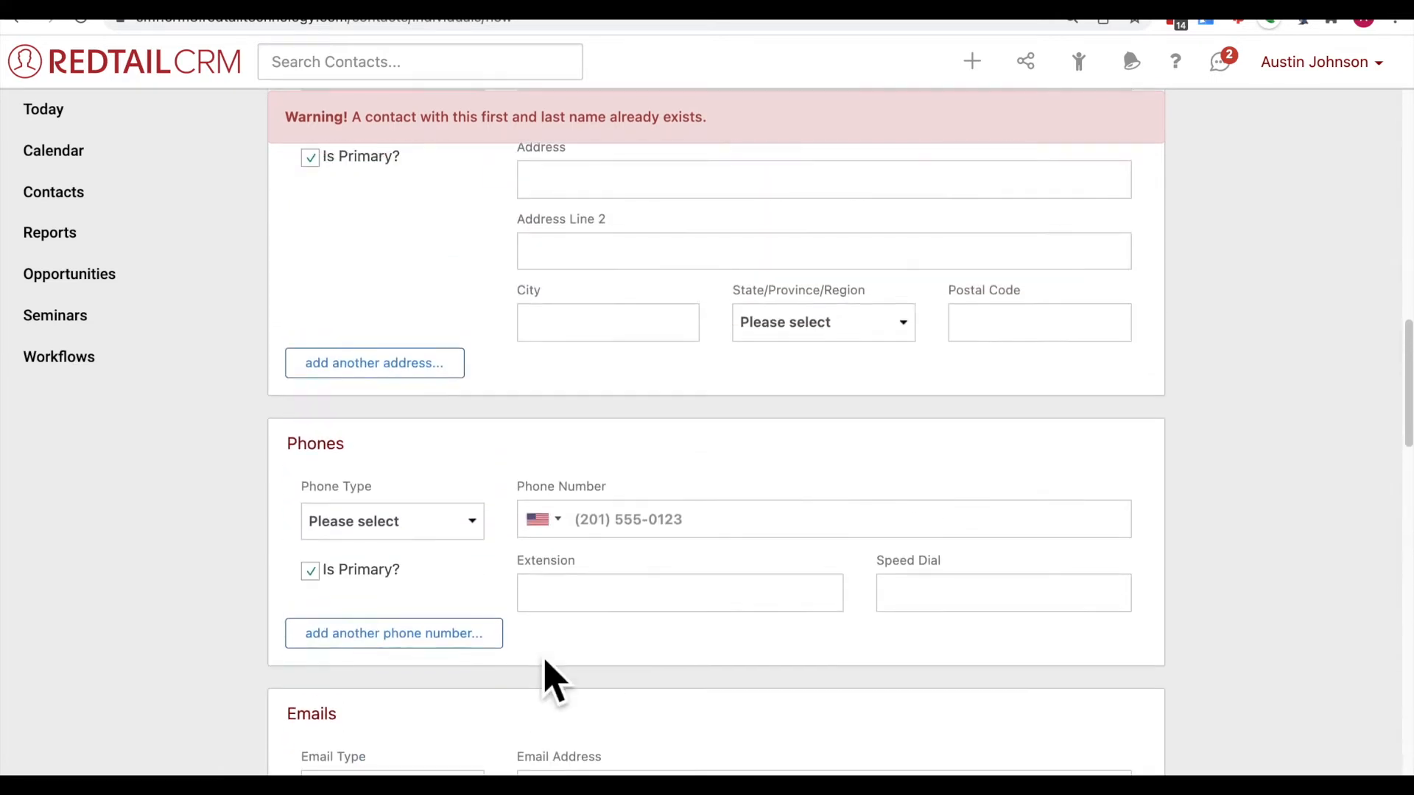
scroll(up, 3)
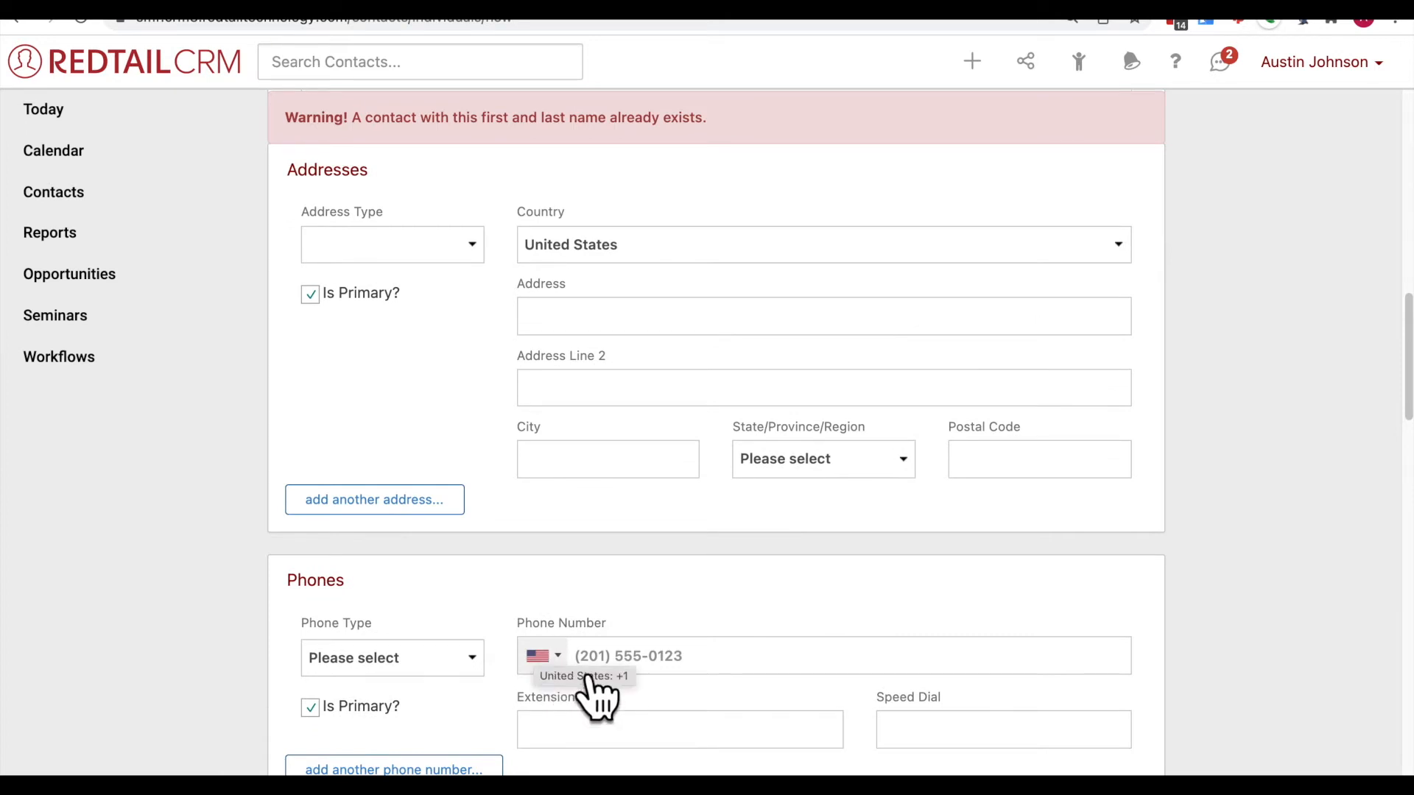
mouse_move(404, 410)
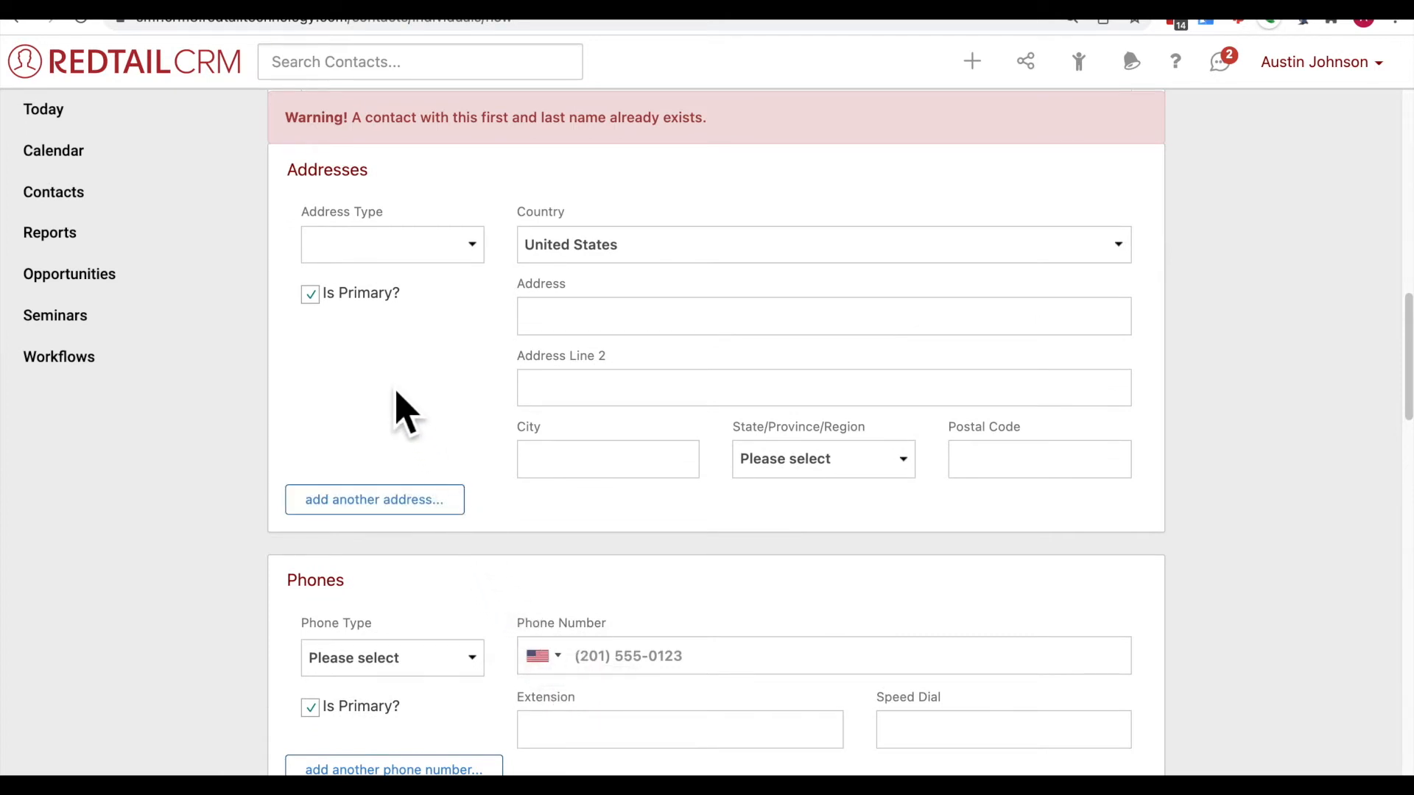
mouse_move(365, 338)
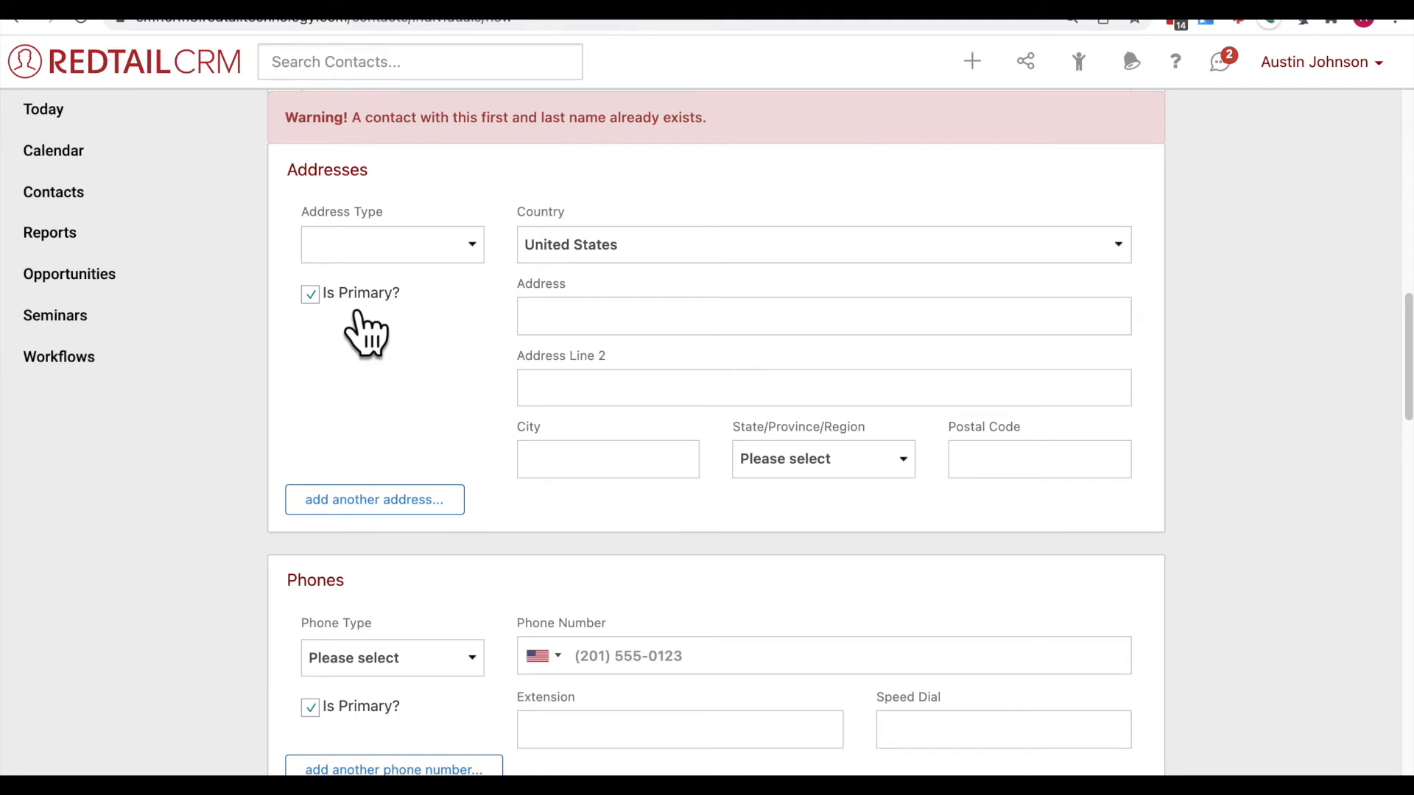
Step: Set the first address type to Home with address 123 Main St
click(391, 245)
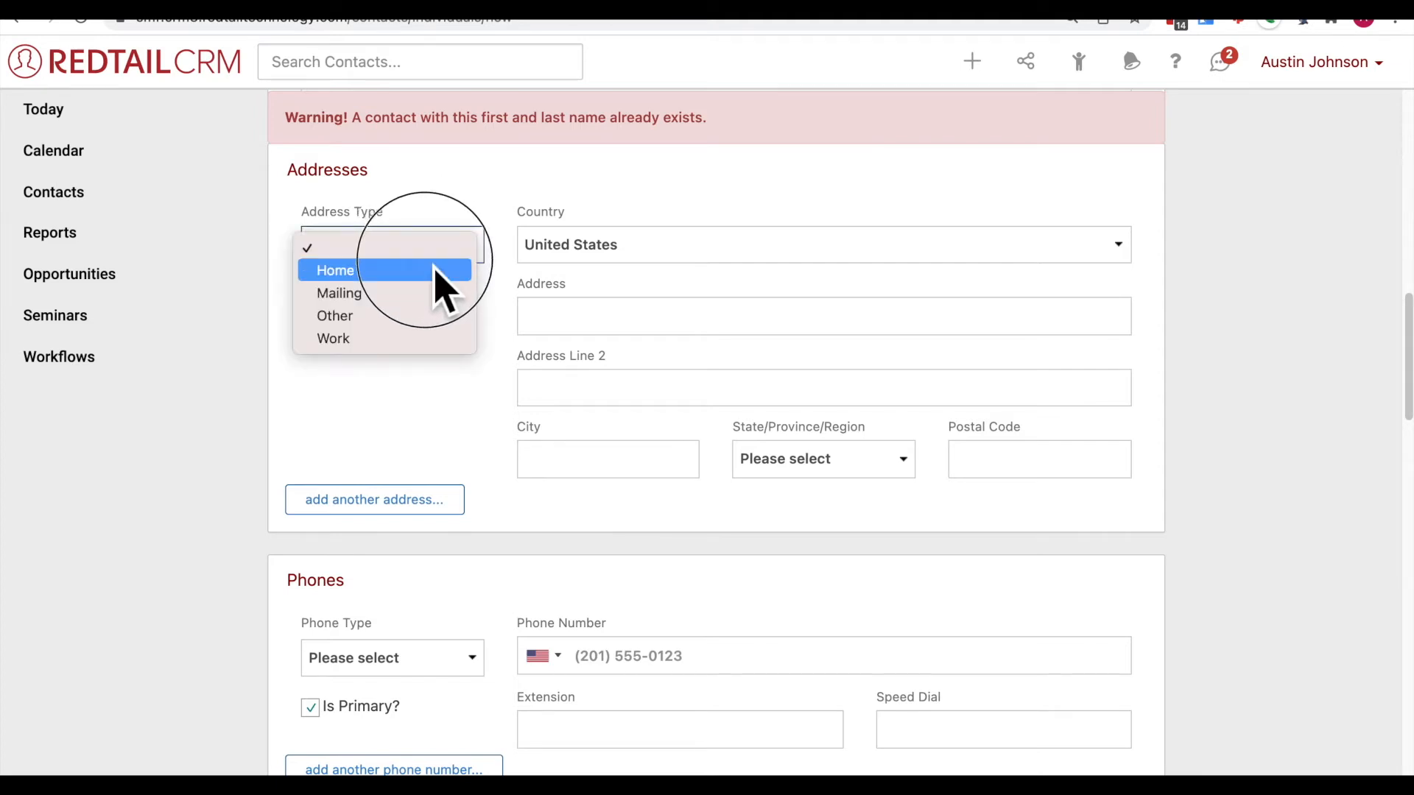
click(334, 269)
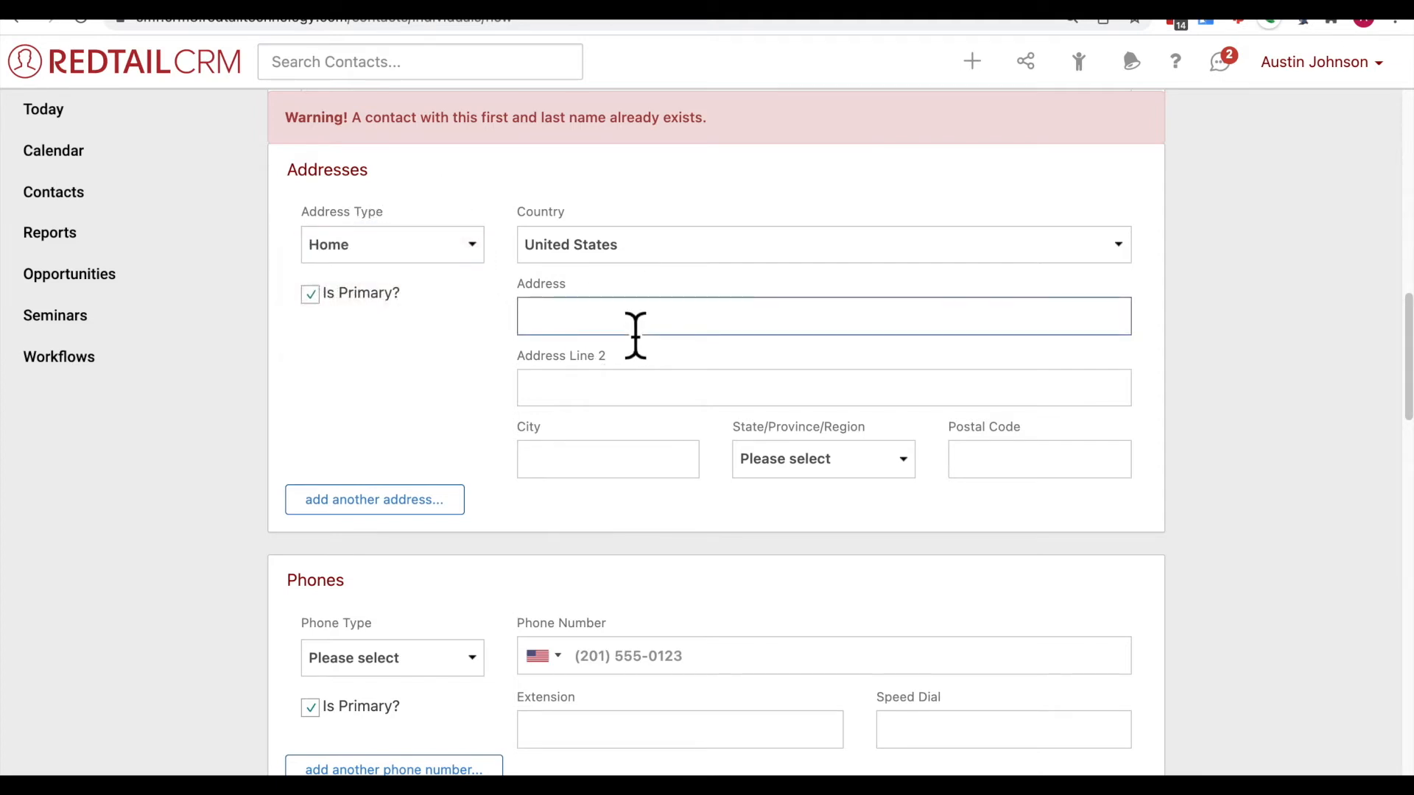
text(123 Main)
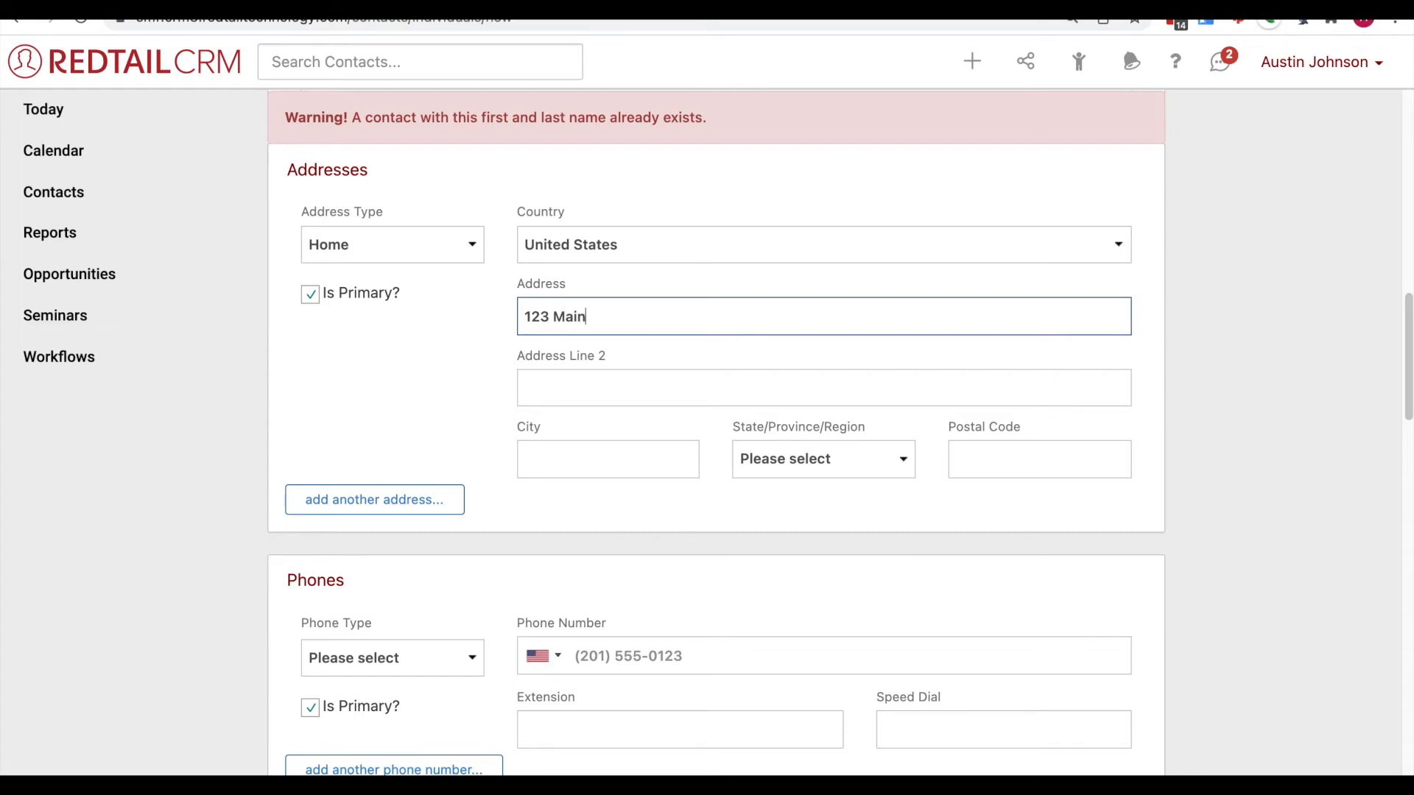
text(St)
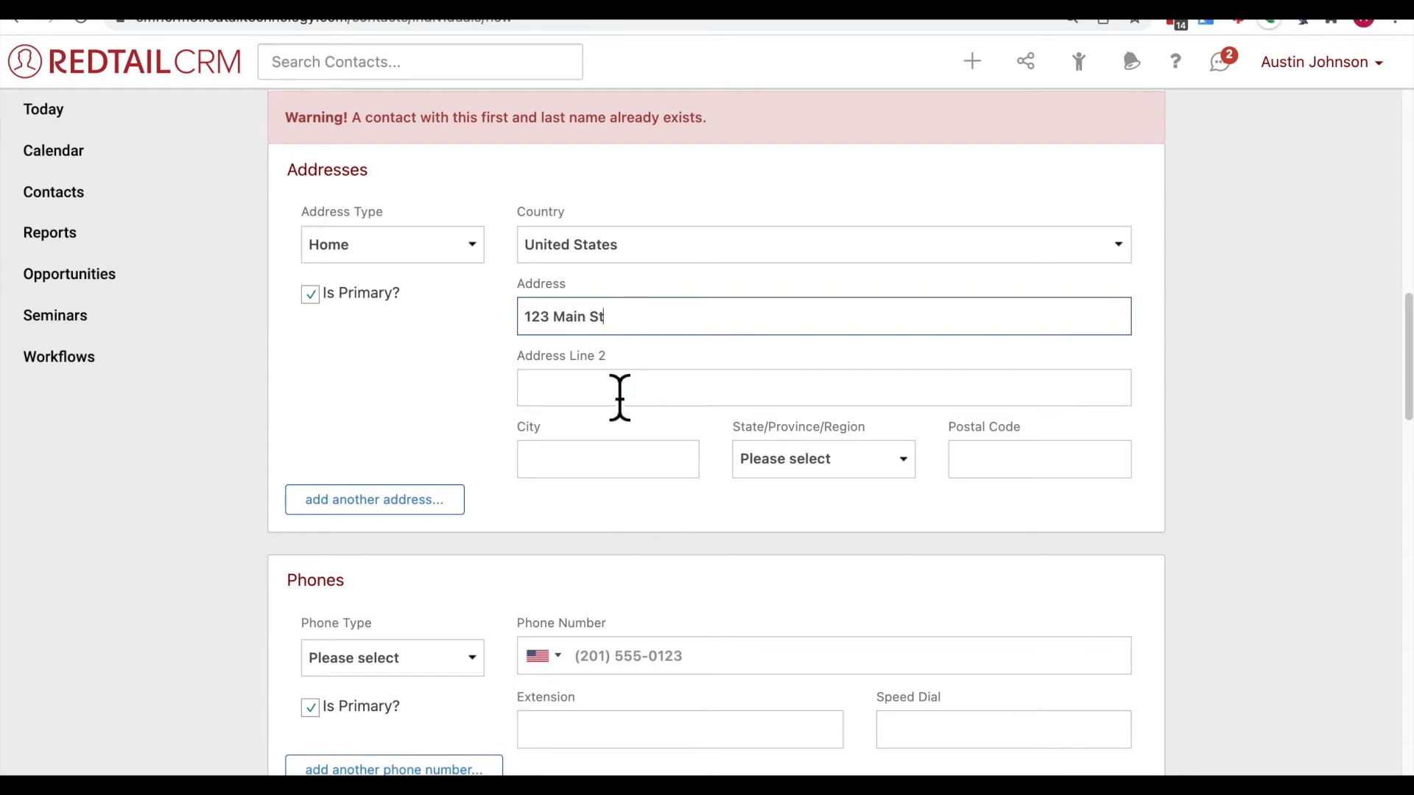
scroll(up, 3)
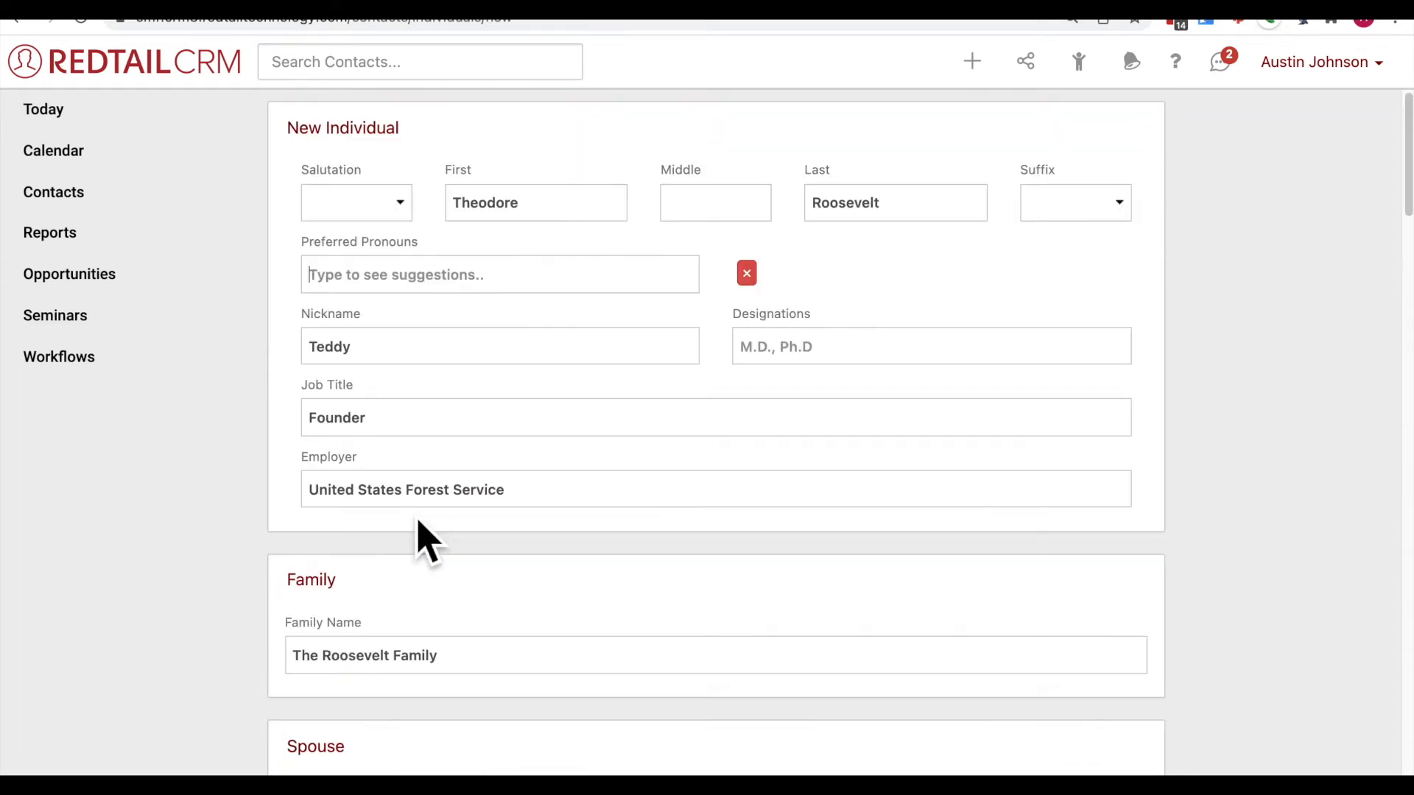
scroll(down, 3)
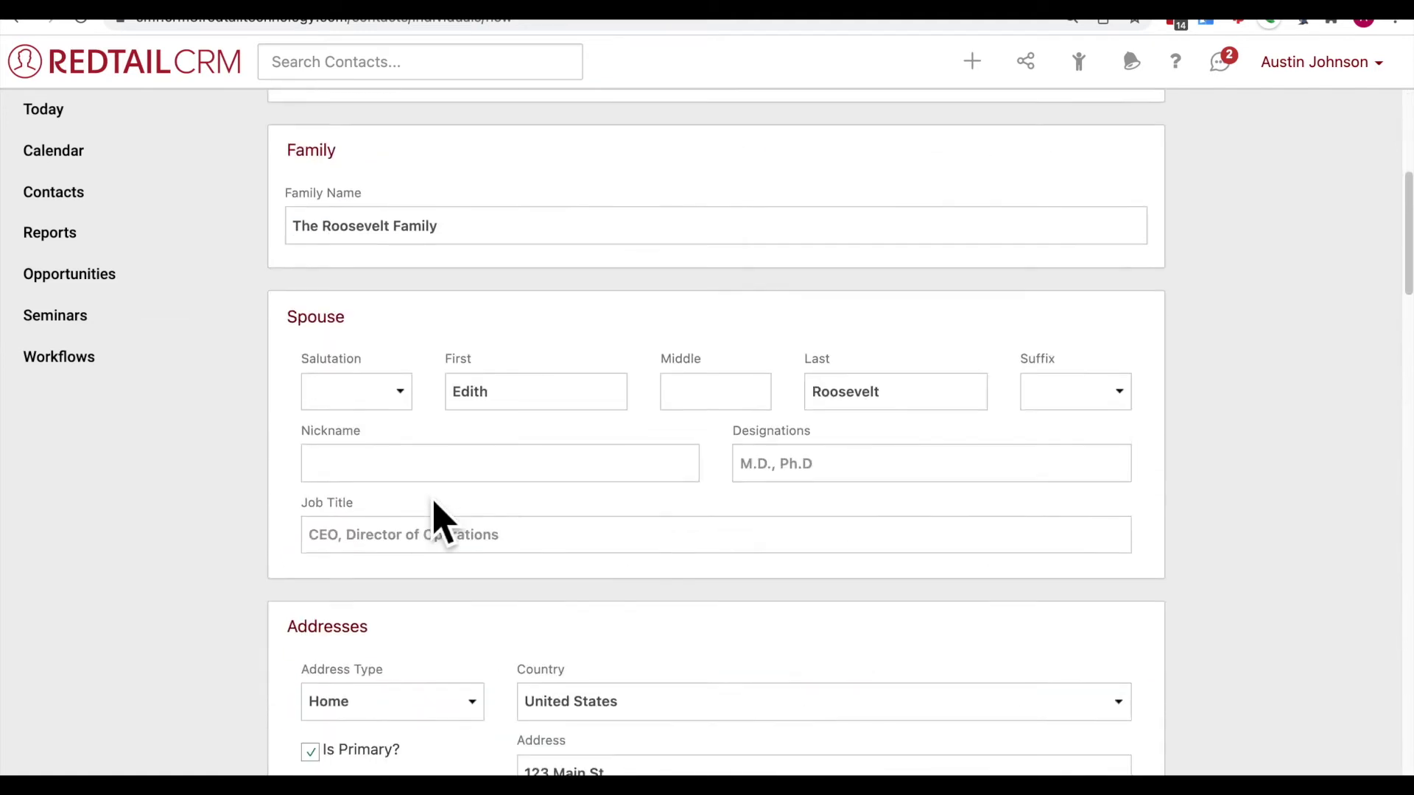
Step: Add a second address of type Work at 456 Oak St
scroll(down, 3)
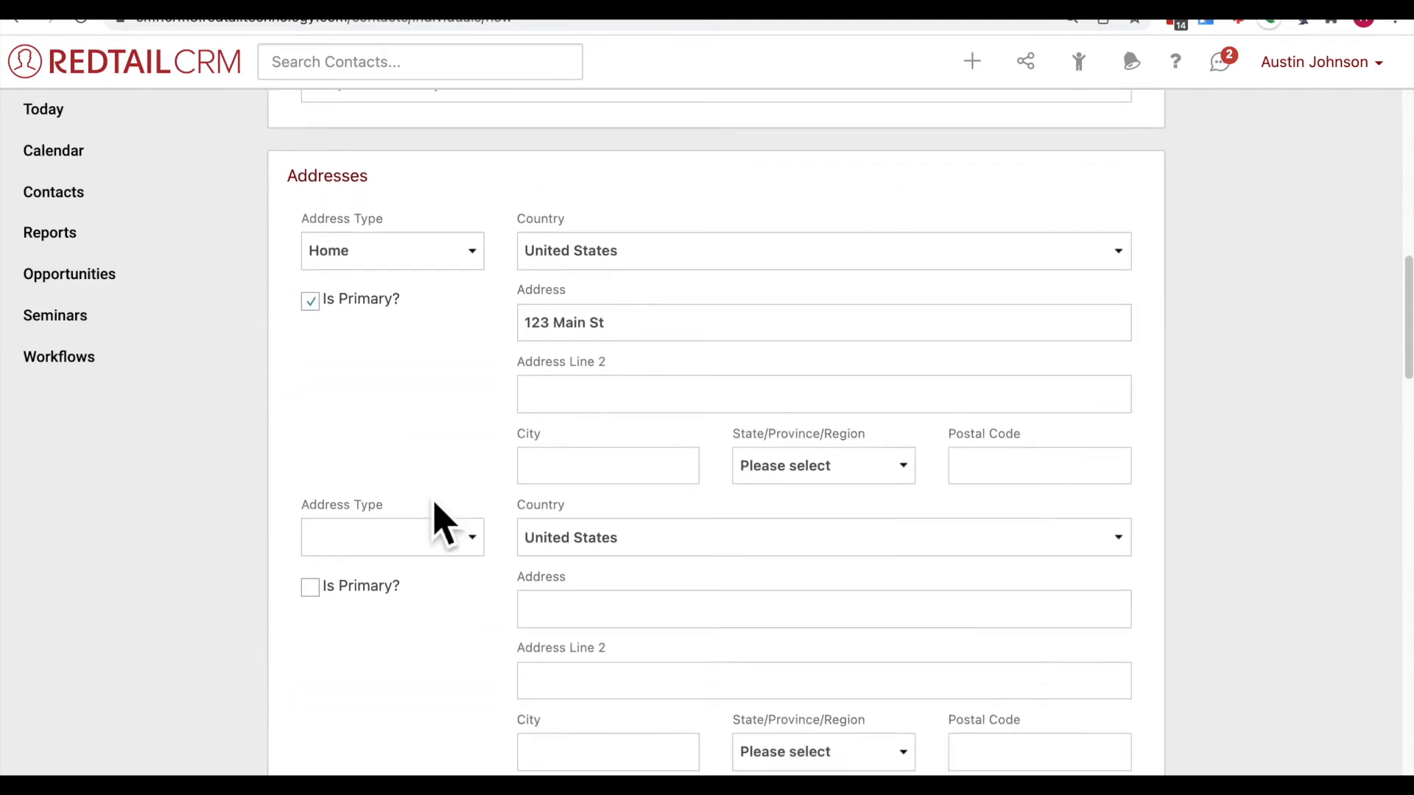
click(391, 537)
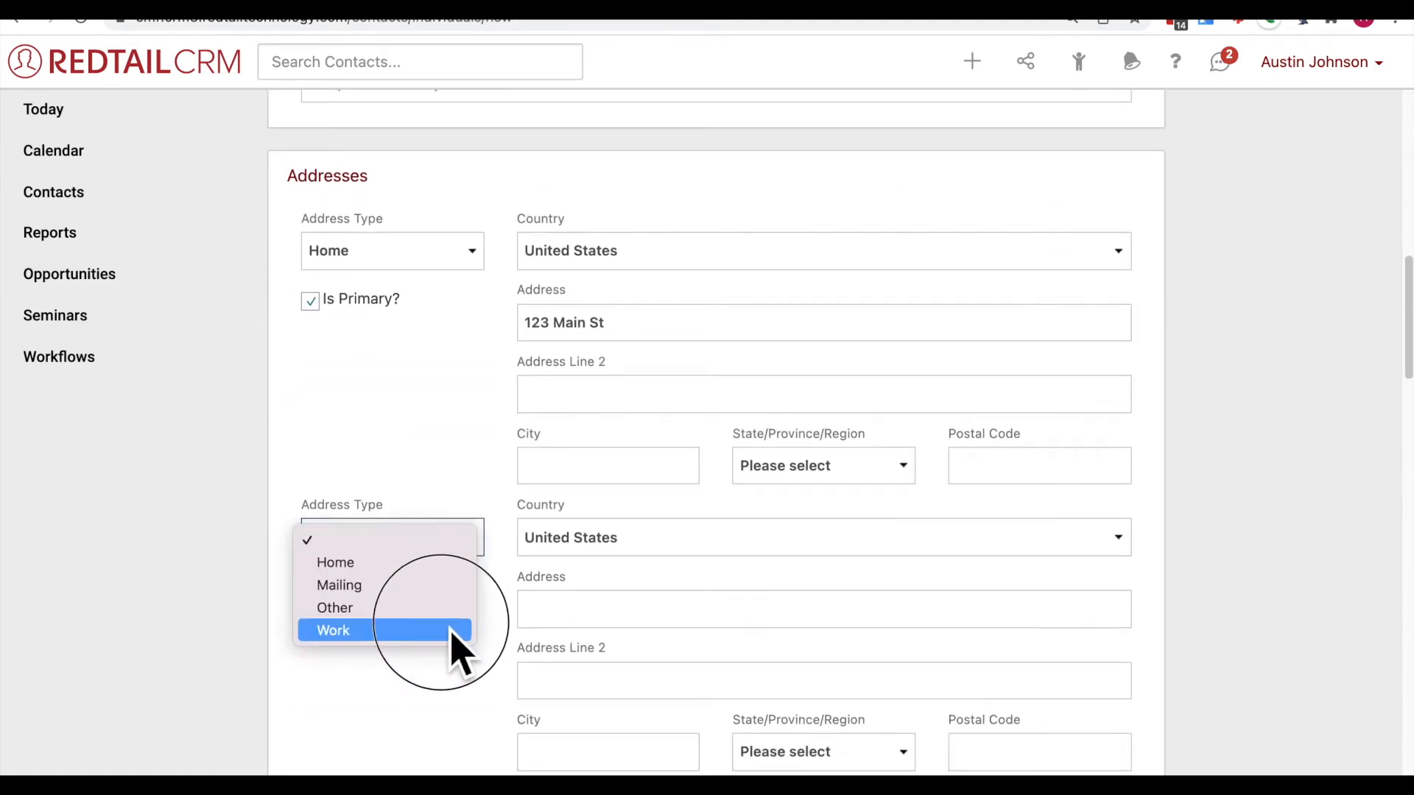
click(333, 630)
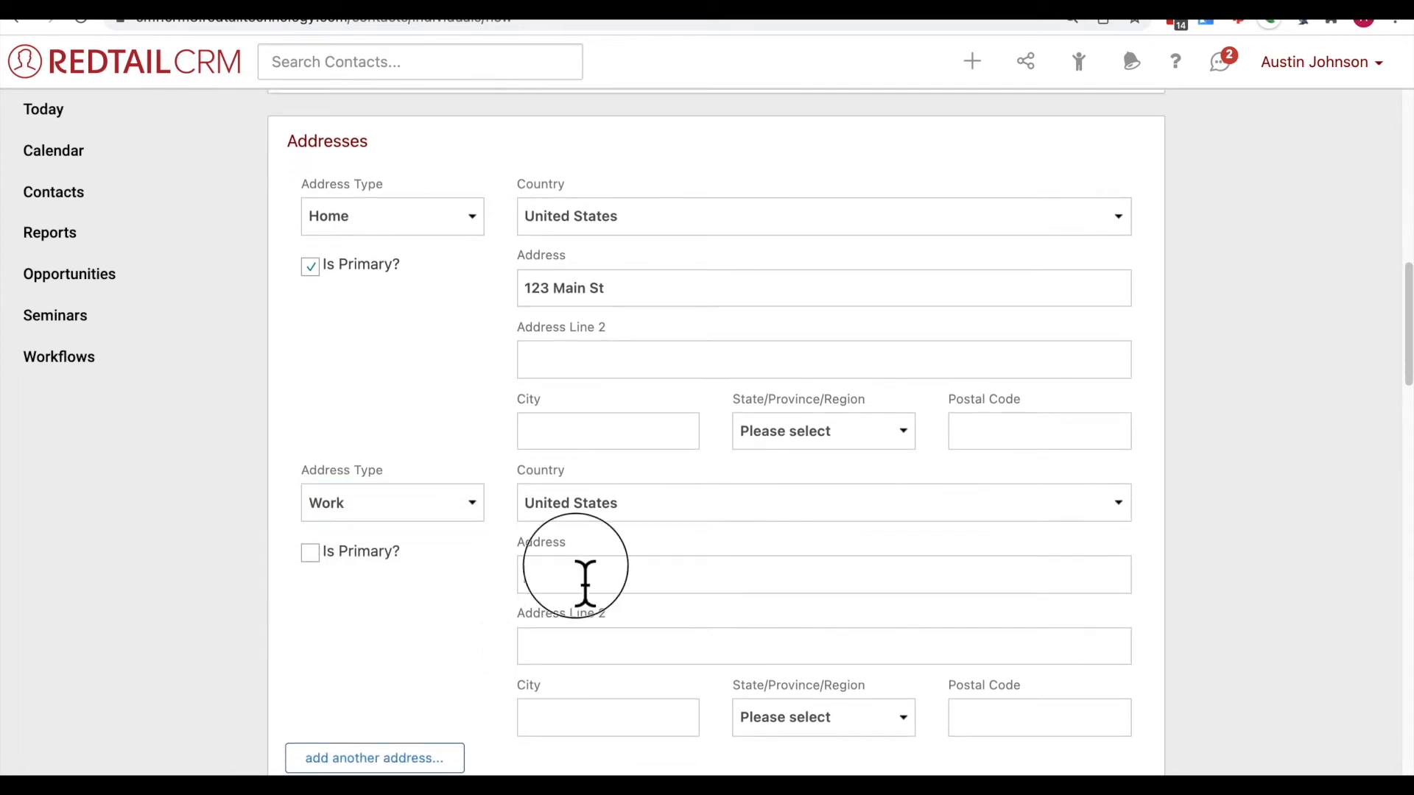
text(456 O)
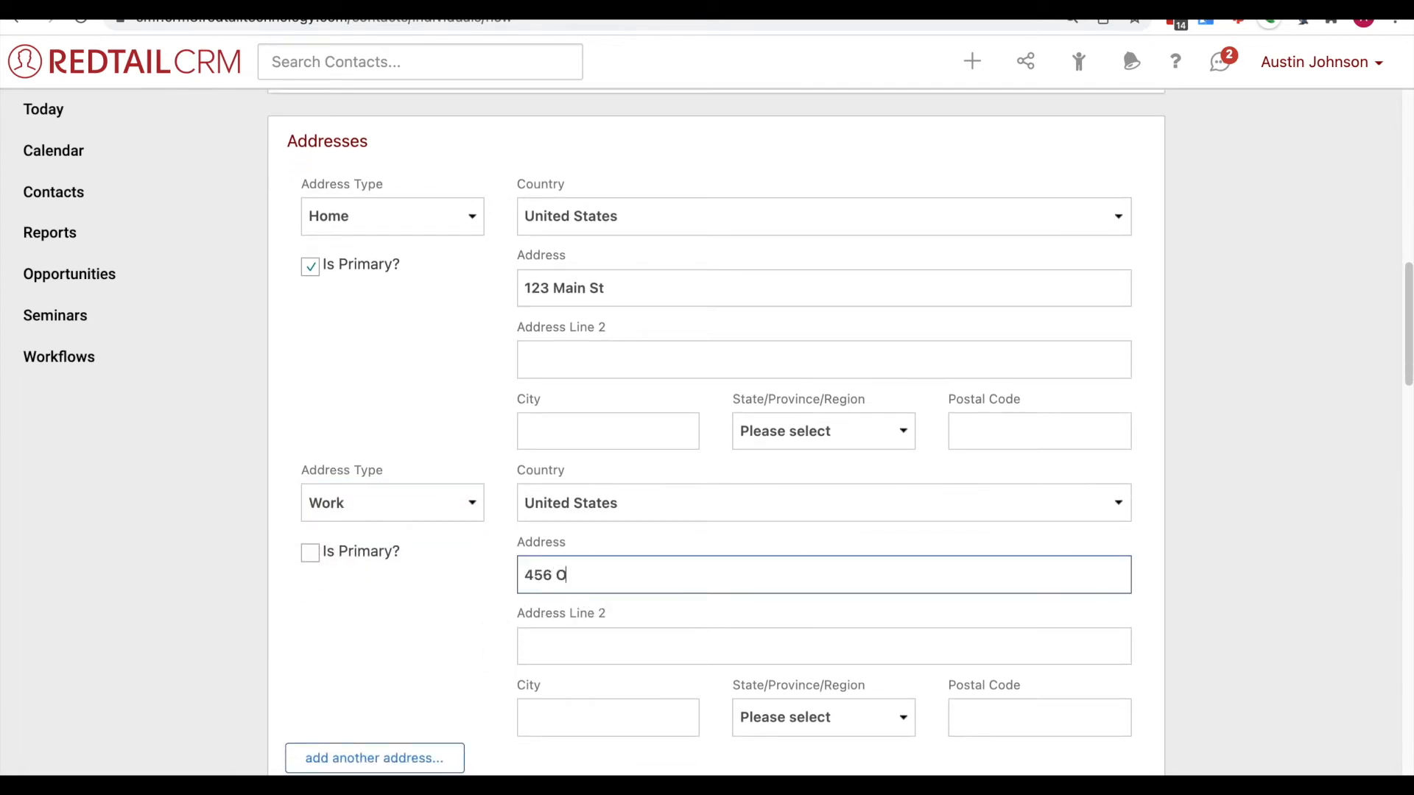
text(ak St)
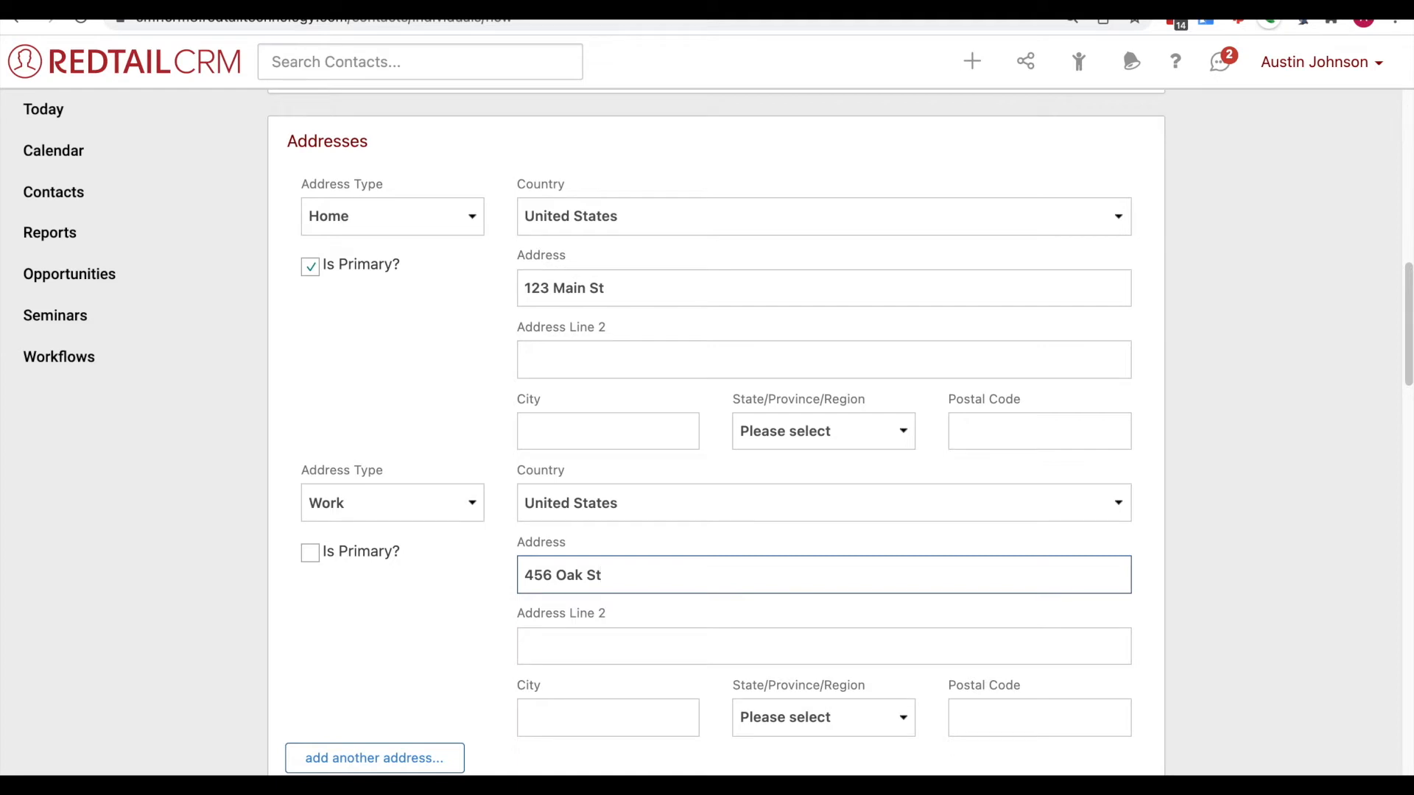
mouse_move(424, 586)
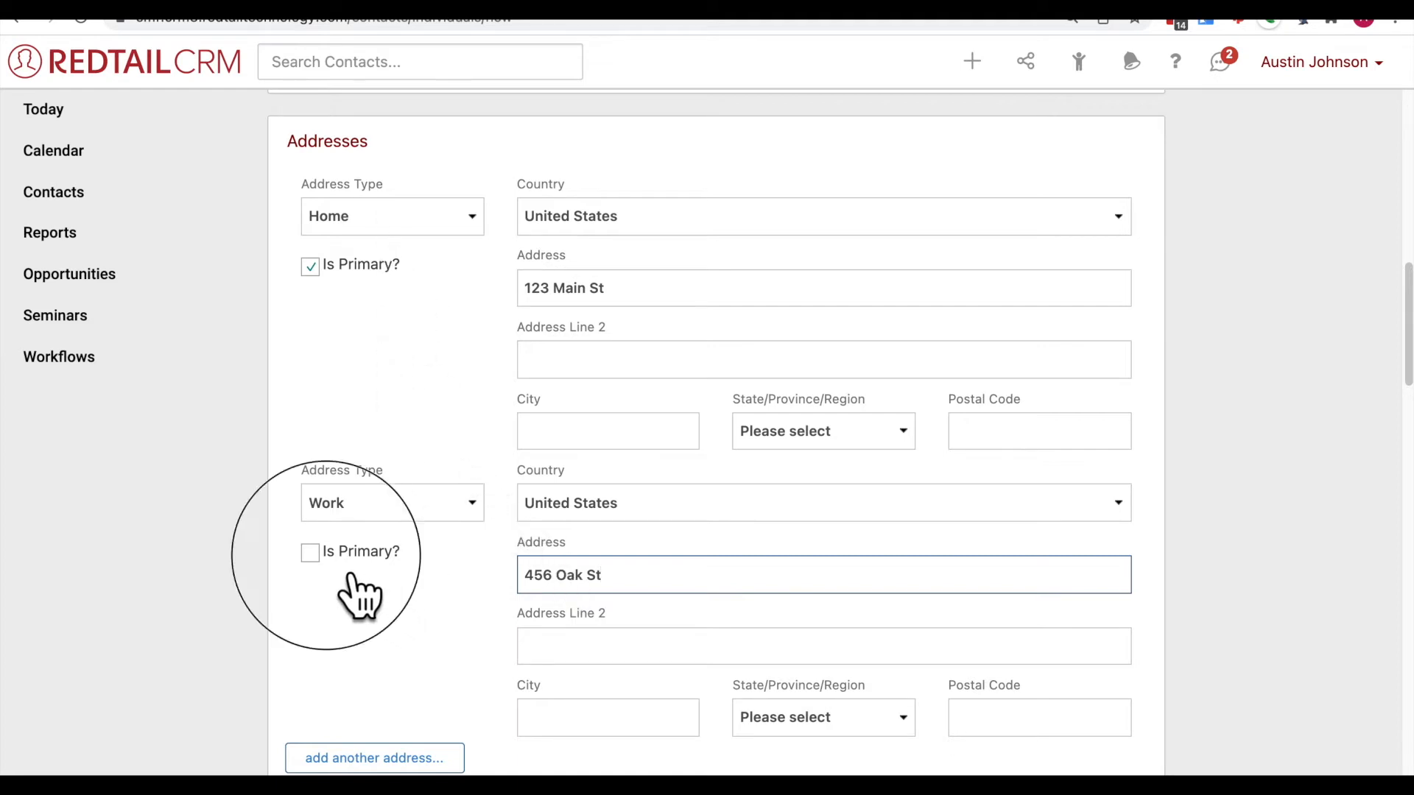
Step: Mark the Work address primary and unmark the Home address, keeping it Home
click(310, 551)
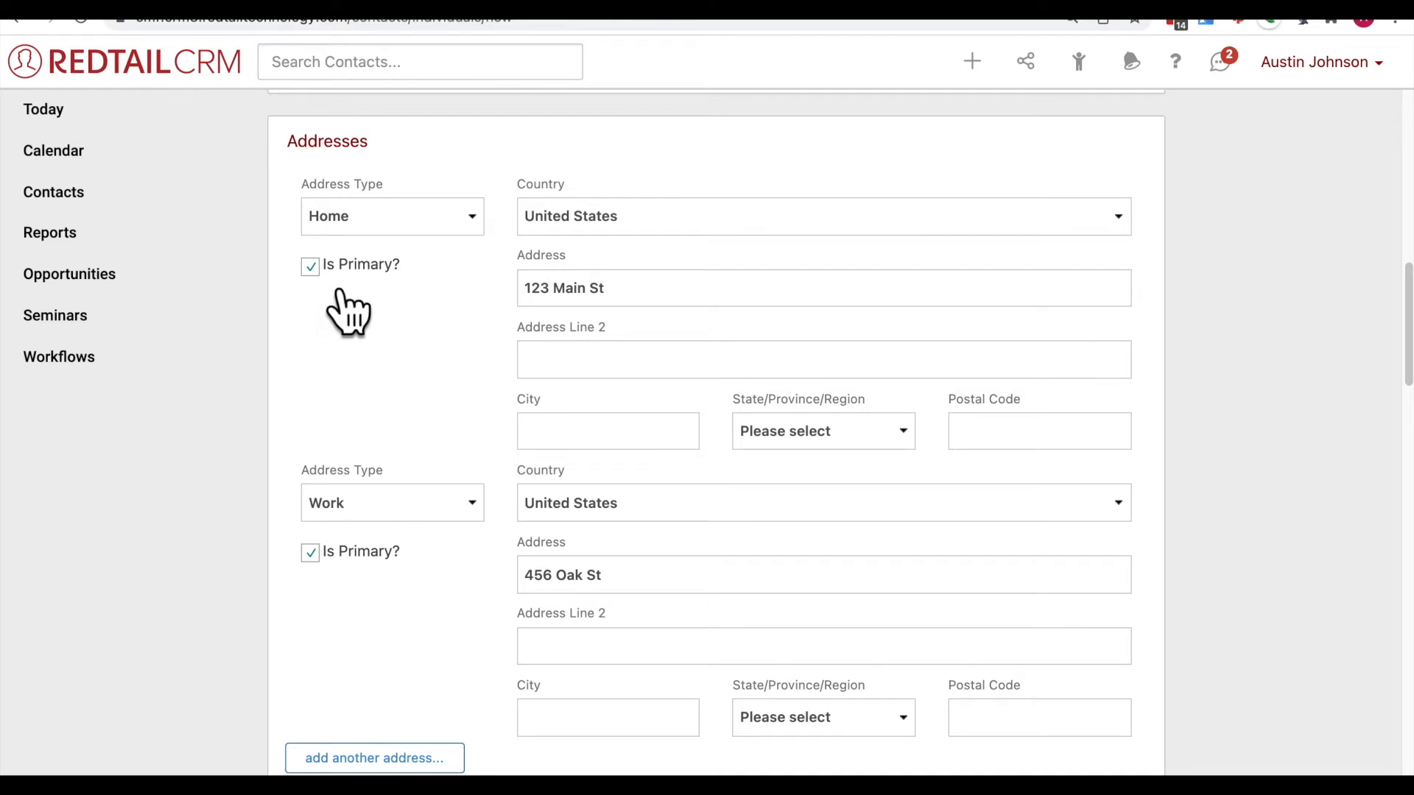
click(310, 266)
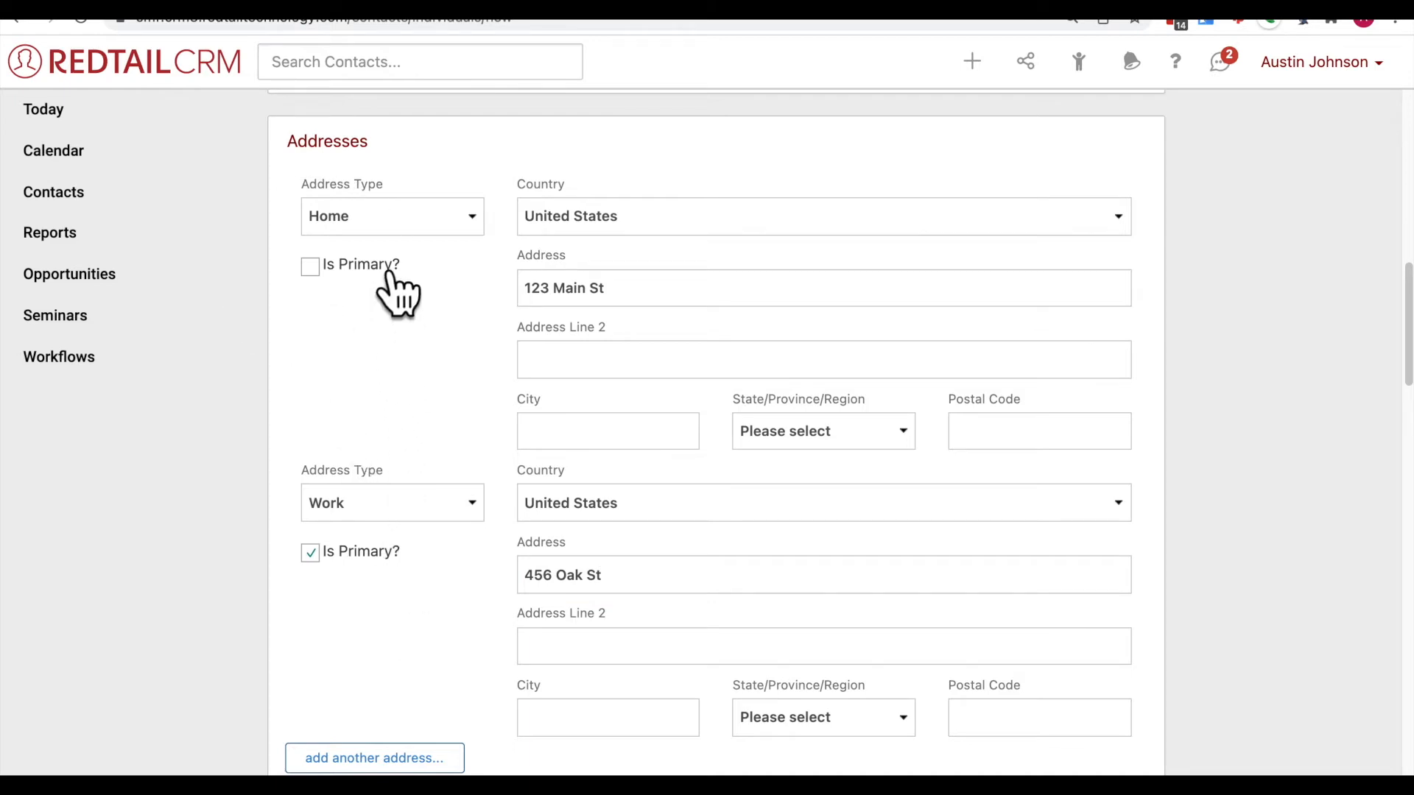
mouse_move(404, 334)
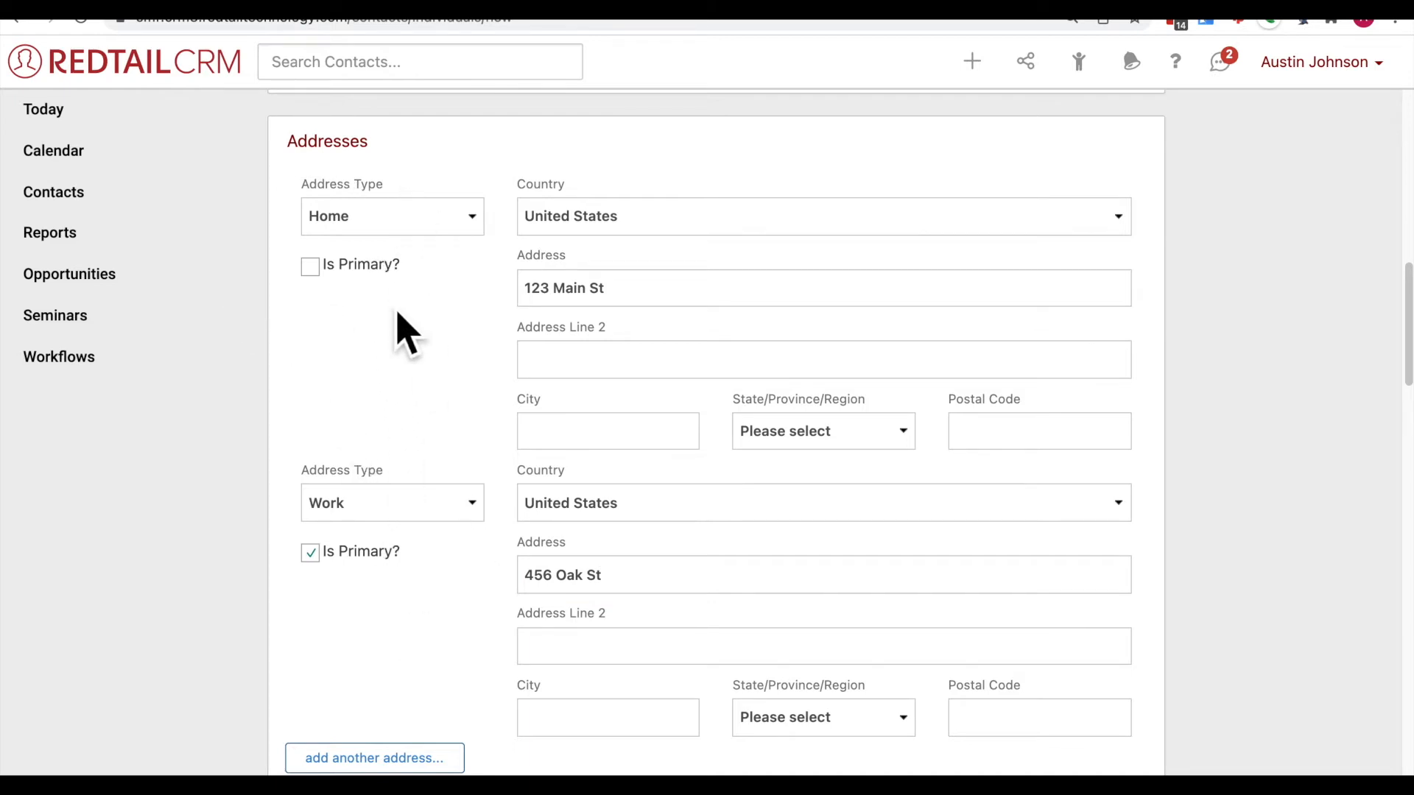
mouse_move(399, 320)
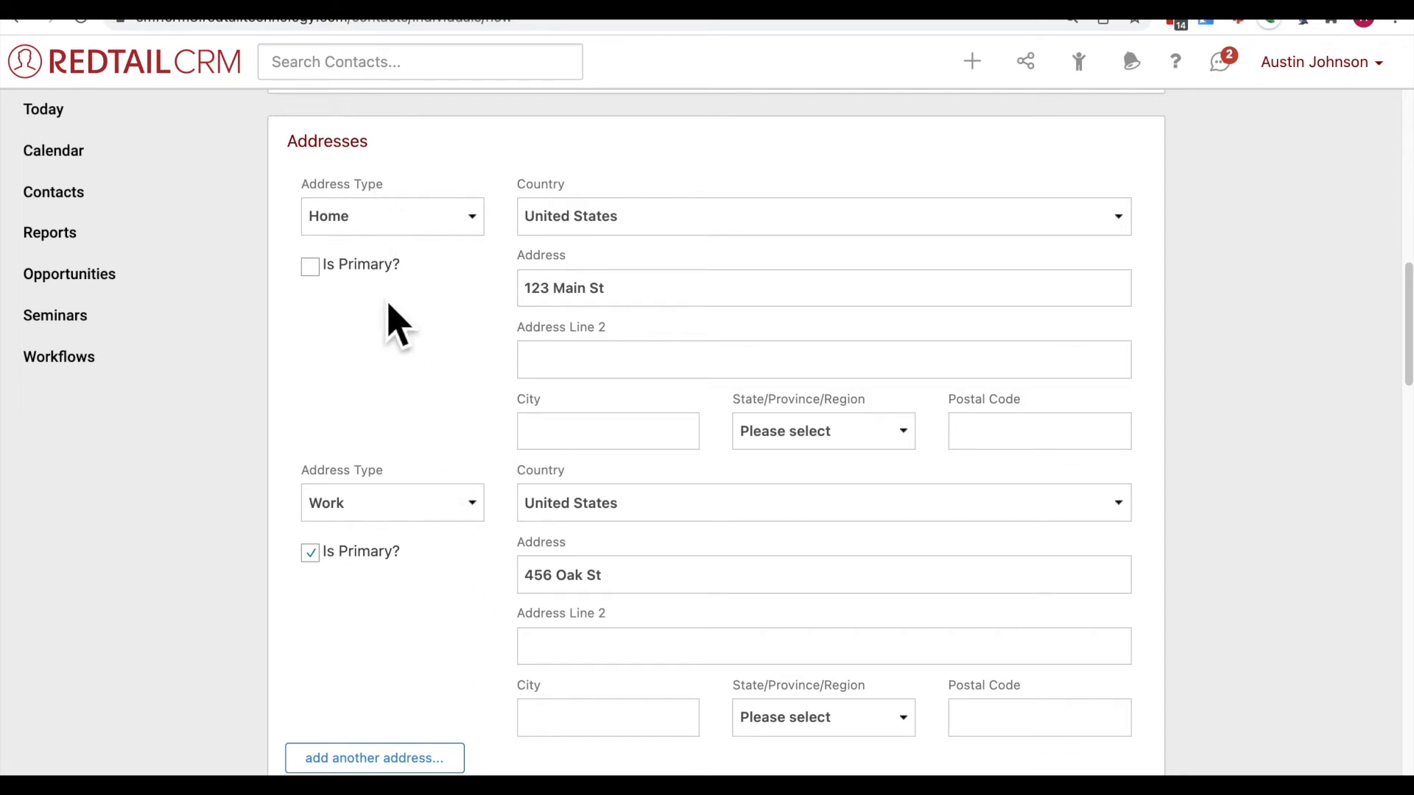
mouse_move(437, 465)
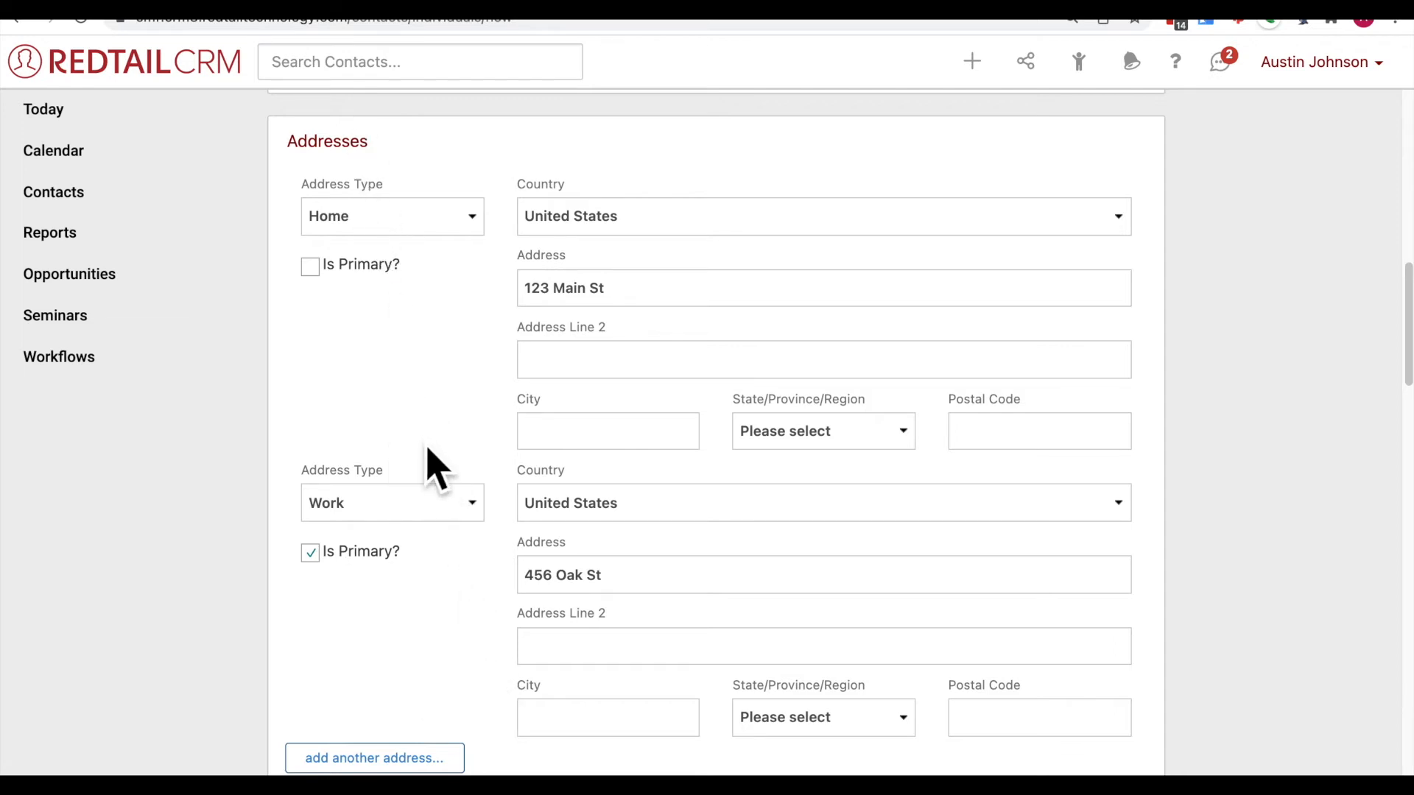
mouse_move(455, 550)
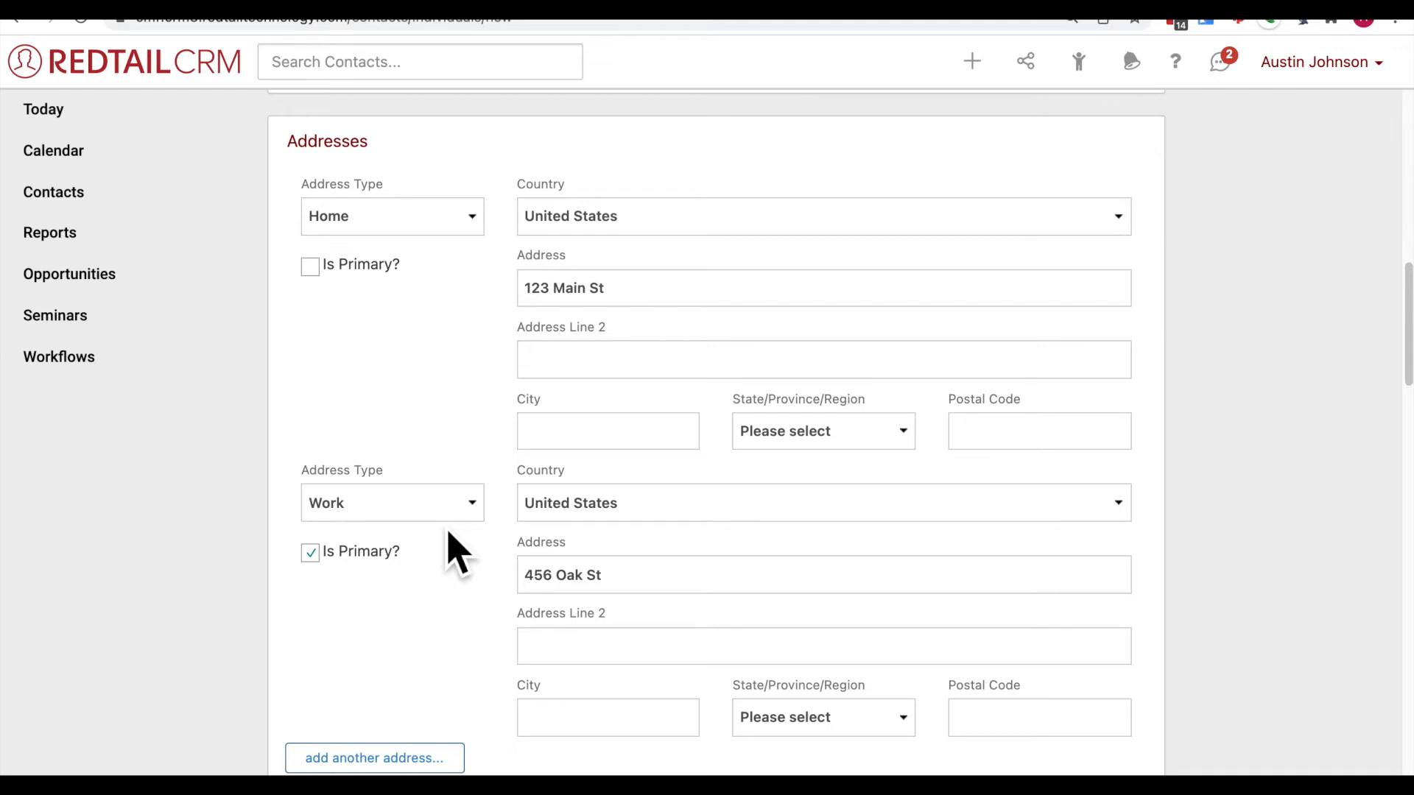
mouse_move(374, 595)
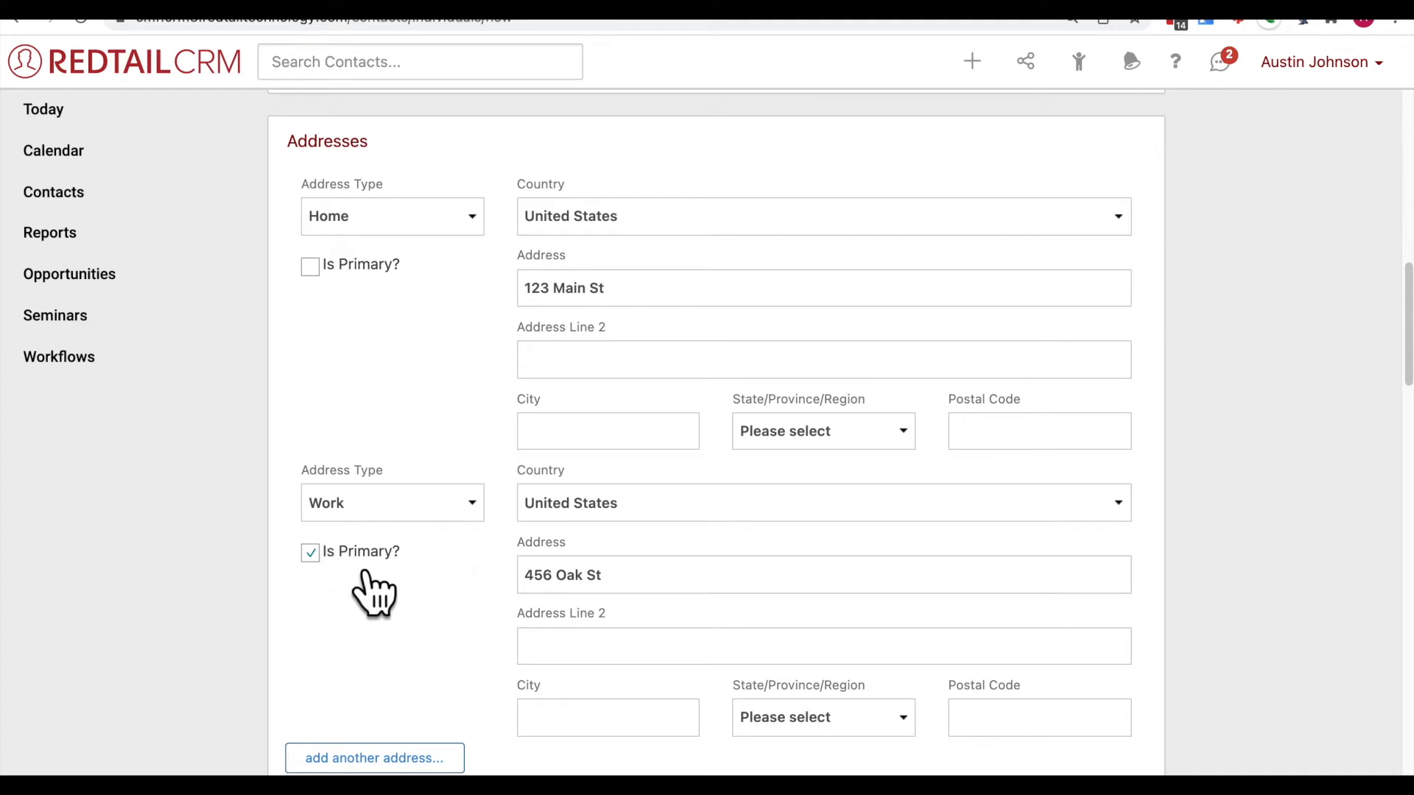
mouse_move(434, 595)
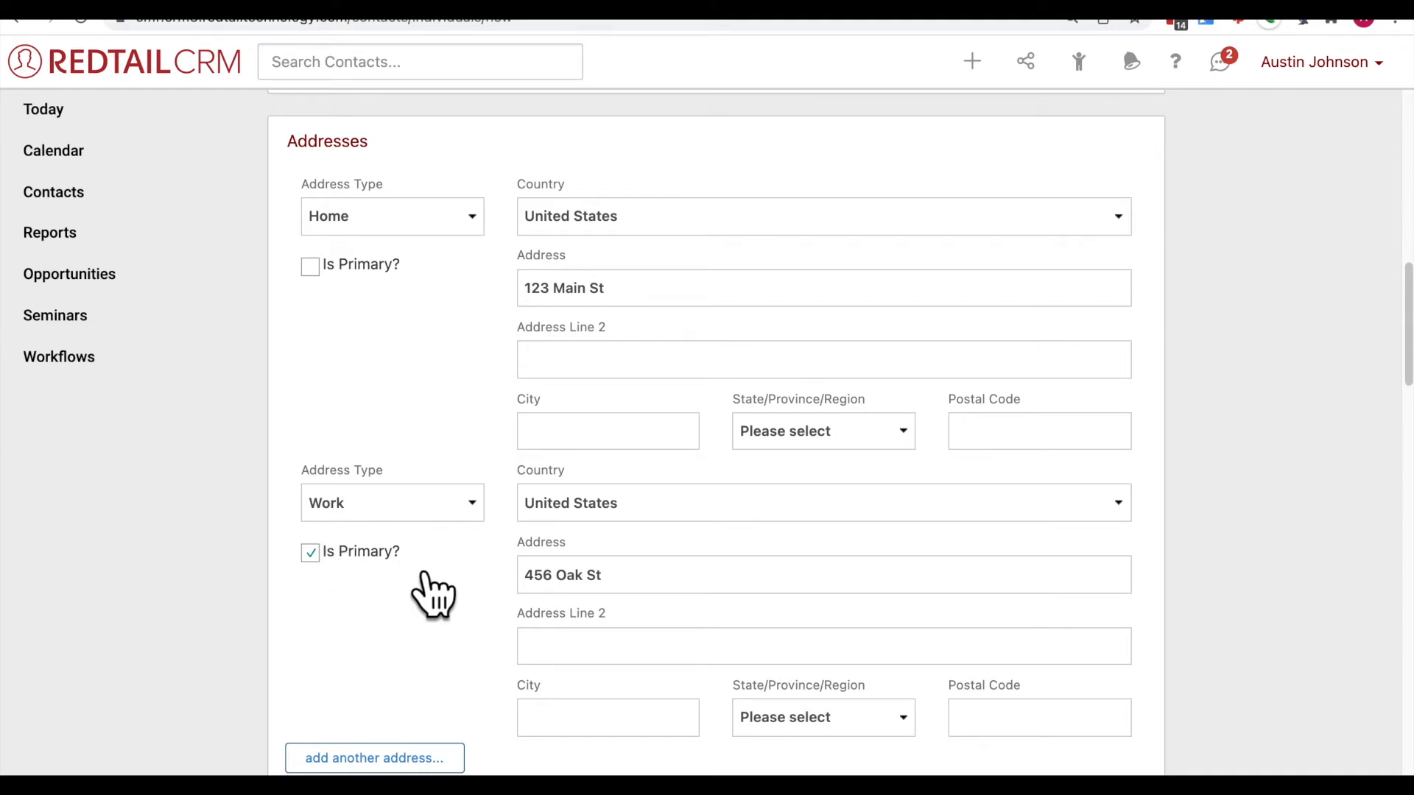
mouse_move(347, 212)
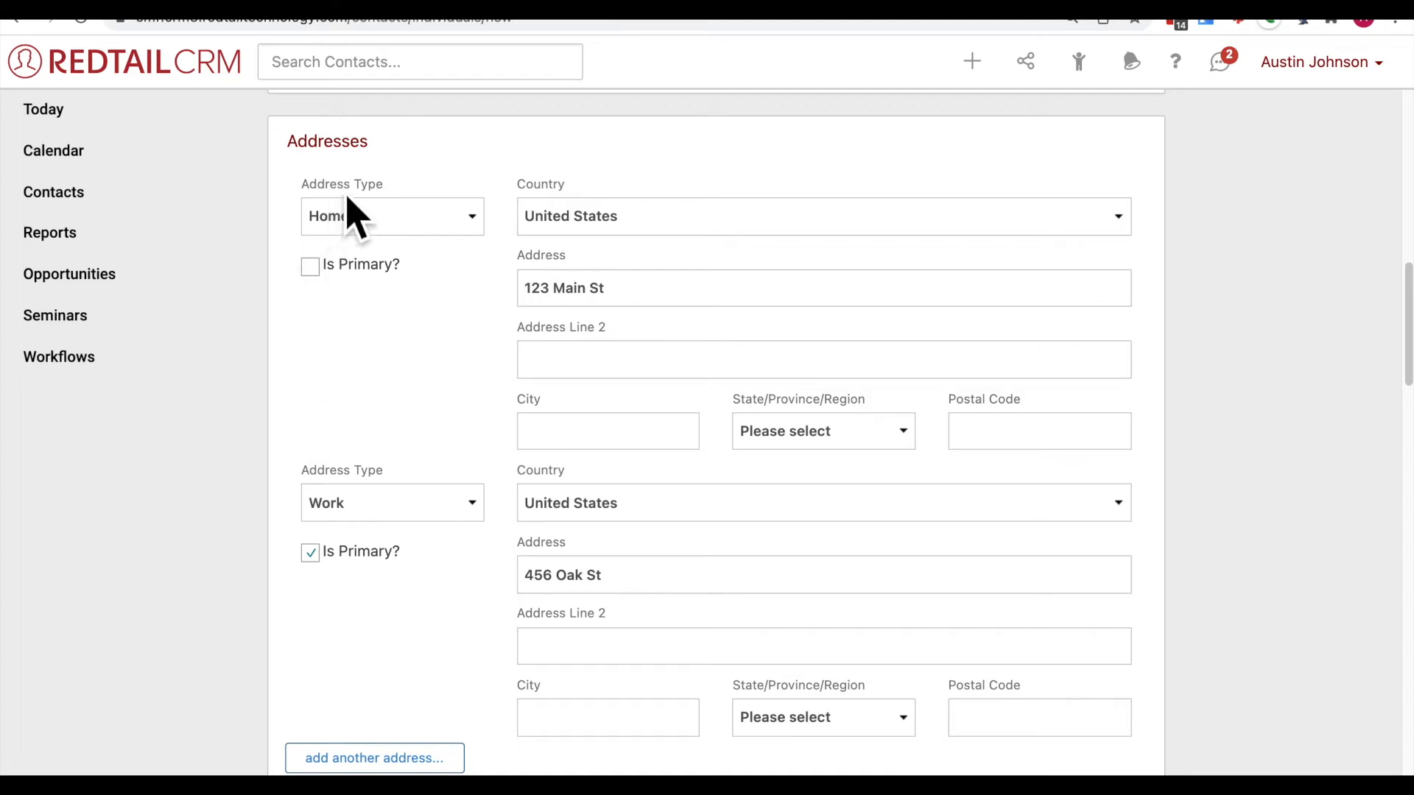
click(391, 216)
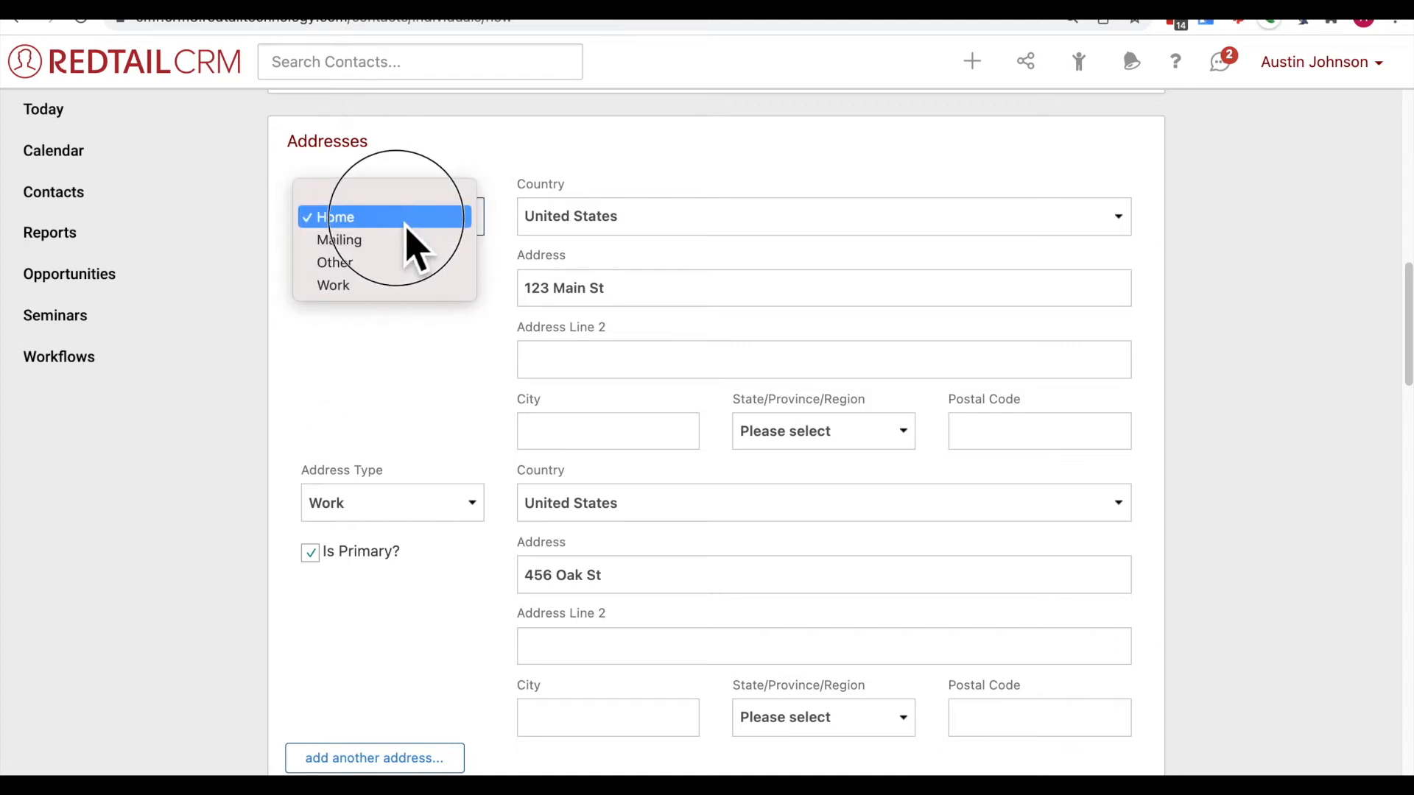
click(336, 216)
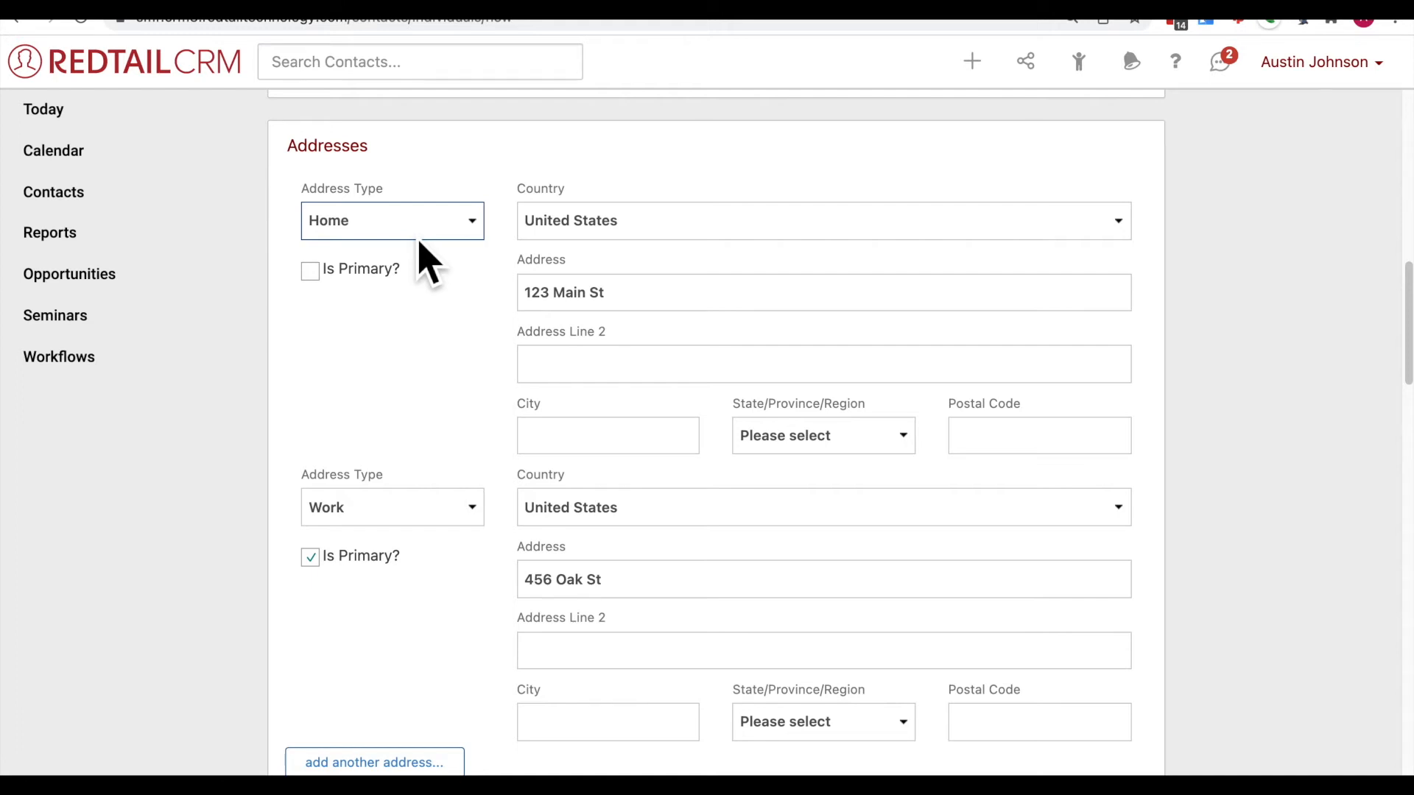
Step: Change the contact's phone entry type to Home in the Phones section
scroll(up, 3)
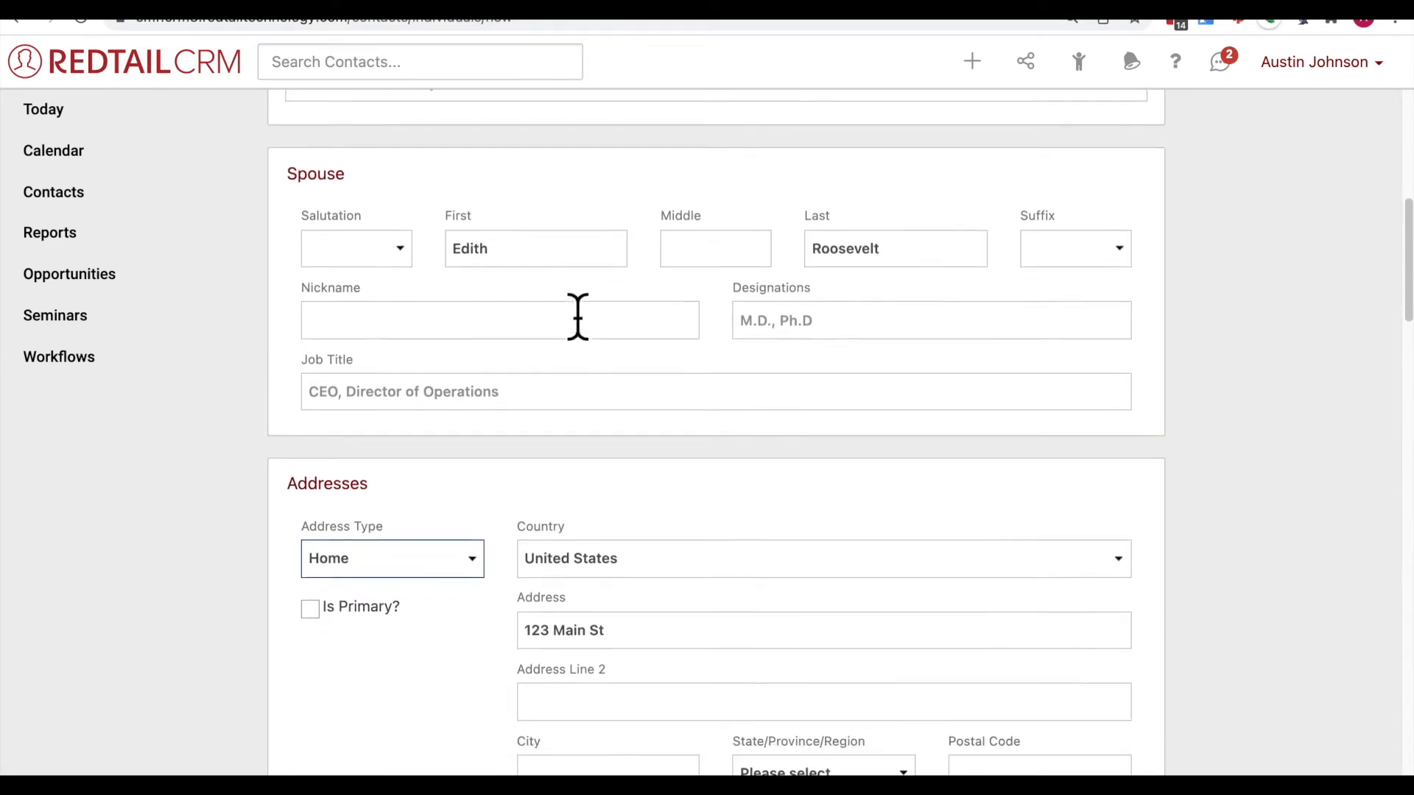
scroll(down, 3)
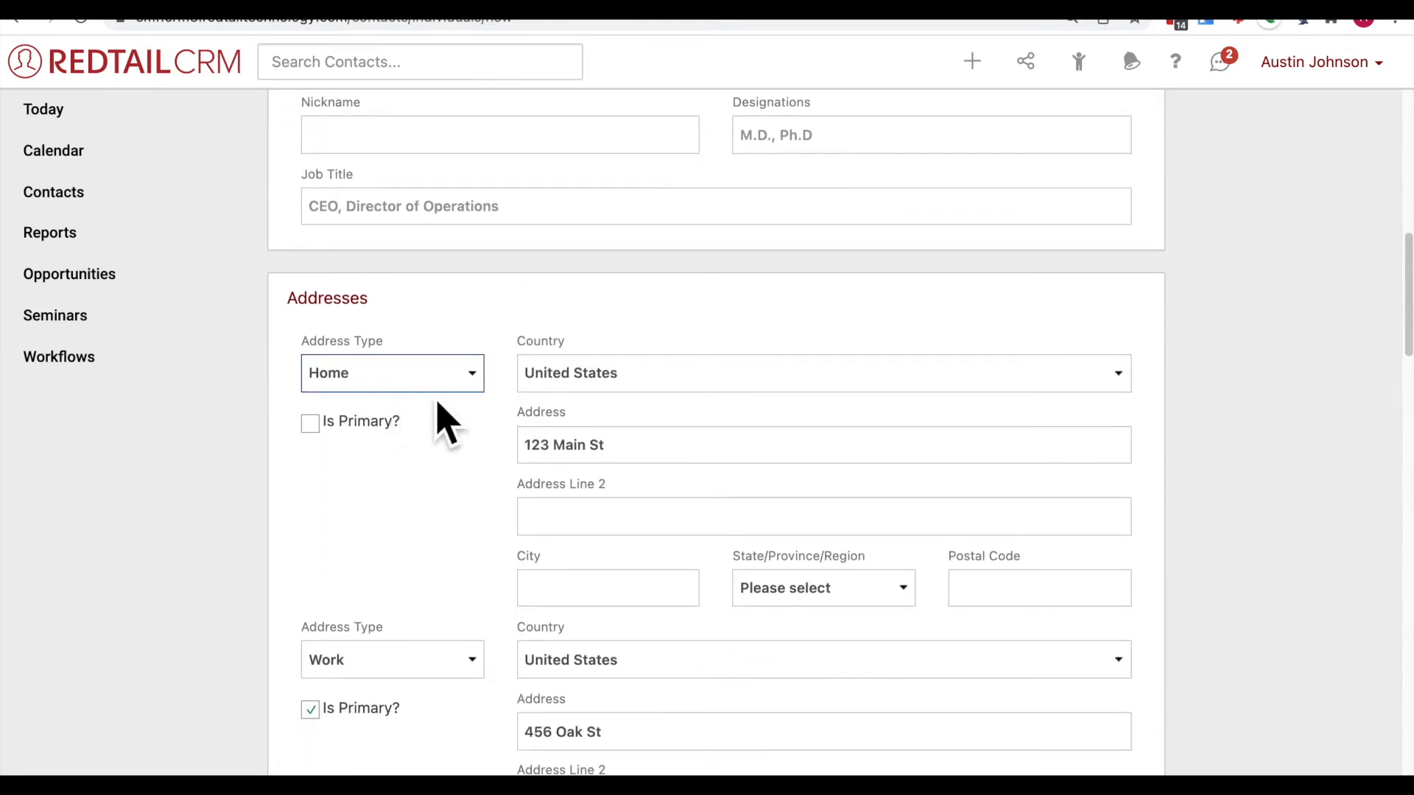
mouse_move(487, 397)
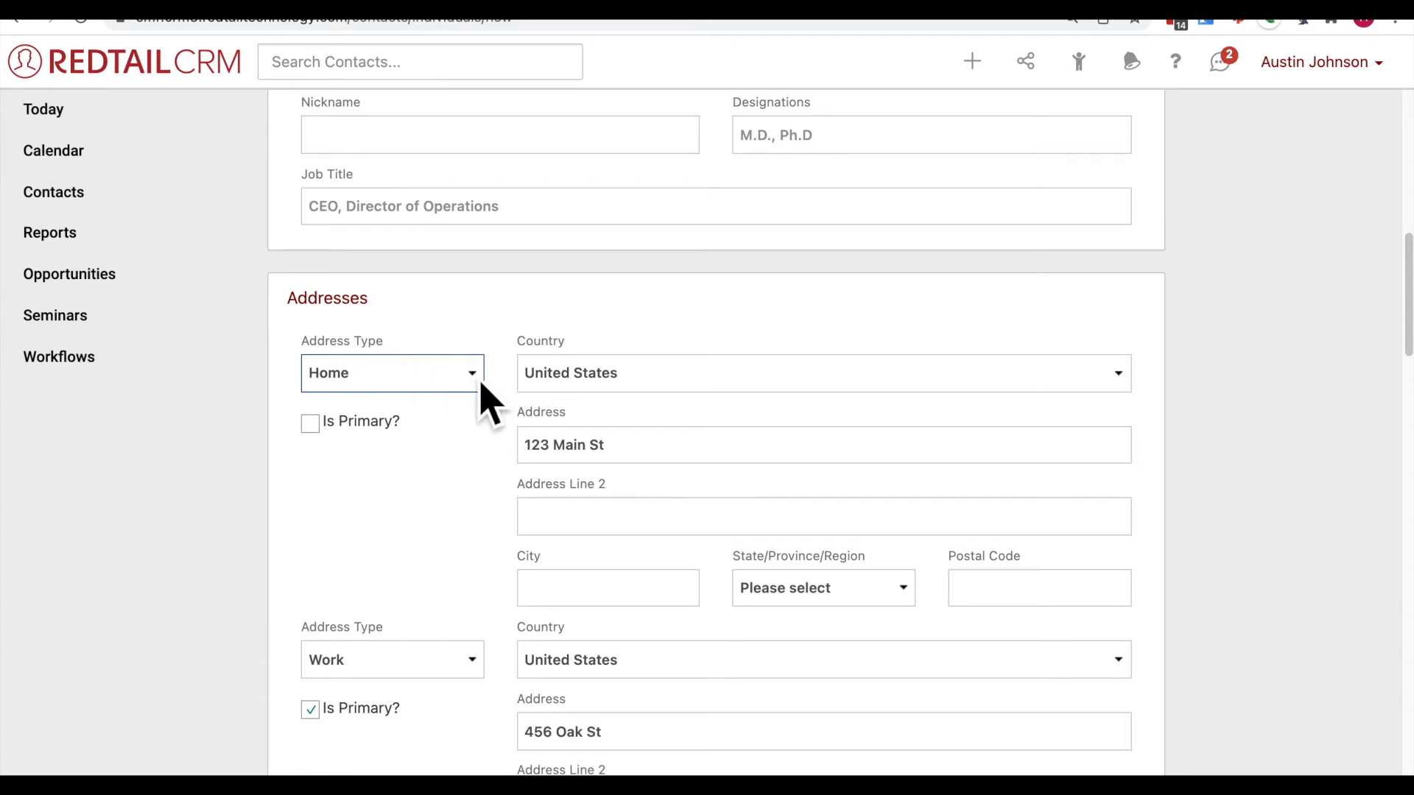
scroll(down, 3)
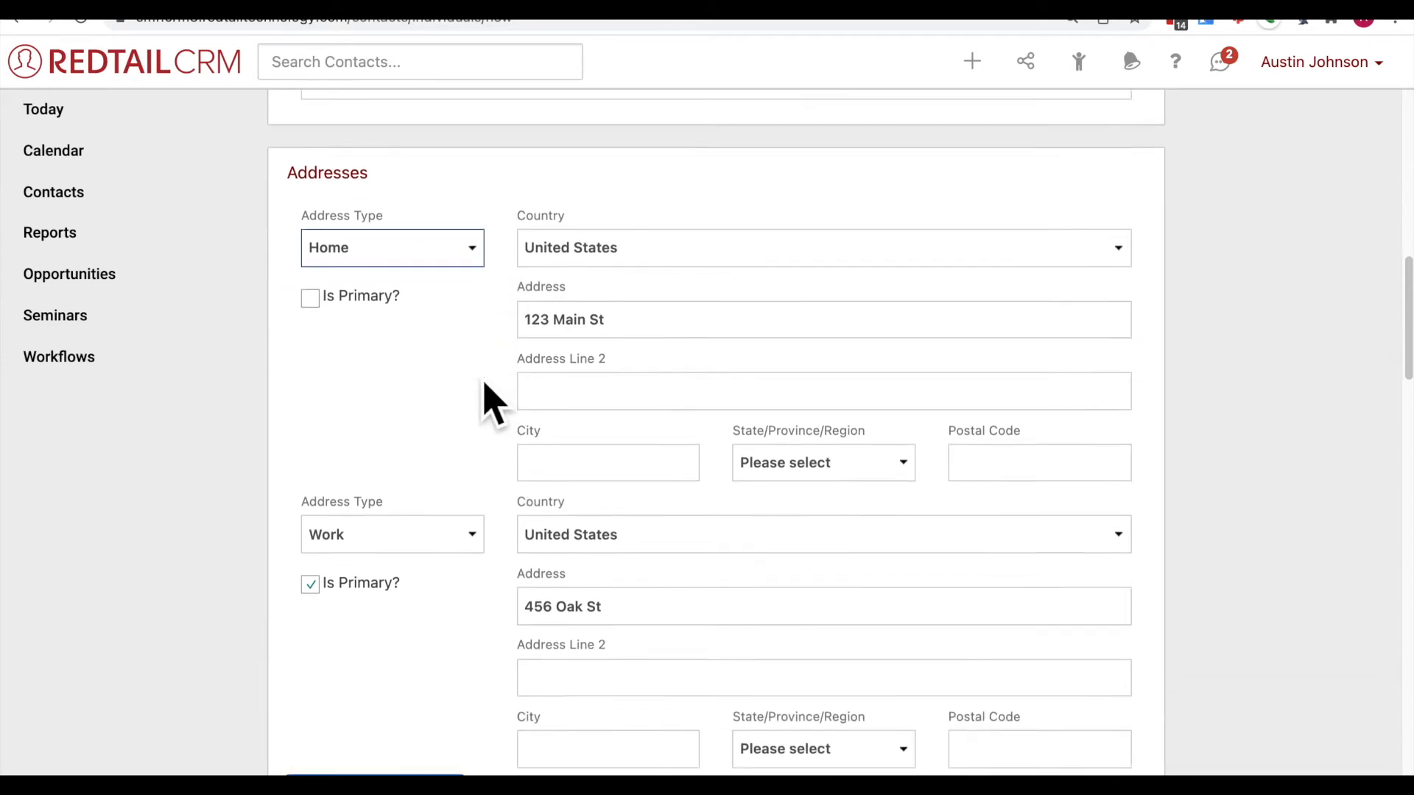
scroll(down, 3)
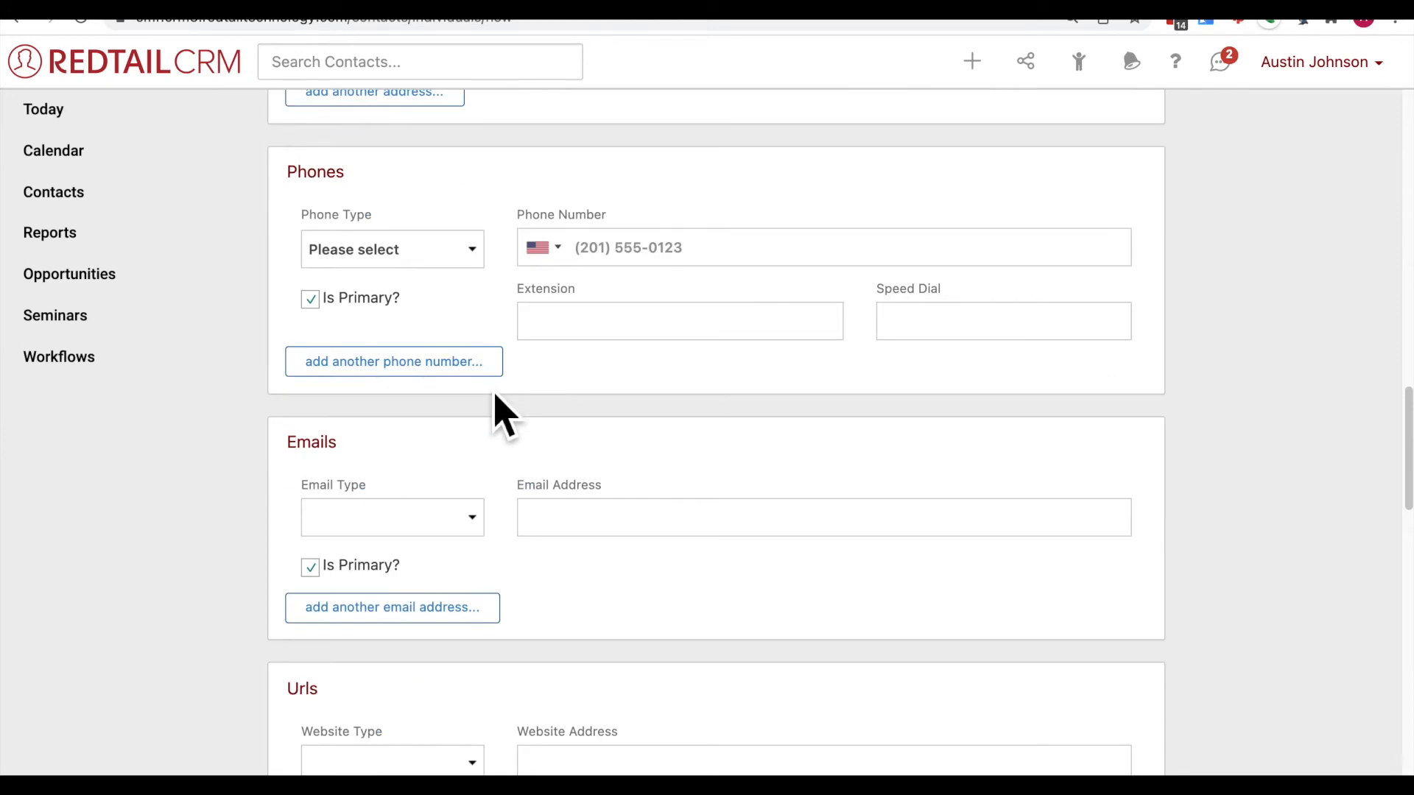
click(391, 249)
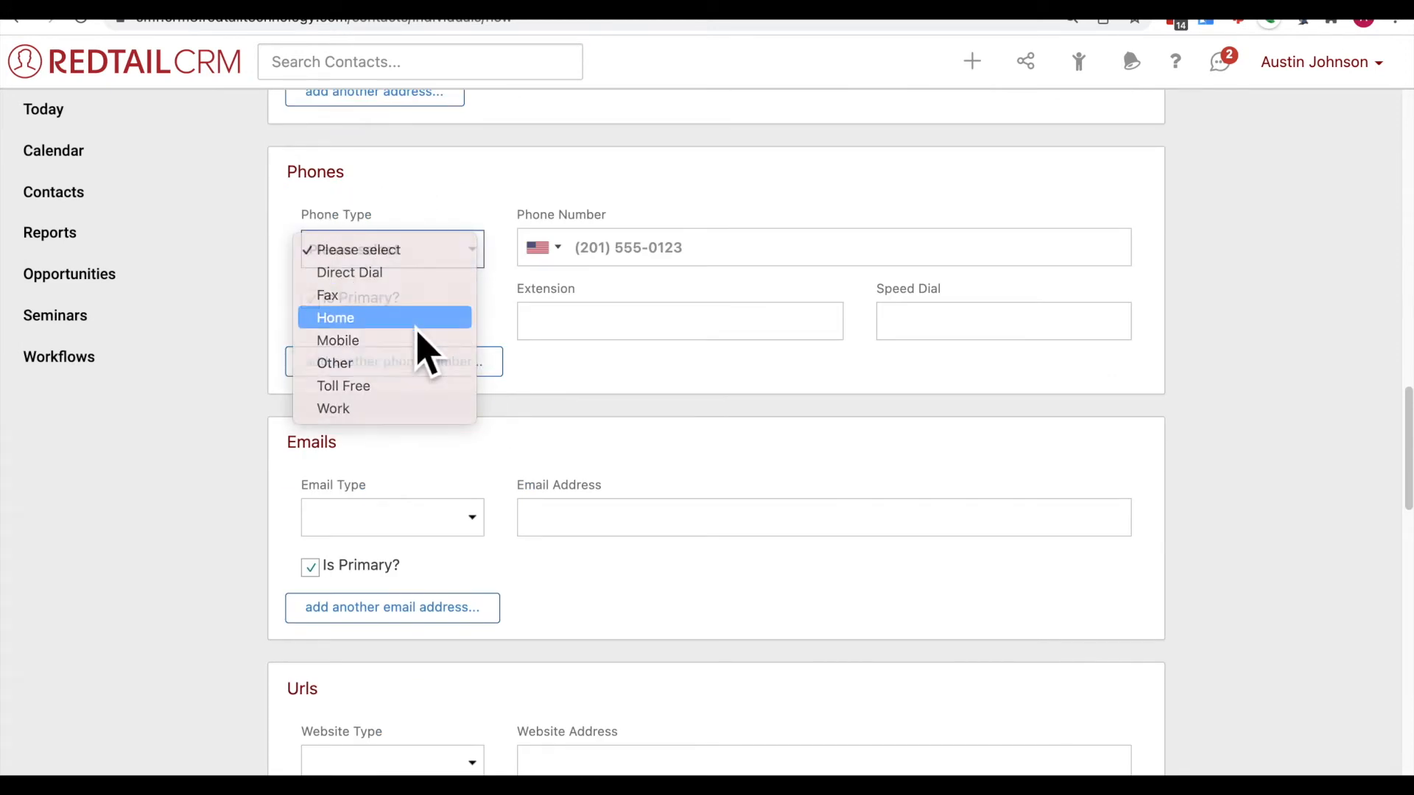
click(335, 317)
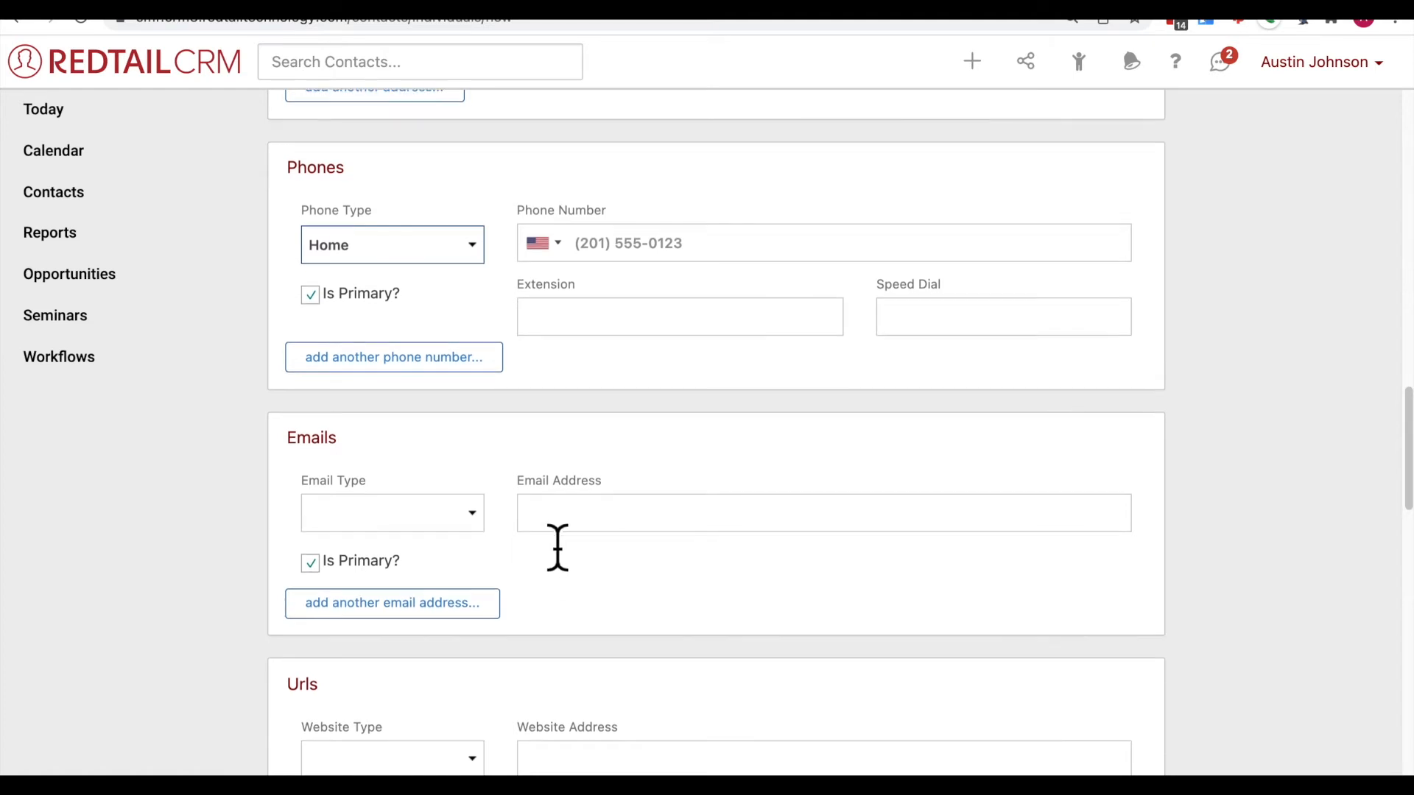
scroll(down, 3)
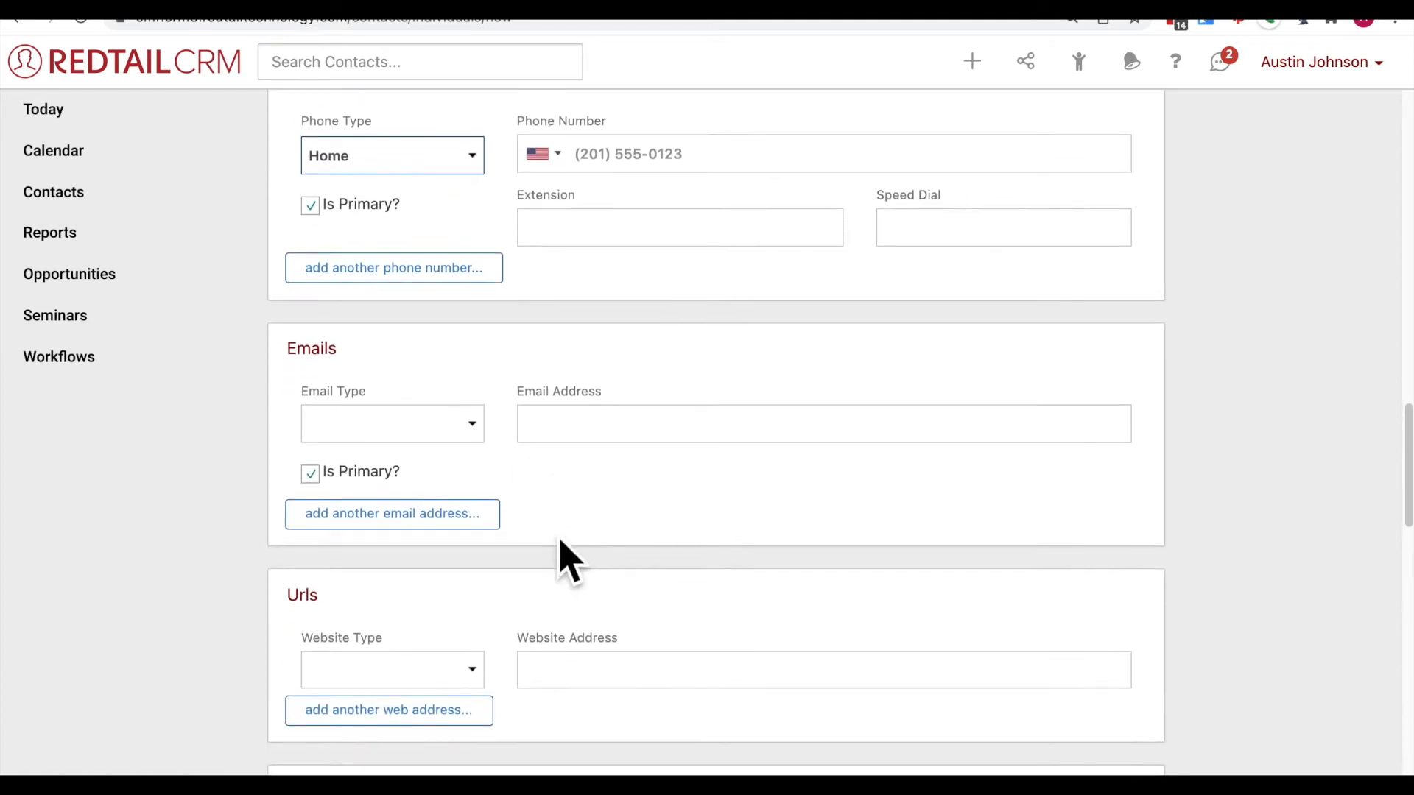
scroll(down, 3)
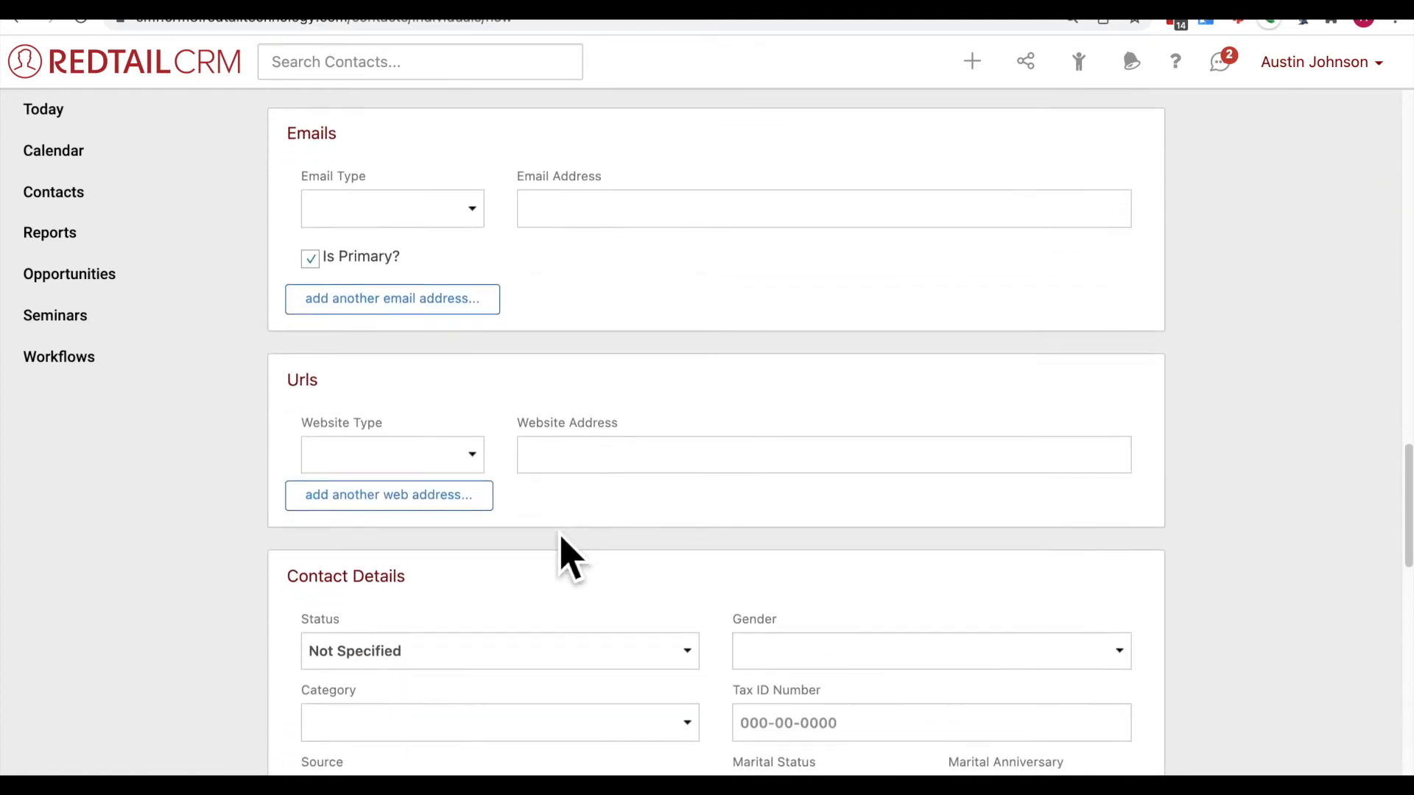
Step: Try Client, Prospect and Inactive Client as status, settling on COIs, then review options
scroll(down, 3)
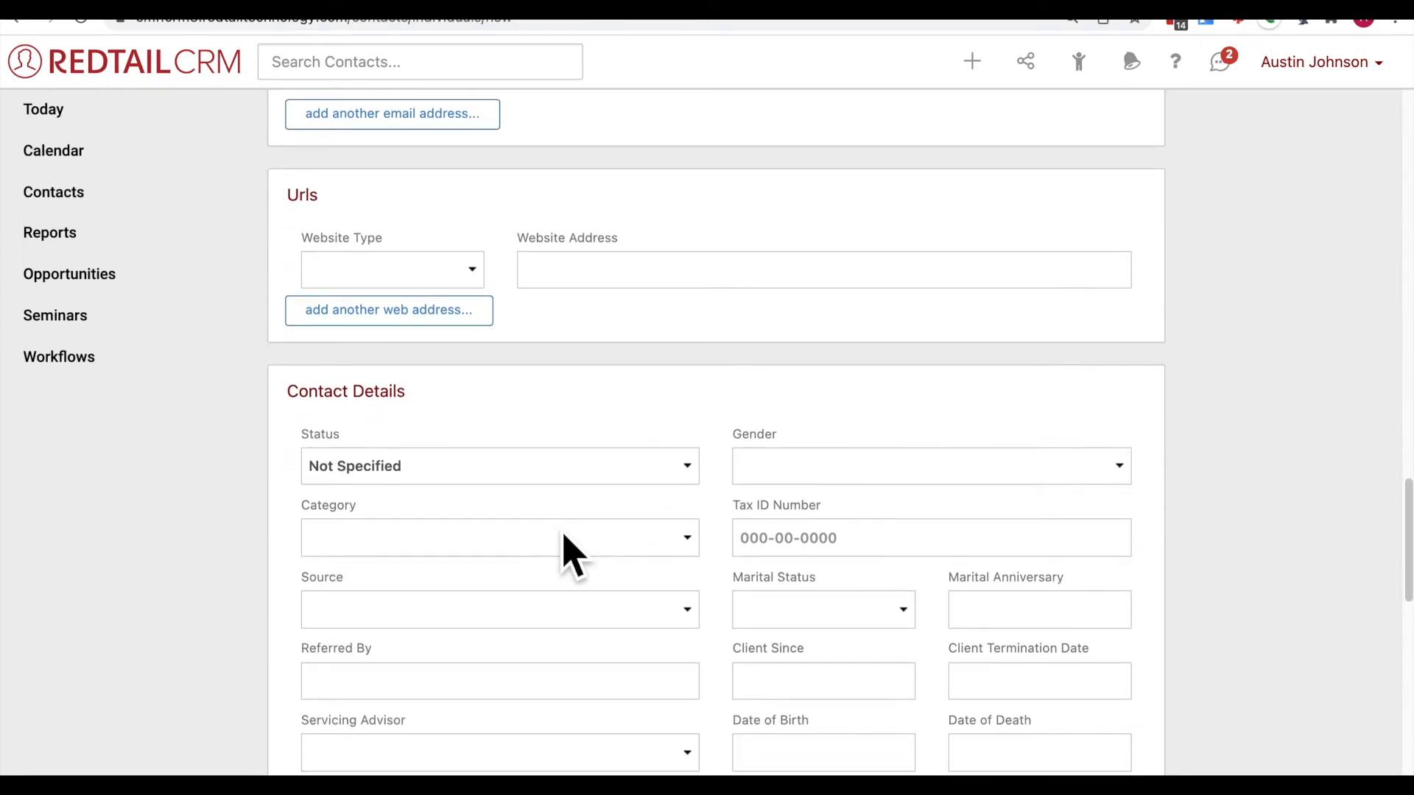
scroll(down, 3)
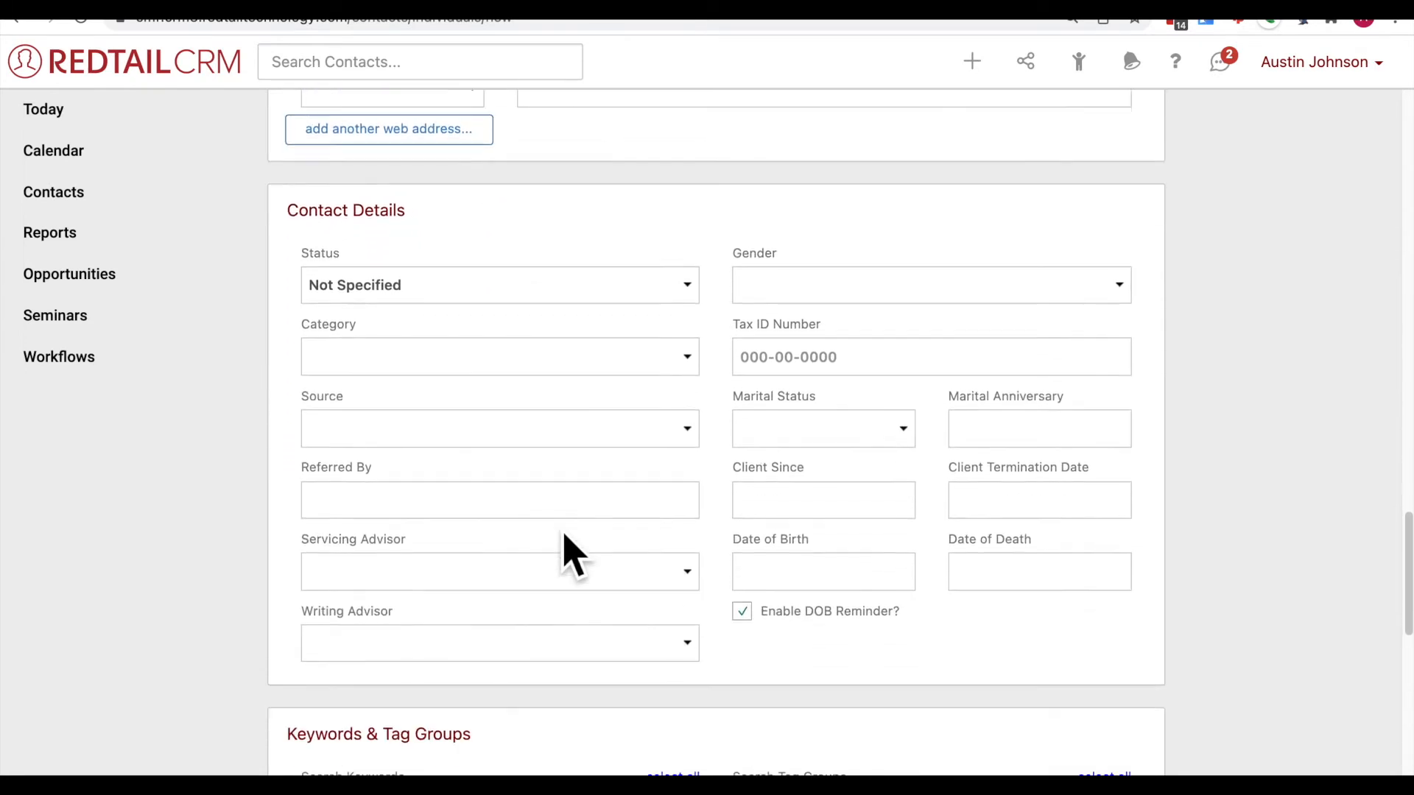
mouse_move(539, 476)
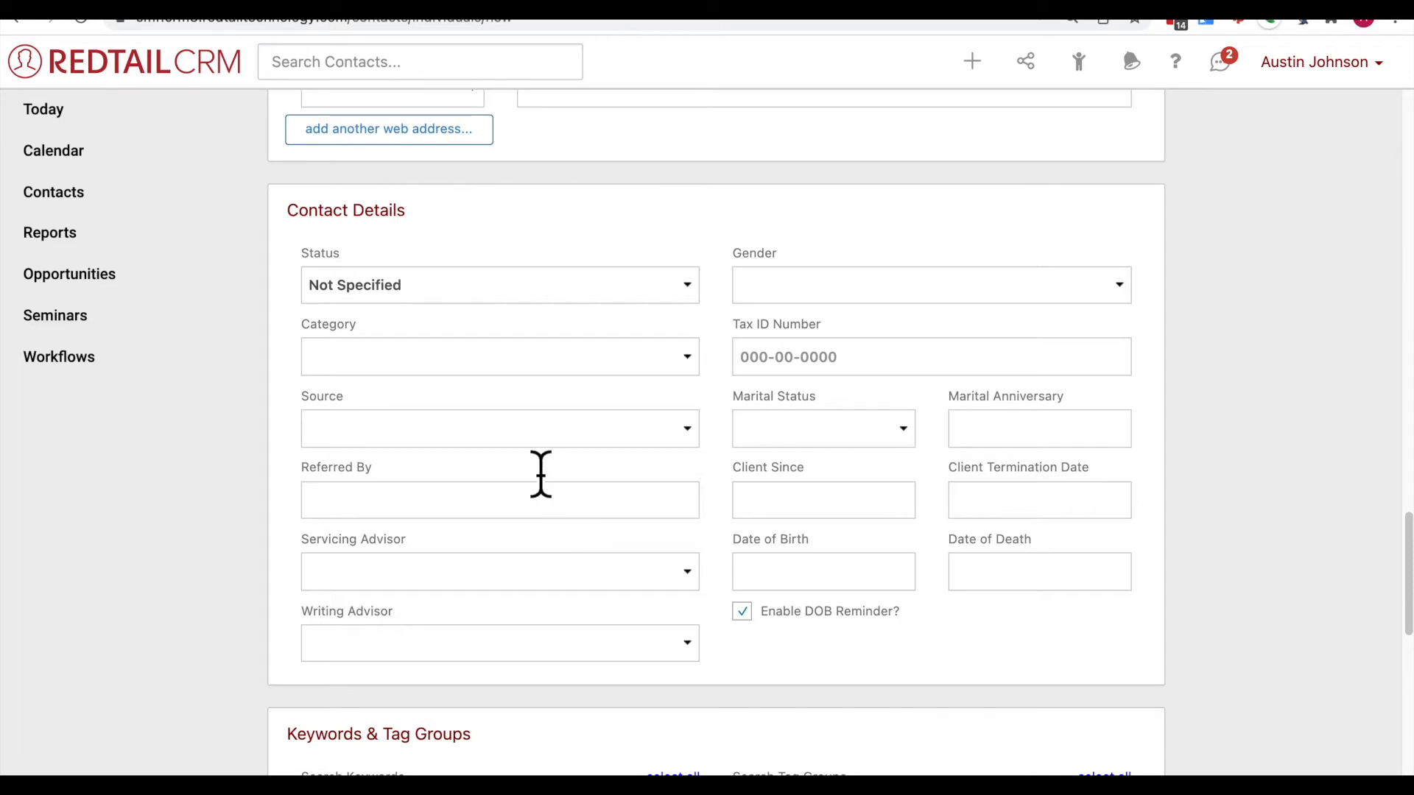
mouse_move(394, 220)
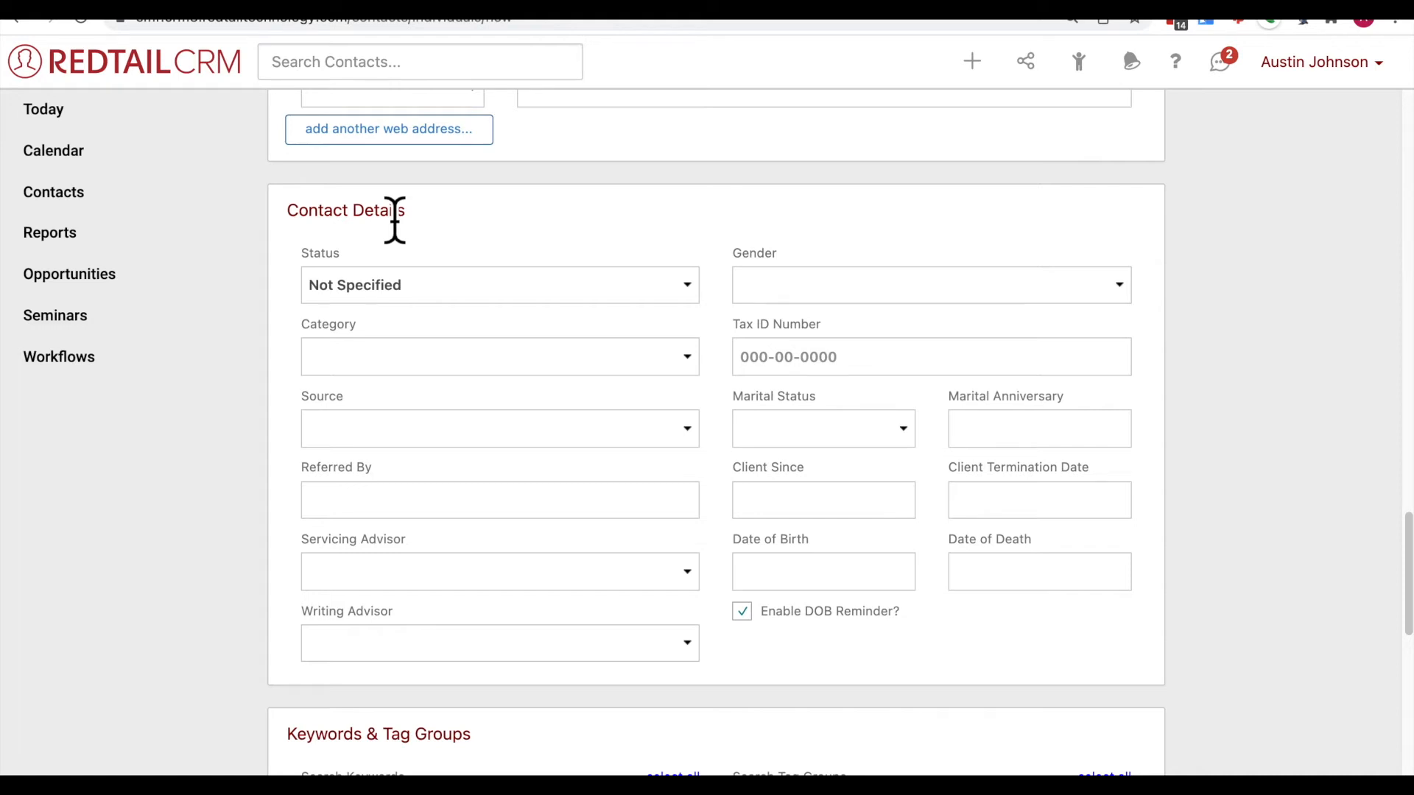
mouse_move(594, 320)
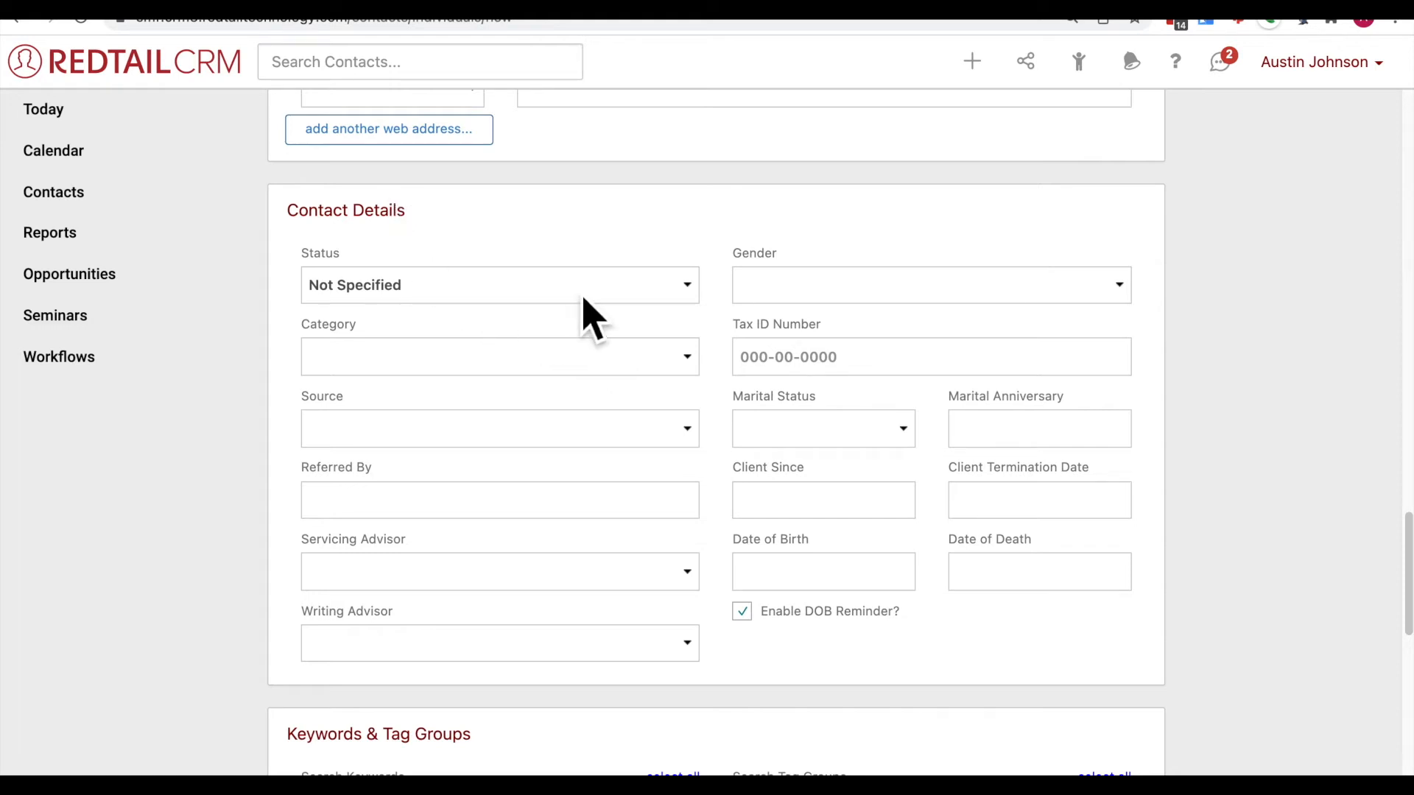
click(498, 285)
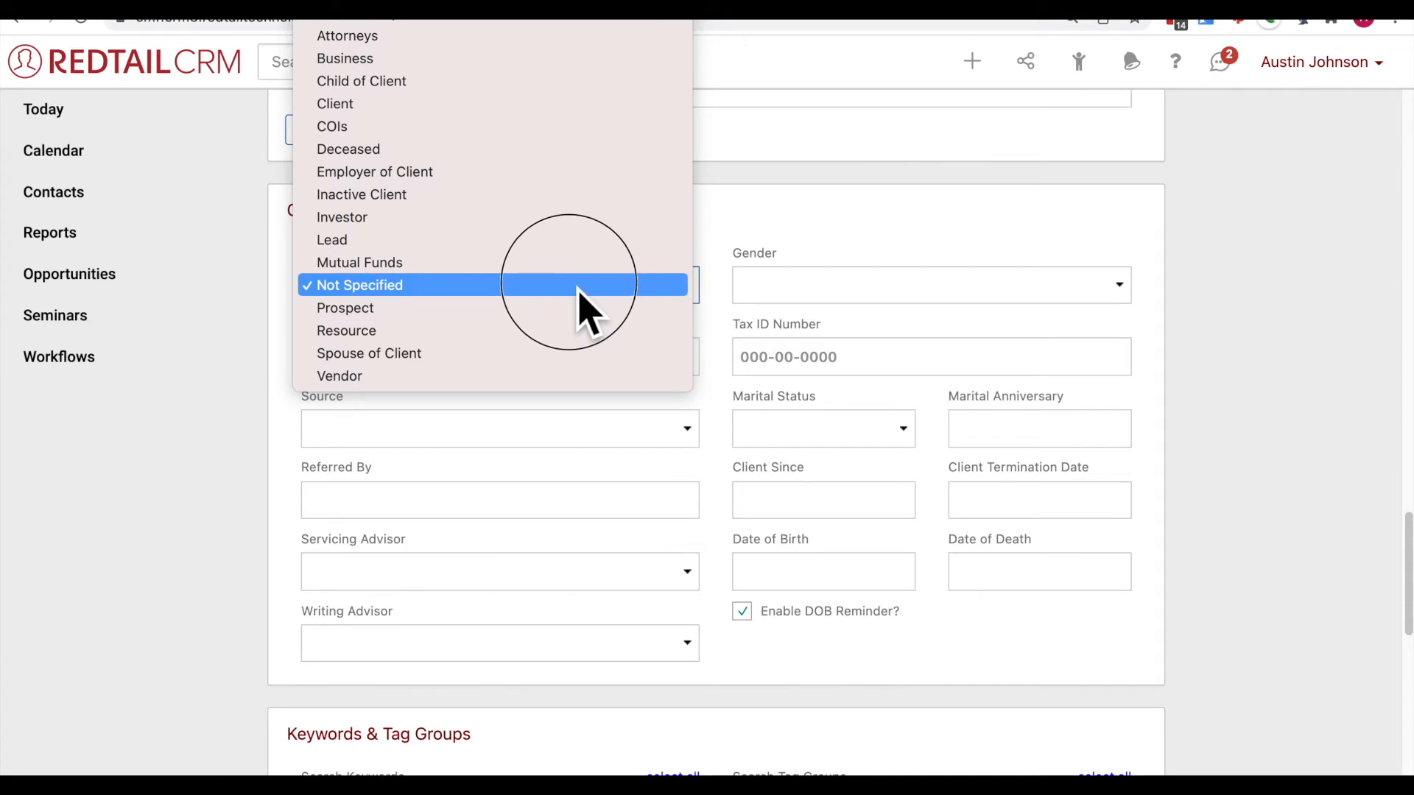
click(334, 103)
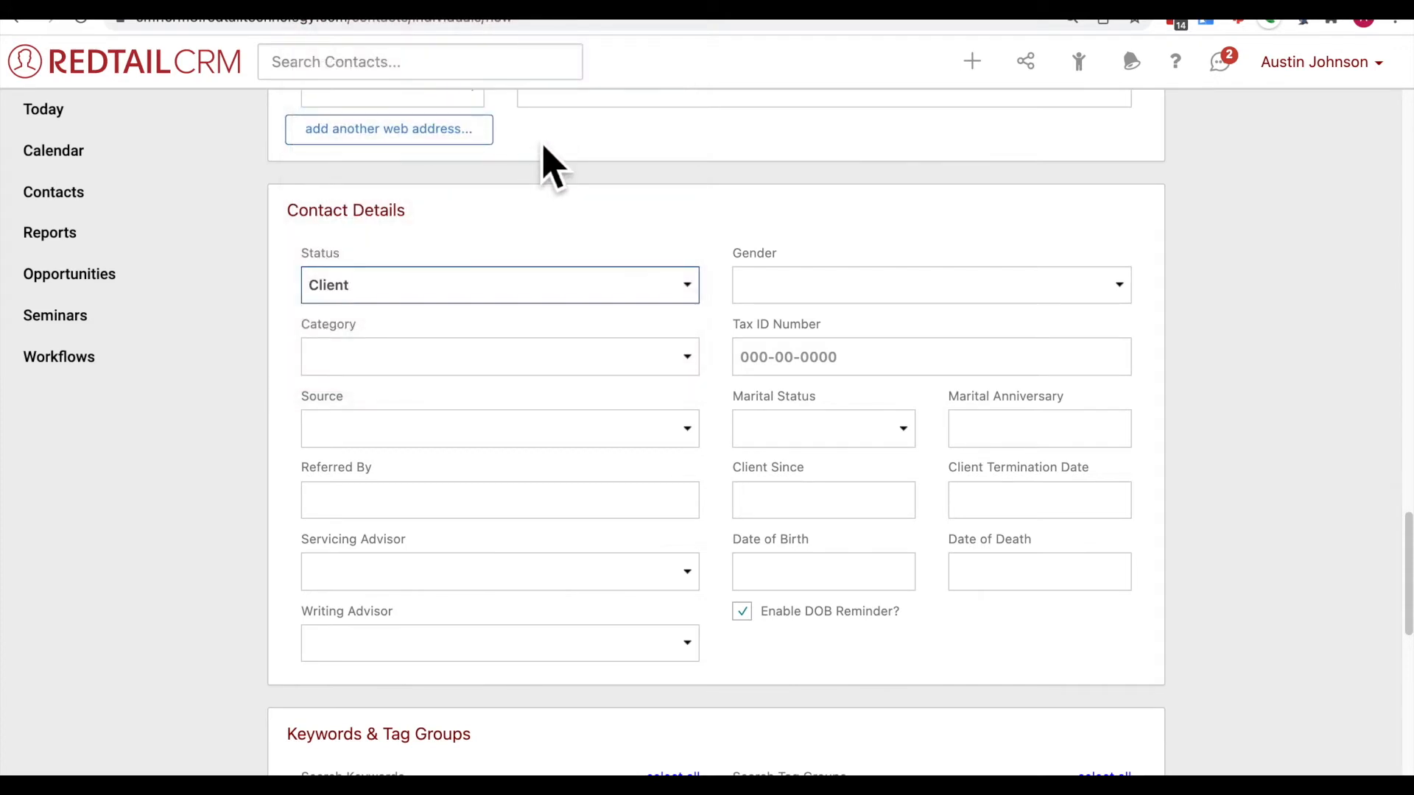
mouse_move(600, 284)
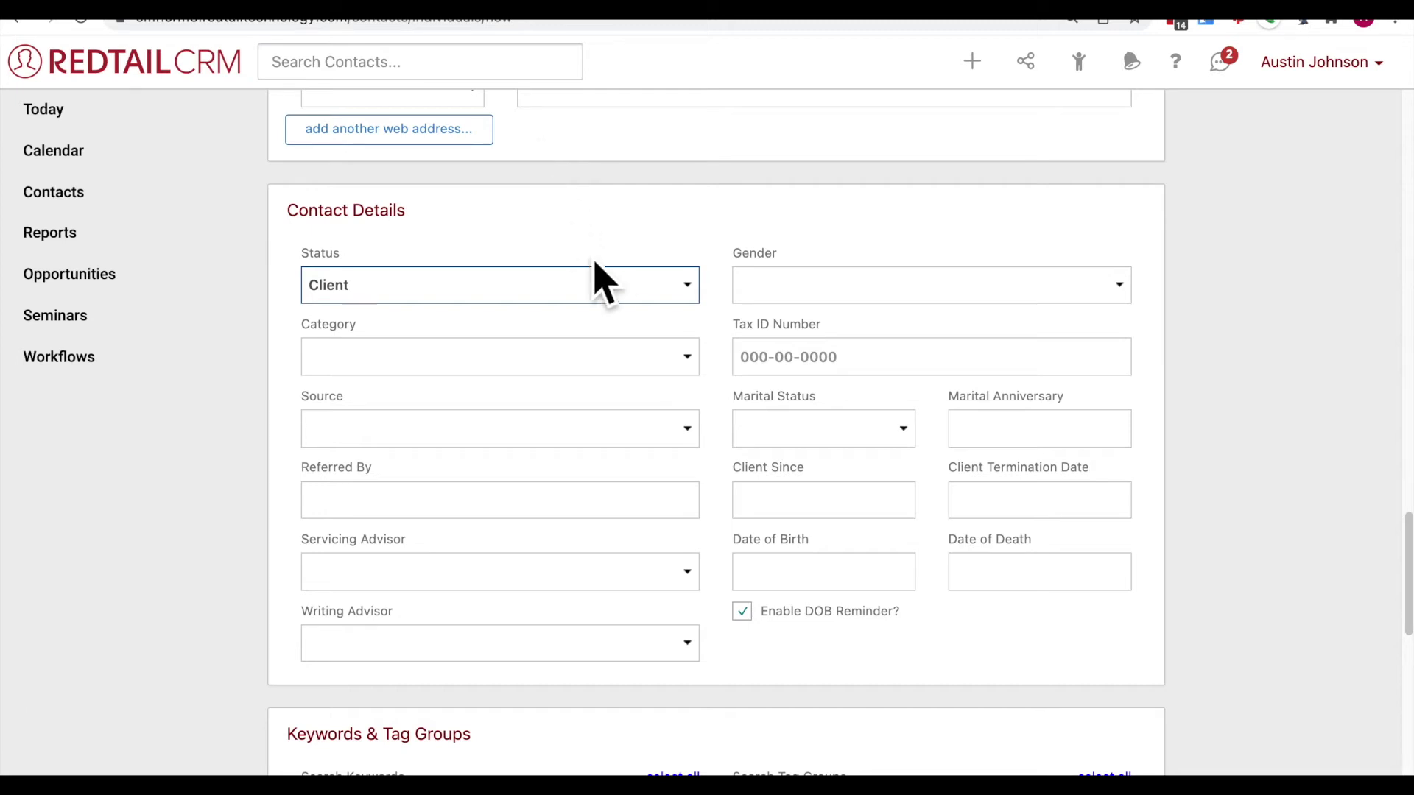
click(499, 285)
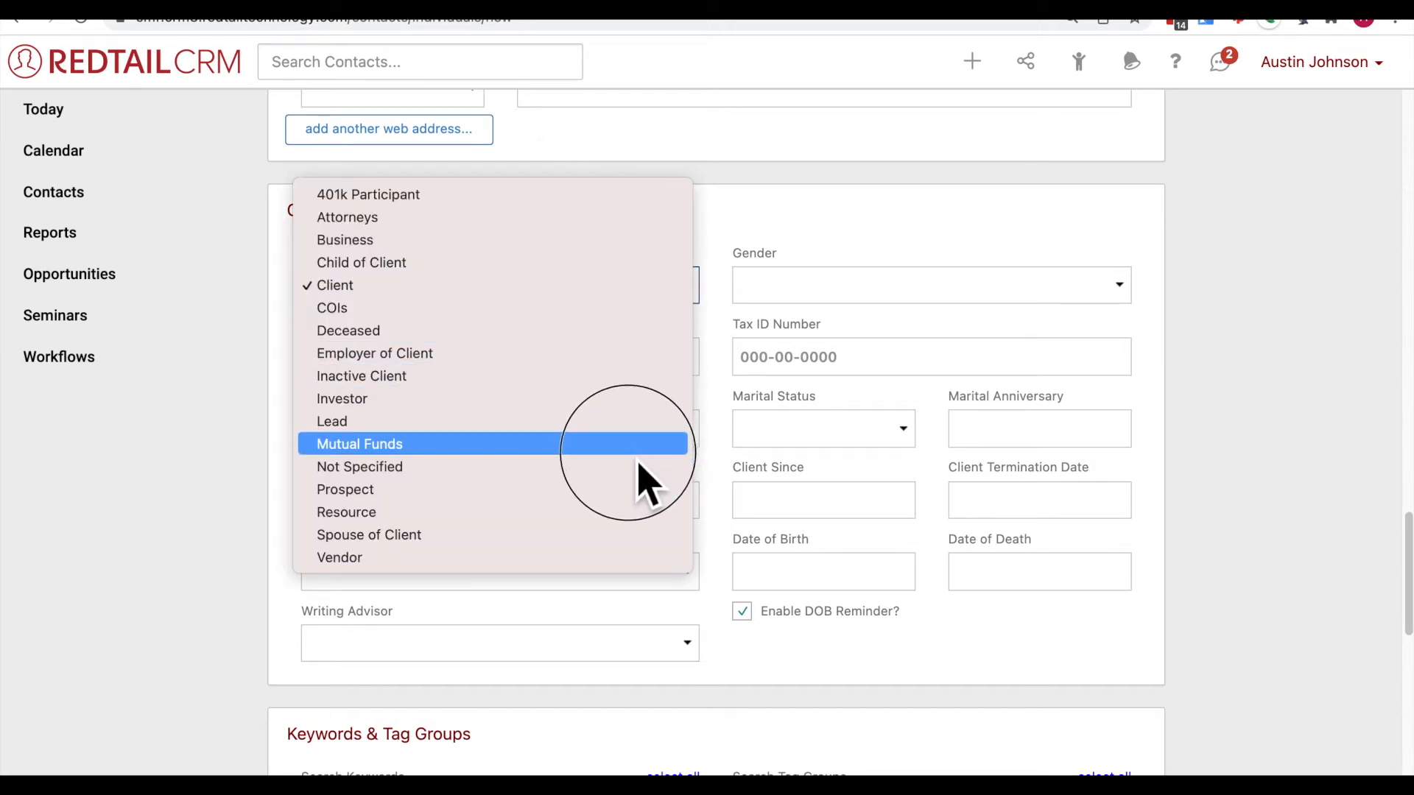
click(345, 489)
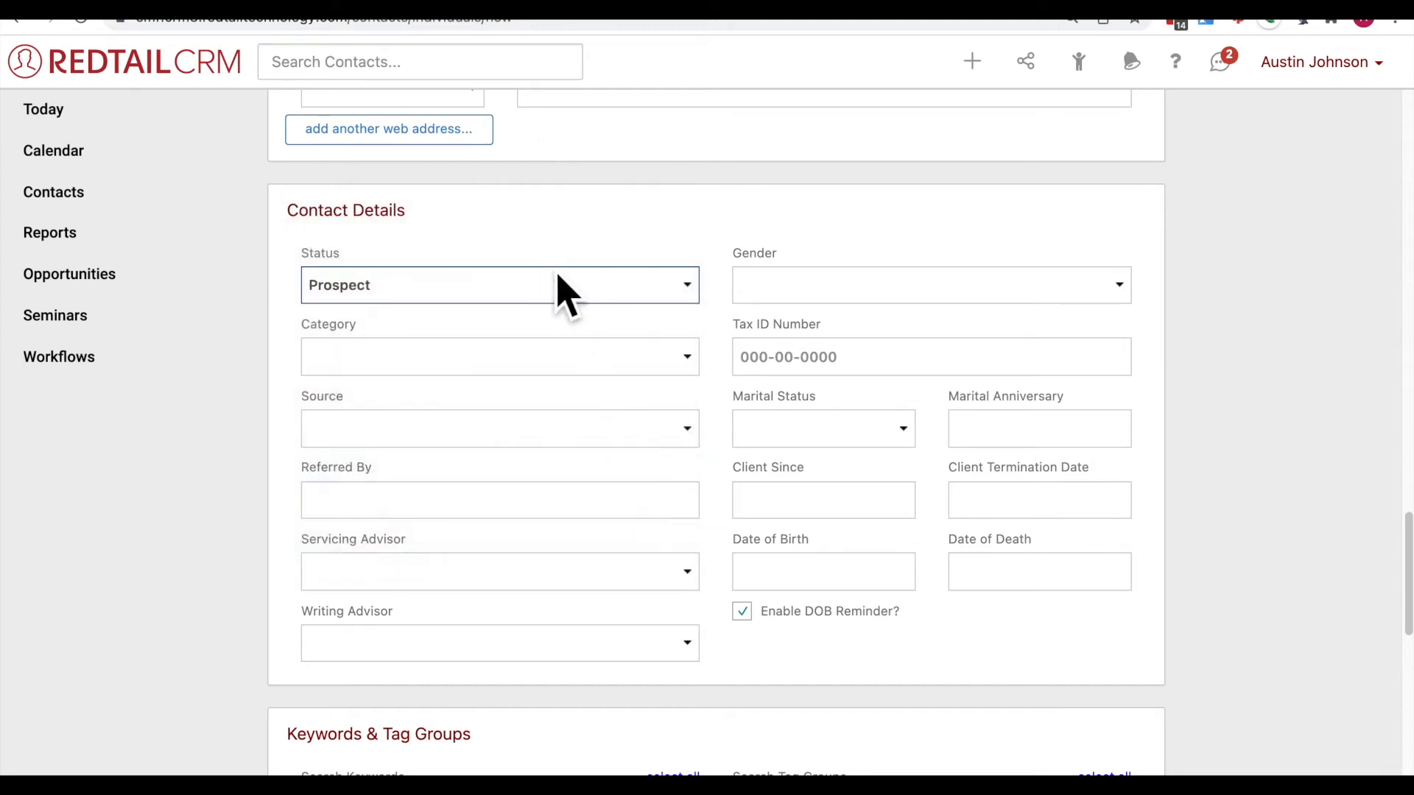
click(498, 285)
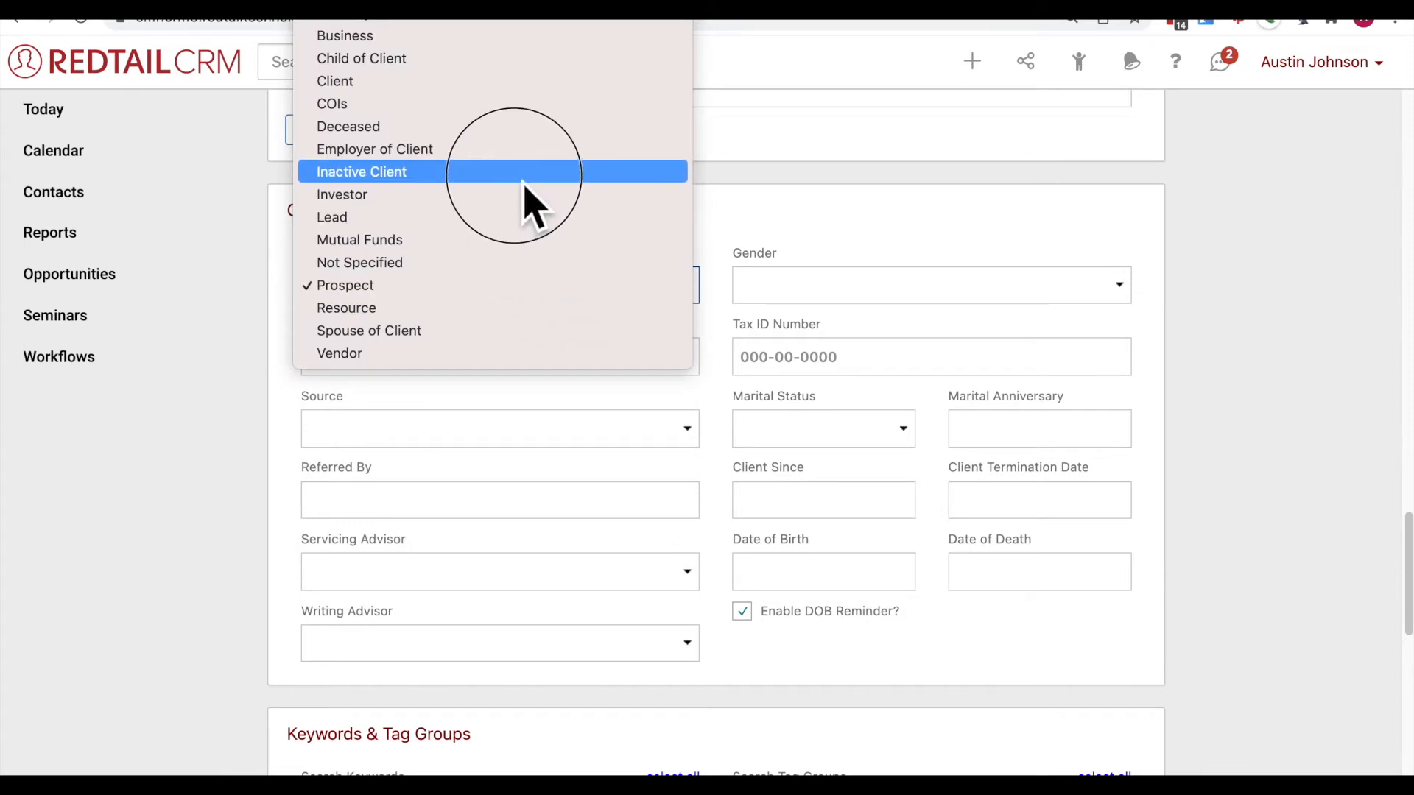
click(360, 171)
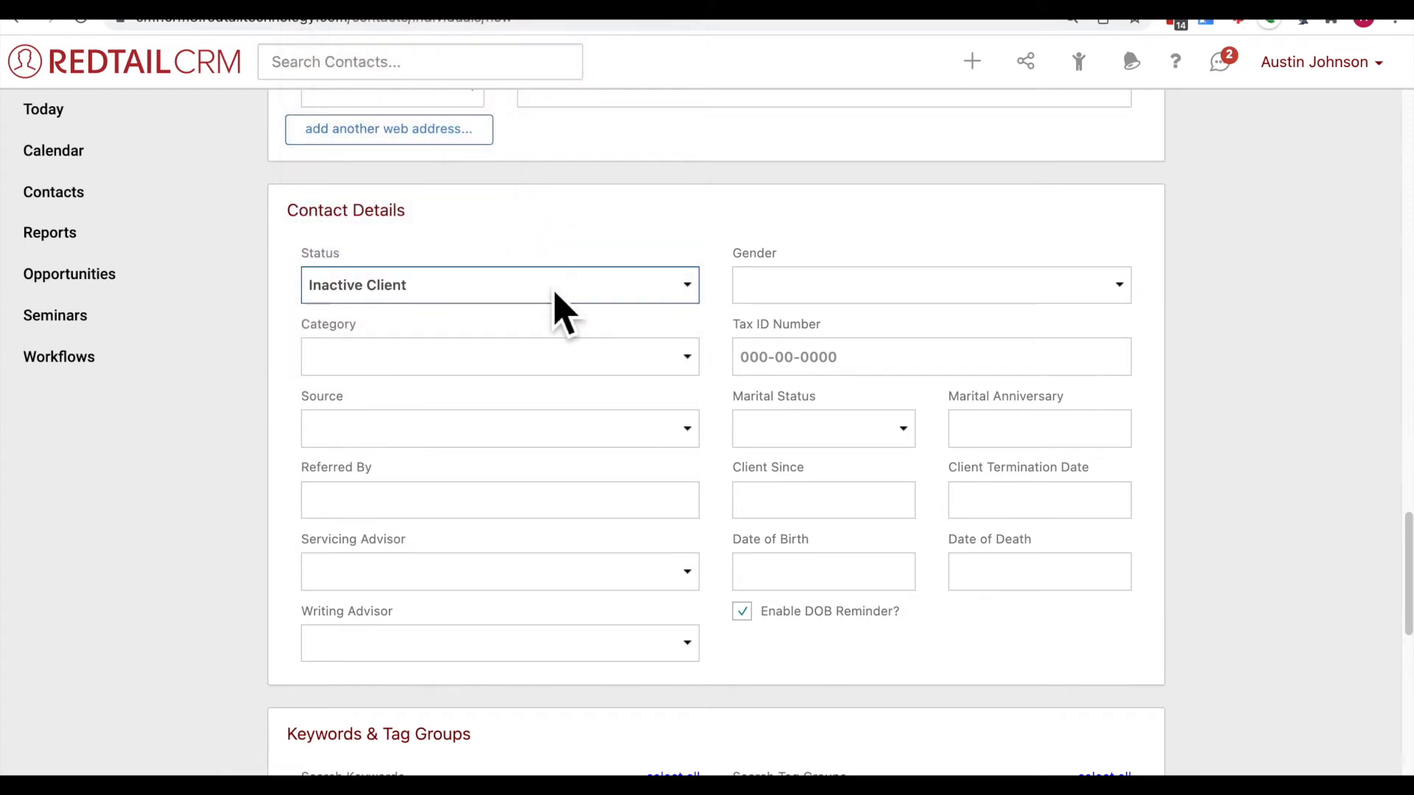
click(499, 284)
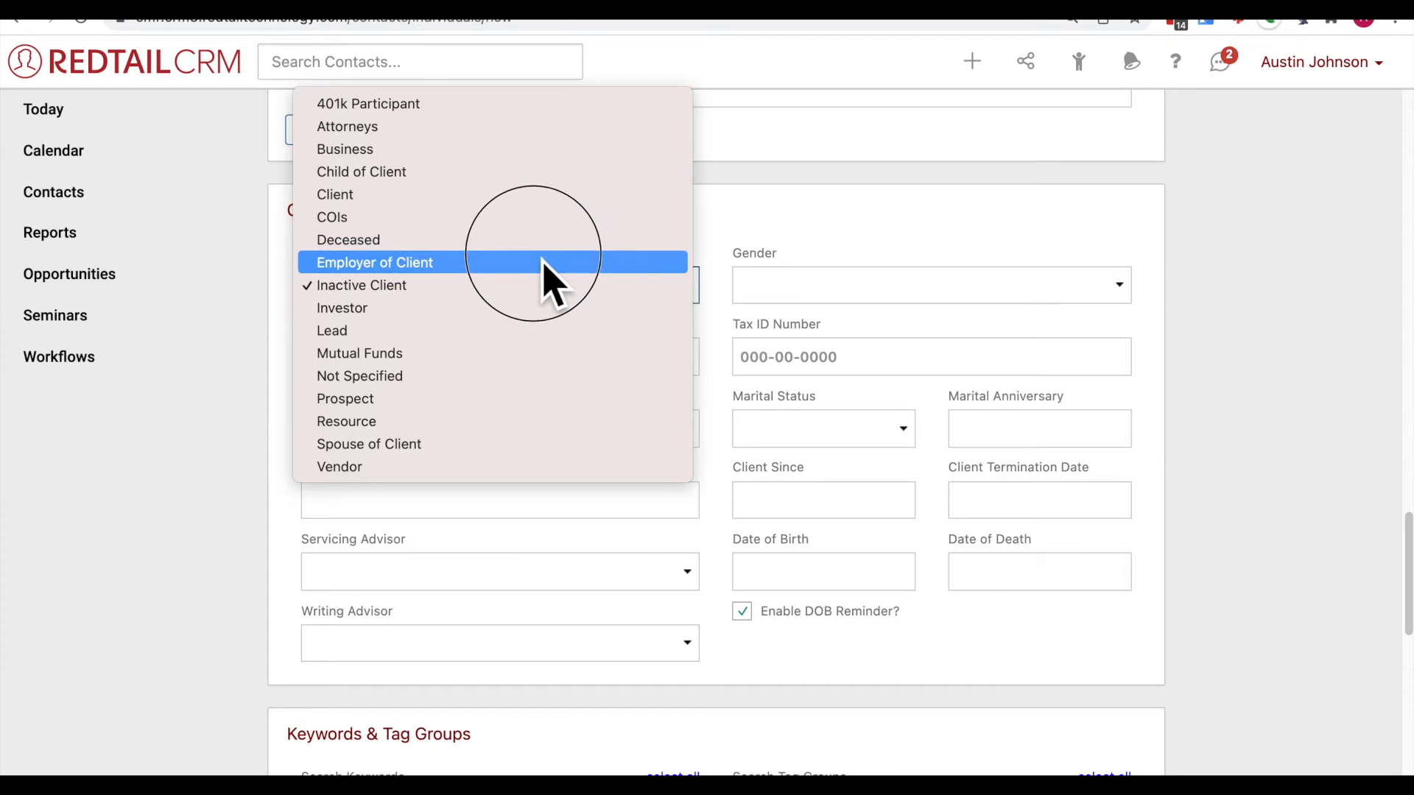
mouse_move(515, 217)
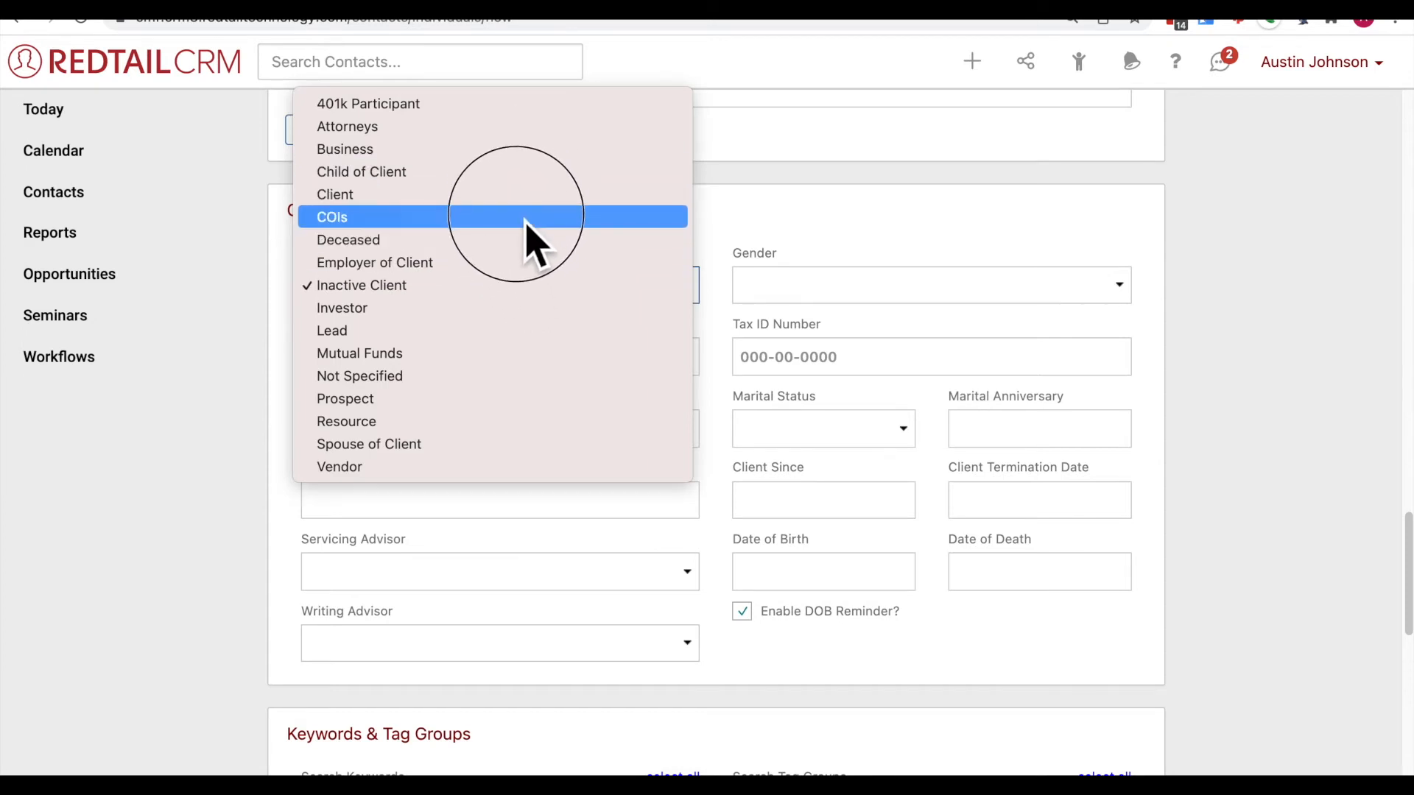
click(331, 217)
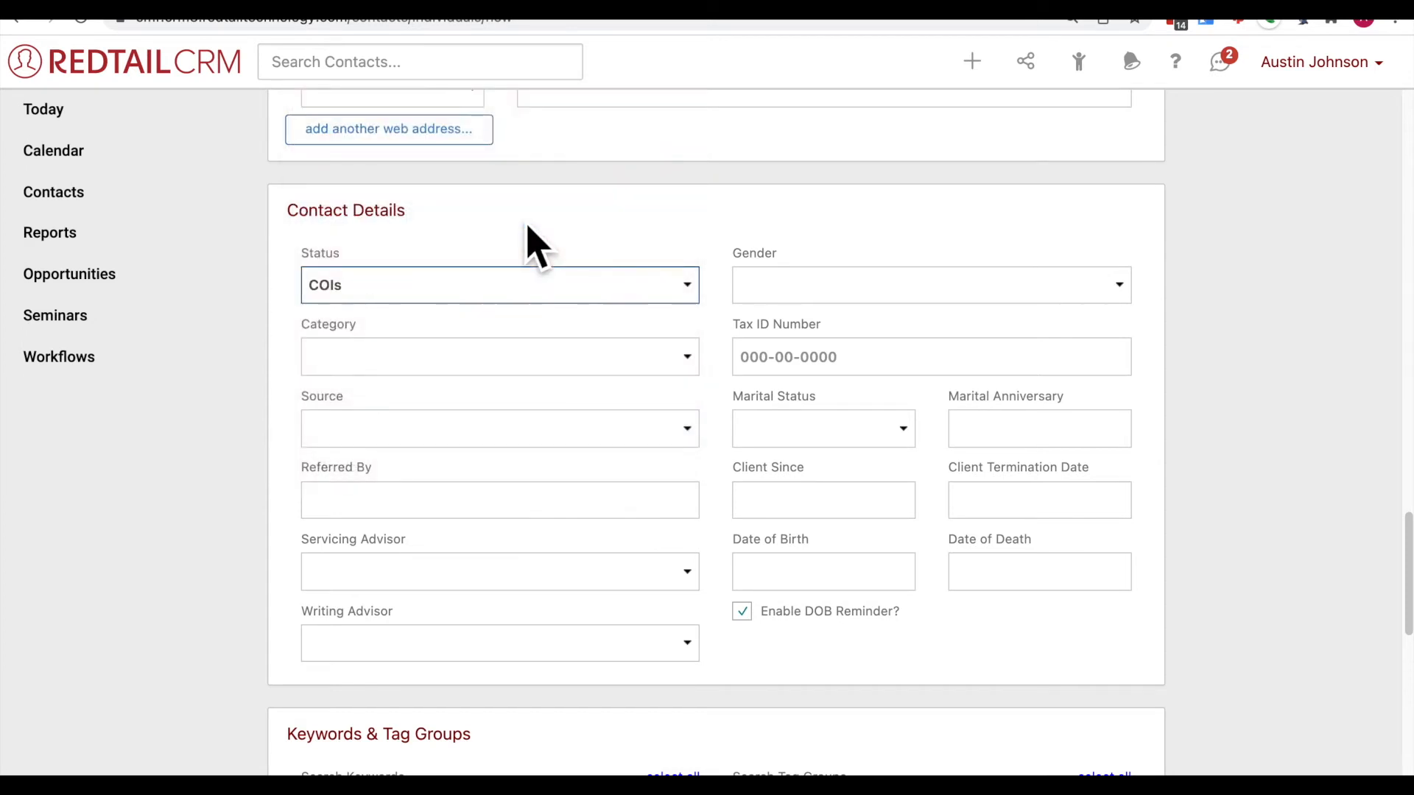
mouse_move(617, 338)
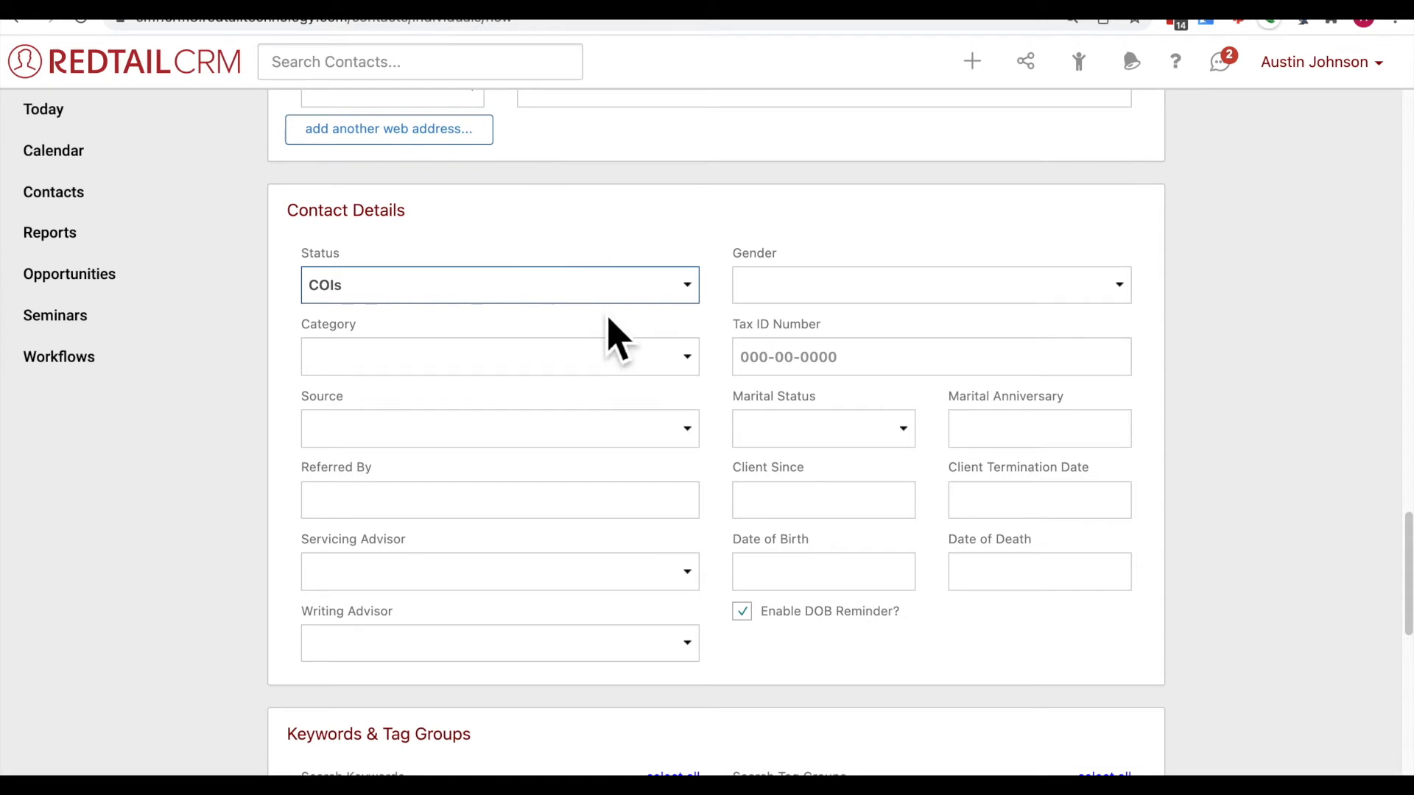
mouse_move(609, 347)
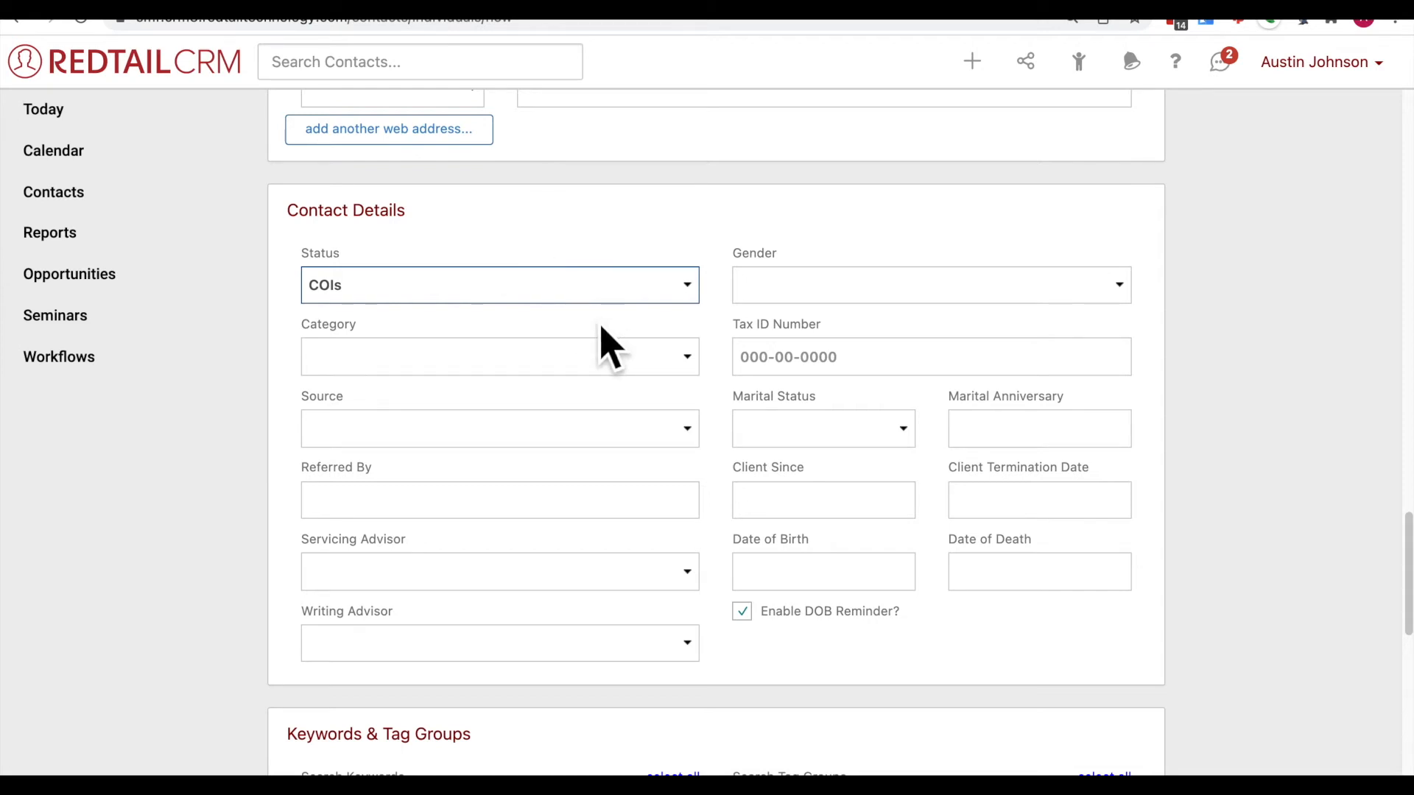
mouse_move(614, 360)
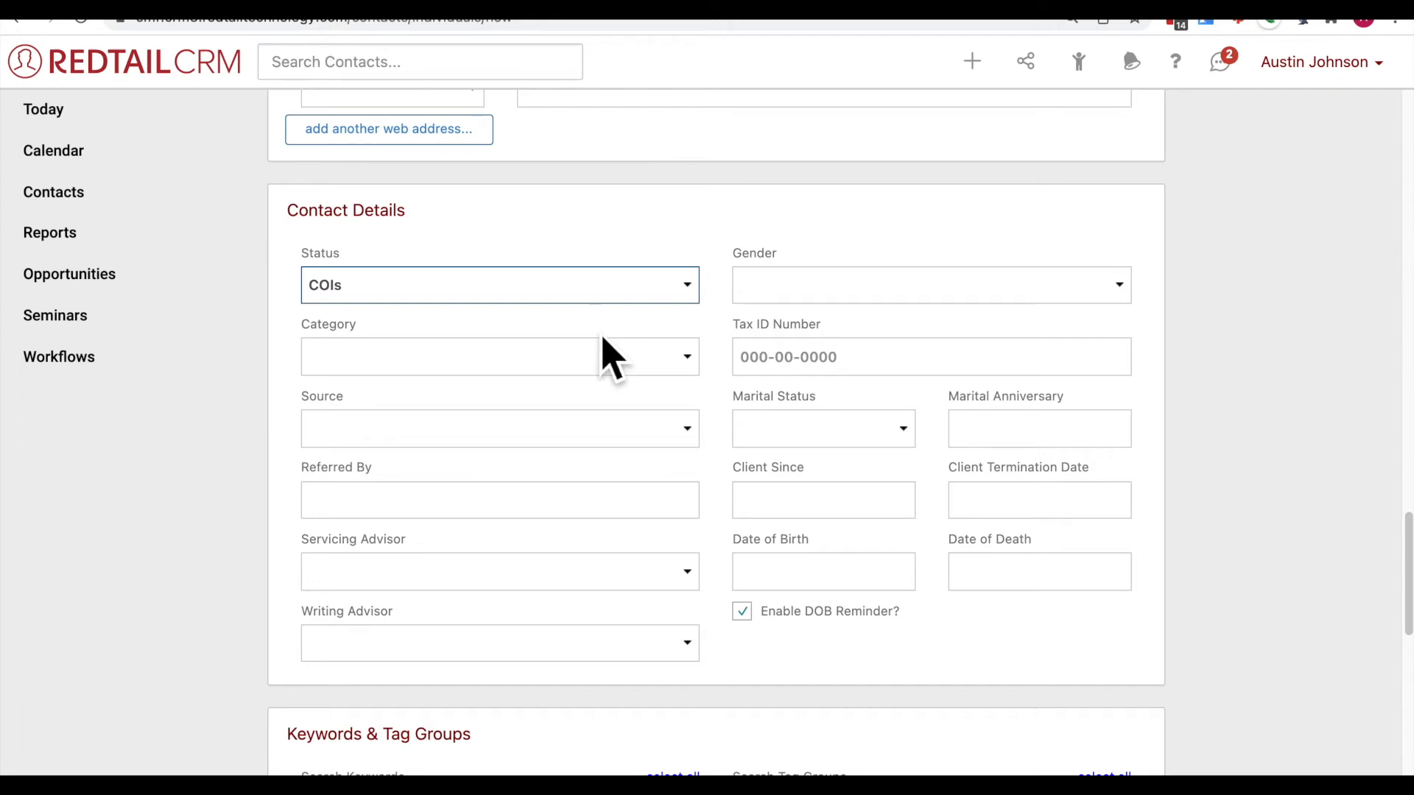
click(499, 285)
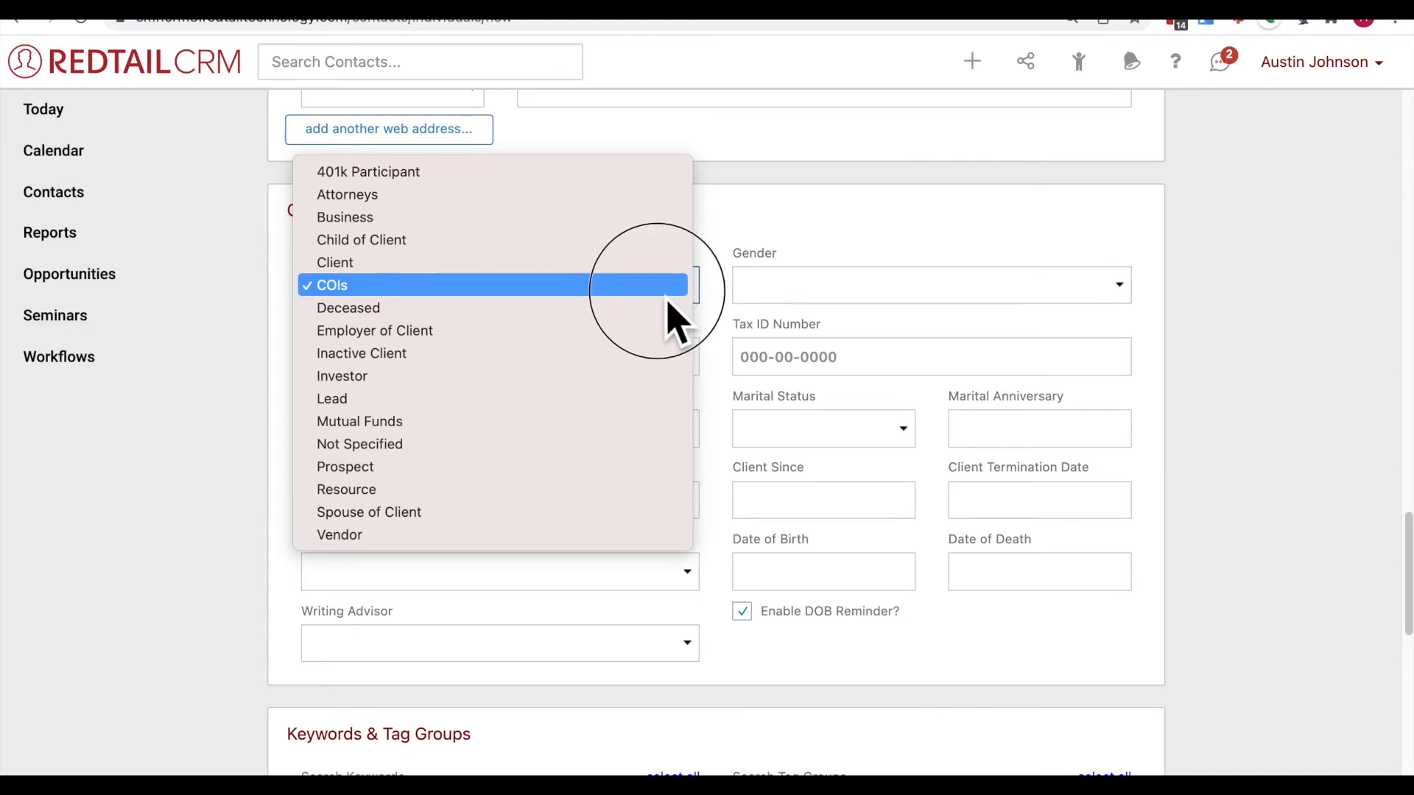
Step: Set the contact's Category to A and Status to Prospect
click(330, 285)
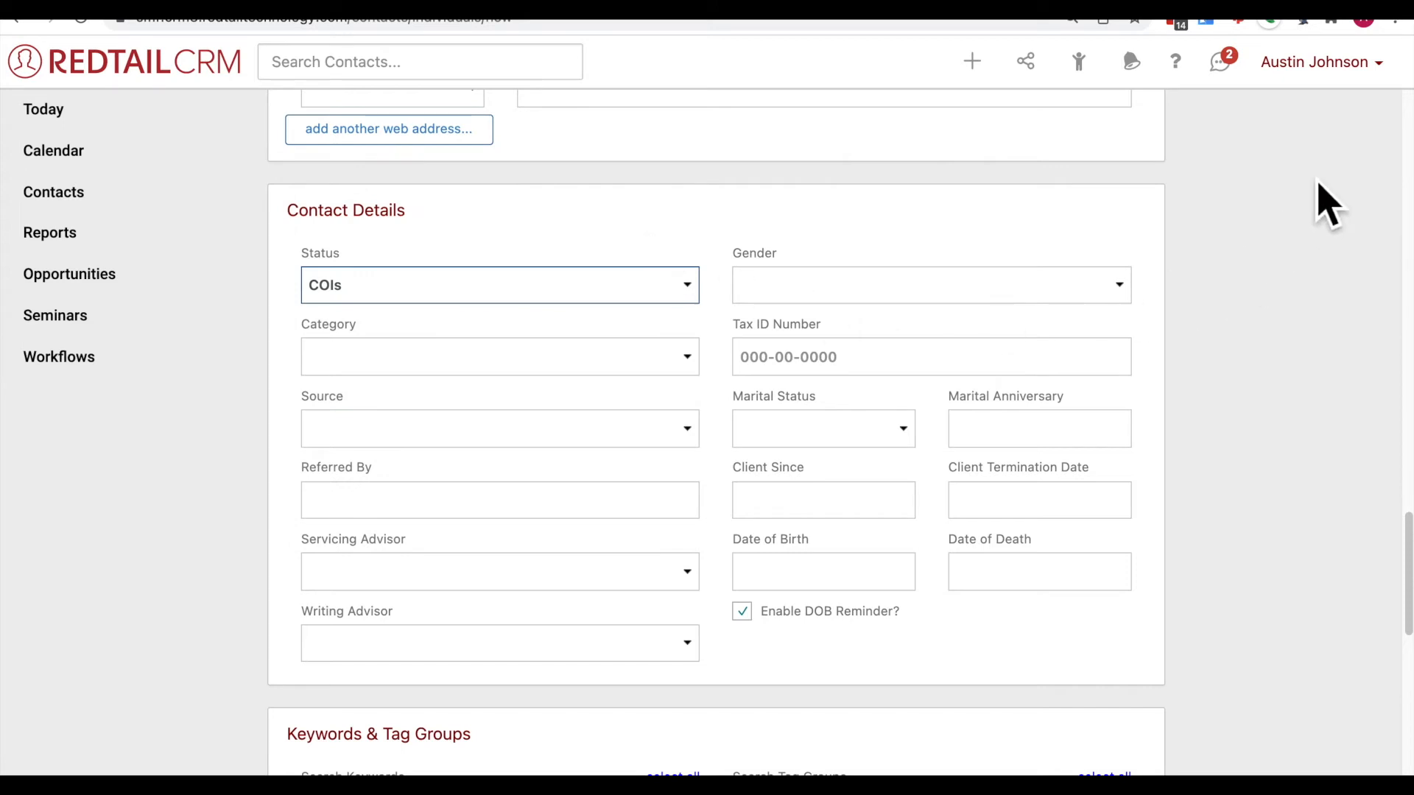
click(1319, 62)
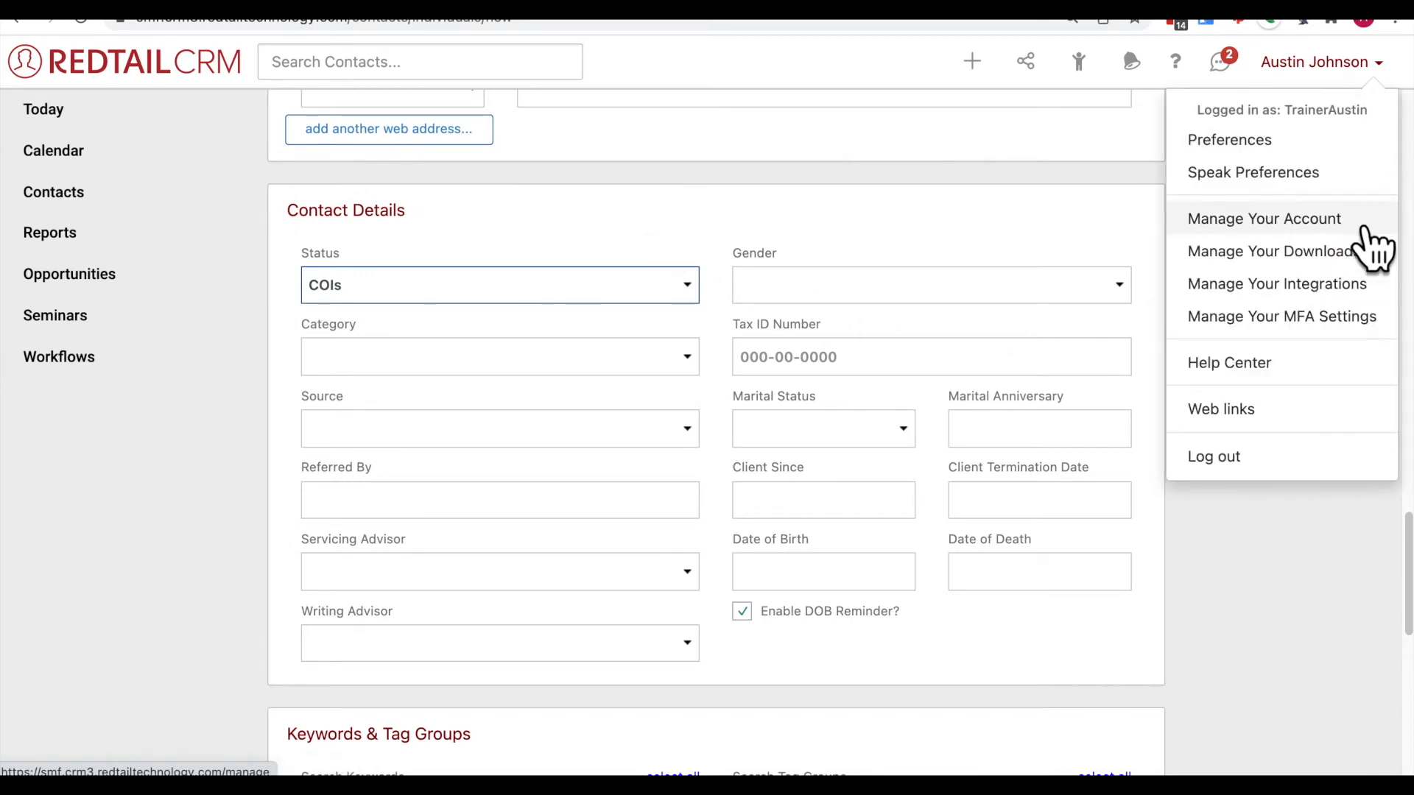
mouse_move(794, 261)
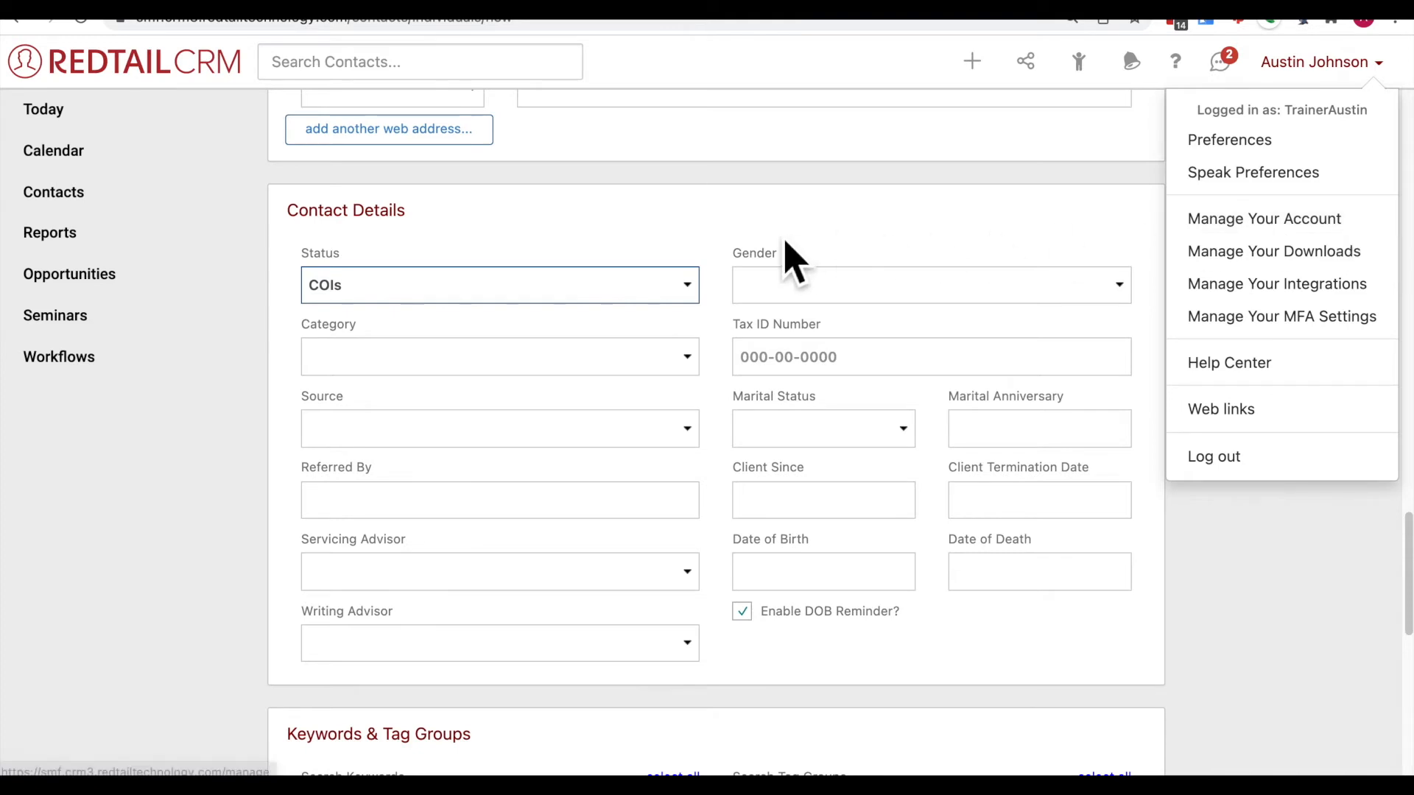
click(499, 285)
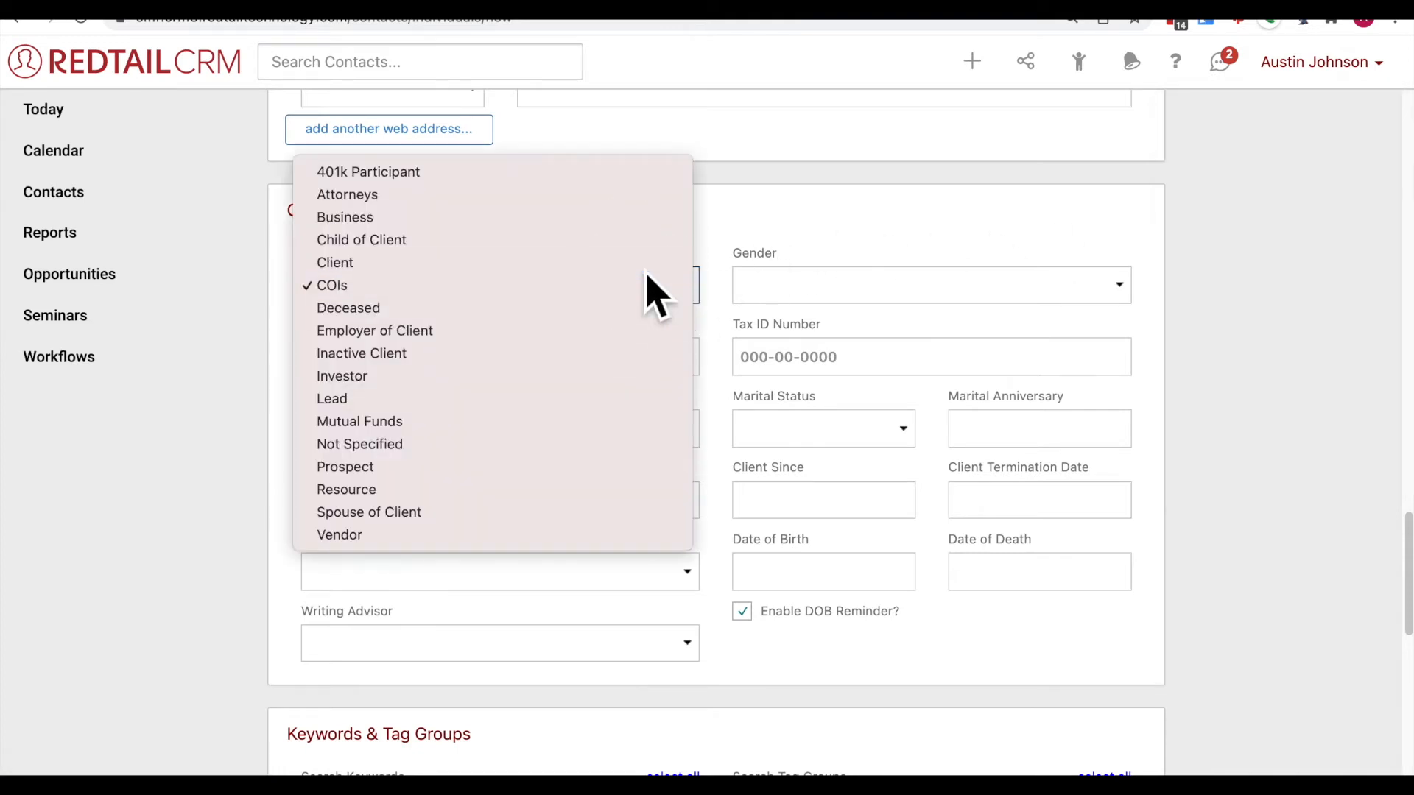
click(334, 262)
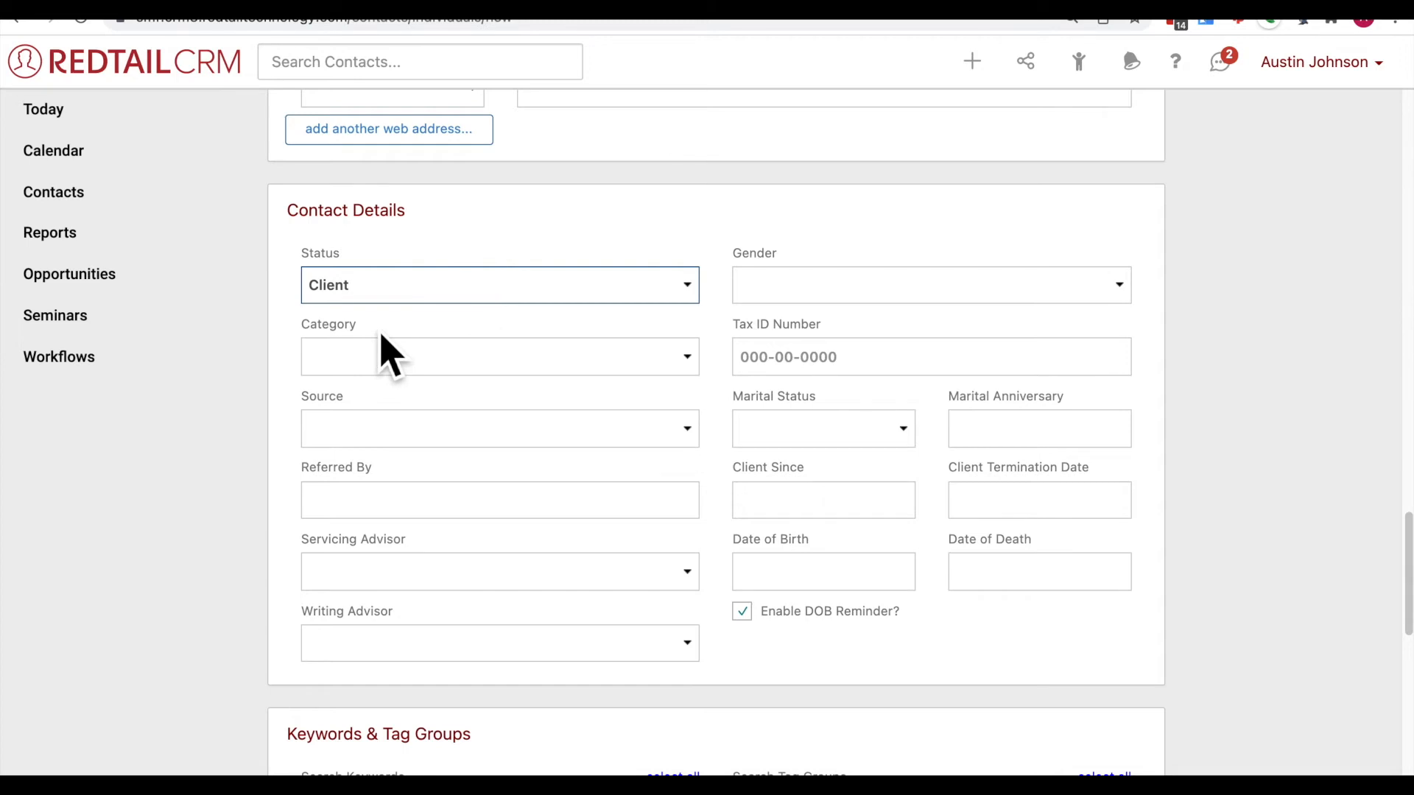
mouse_move(392, 347)
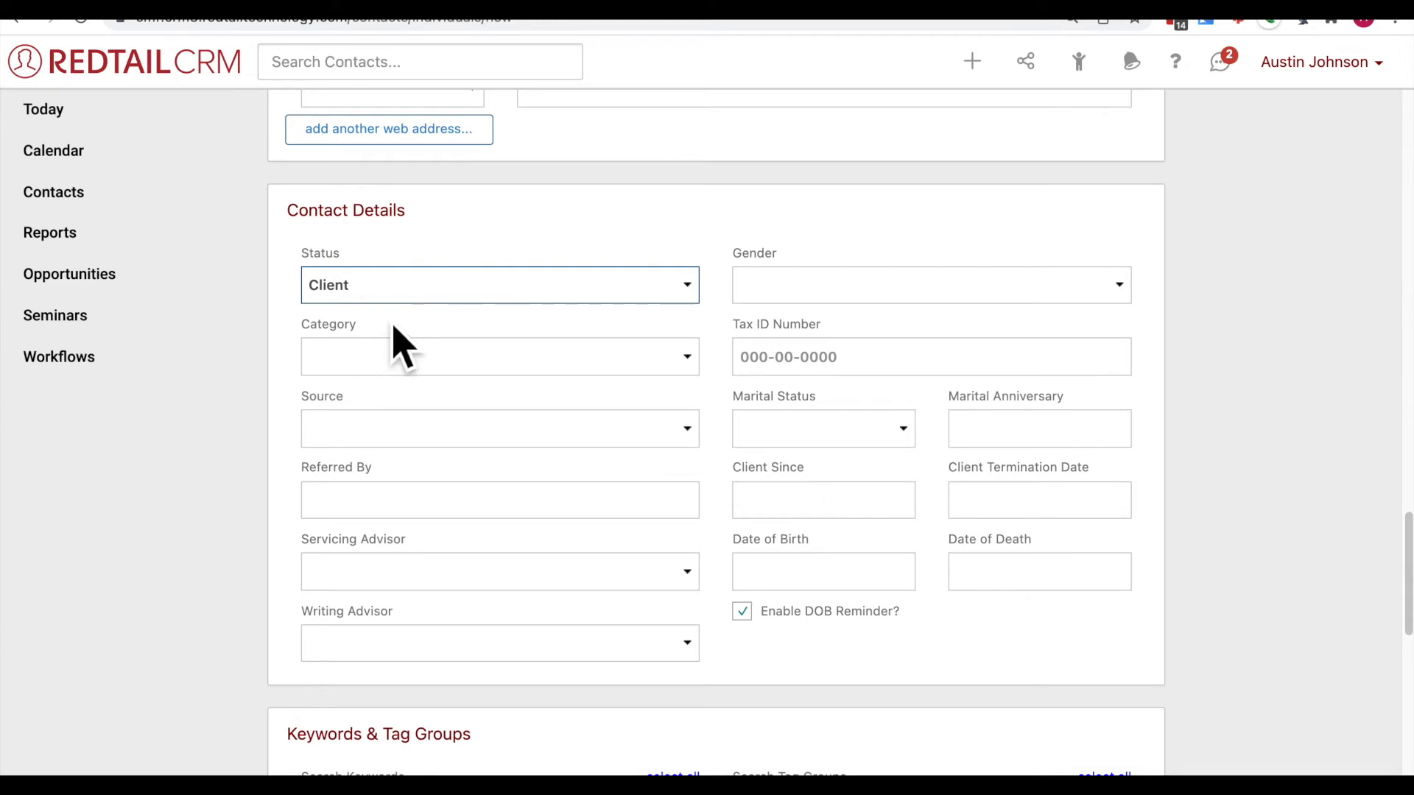
mouse_move(405, 378)
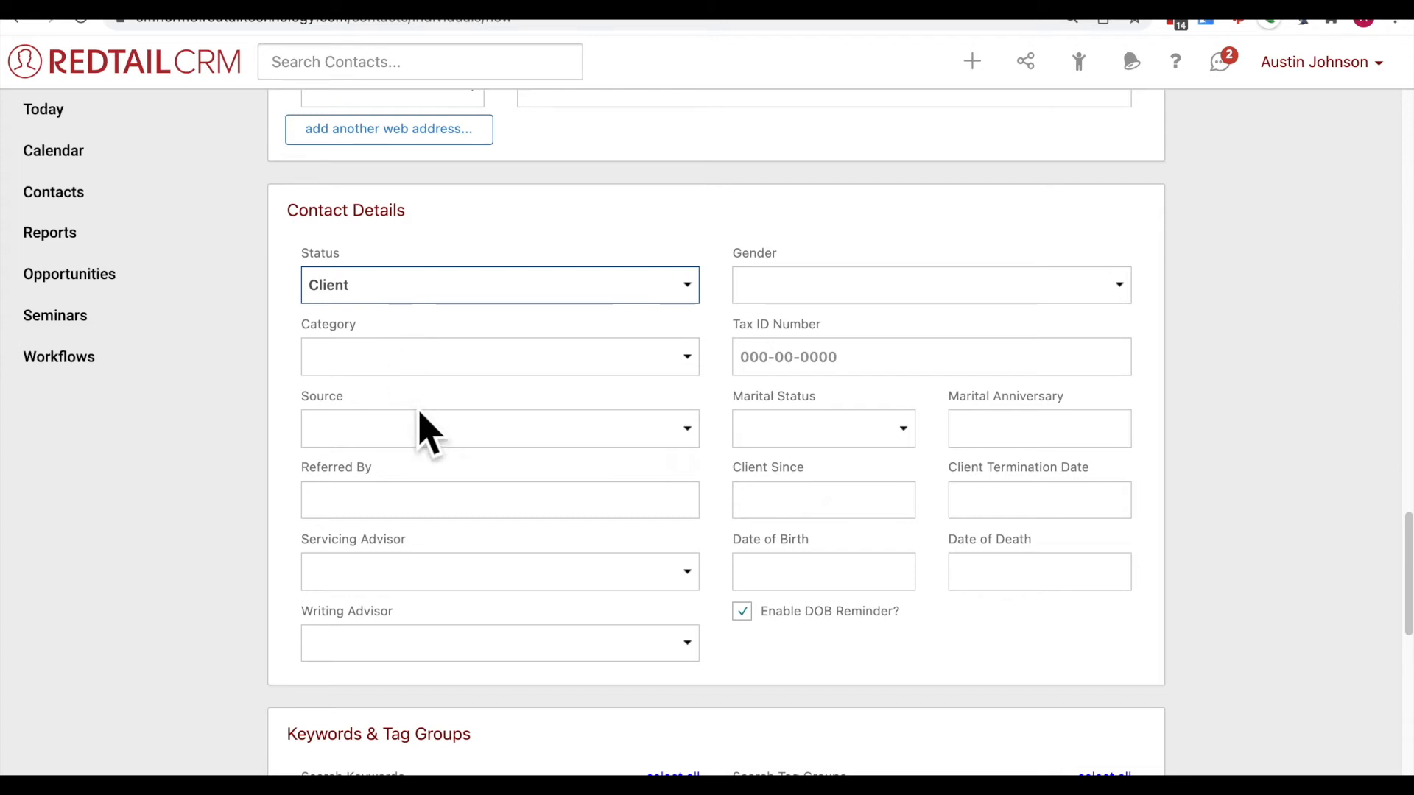
mouse_move(370, 293)
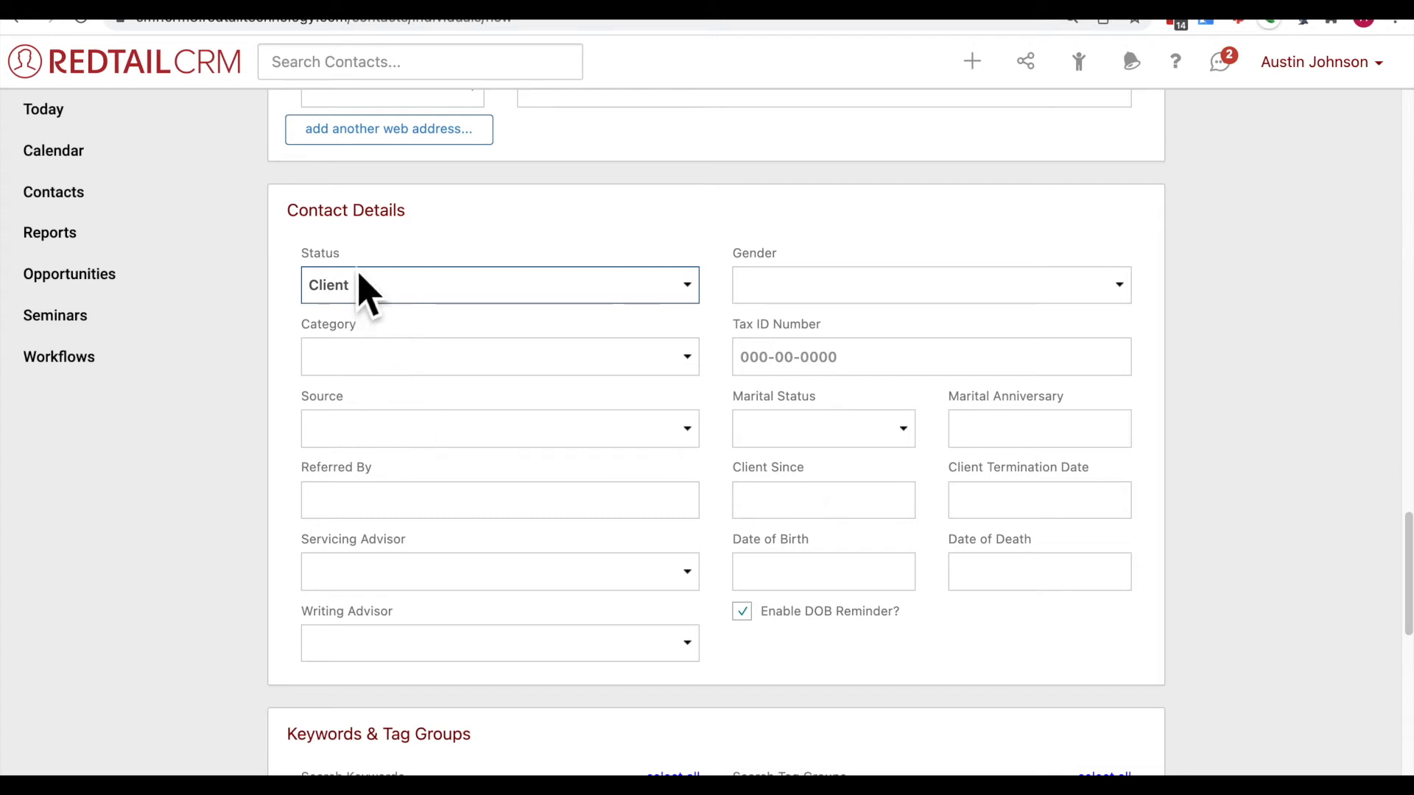
mouse_move(478, 383)
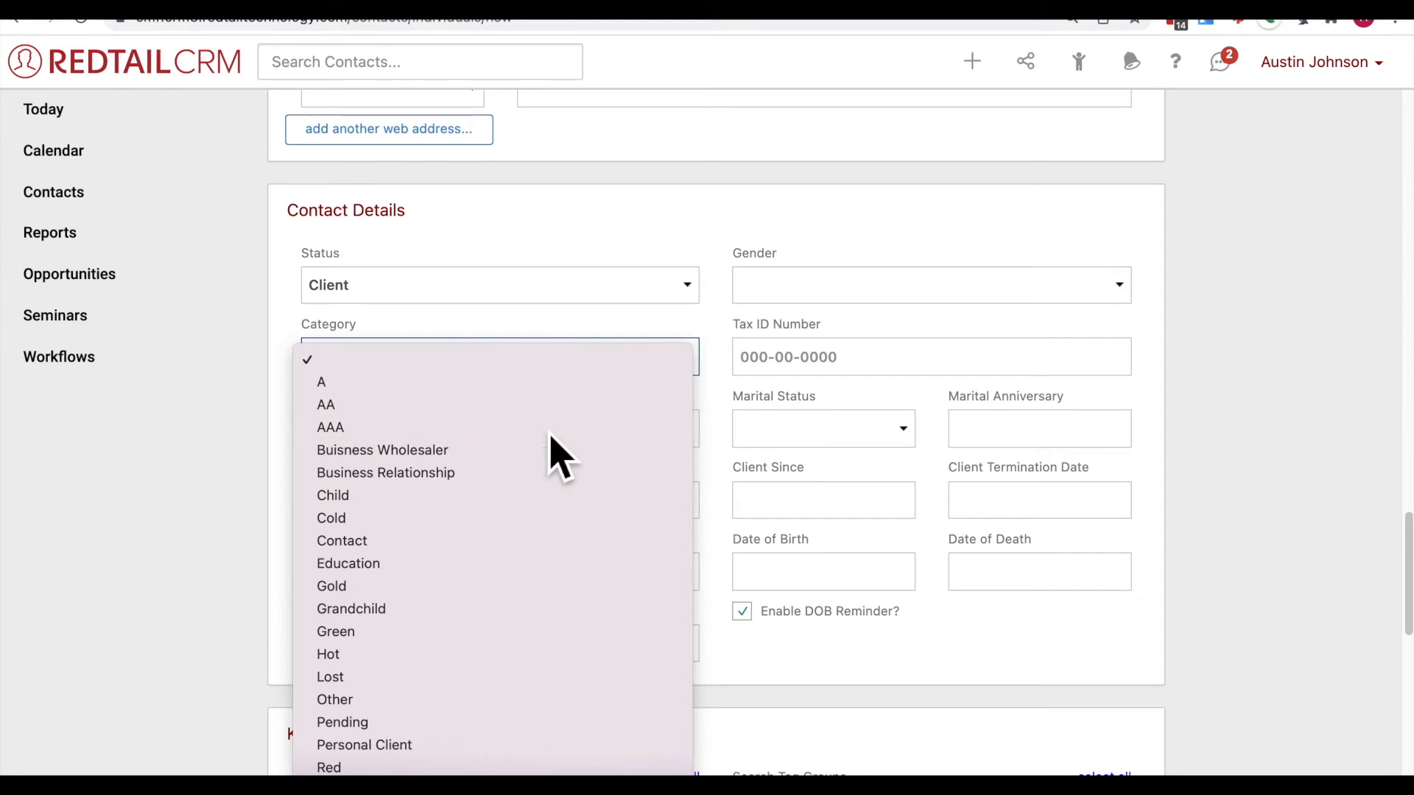
click(329, 427)
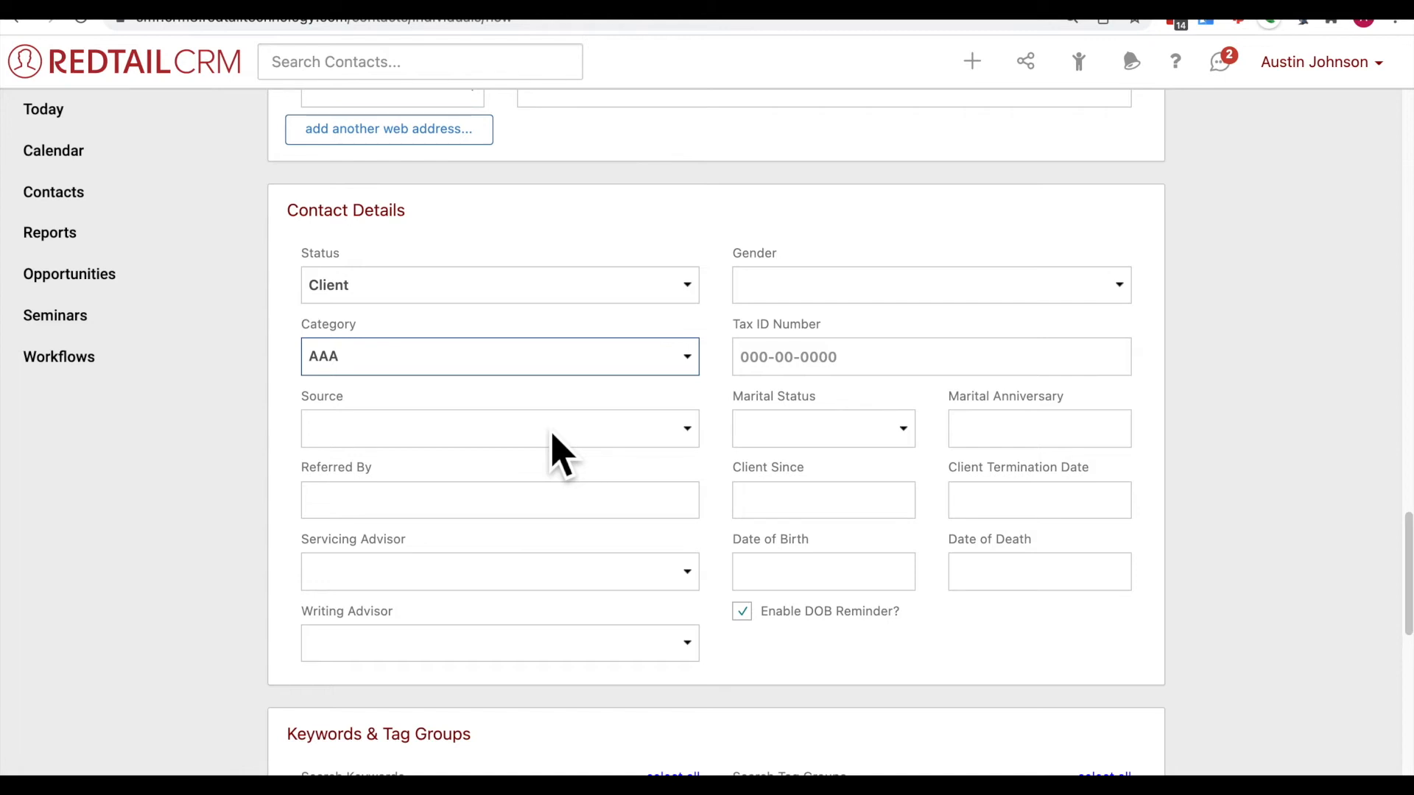
click(499, 354)
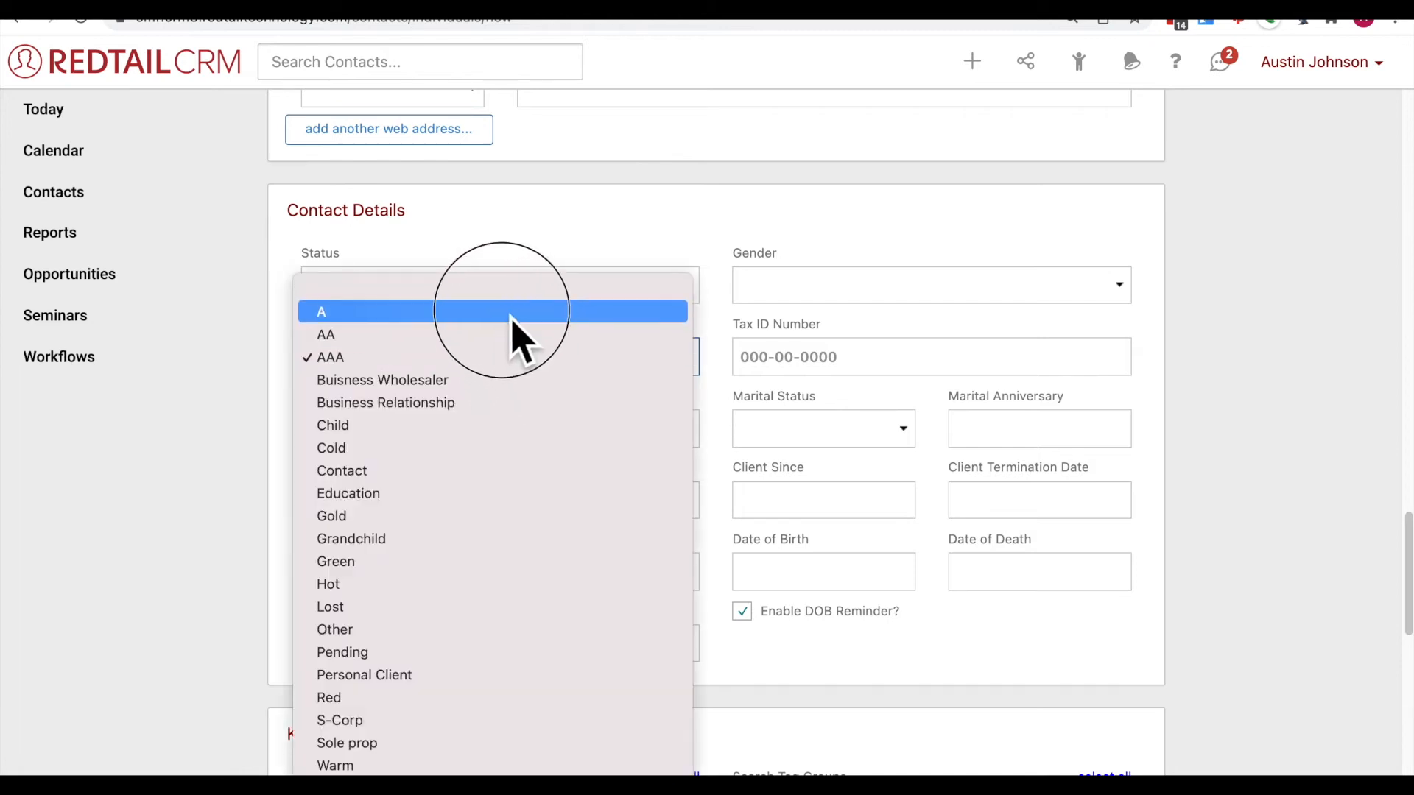
click(321, 311)
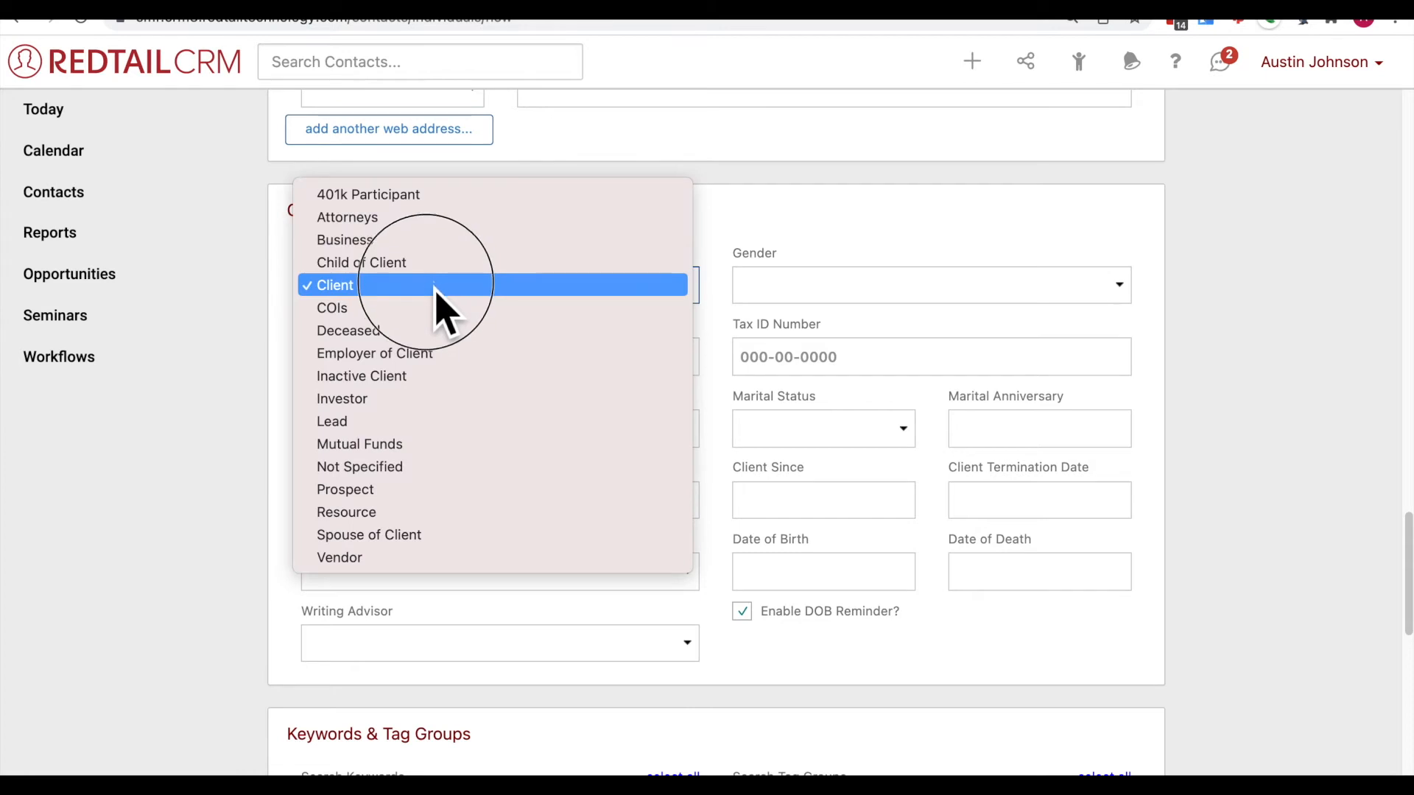
click(344, 489)
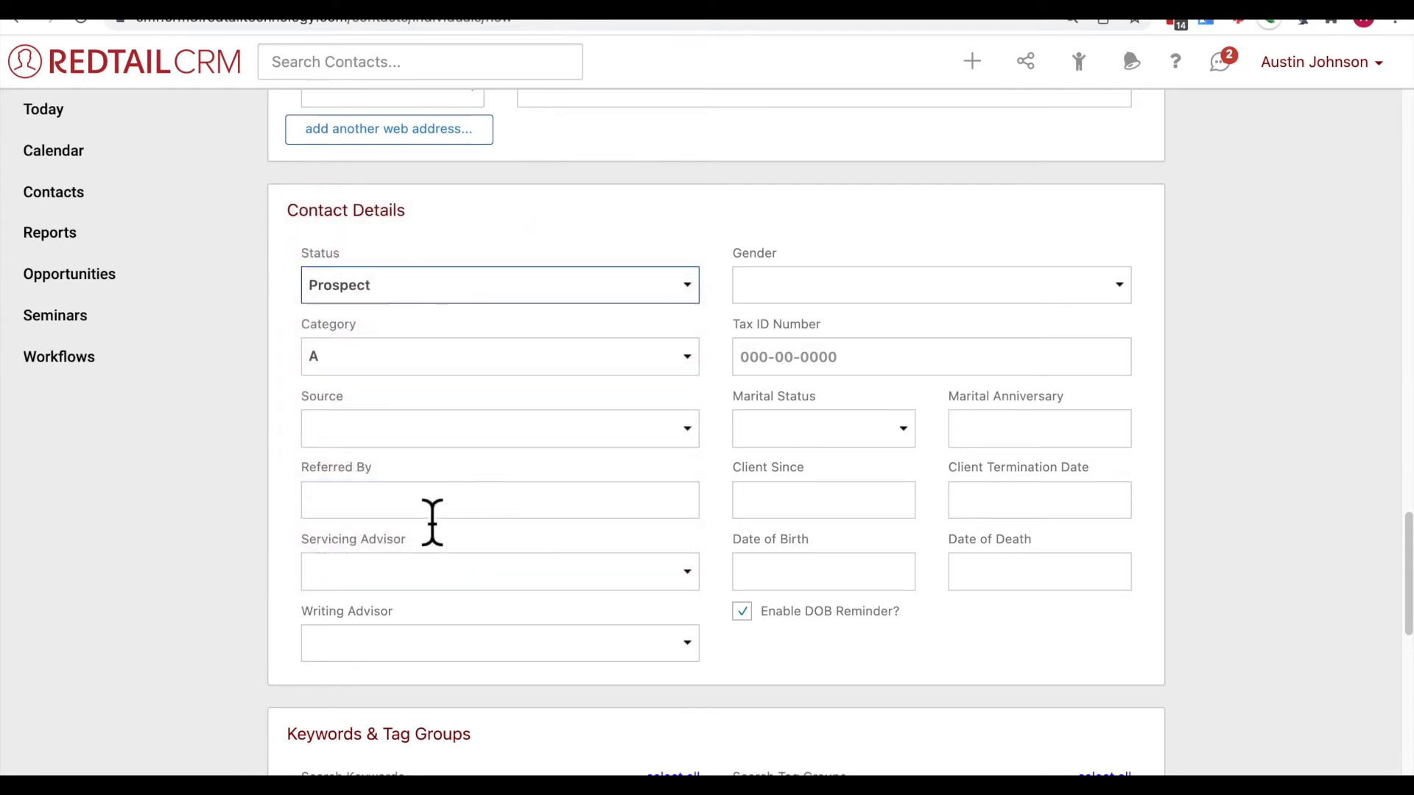
mouse_move(455, 501)
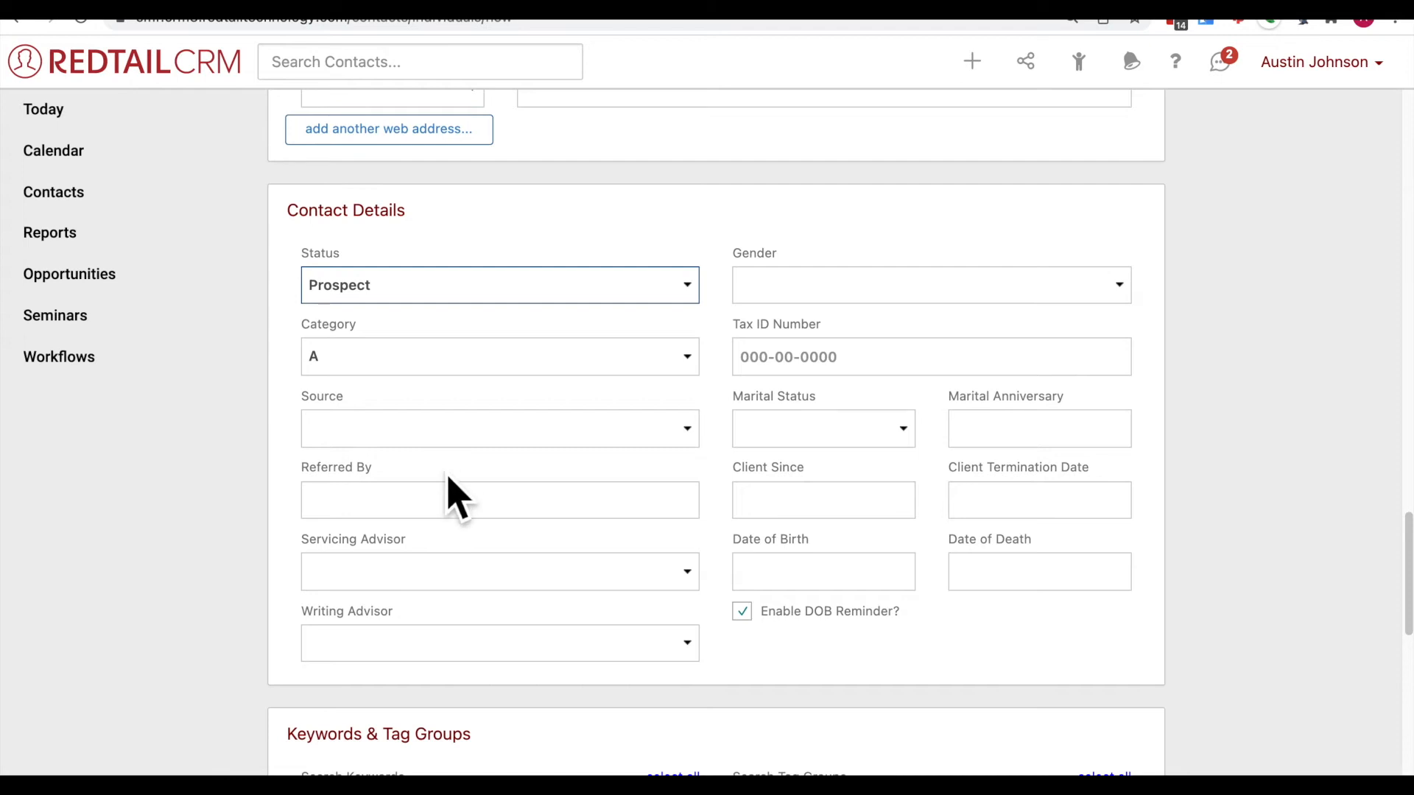
mouse_move(407, 554)
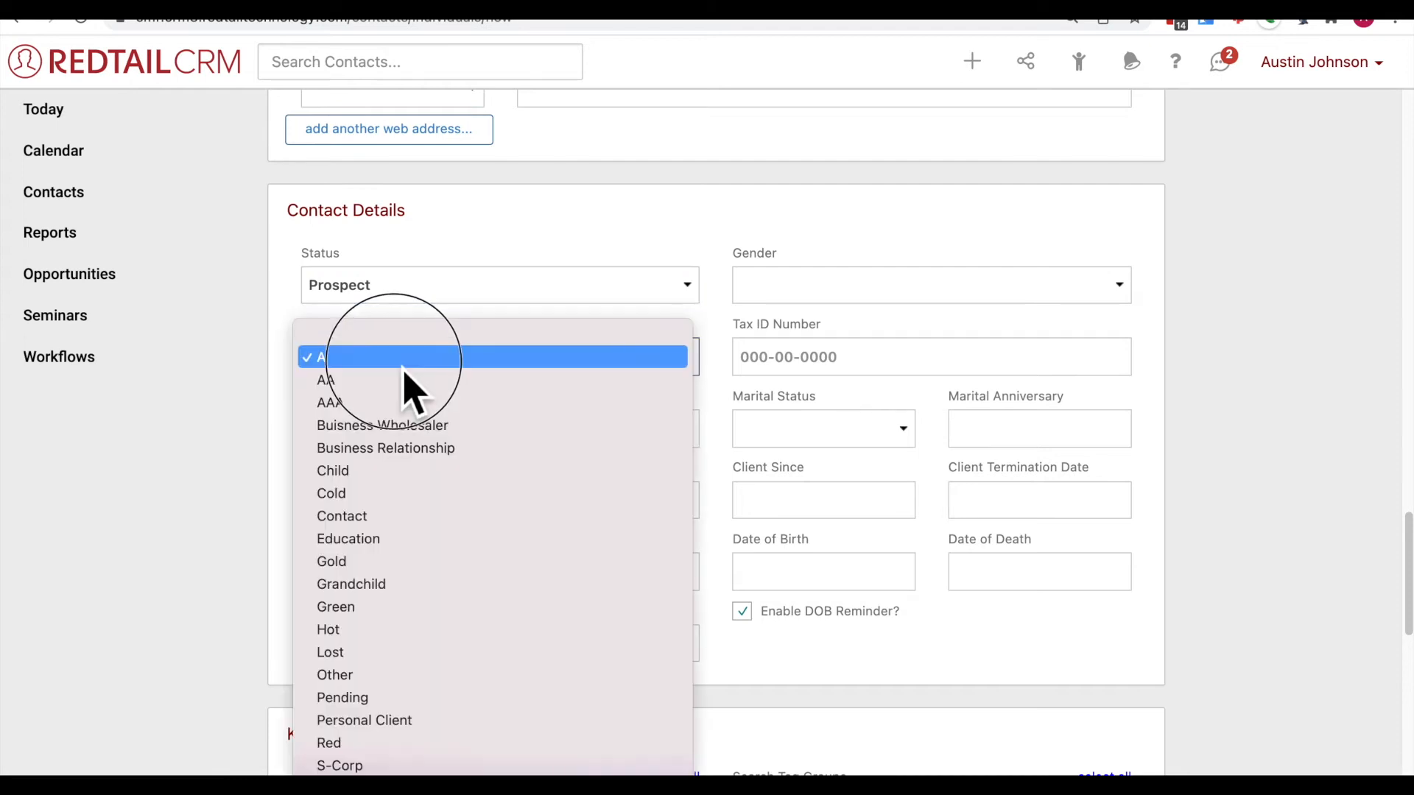
mouse_move(474, 658)
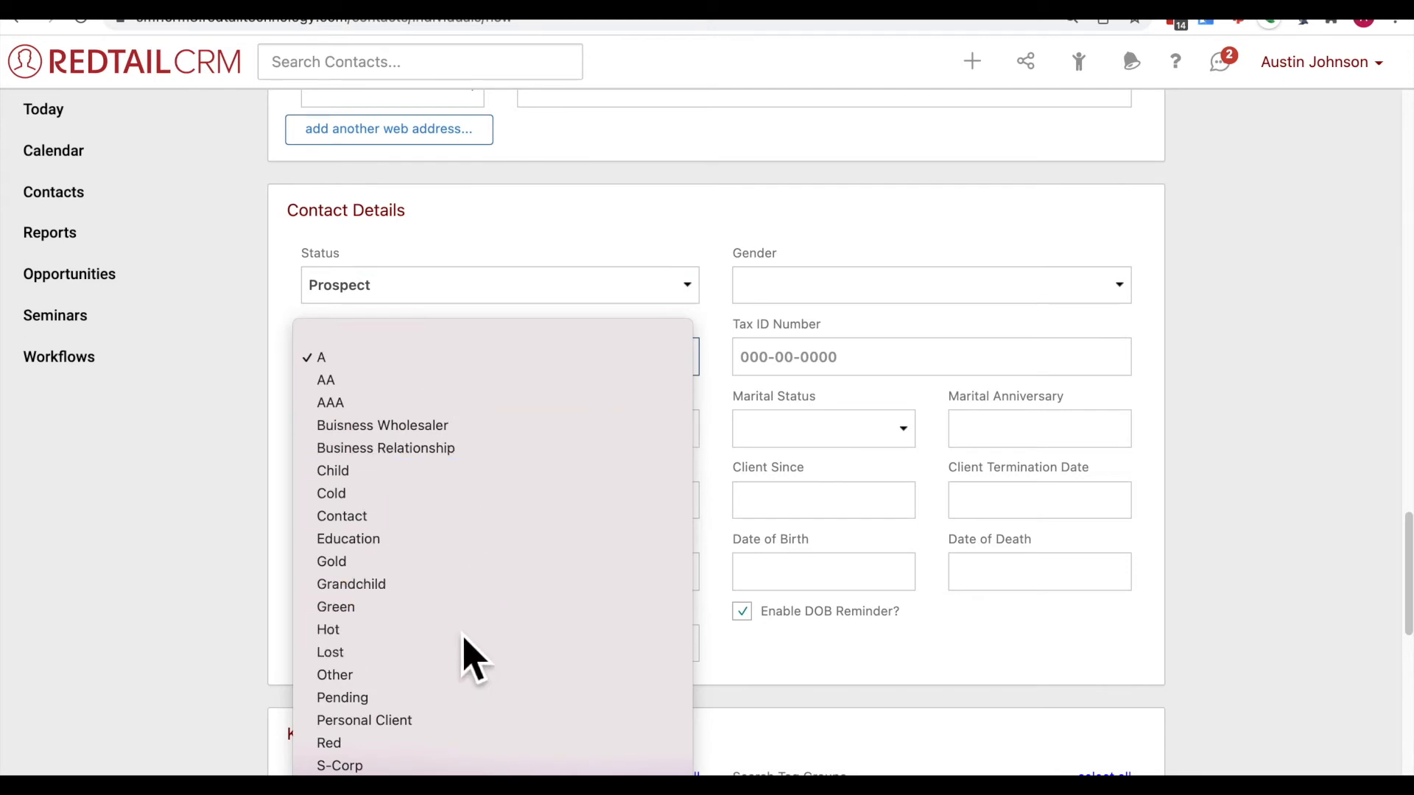
Step: Choose Hot as the category and Referral as the contact source
click(329, 629)
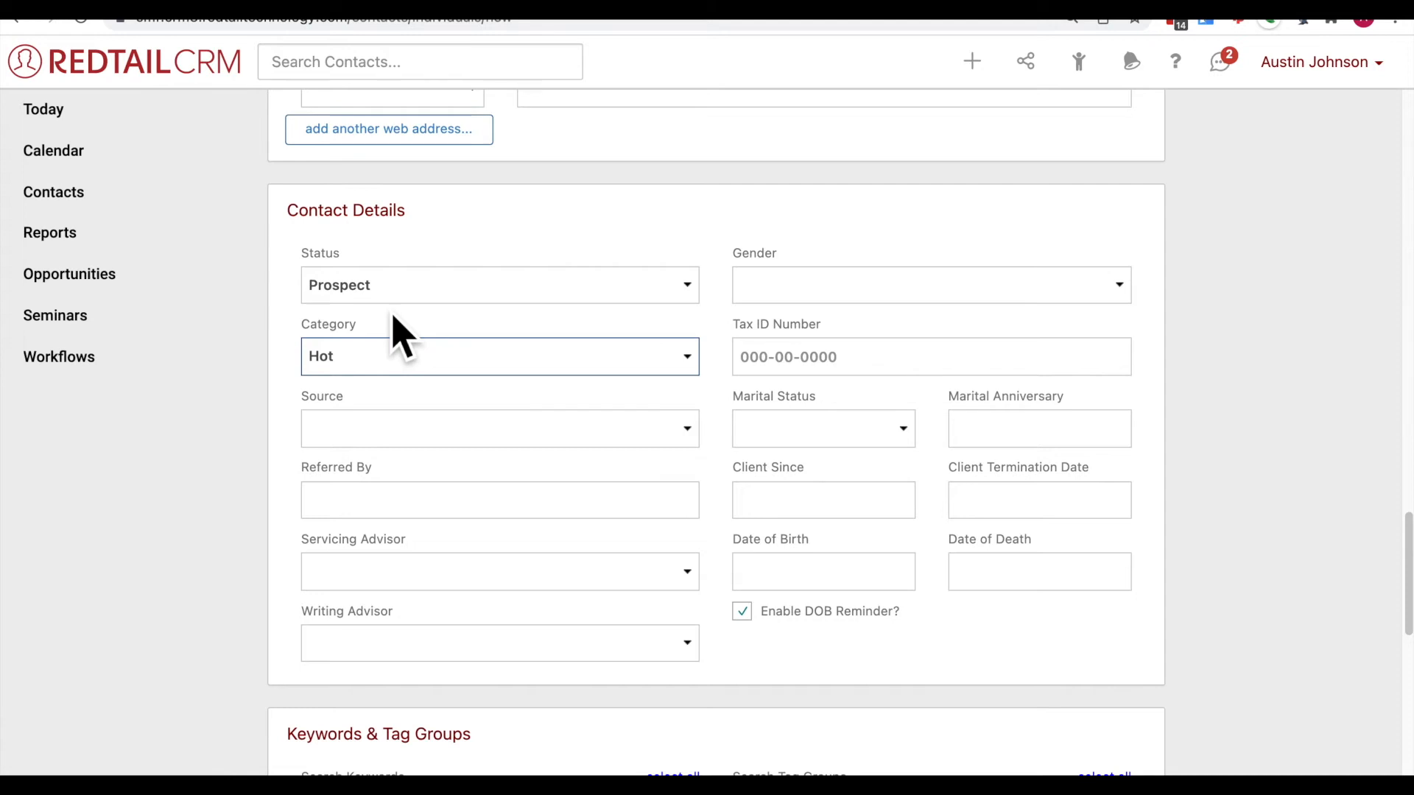
mouse_move(702, 401)
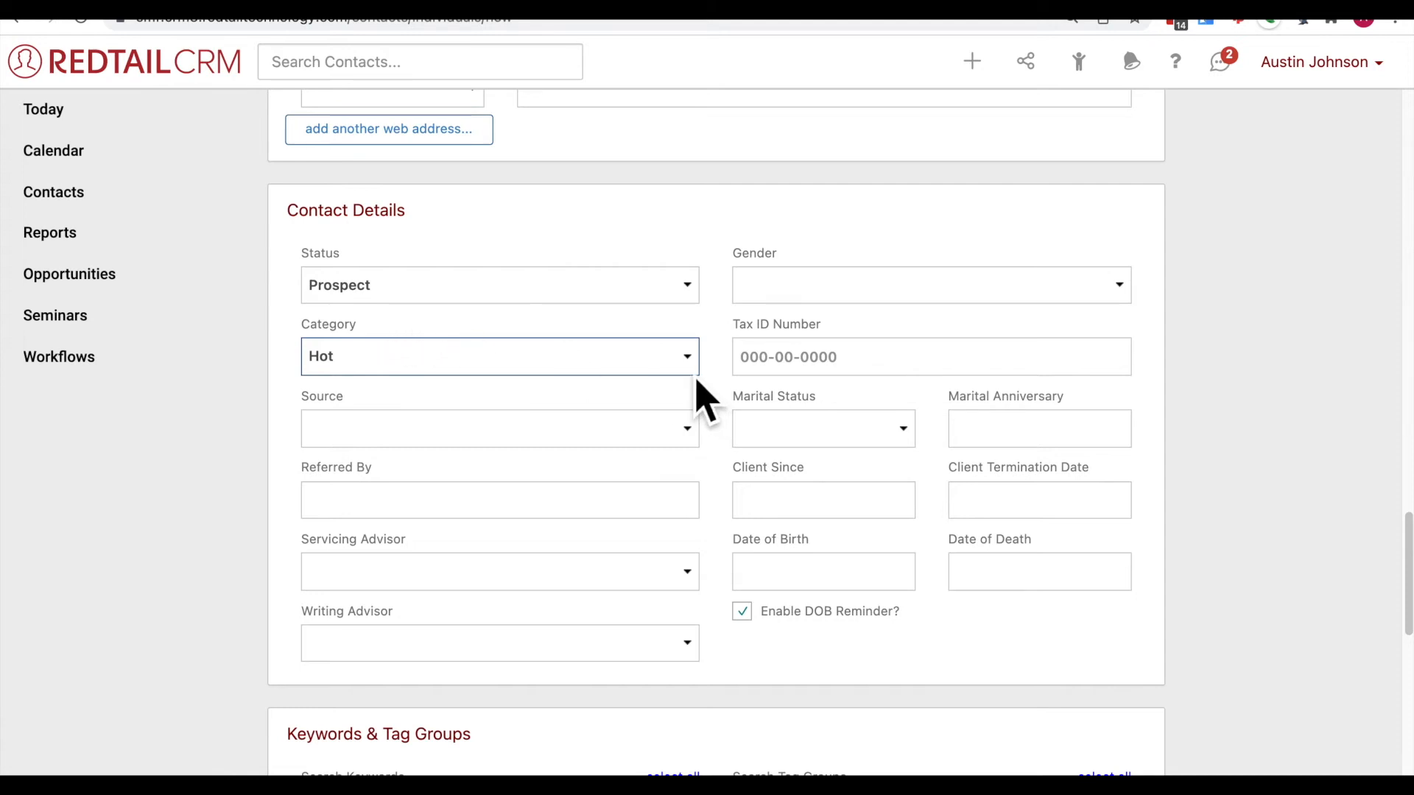
mouse_move(389, 428)
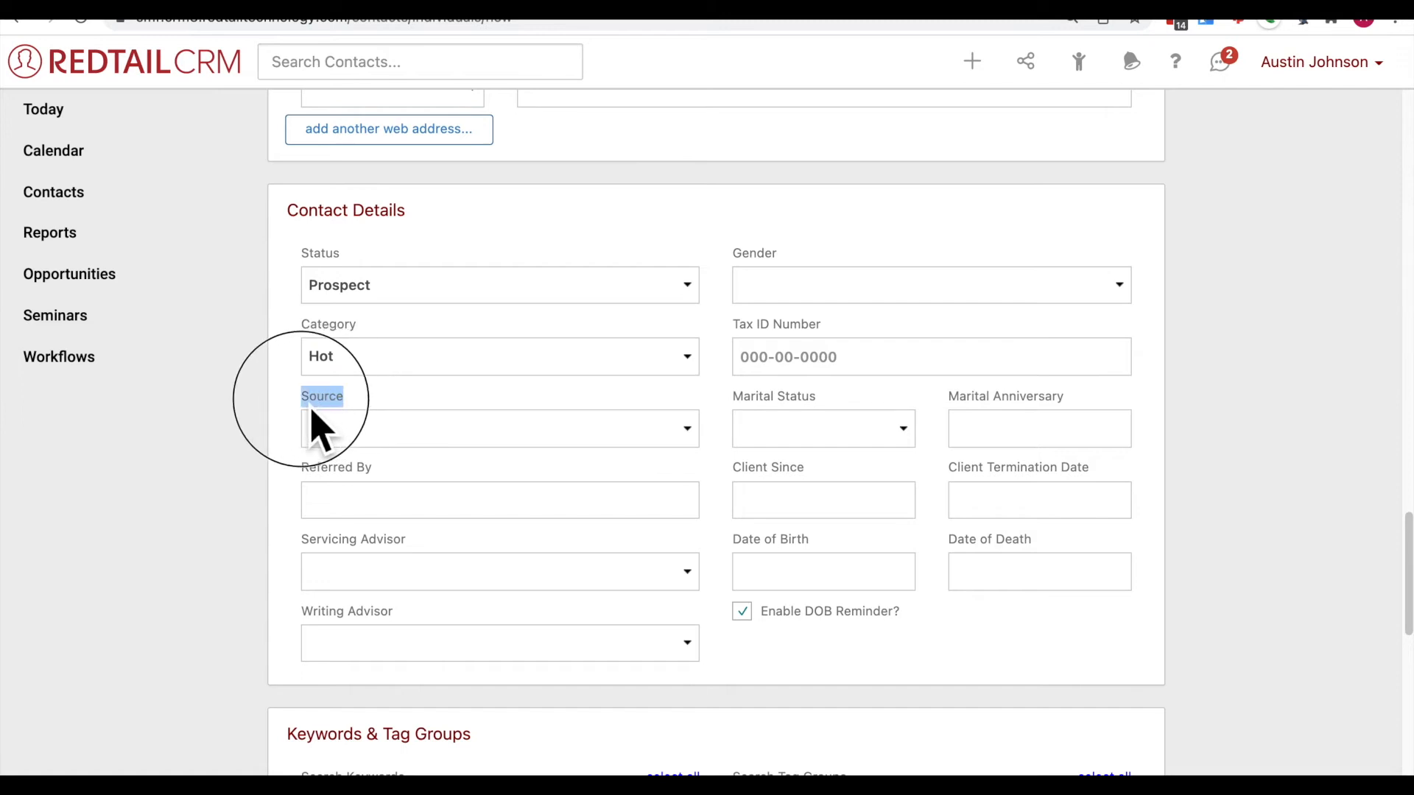
mouse_move(570, 494)
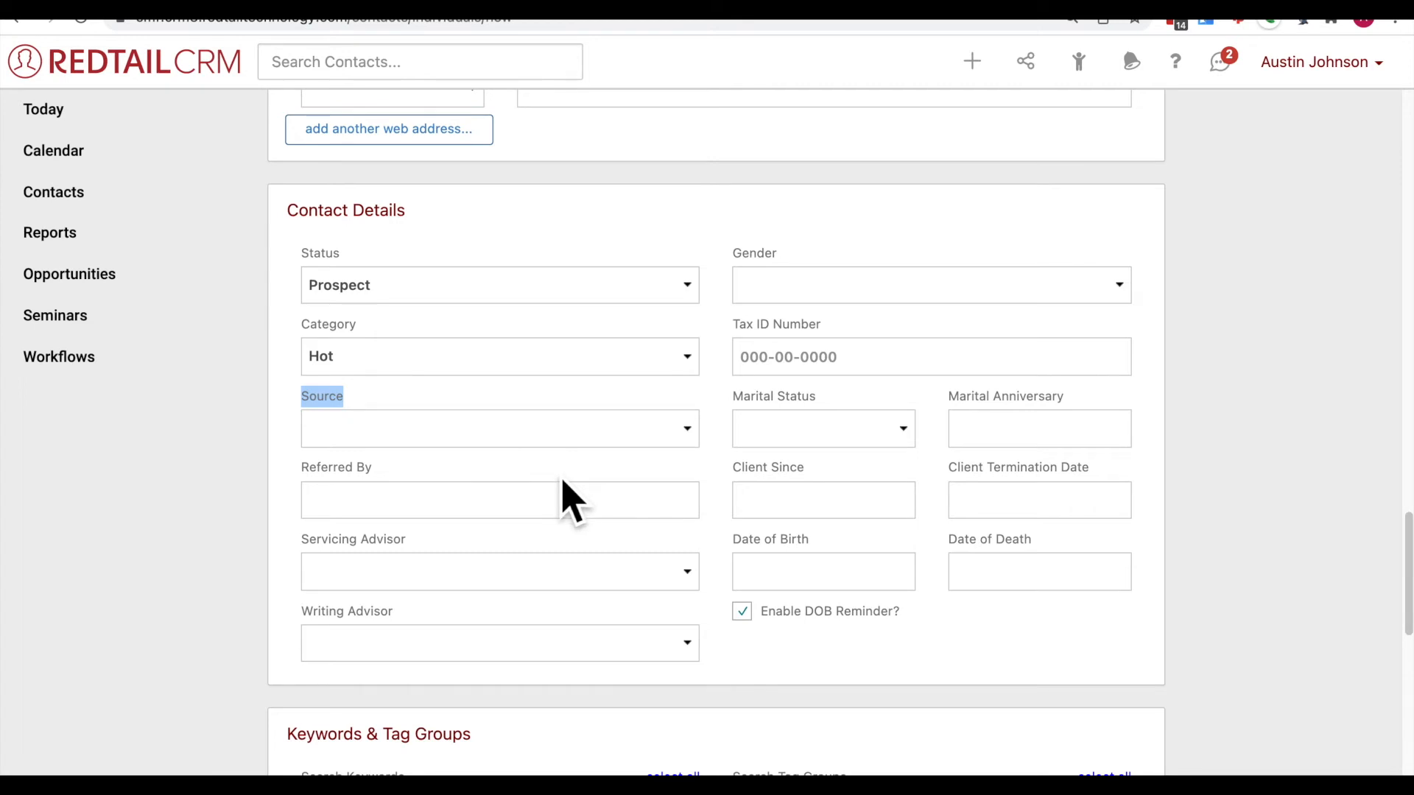
mouse_move(574, 449)
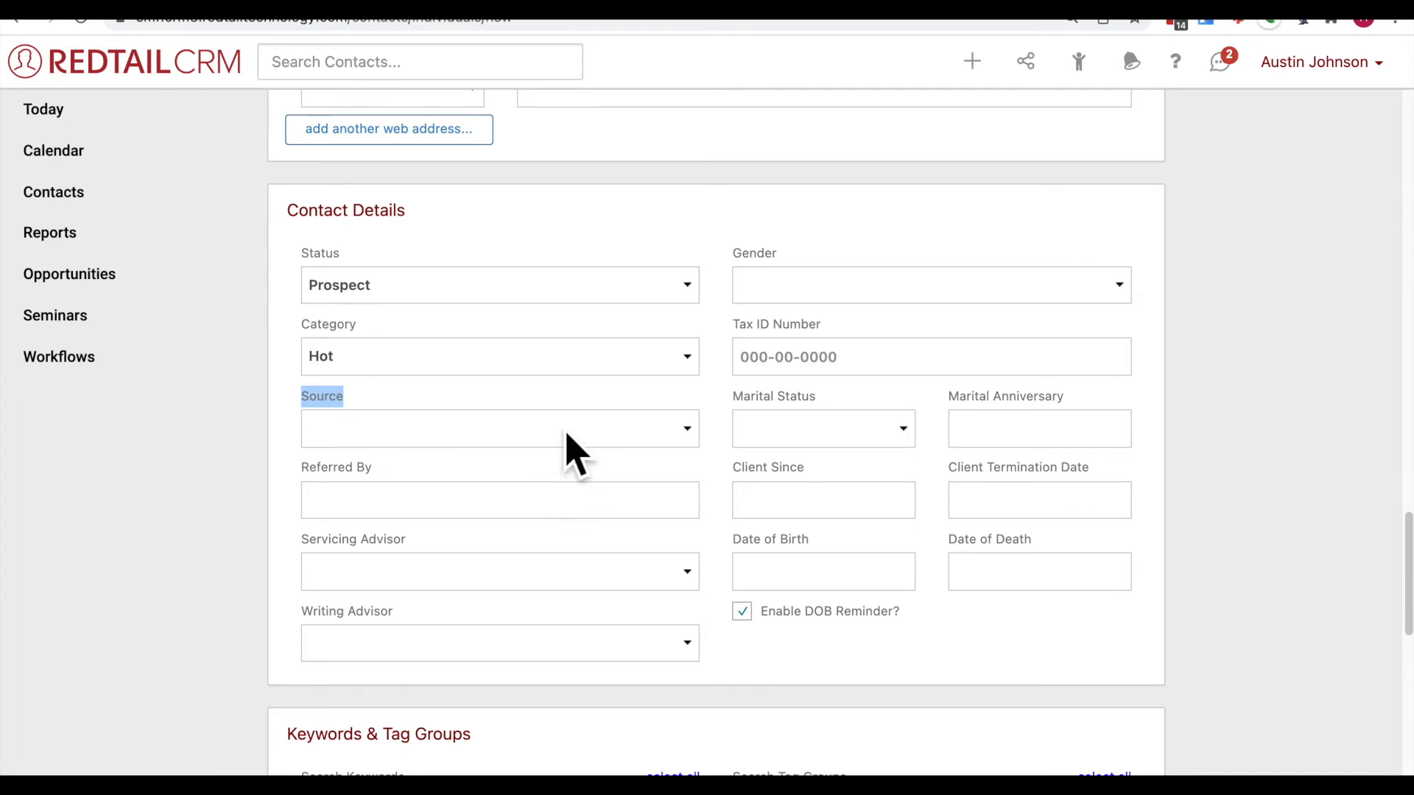
click(498, 428)
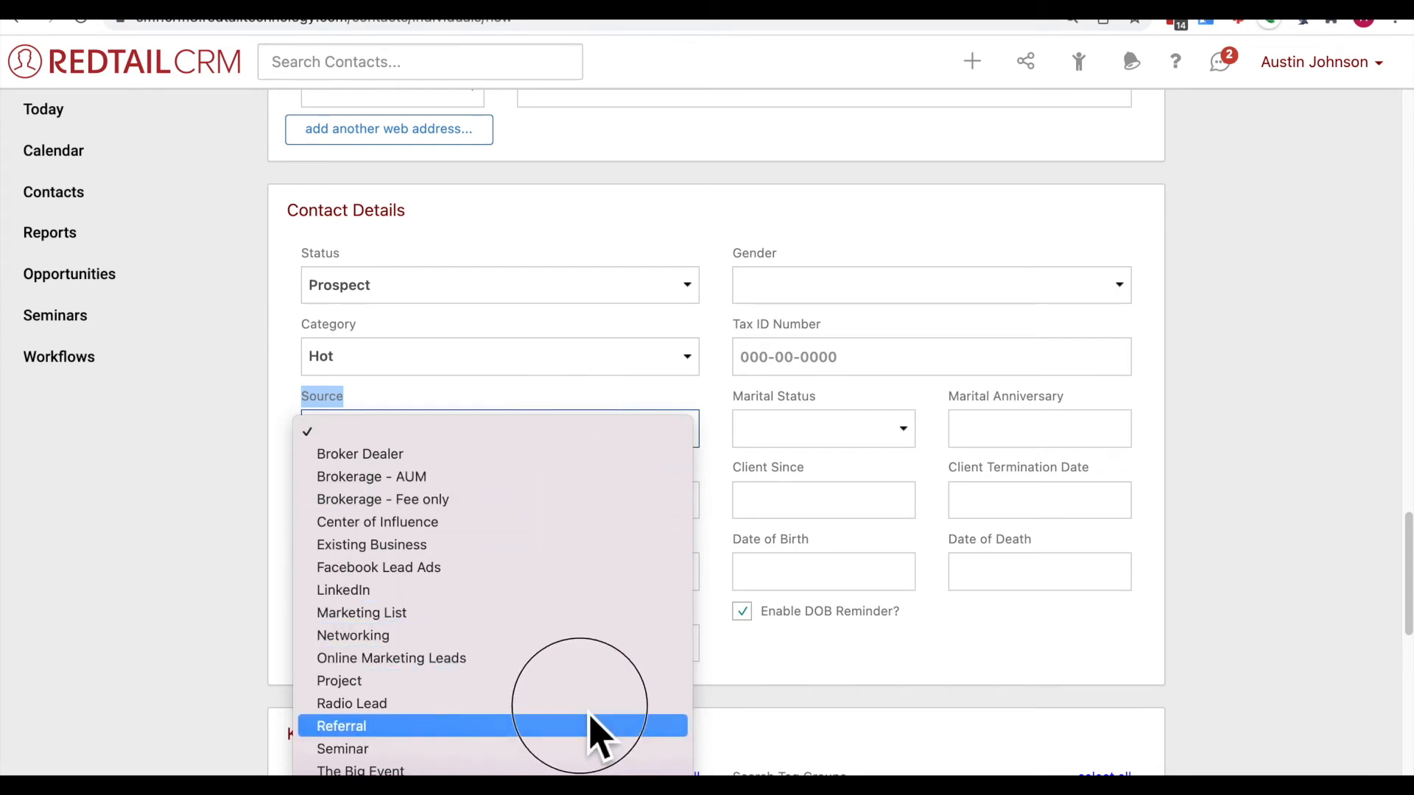
mouse_move(599, 752)
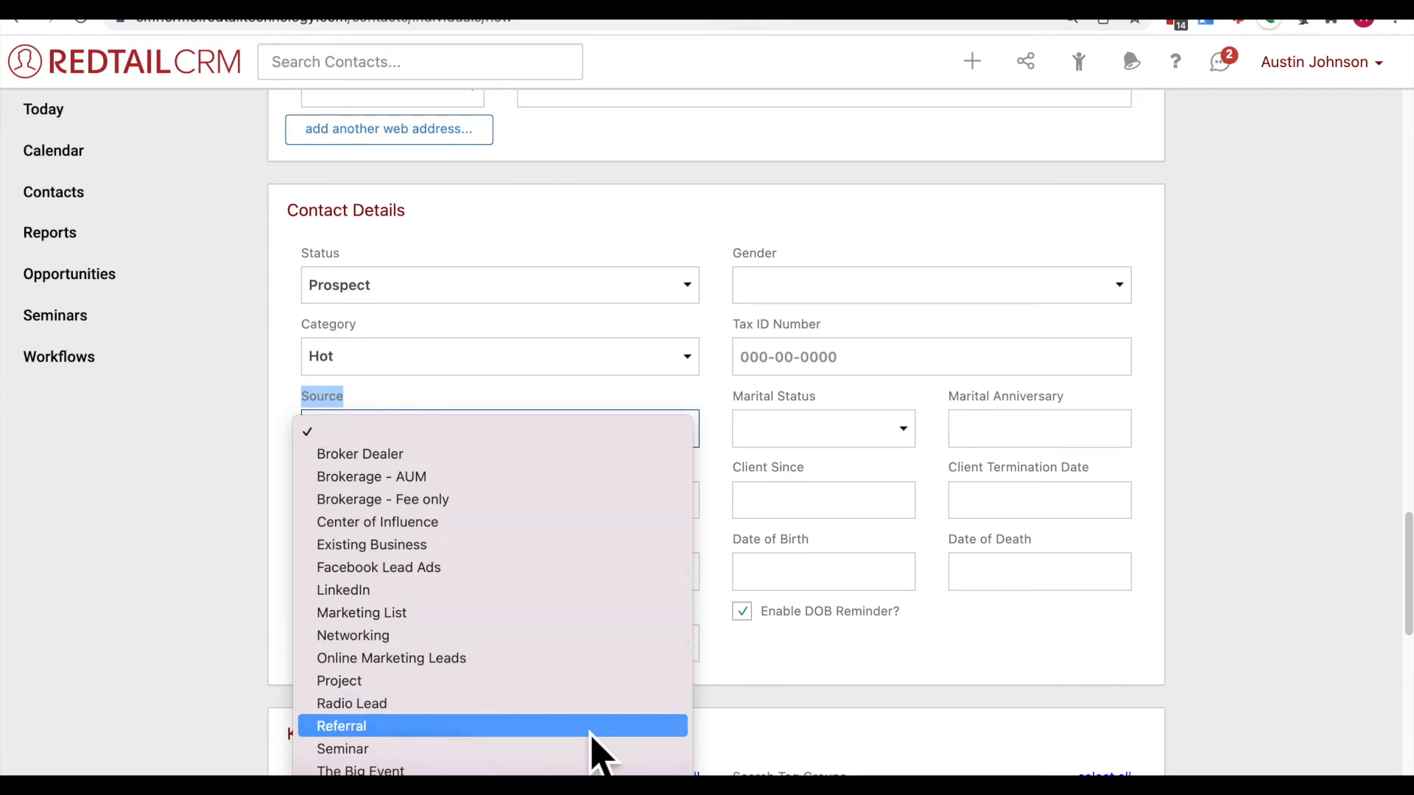
click(341, 726)
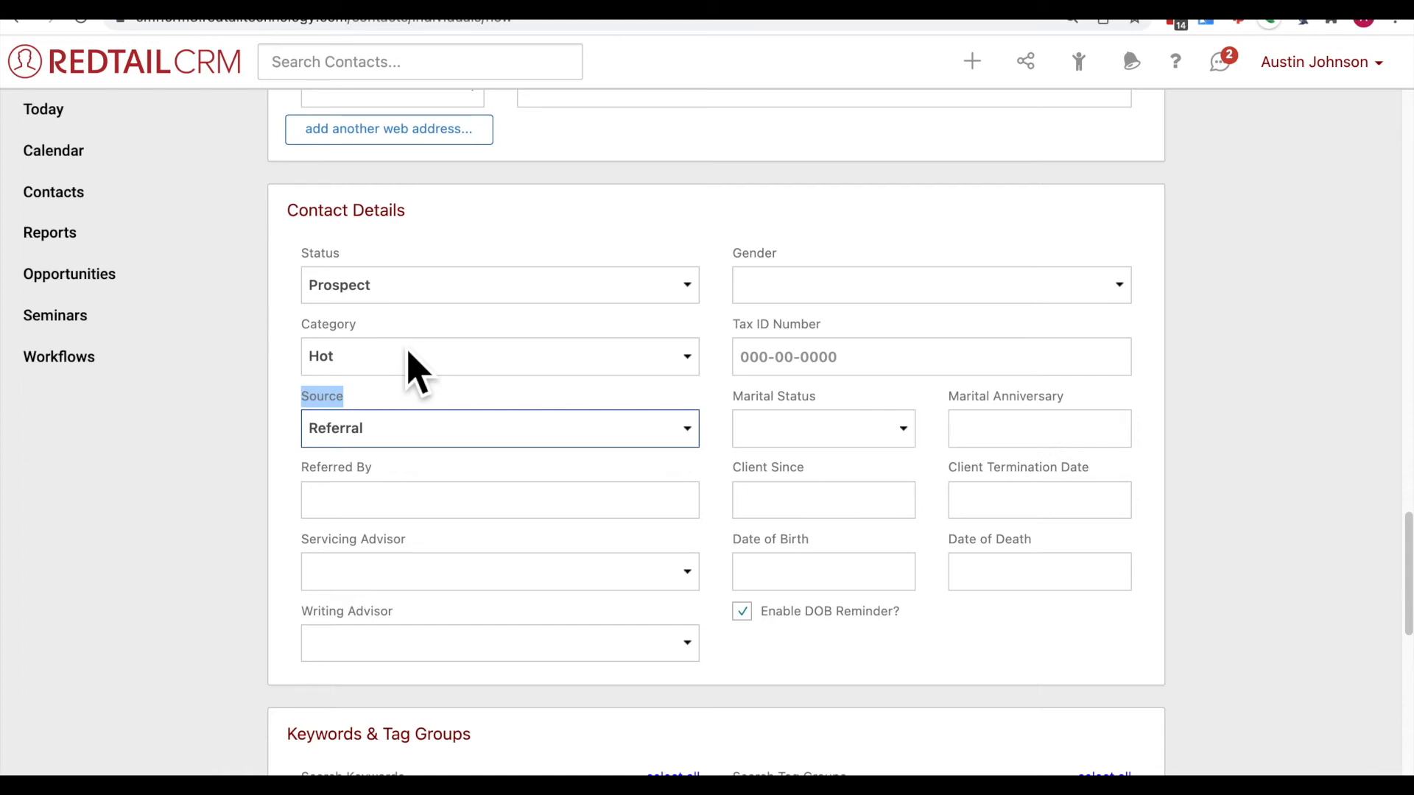
mouse_move(491, 626)
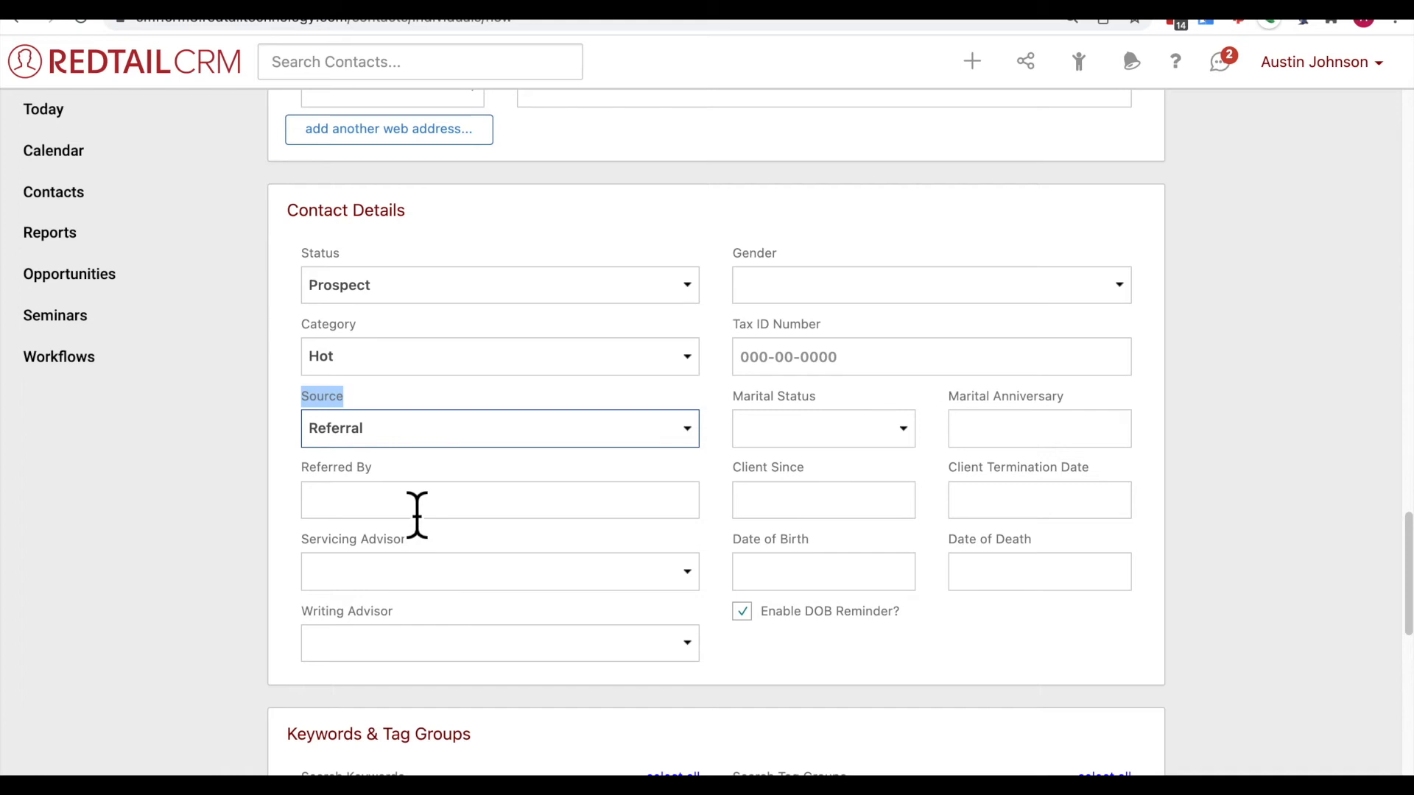
click(498, 499)
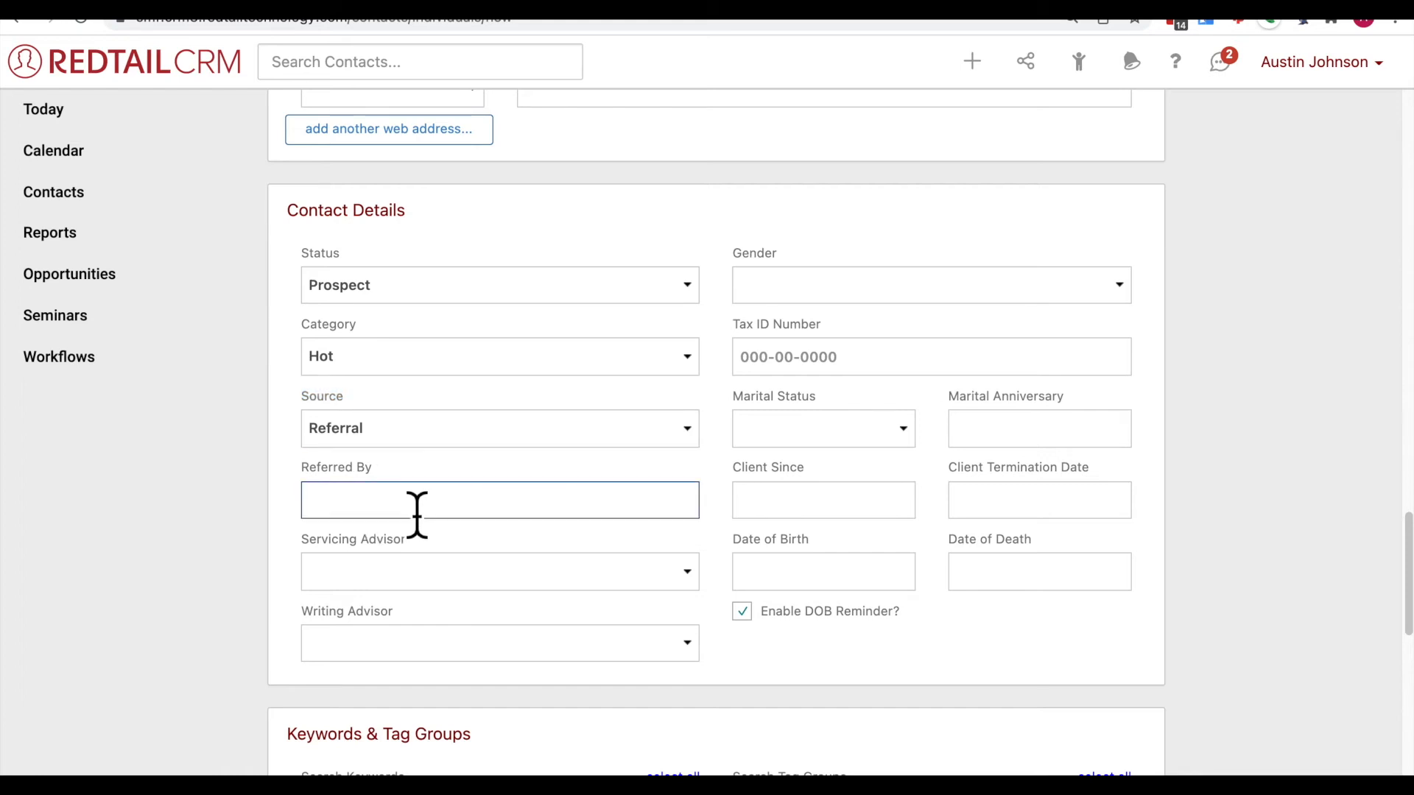
text(Bob)
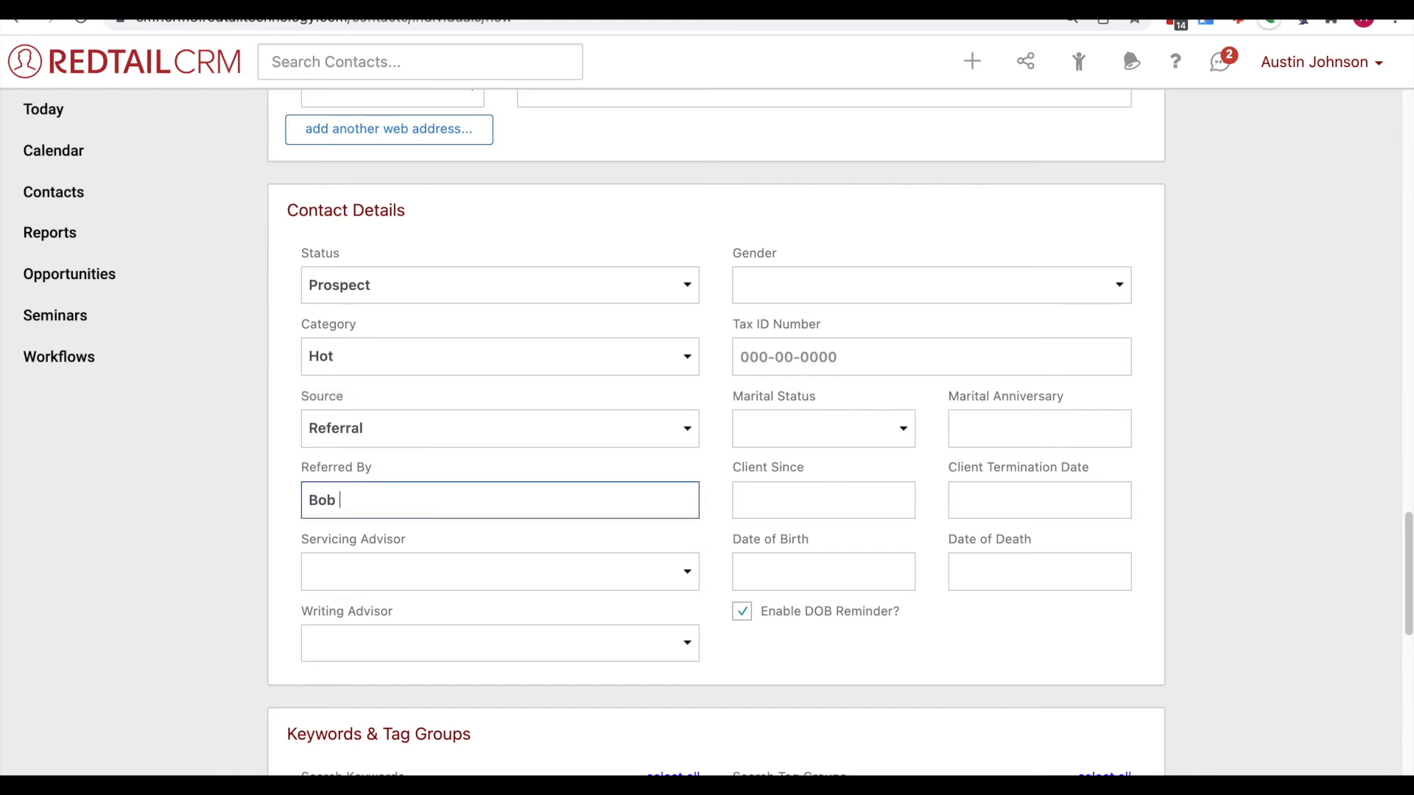
text(Jon)
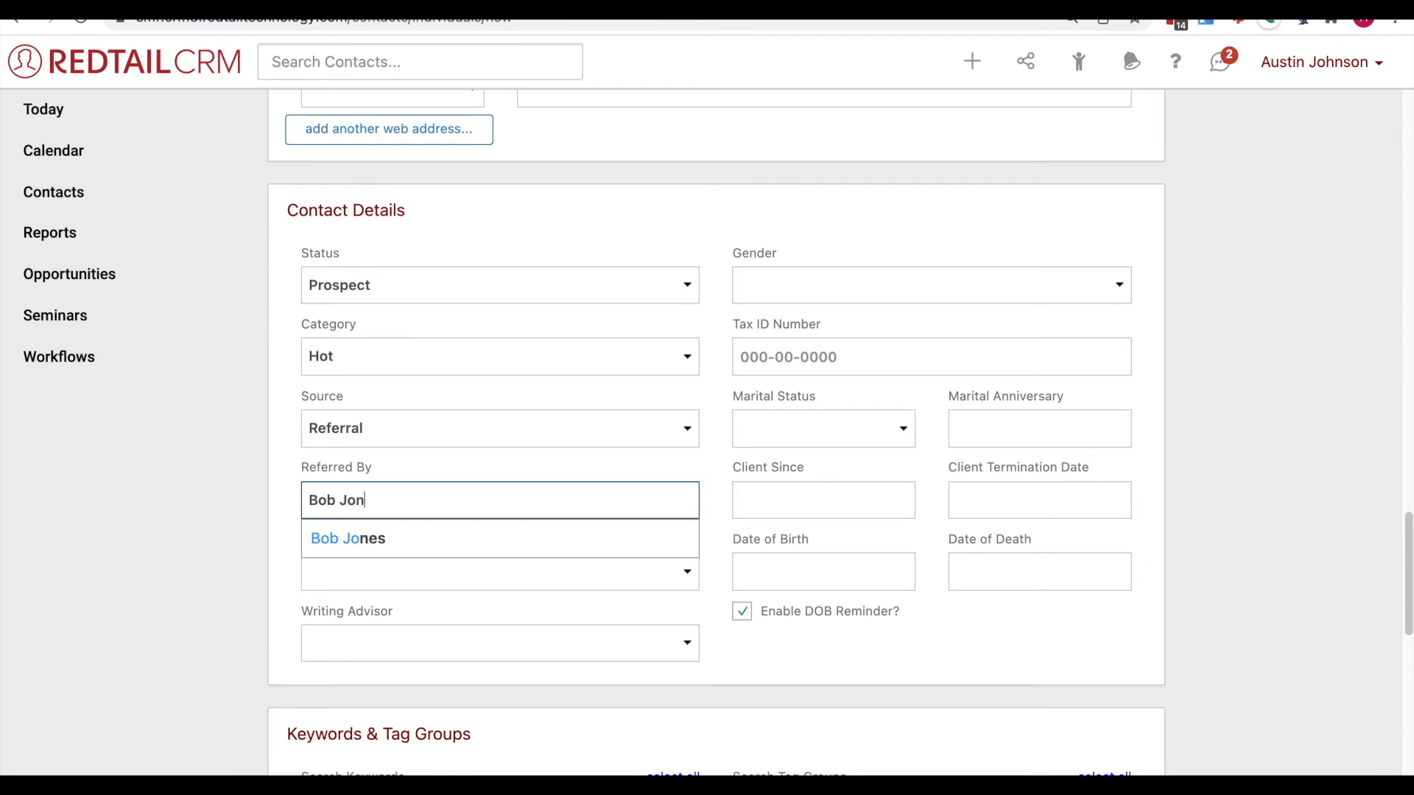
text(es)
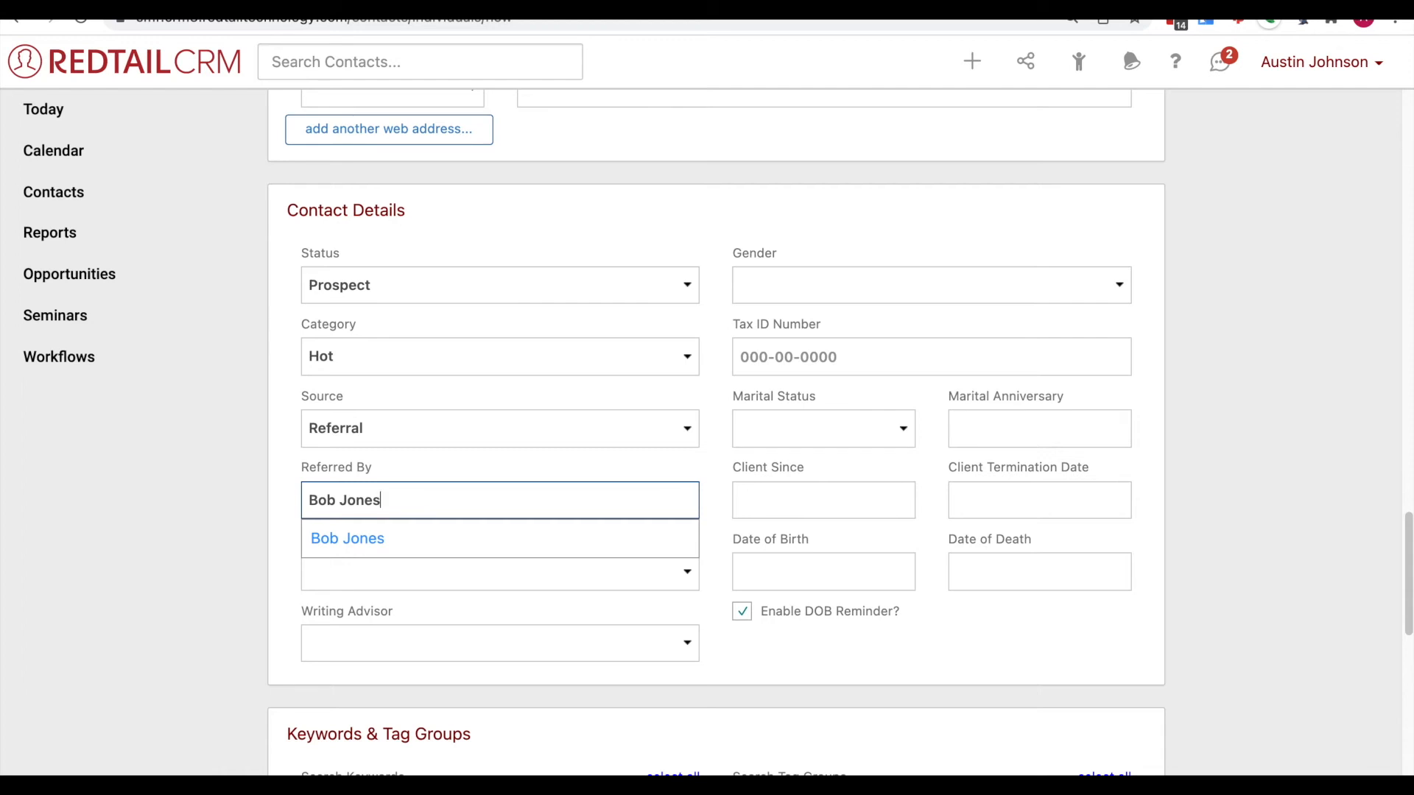
mouse_move(431, 559)
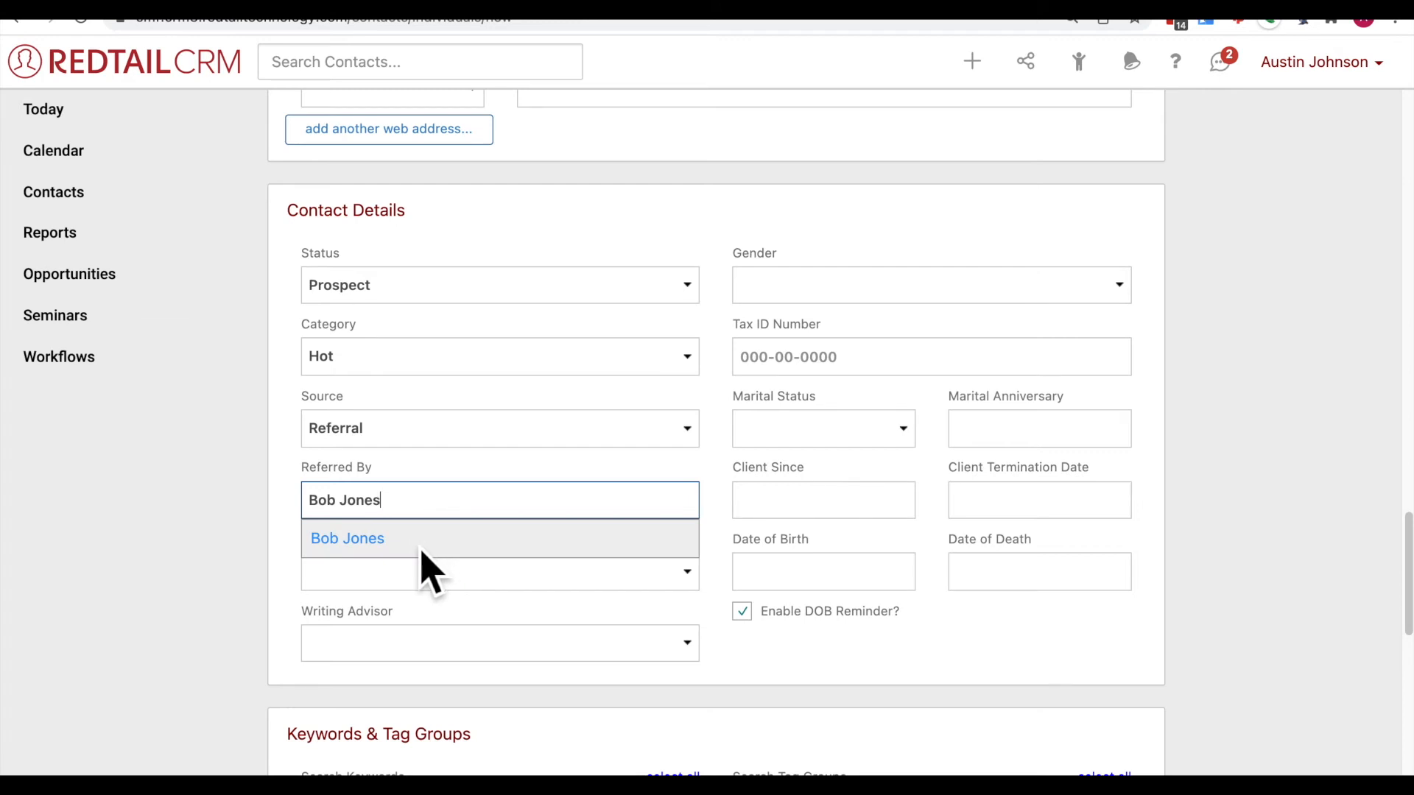
mouse_move(280, 424)
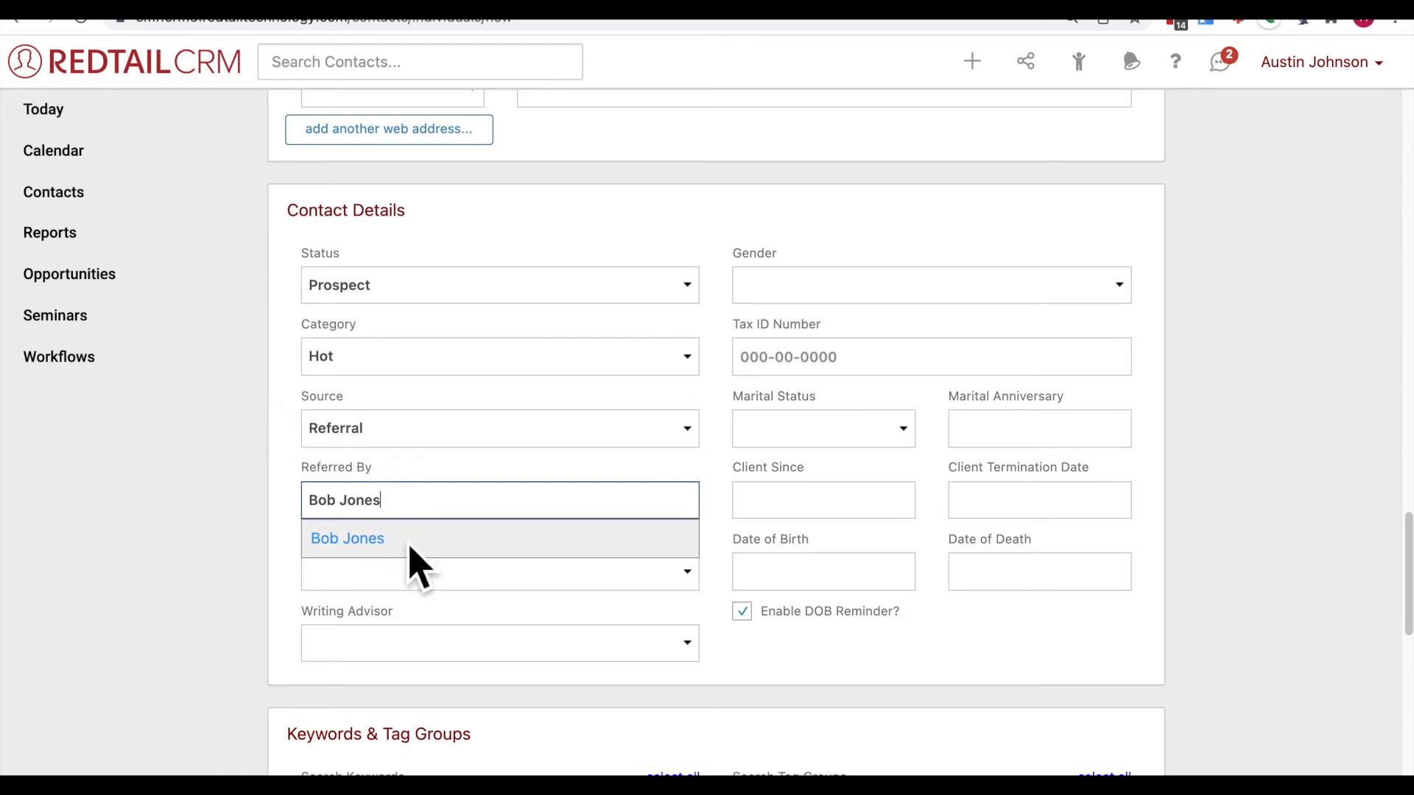
click(346, 539)
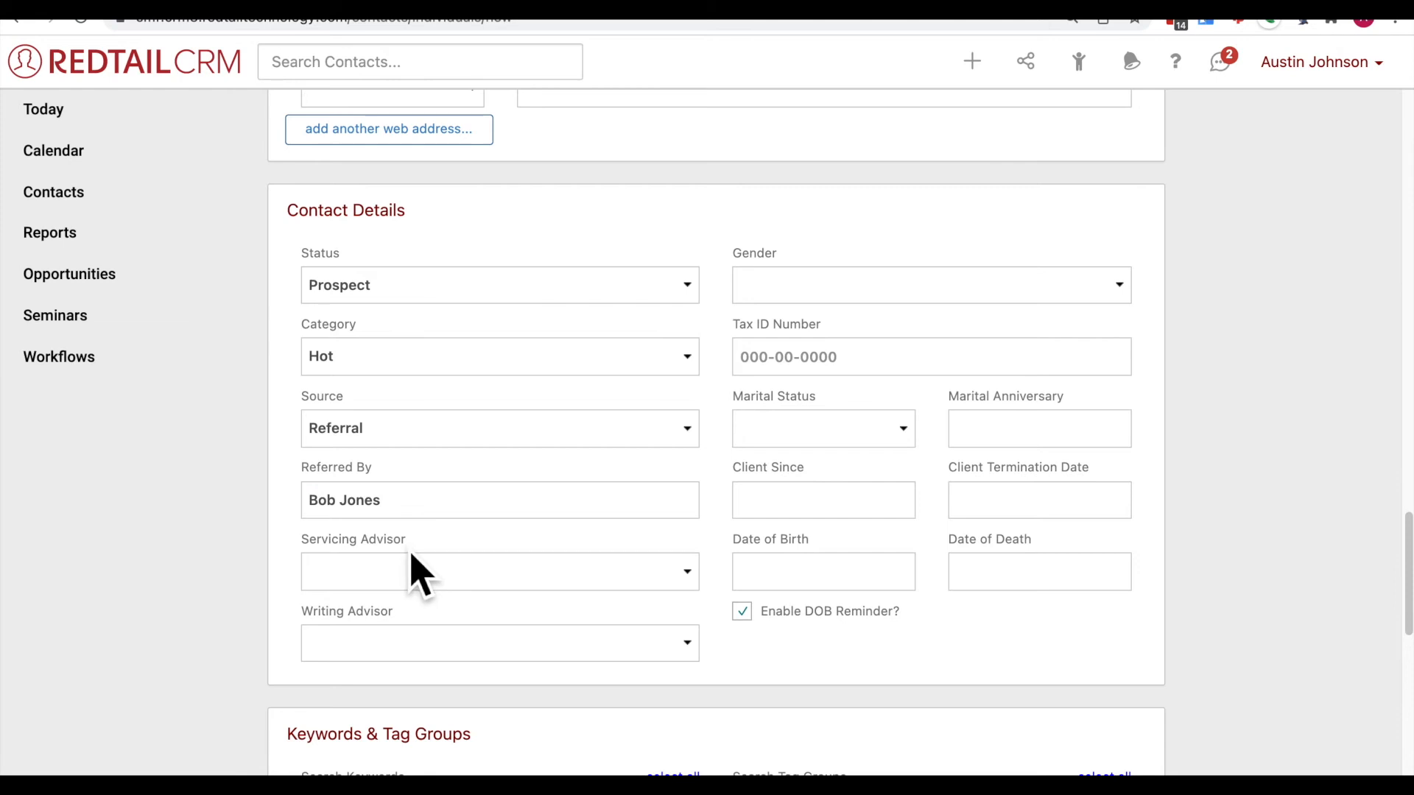
mouse_move(486, 582)
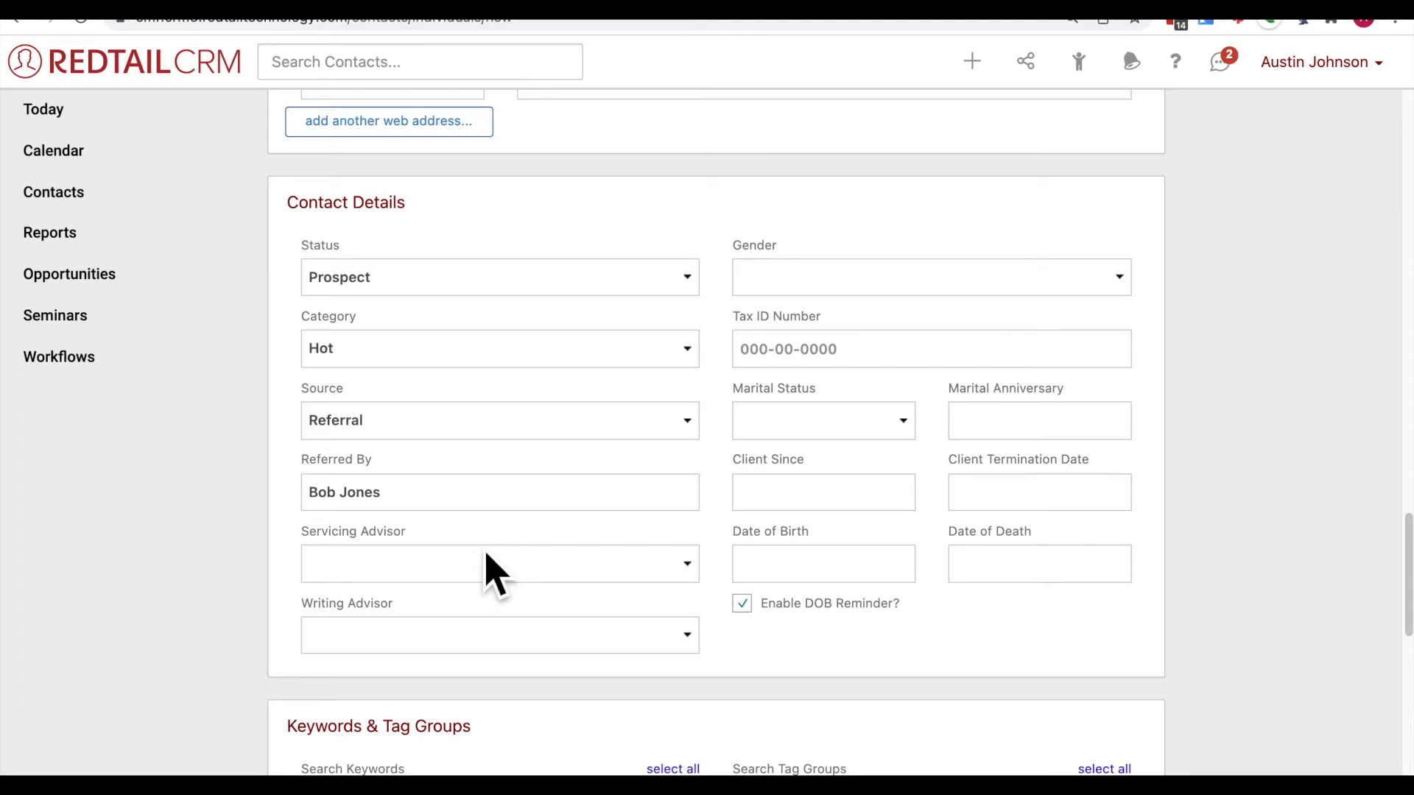
mouse_move(513, 573)
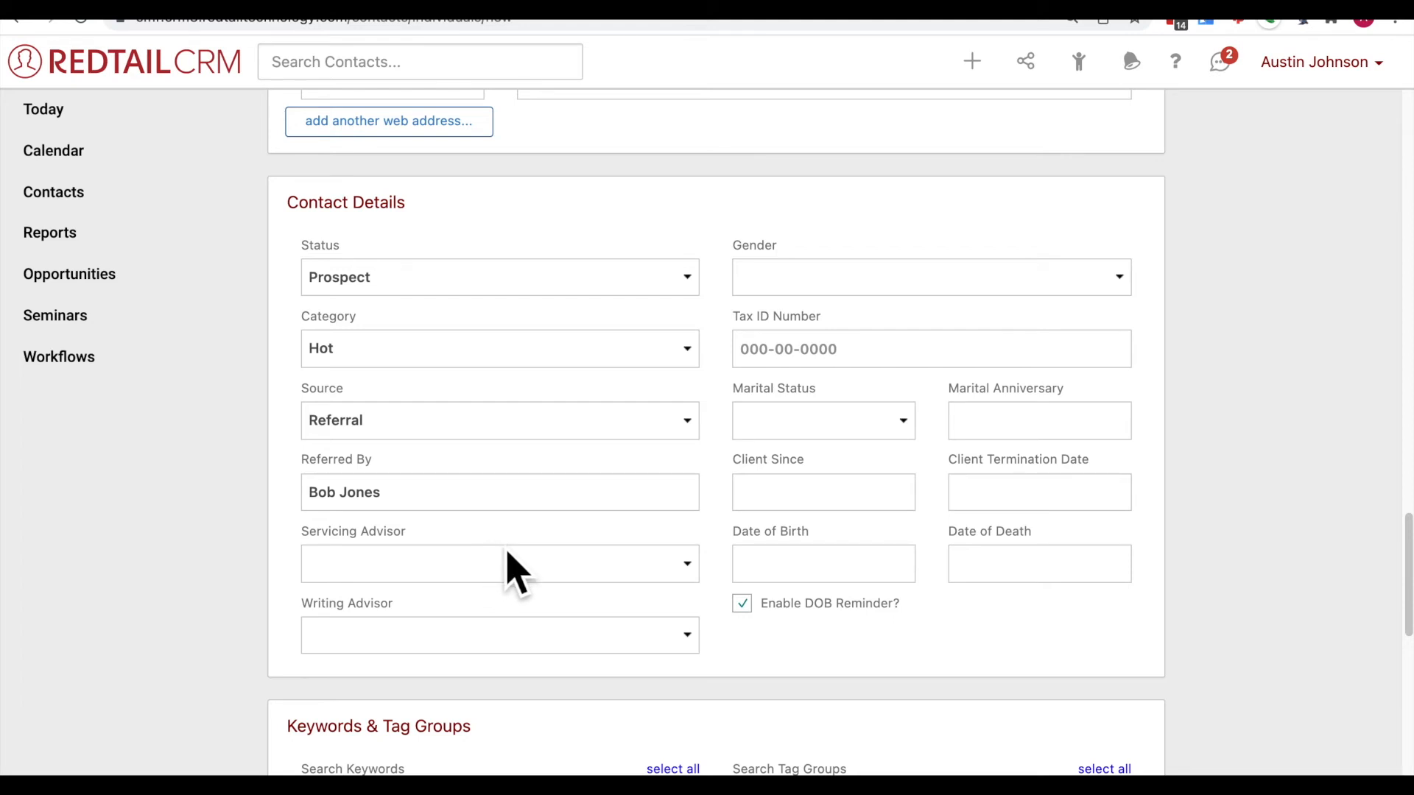
click(498, 562)
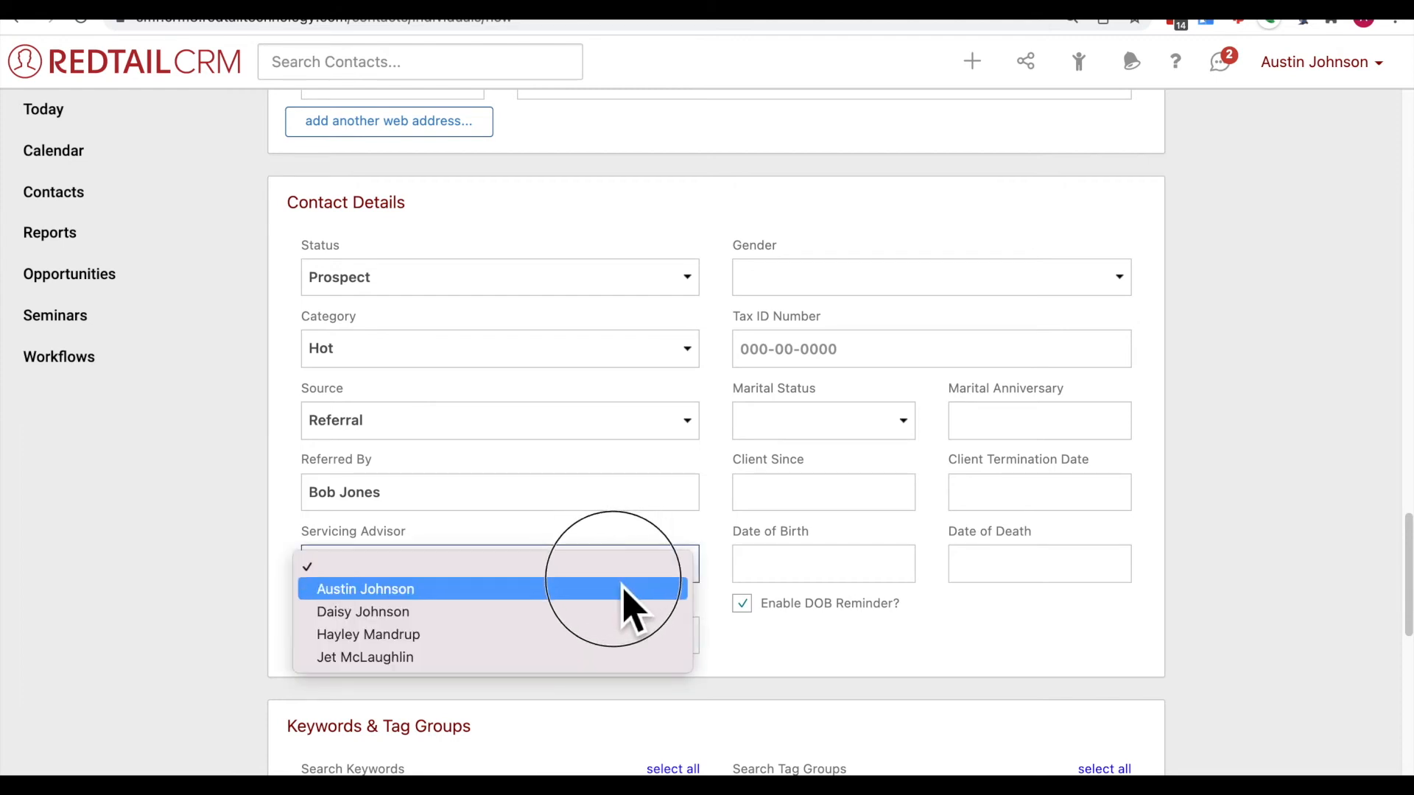
click(365, 589)
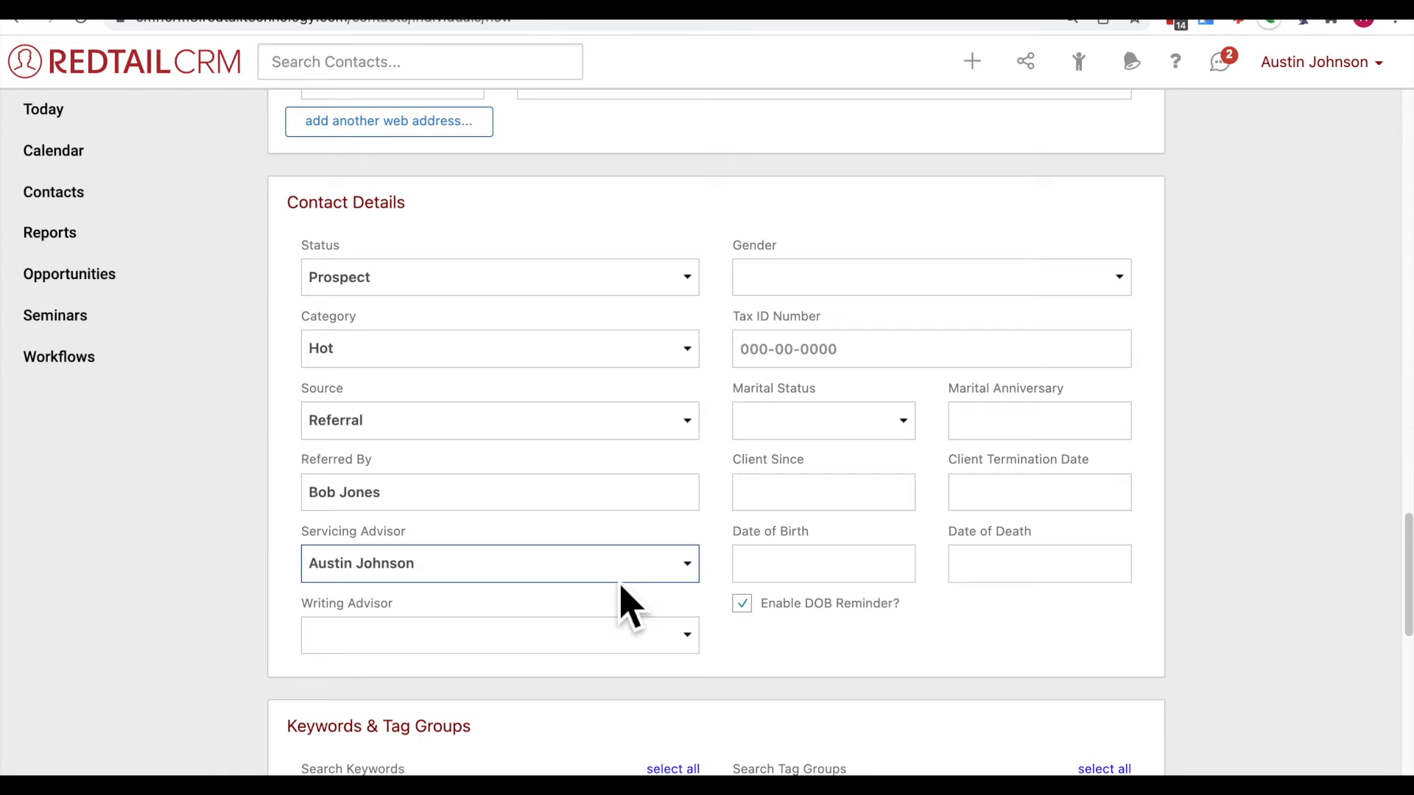
mouse_move(616, 577)
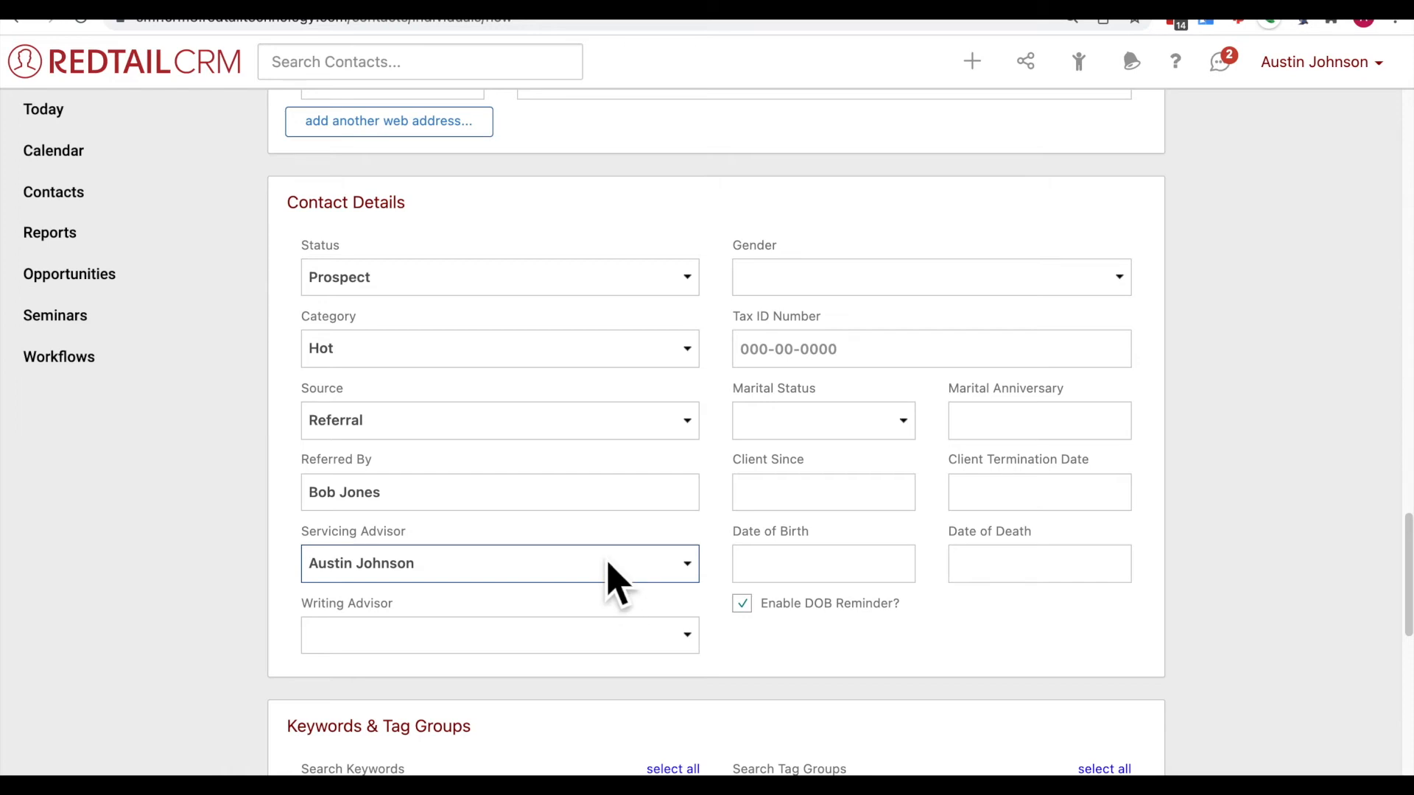
mouse_move(397, 595)
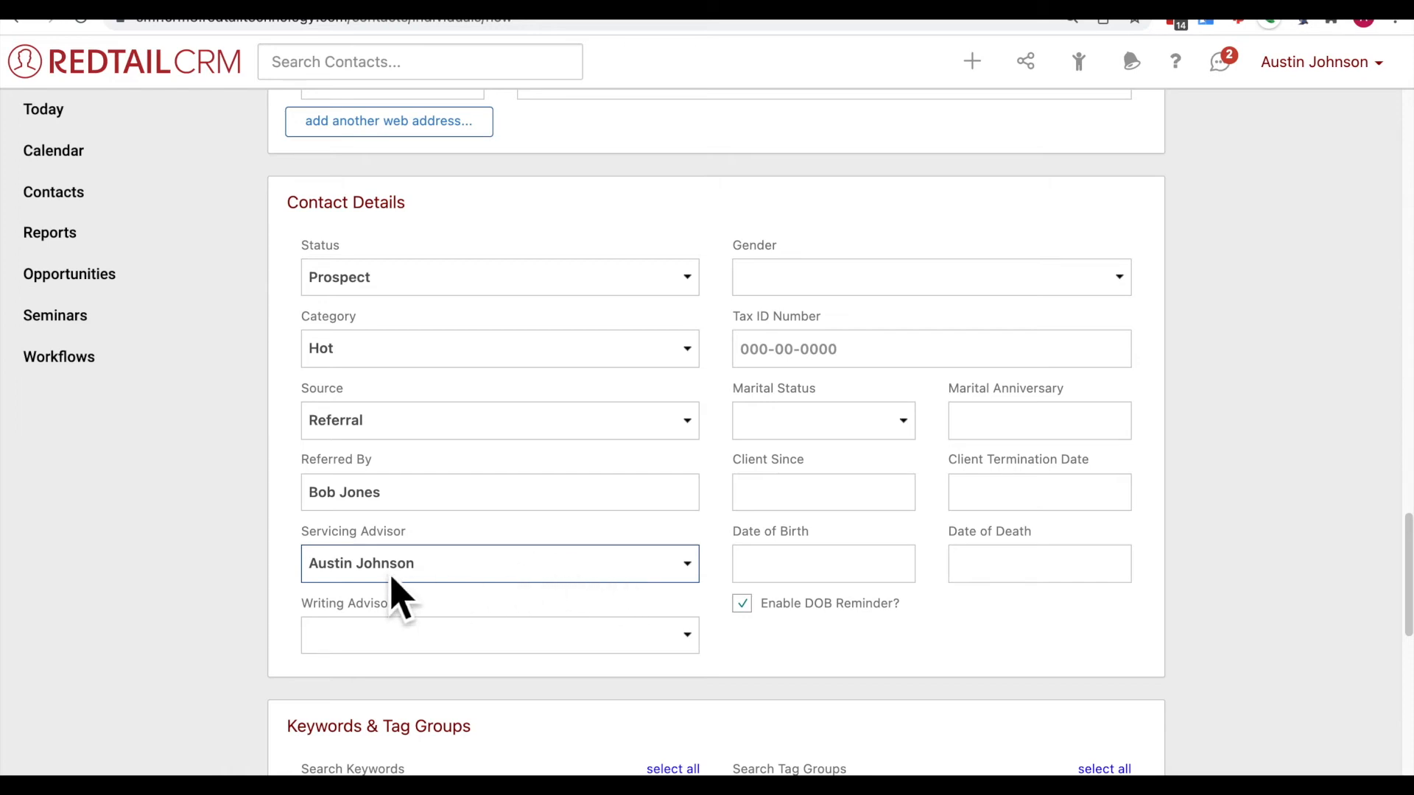
mouse_move(474, 636)
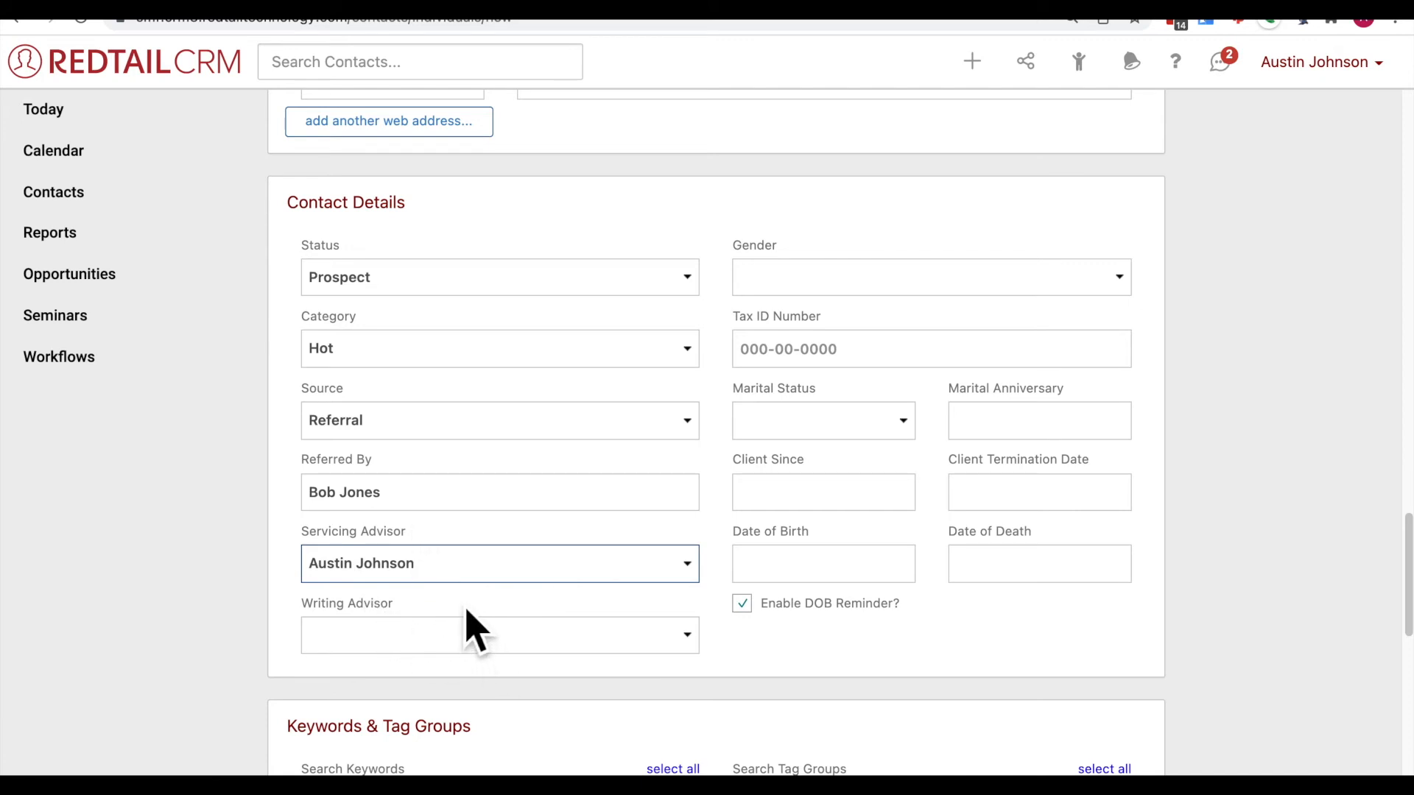
mouse_move(618, 428)
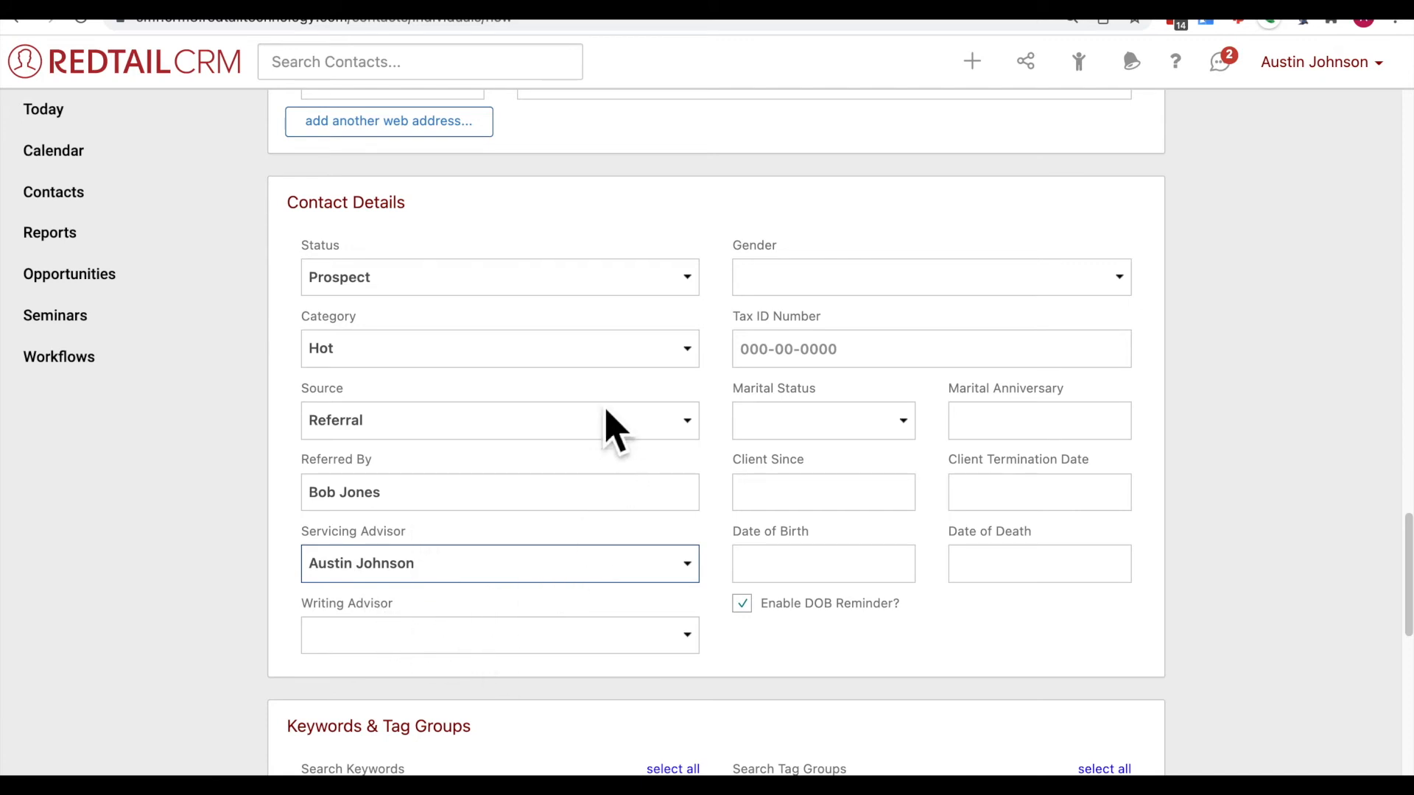
mouse_move(762, 302)
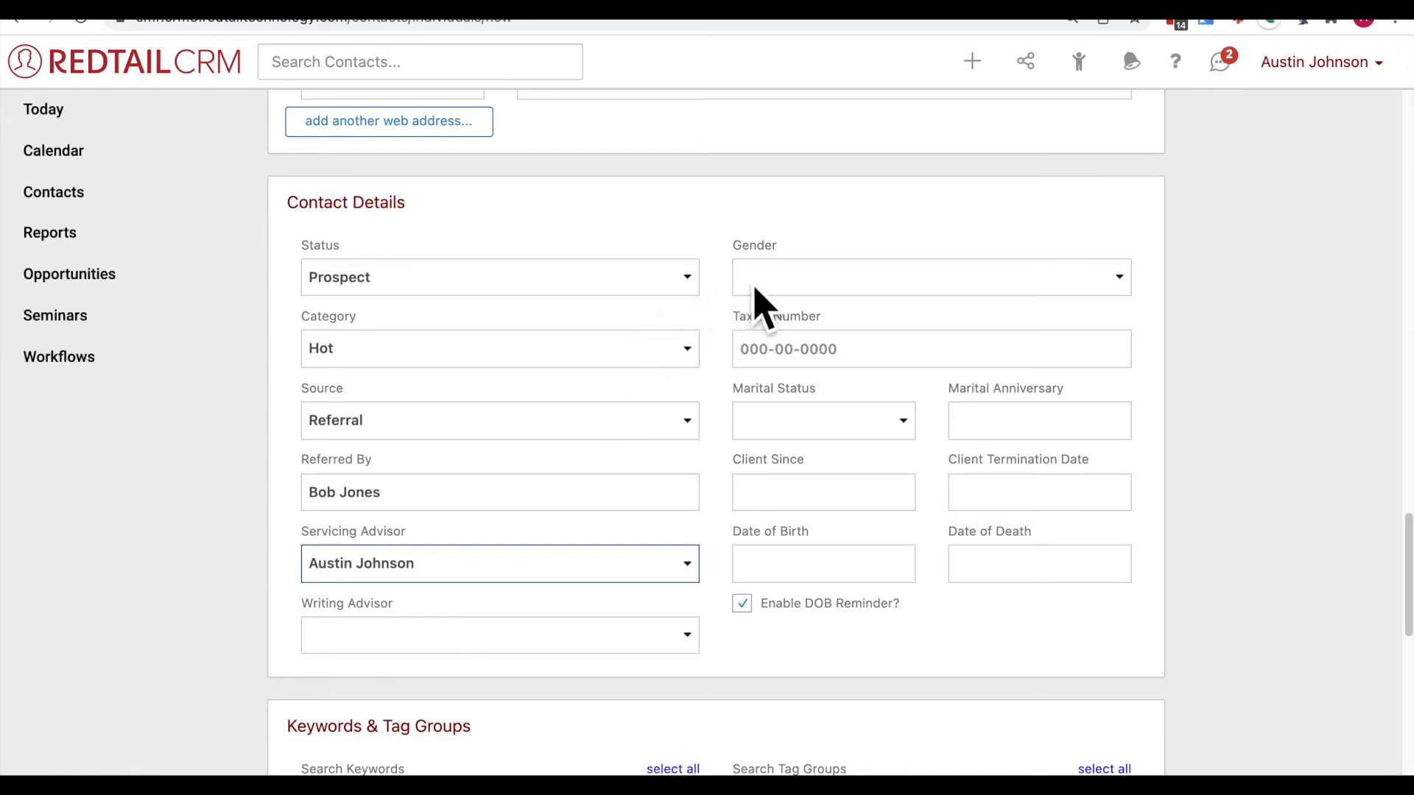
mouse_move(830, 419)
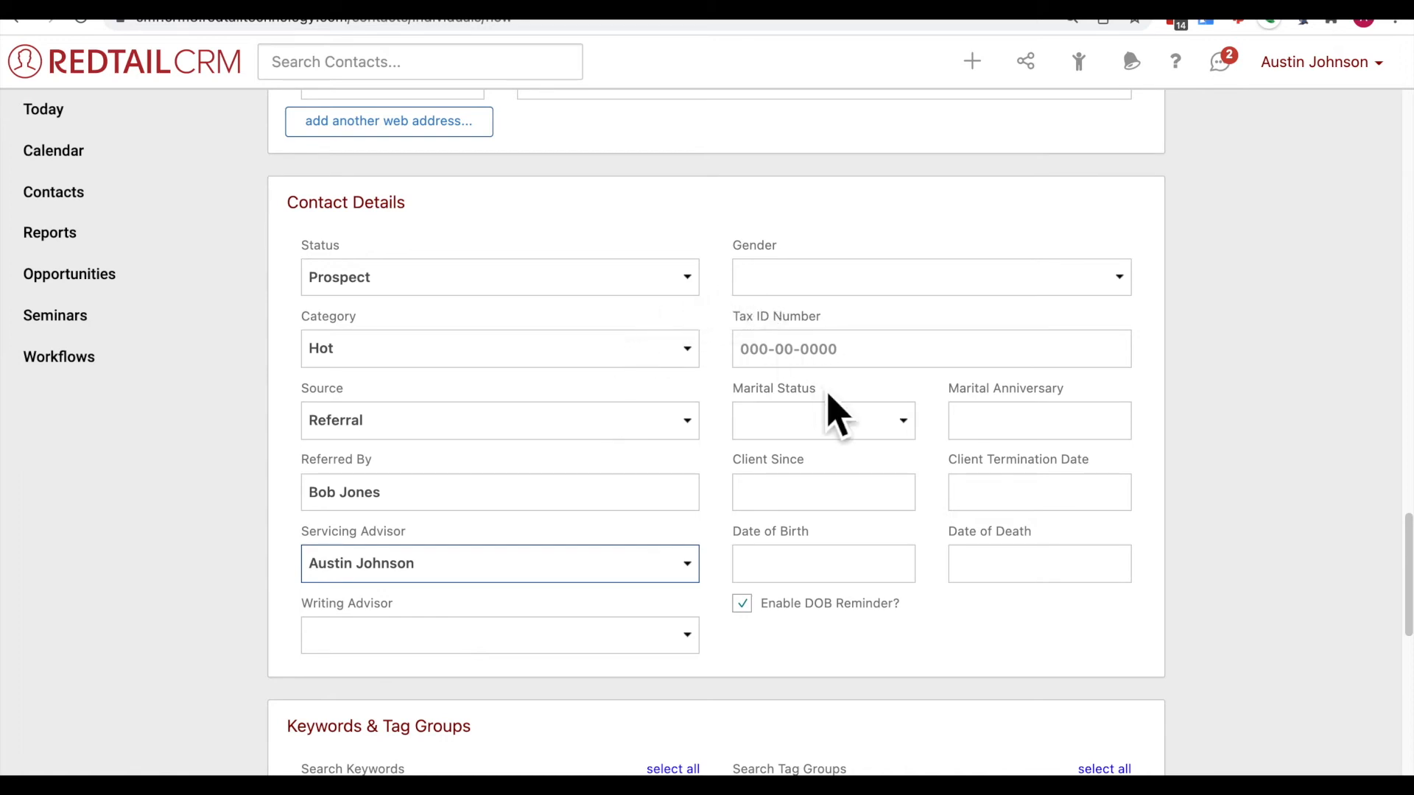
mouse_move(855, 437)
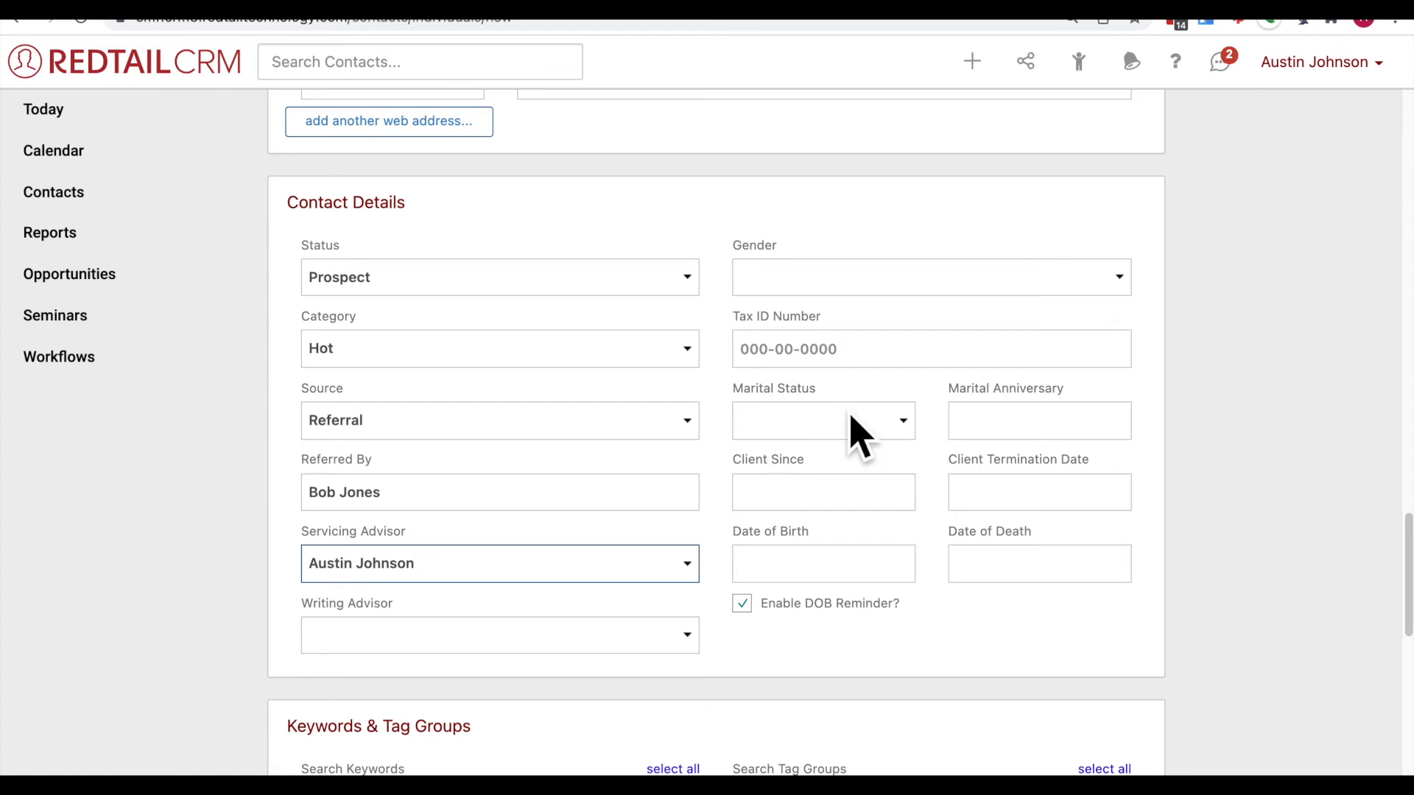
mouse_move(851, 401)
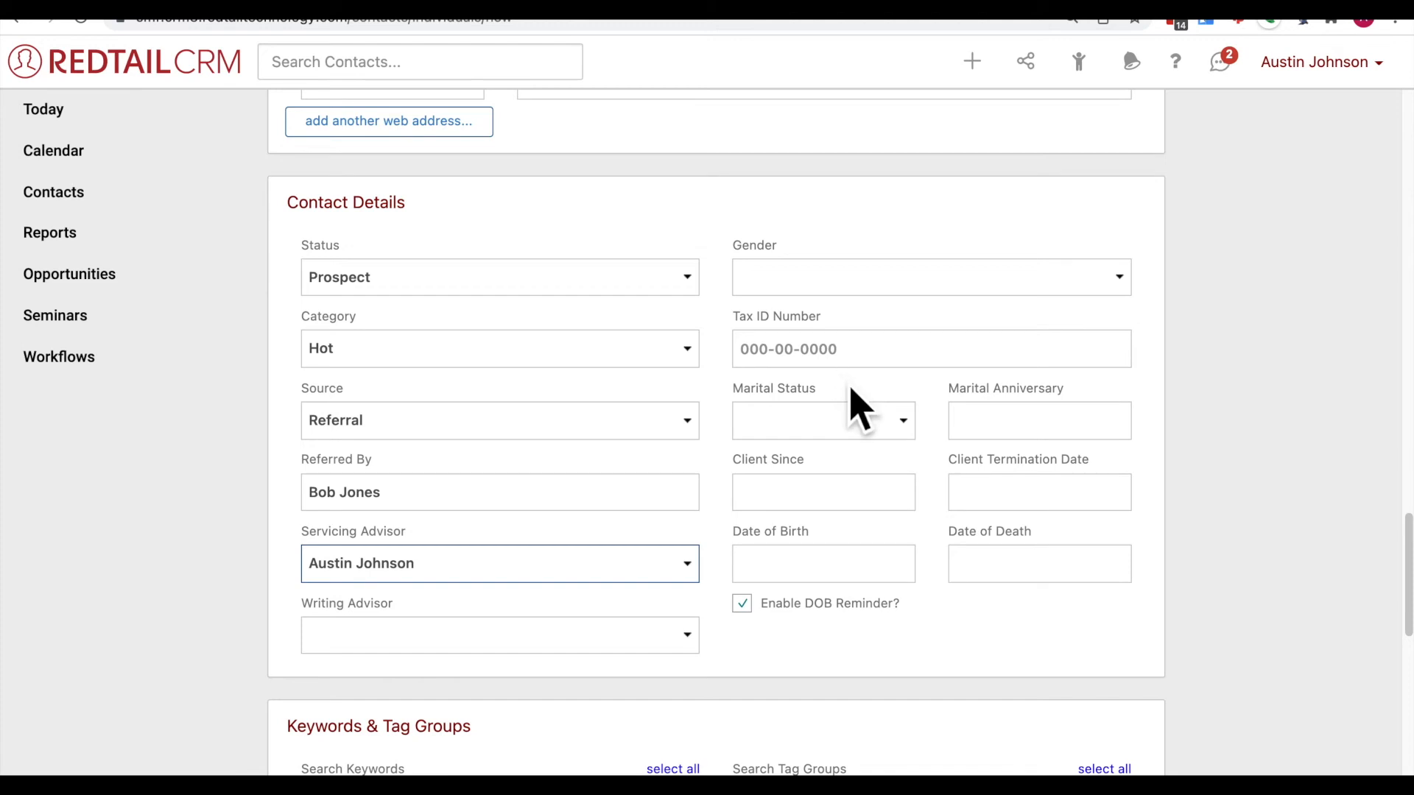
Step: Set marital status to Married and marital anniversary to January 22, 1990
click(820, 421)
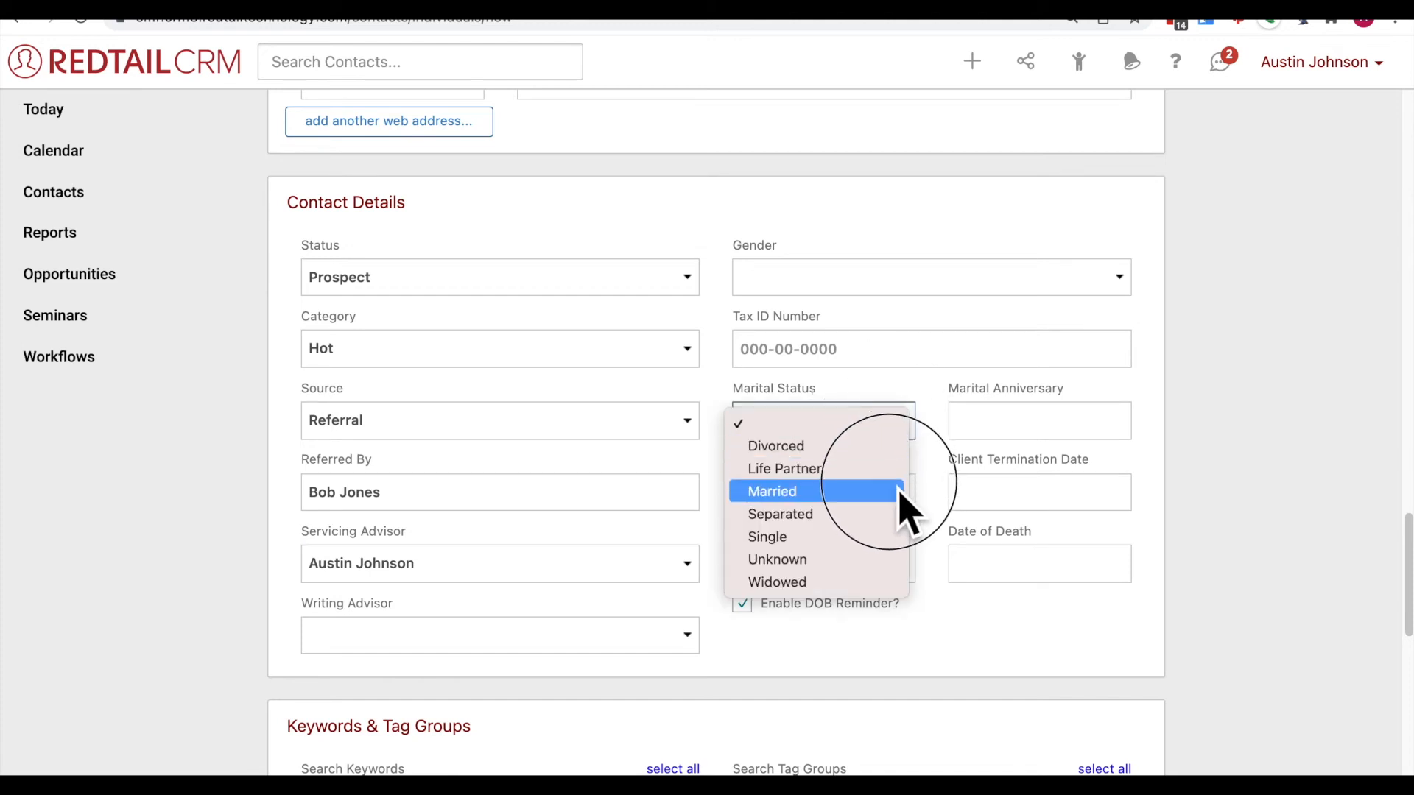
click(771, 491)
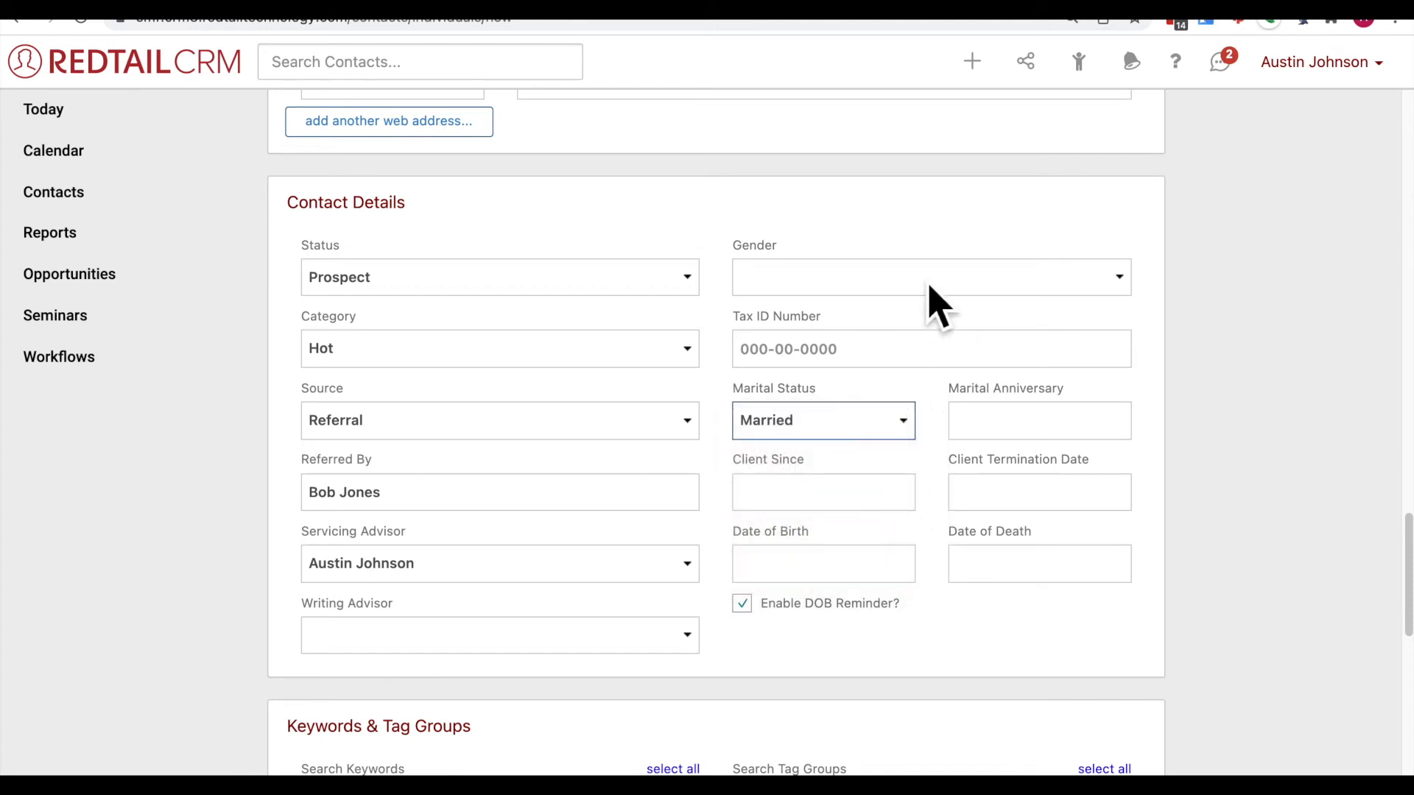
mouse_move(1039, 421)
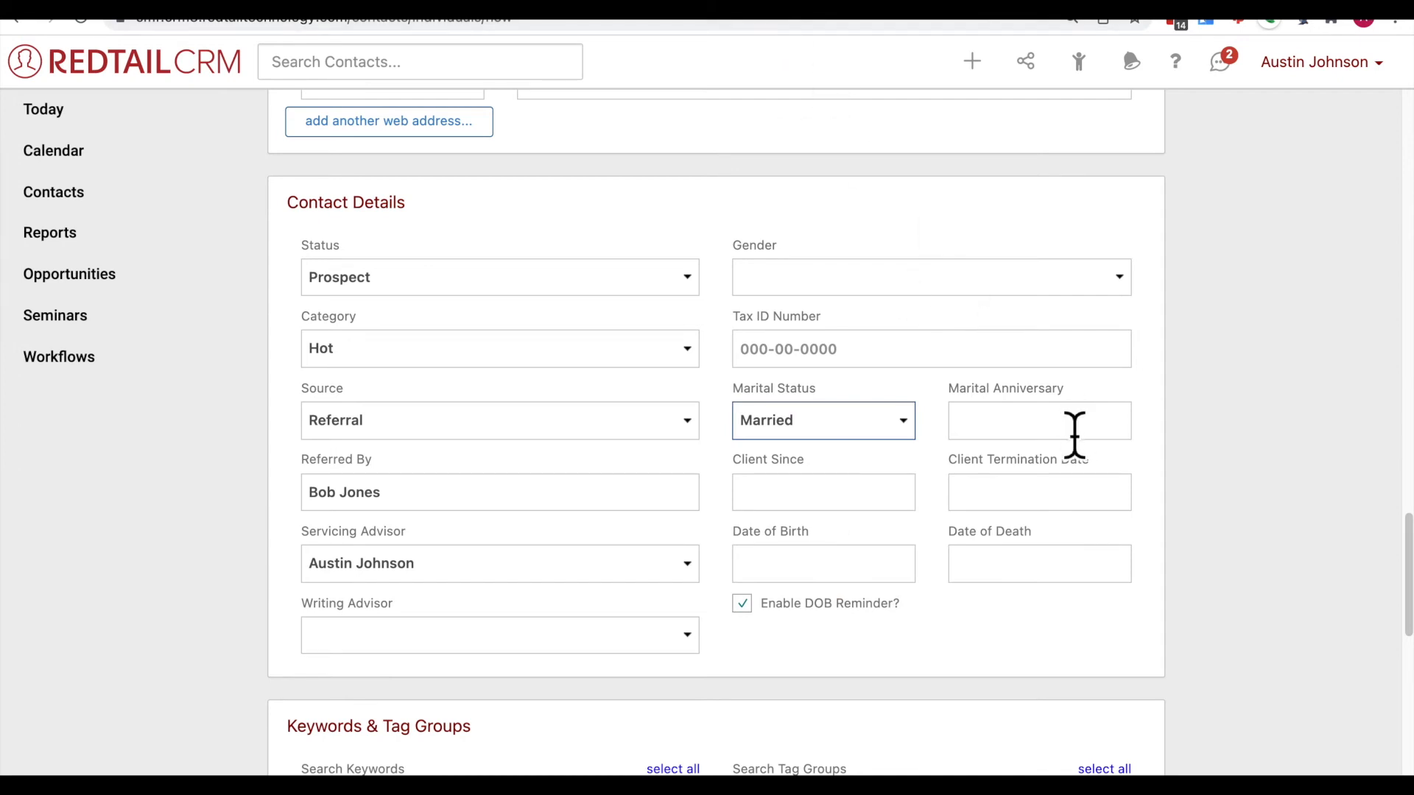
click(1039, 420)
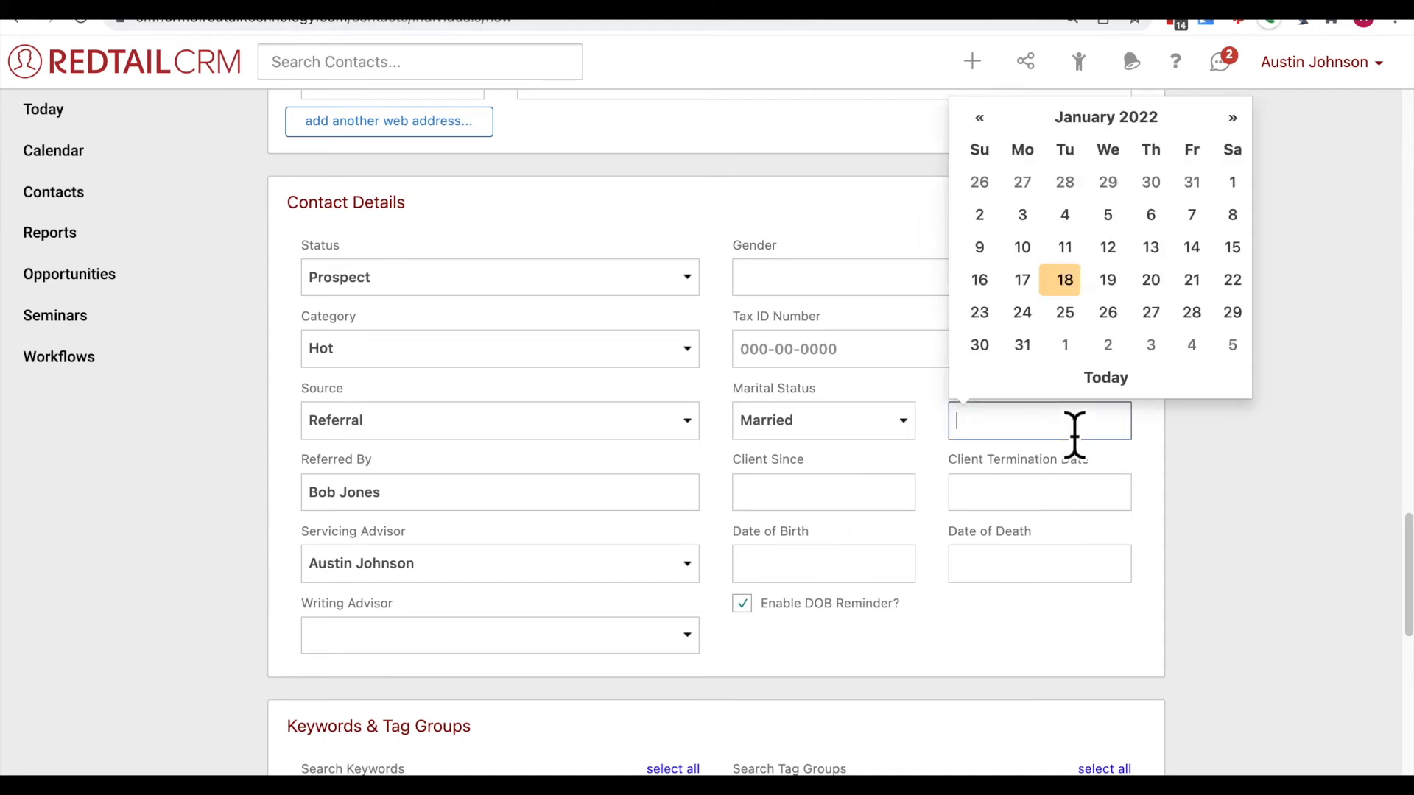
text(01)
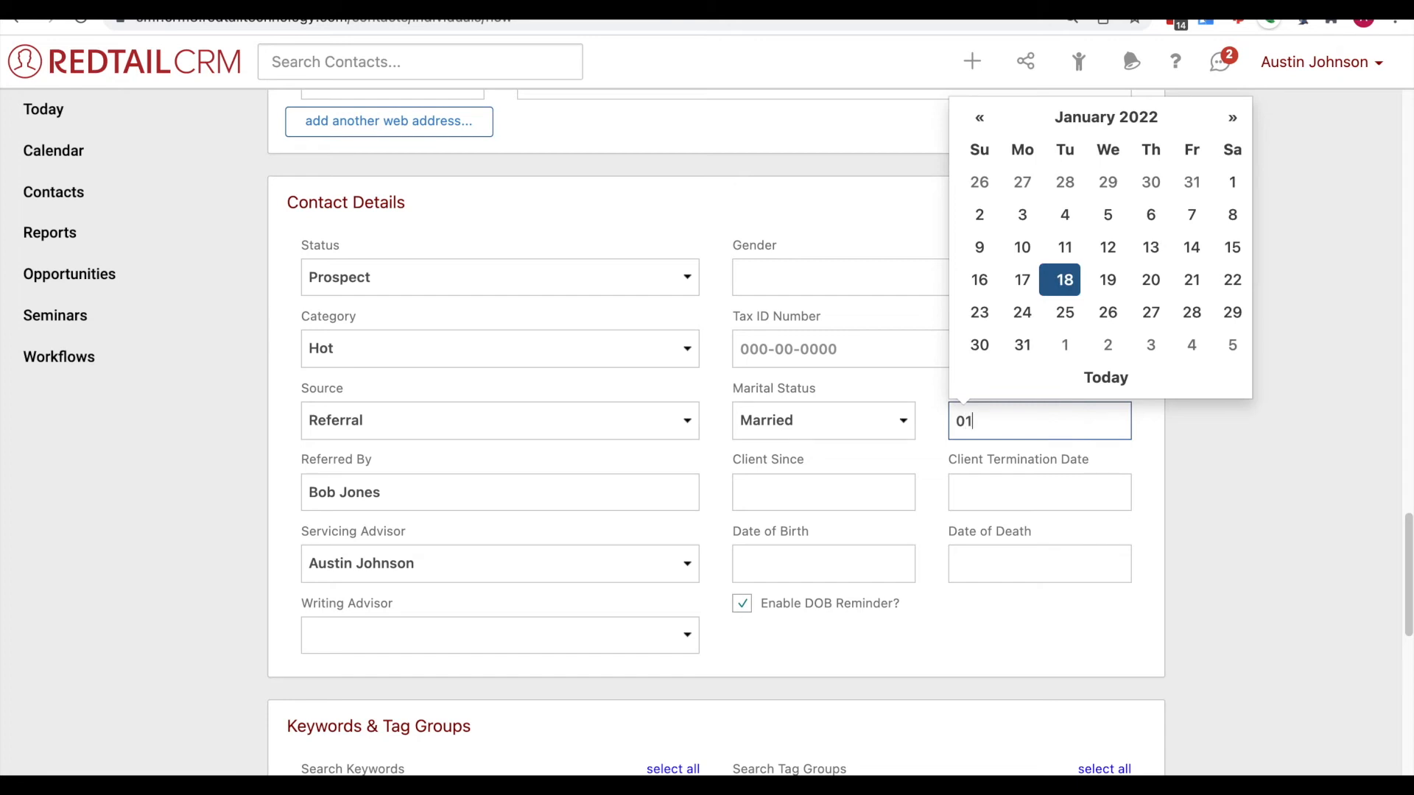
text(/20/)
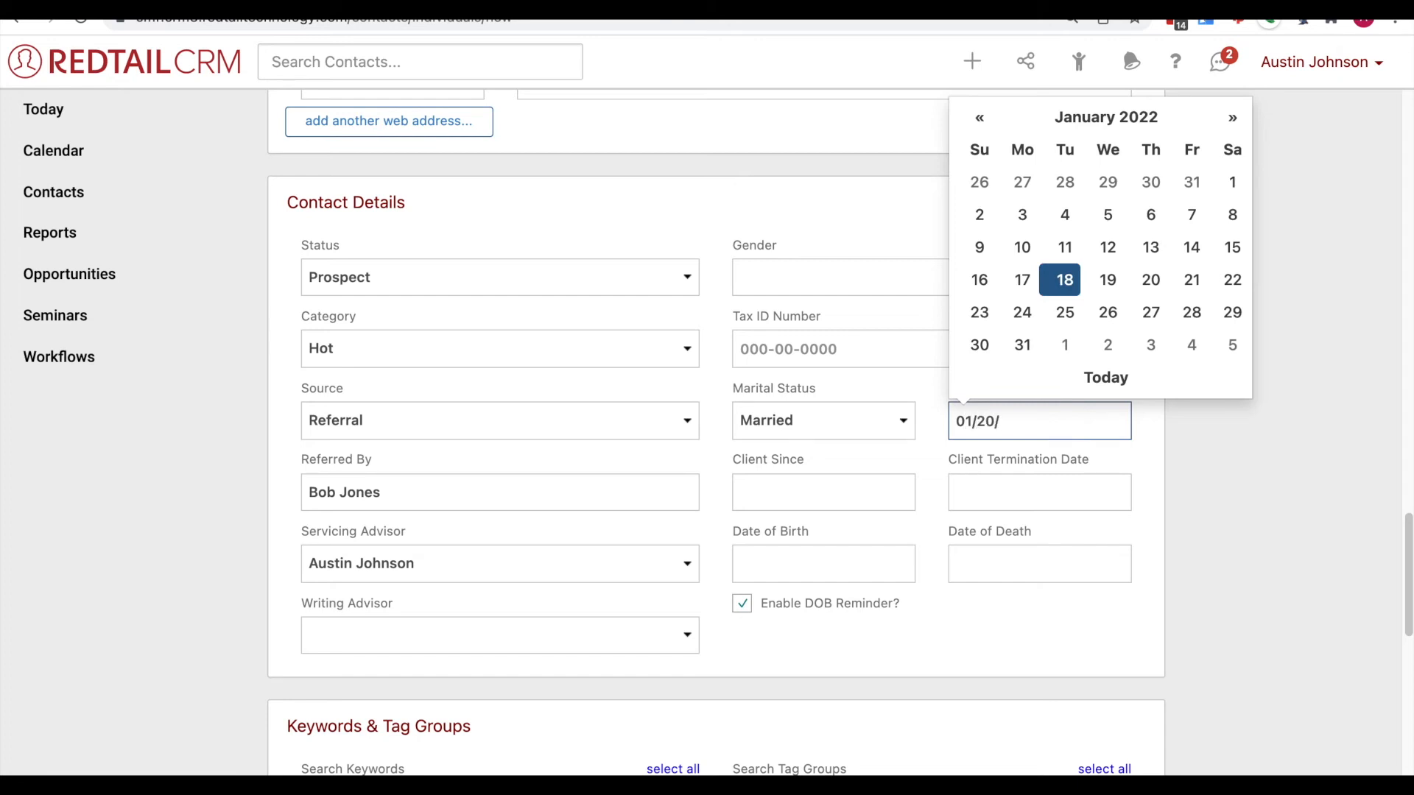
text(1)
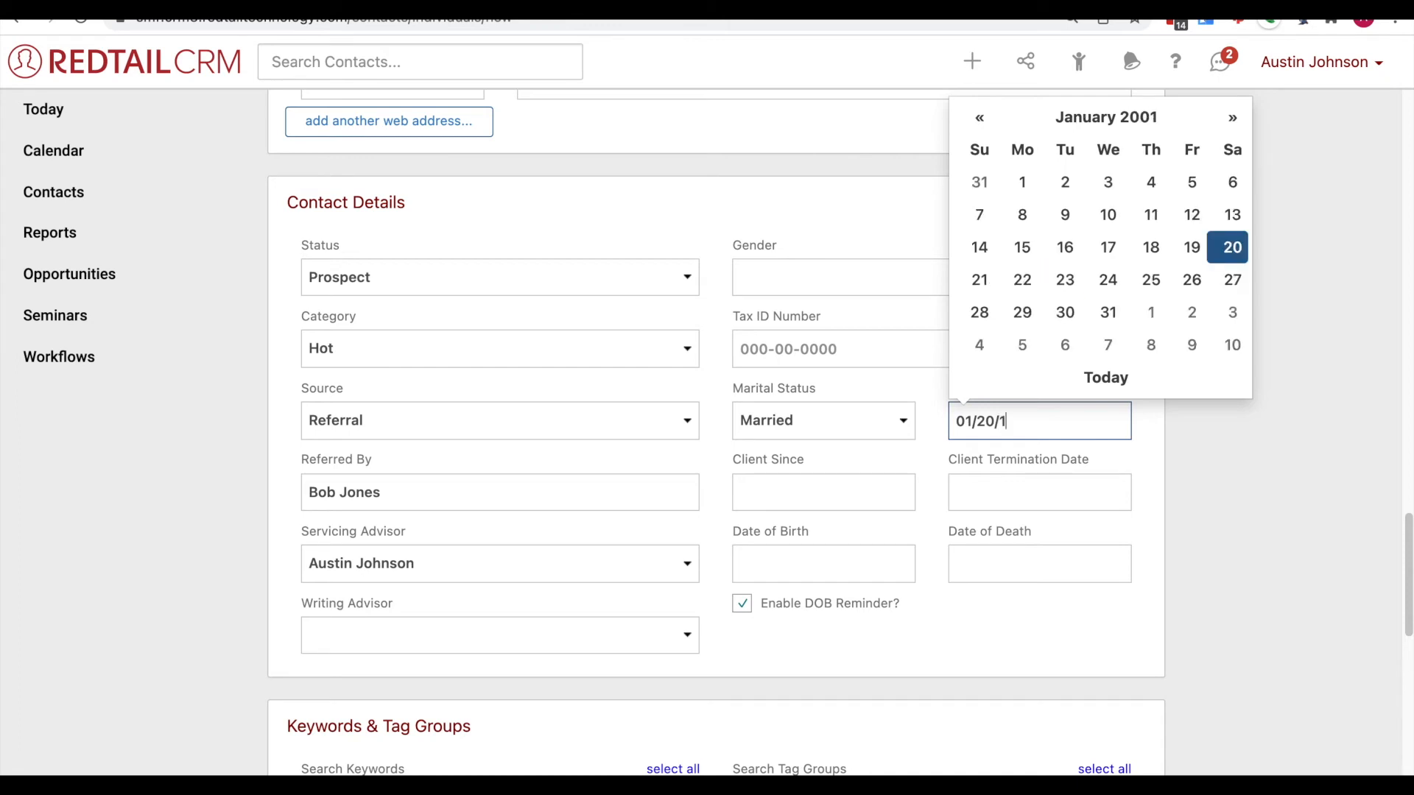
text(990)
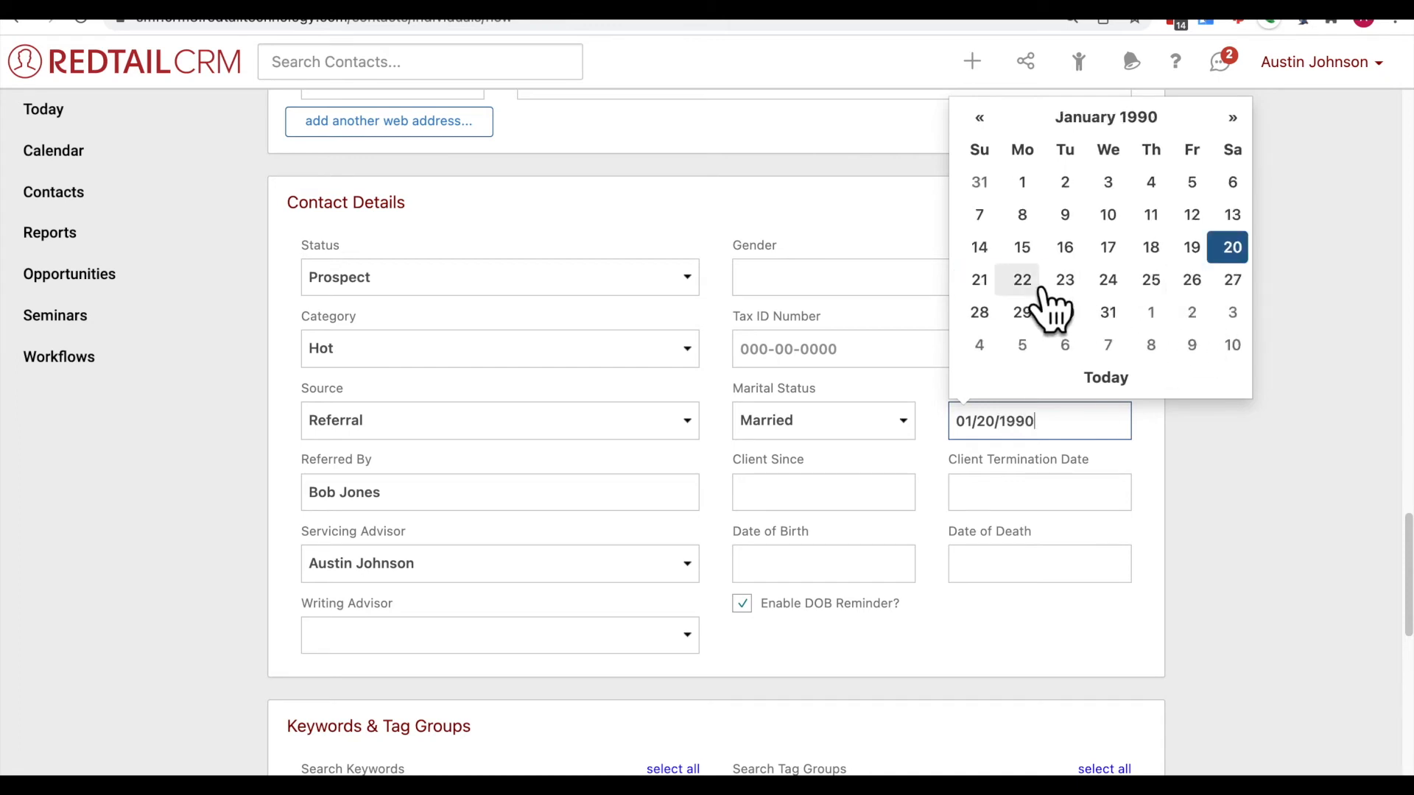
click(1021, 280)
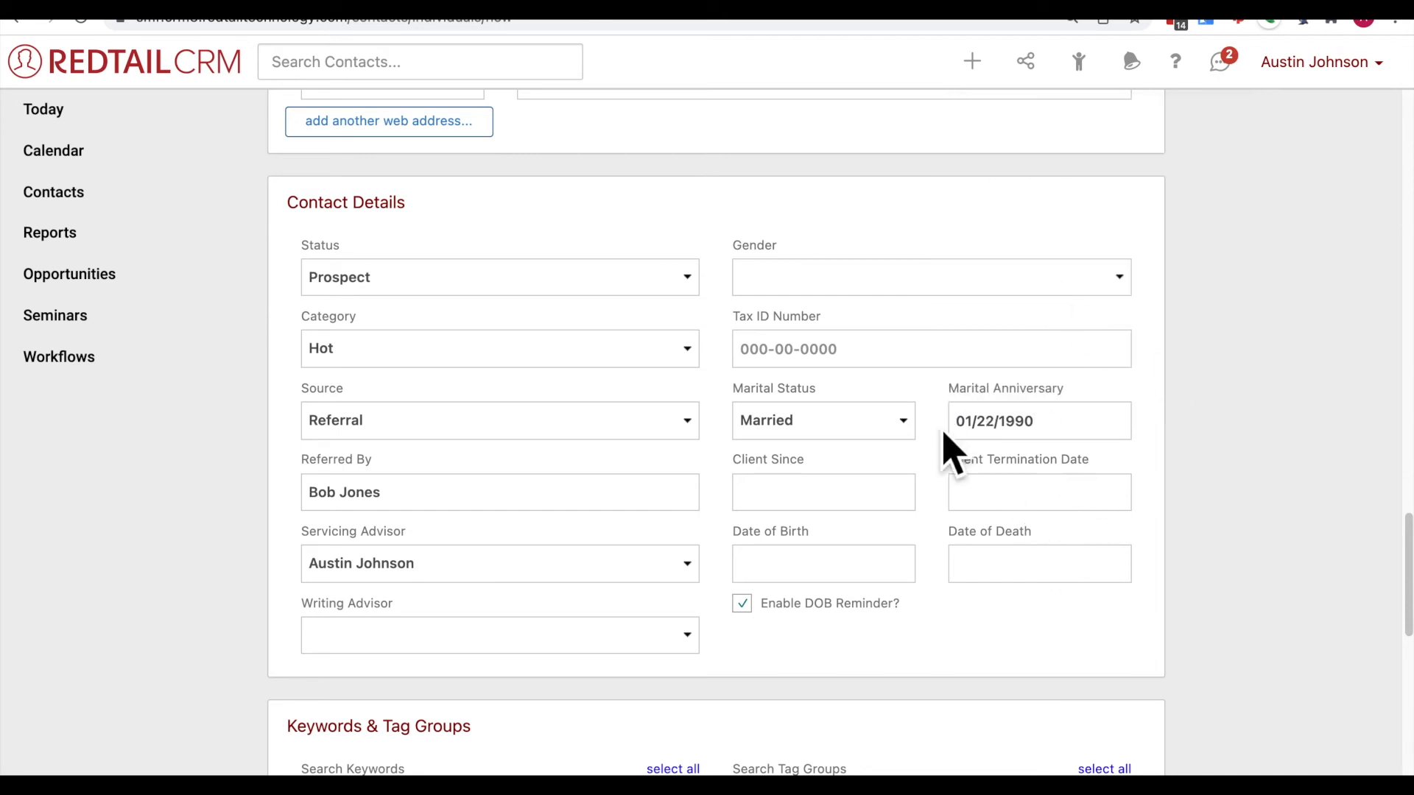
mouse_move(812, 365)
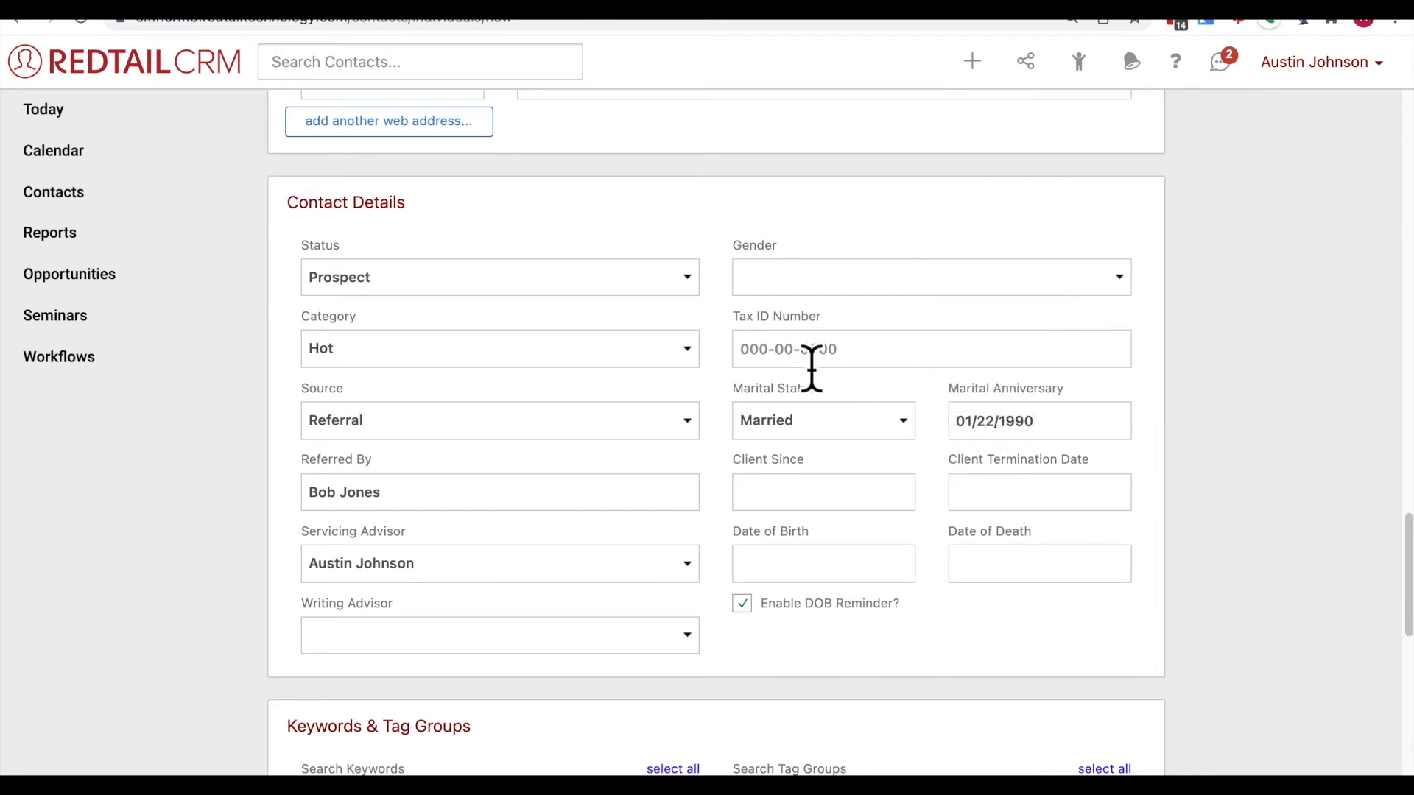
mouse_move(807, 410)
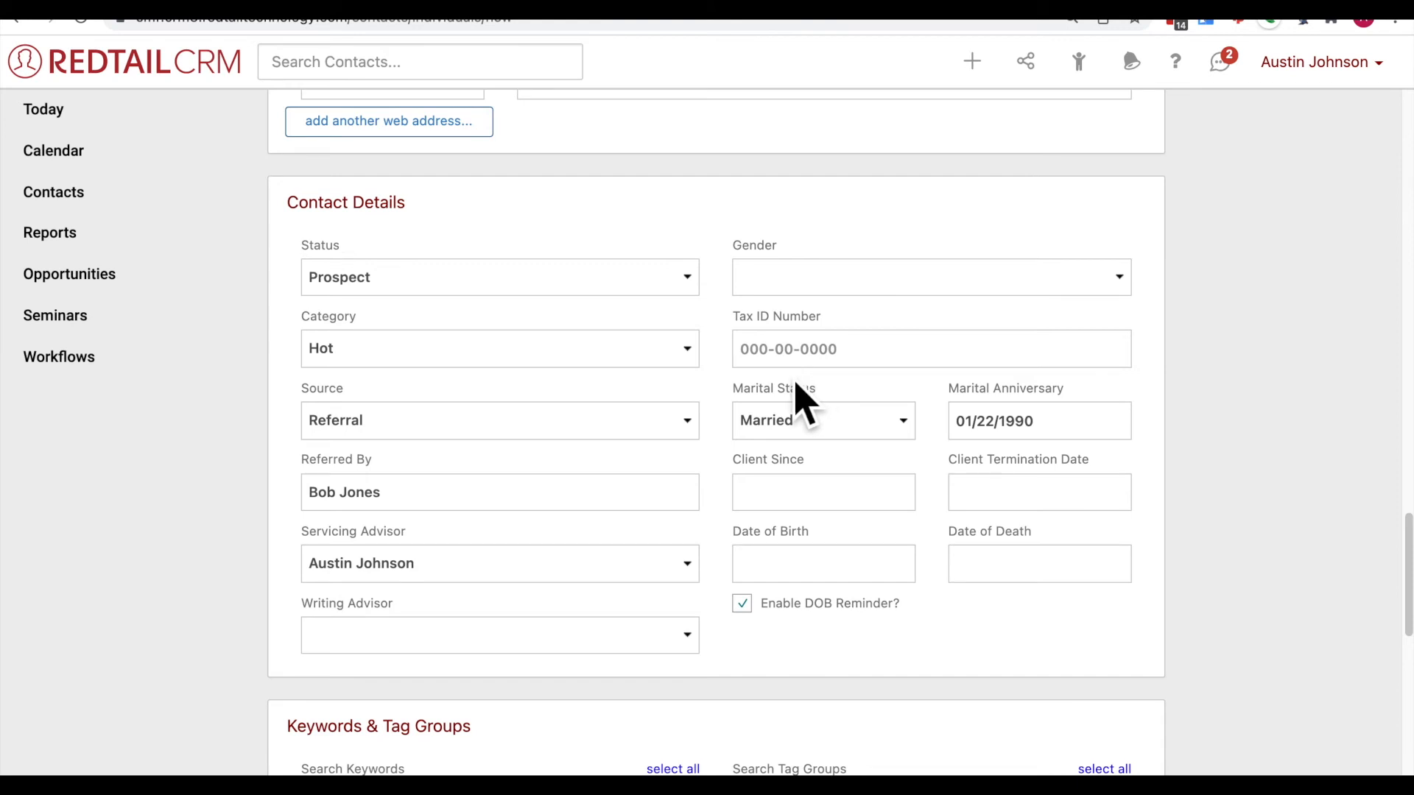
mouse_move(811, 402)
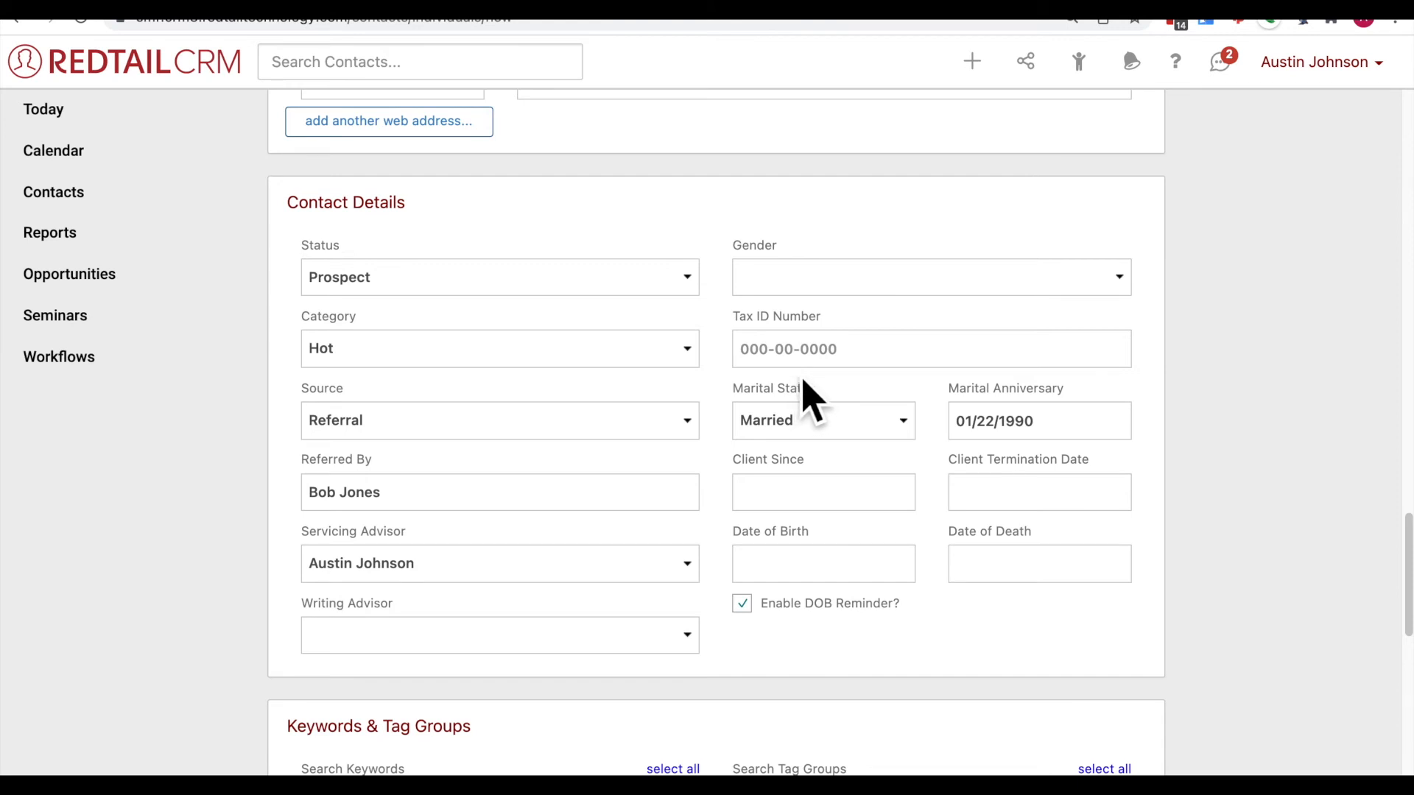
mouse_move(843, 502)
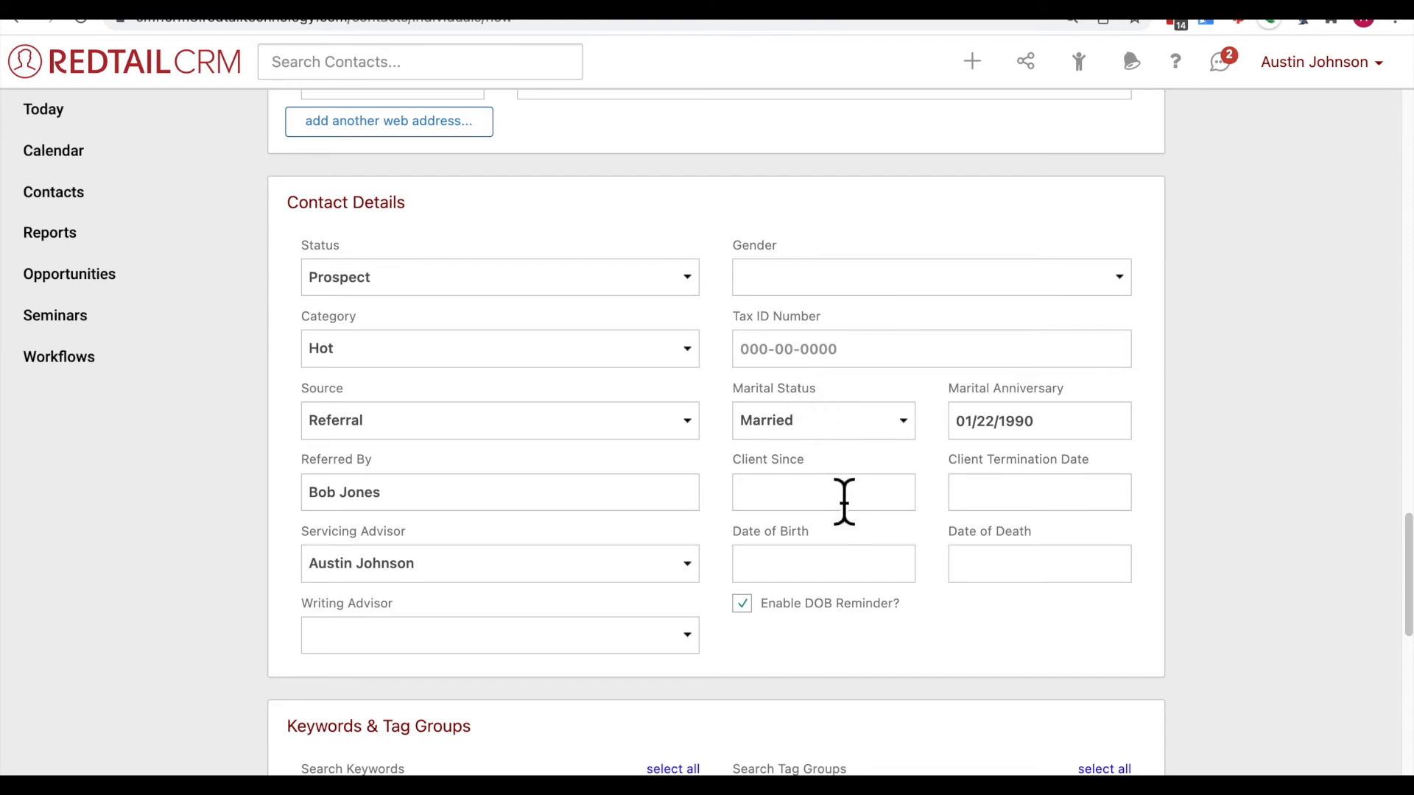
click(821, 491)
text(01/03/2022)
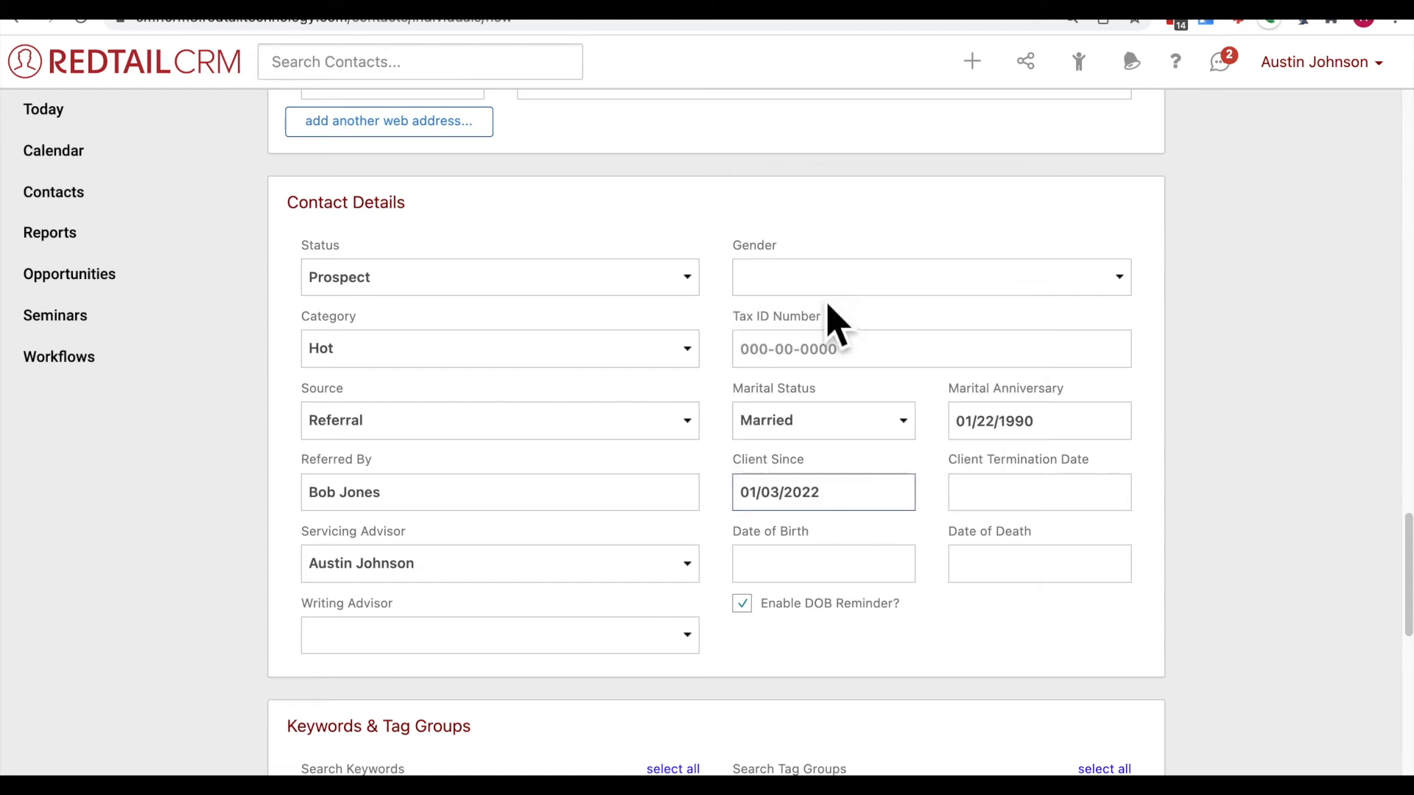
mouse_move(822, 491)
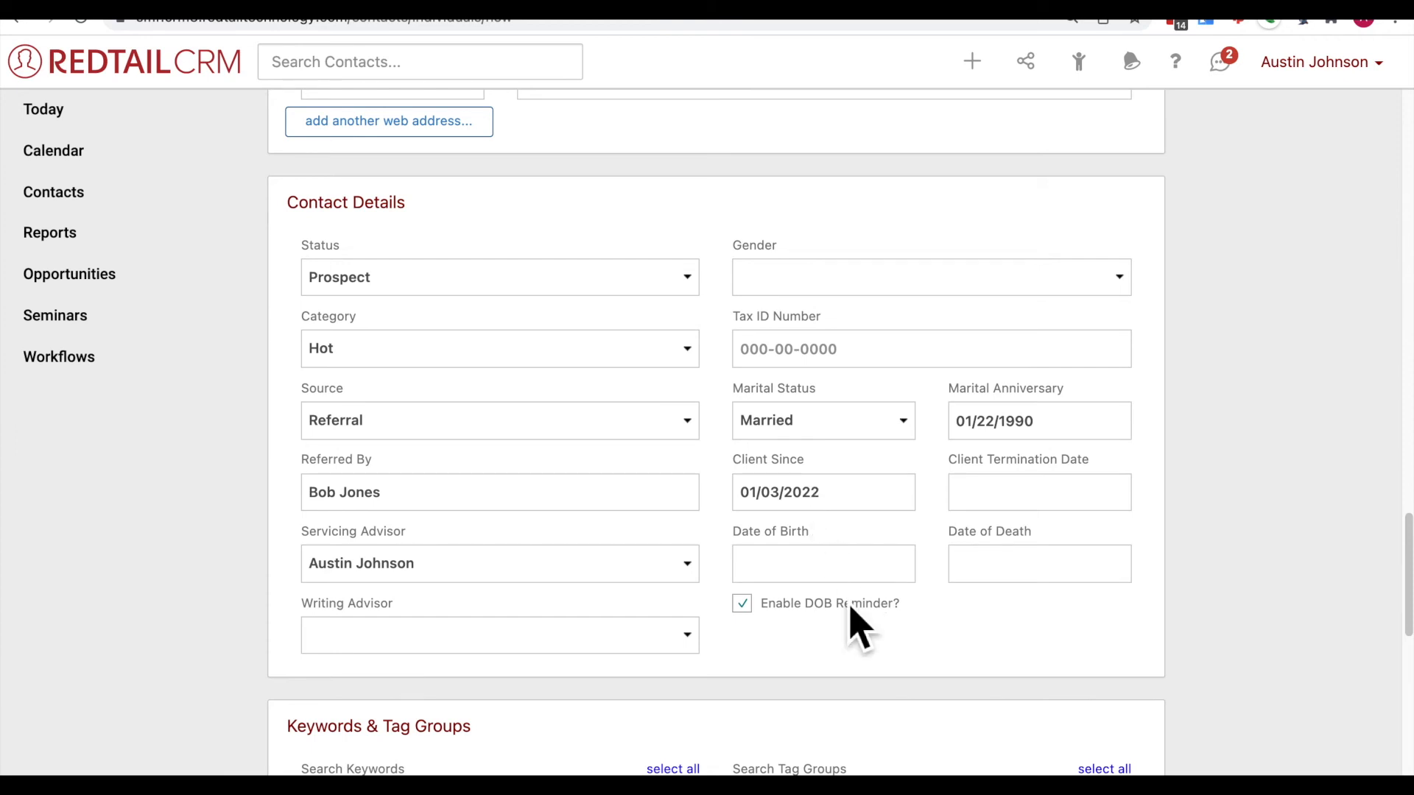
click(821, 564)
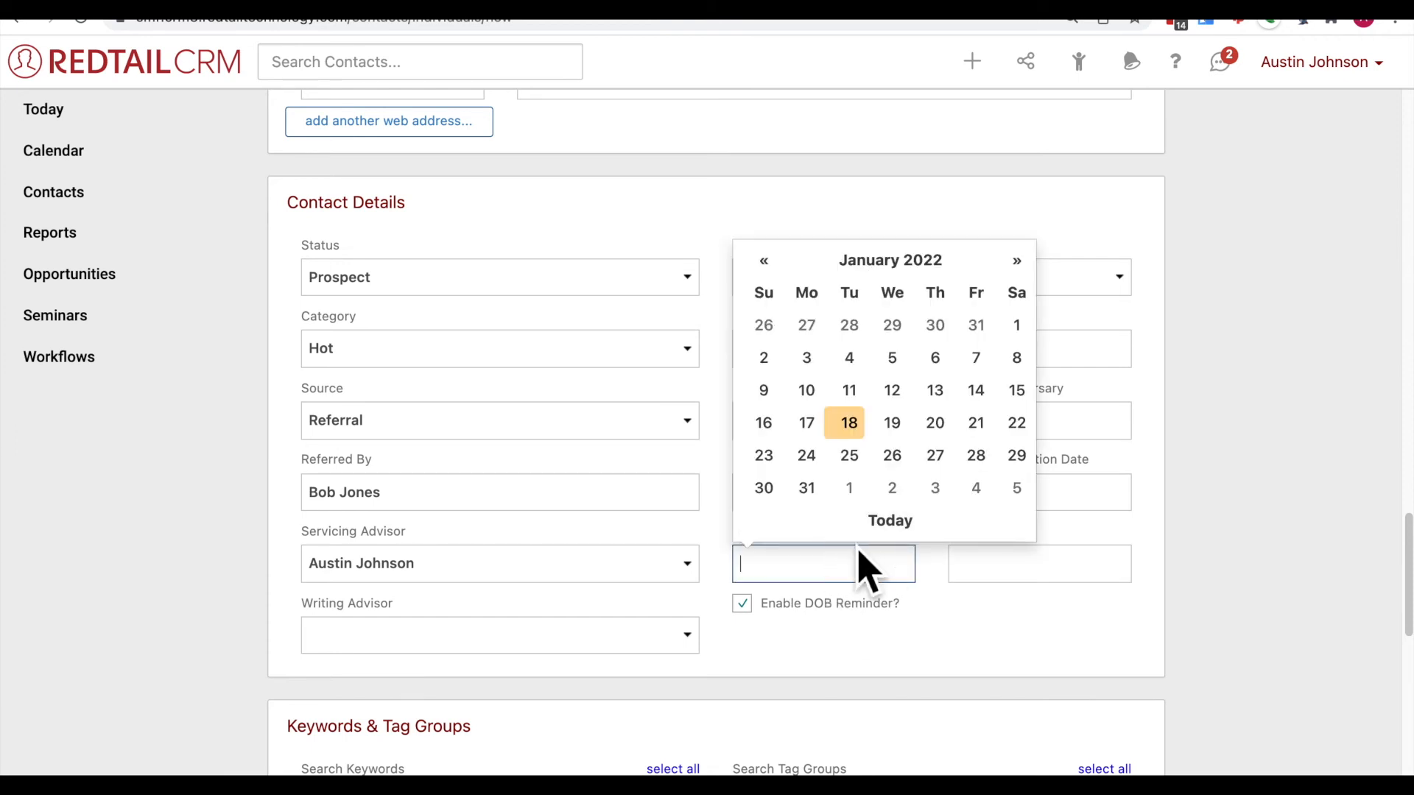
text(08/)
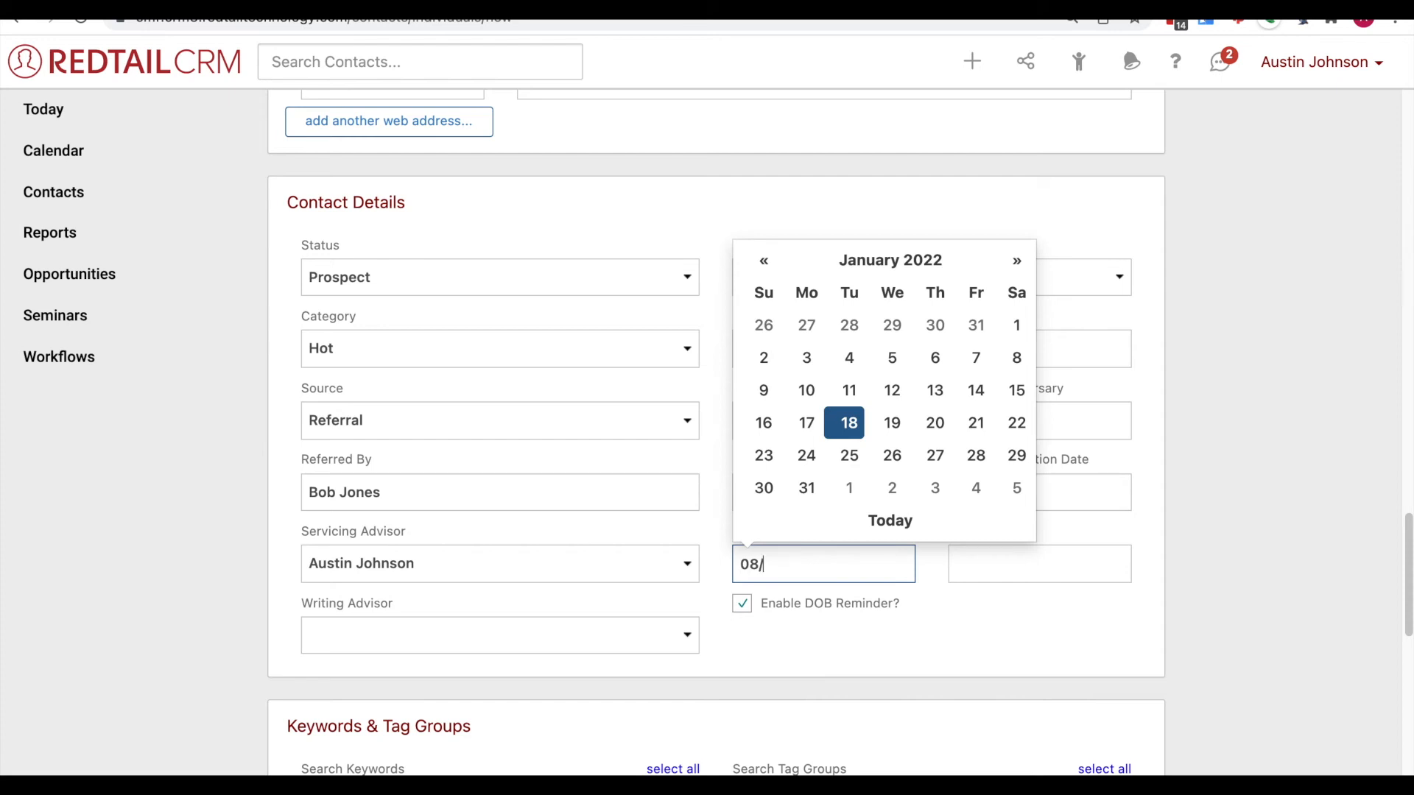
text(07/)
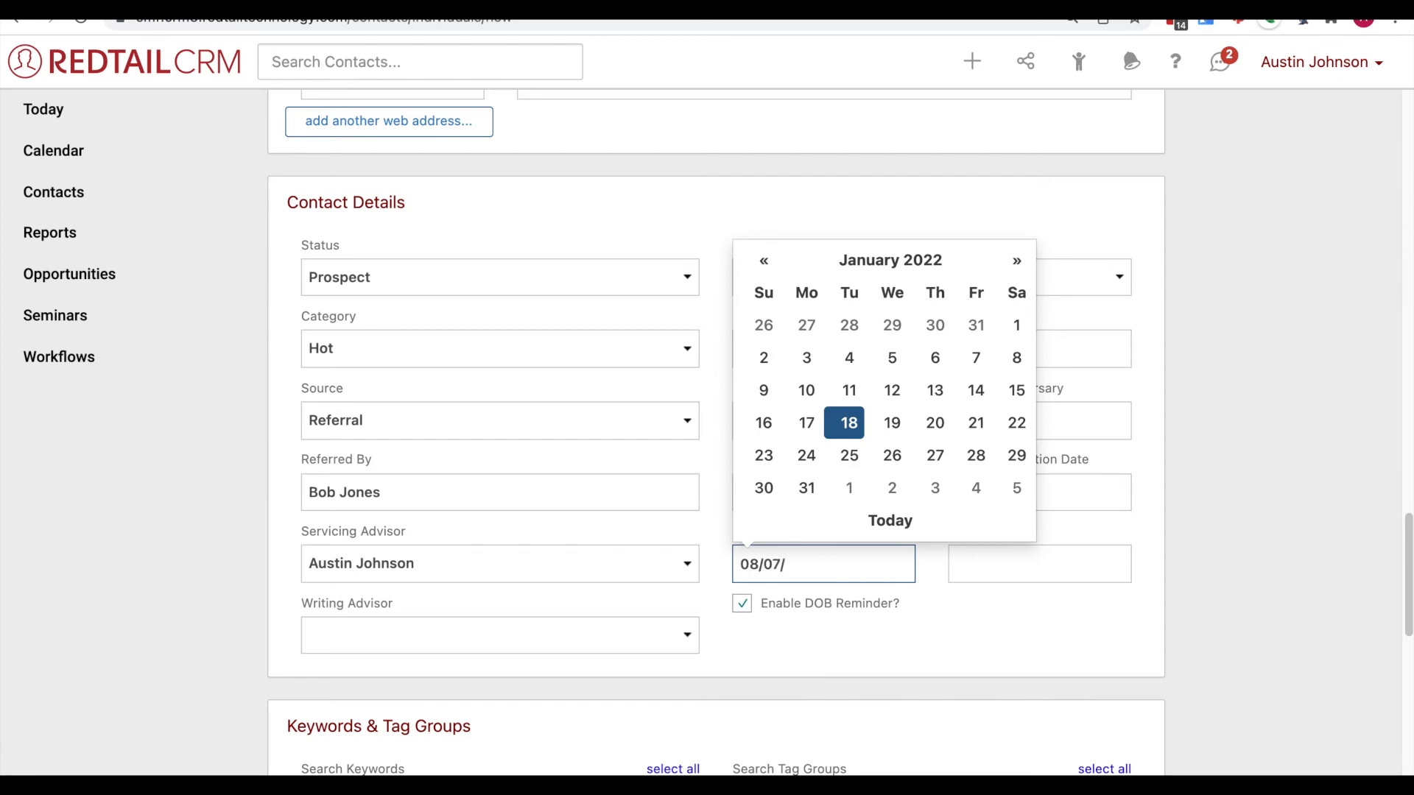
text(194)
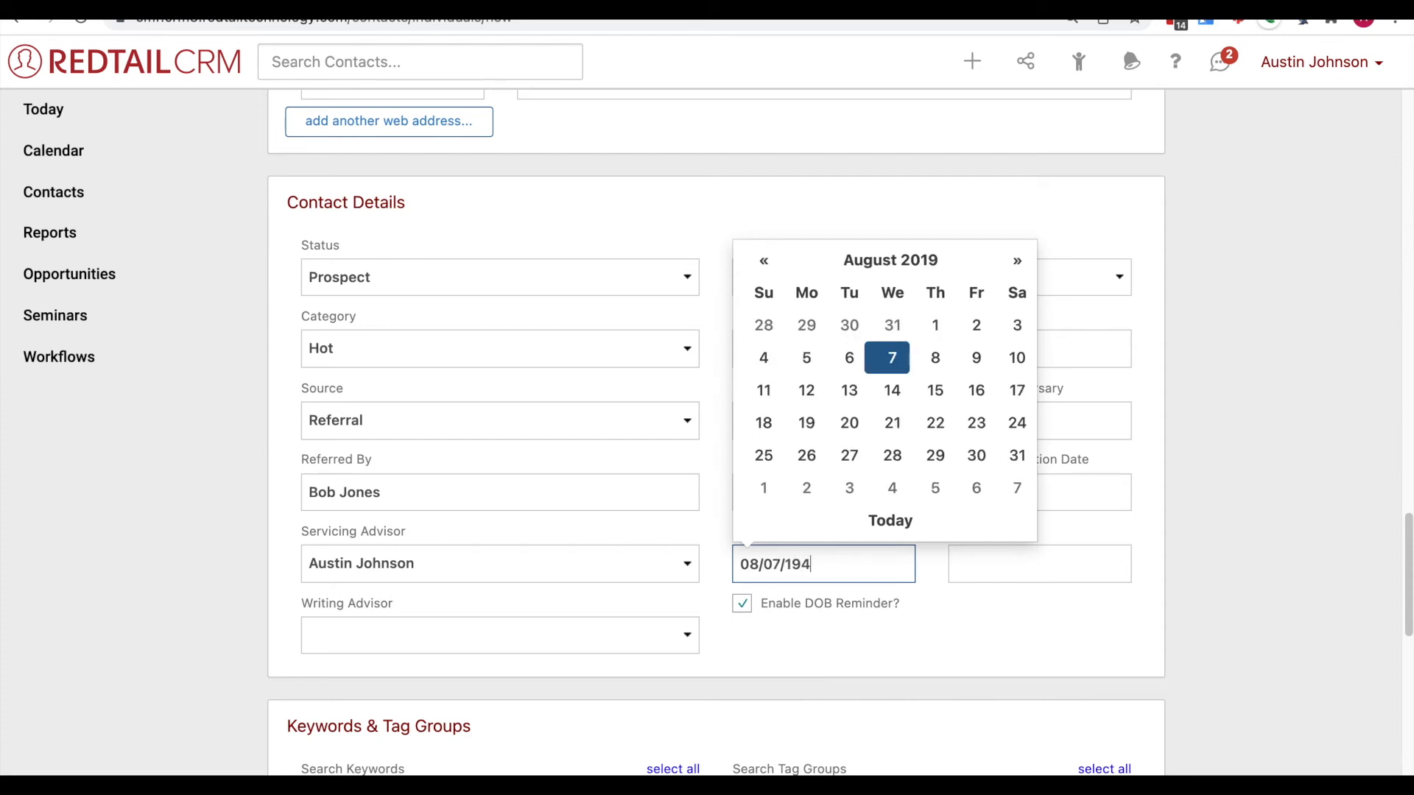
text(5)
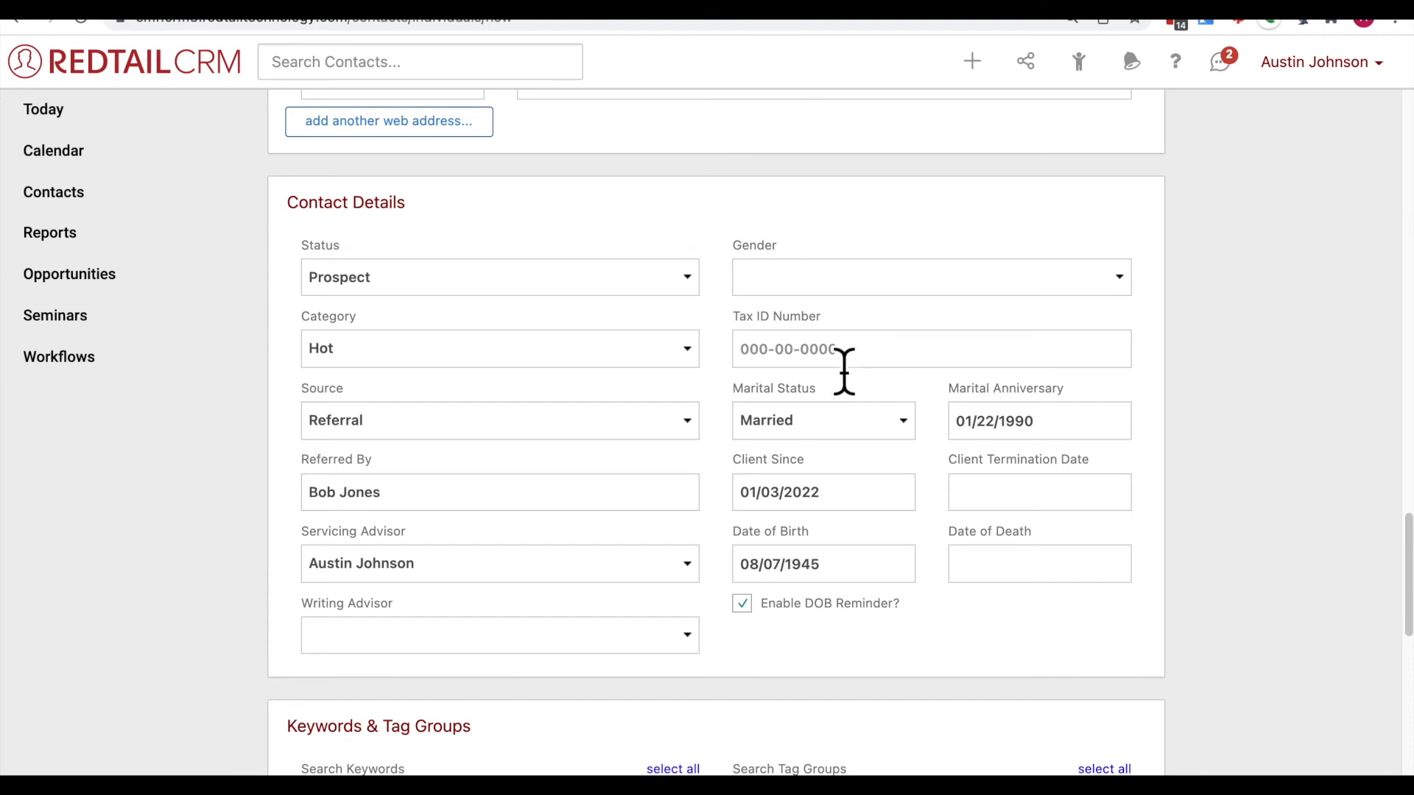
mouse_move(923, 424)
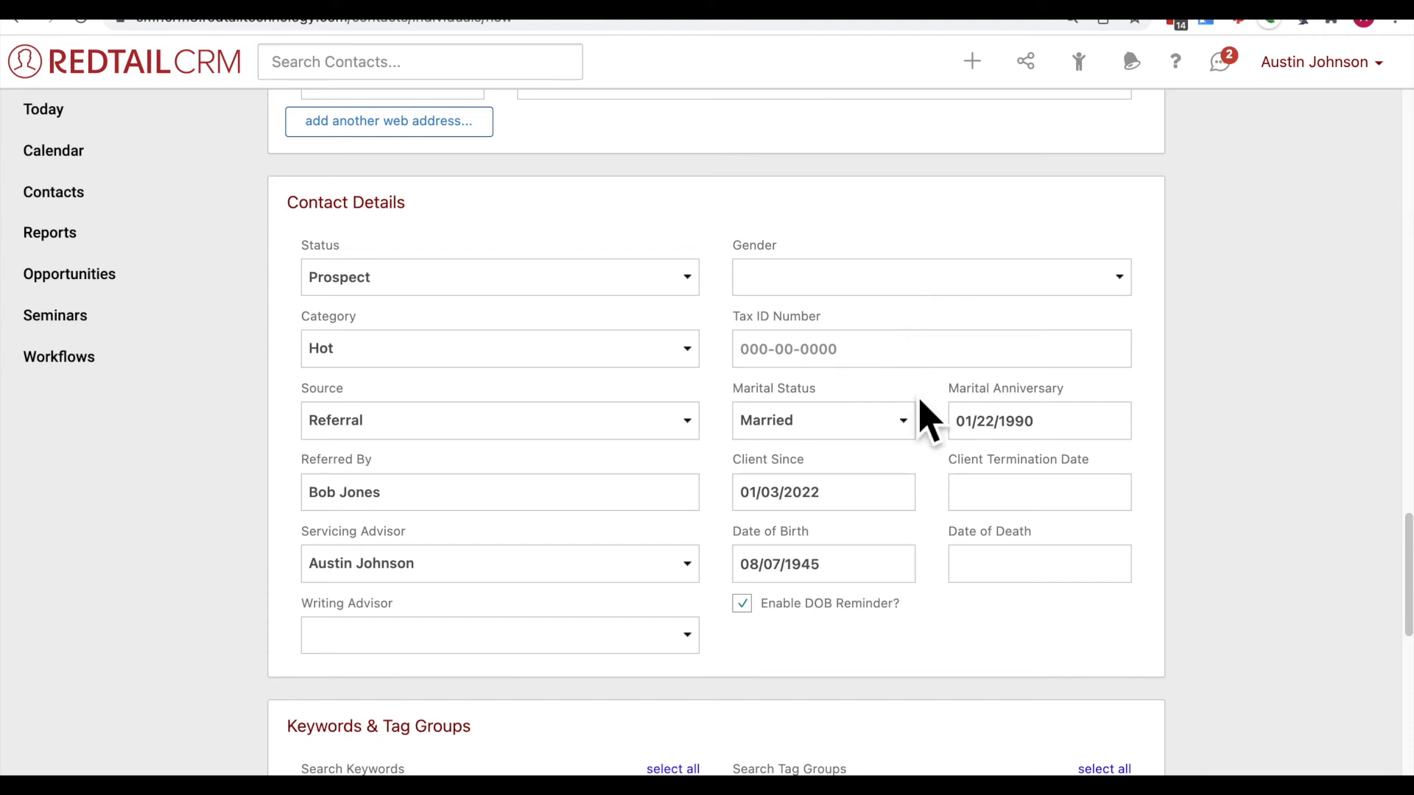
mouse_move(879, 464)
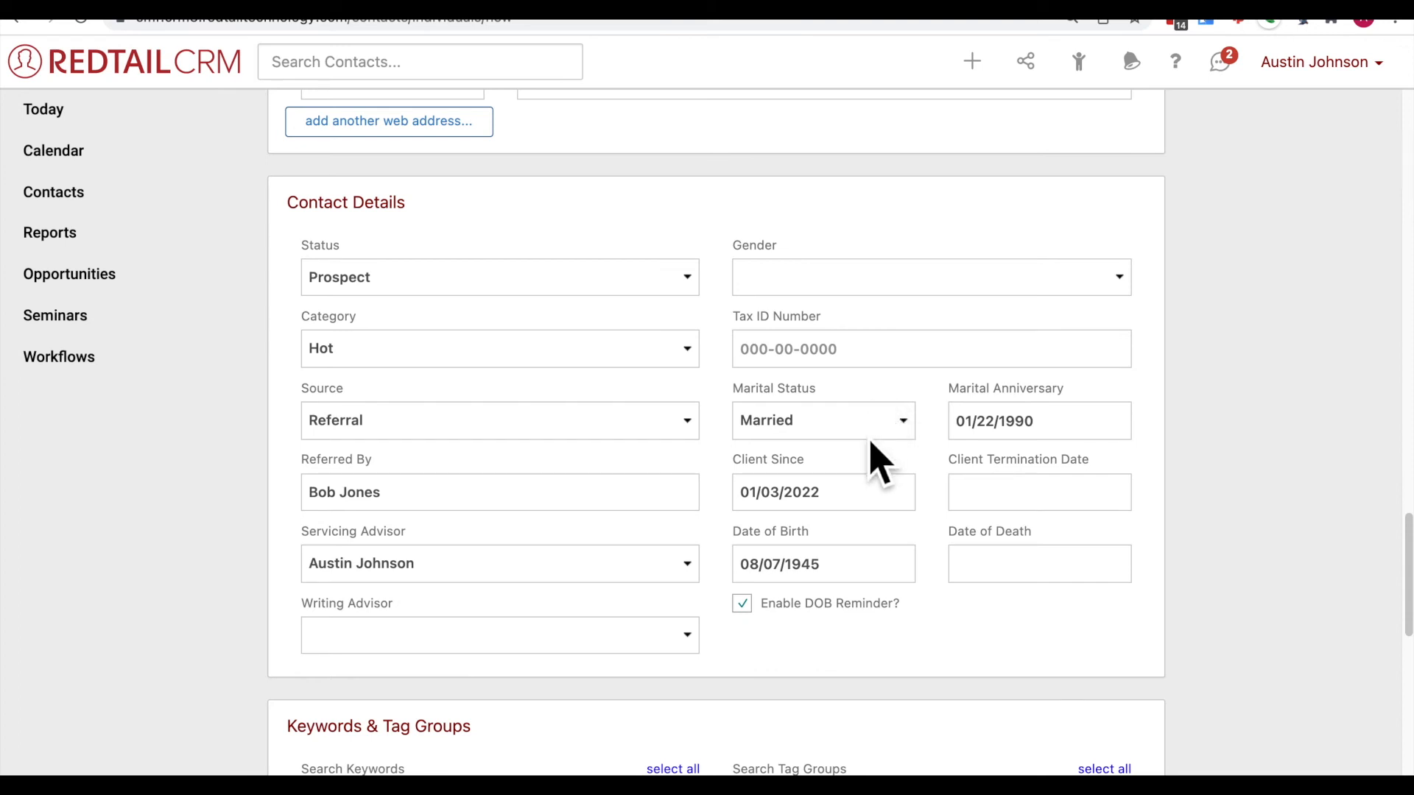
mouse_move(775, 663)
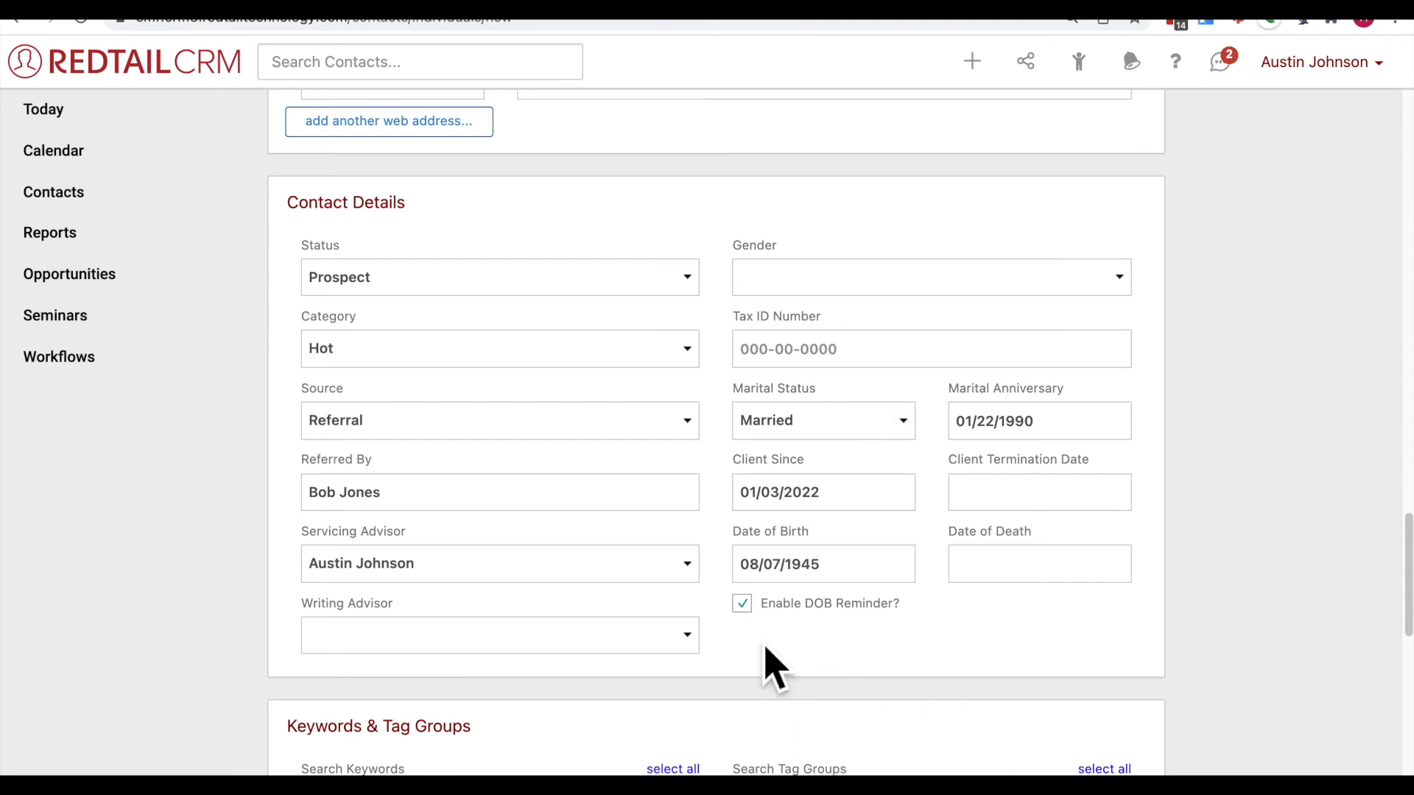
mouse_move(777, 649)
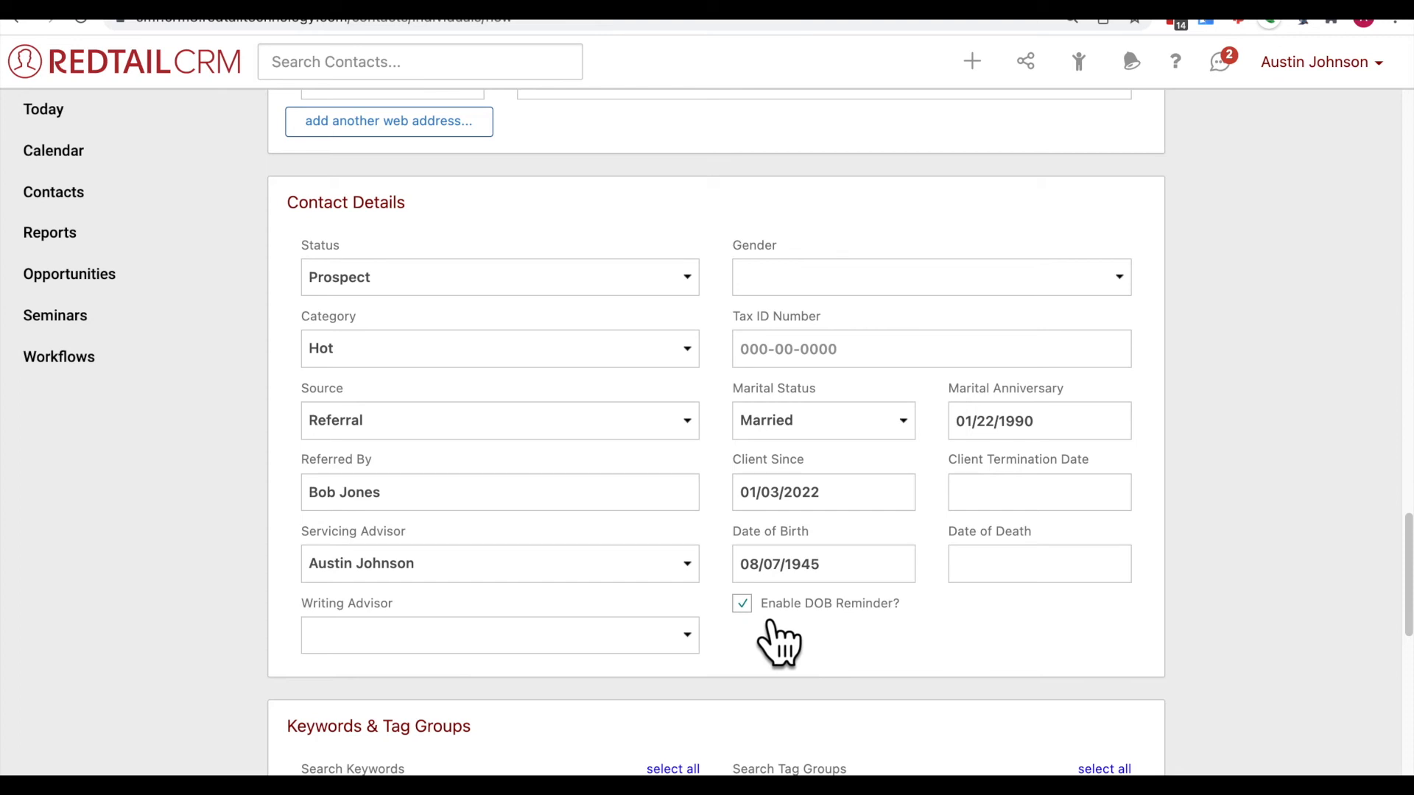
click(740, 602)
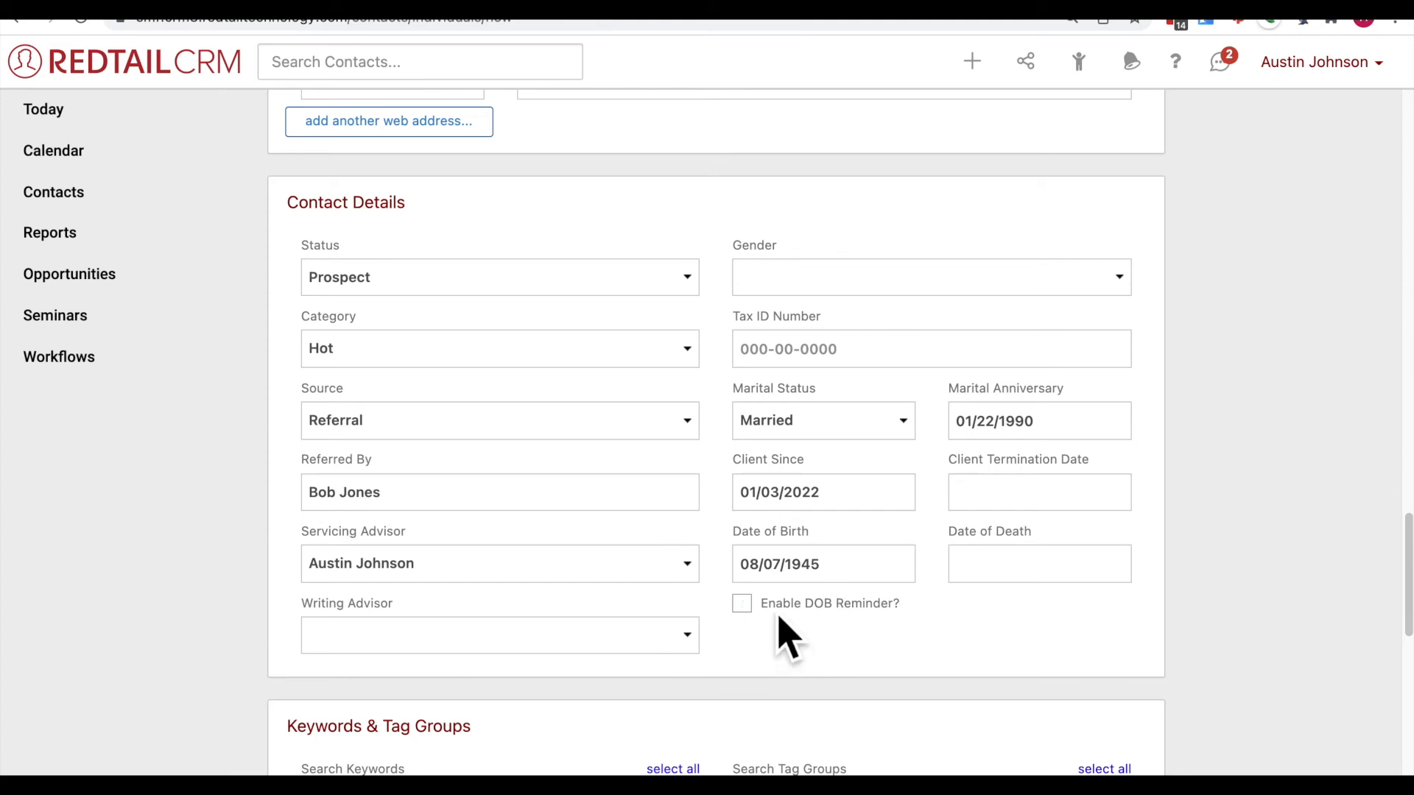
mouse_move(879, 636)
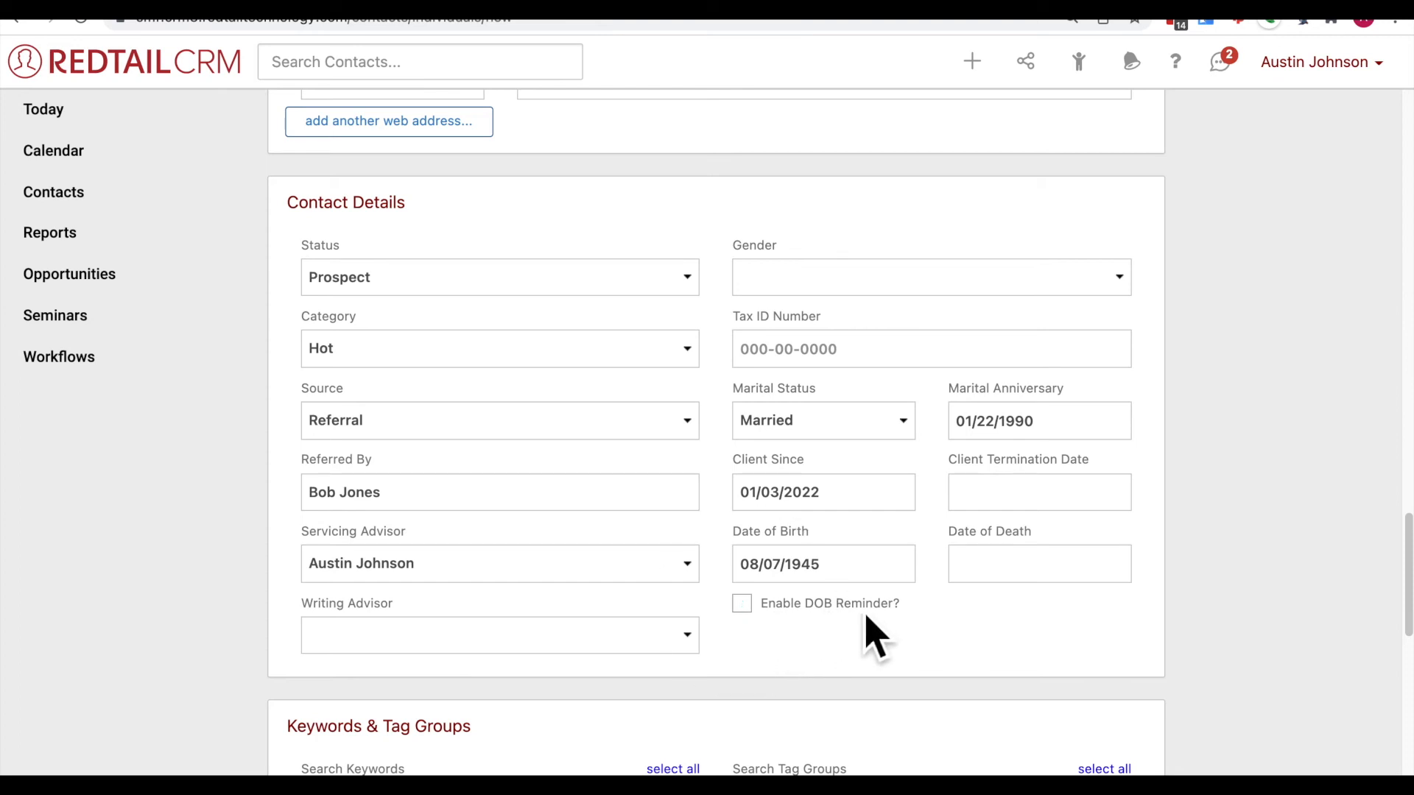
mouse_move(804, 630)
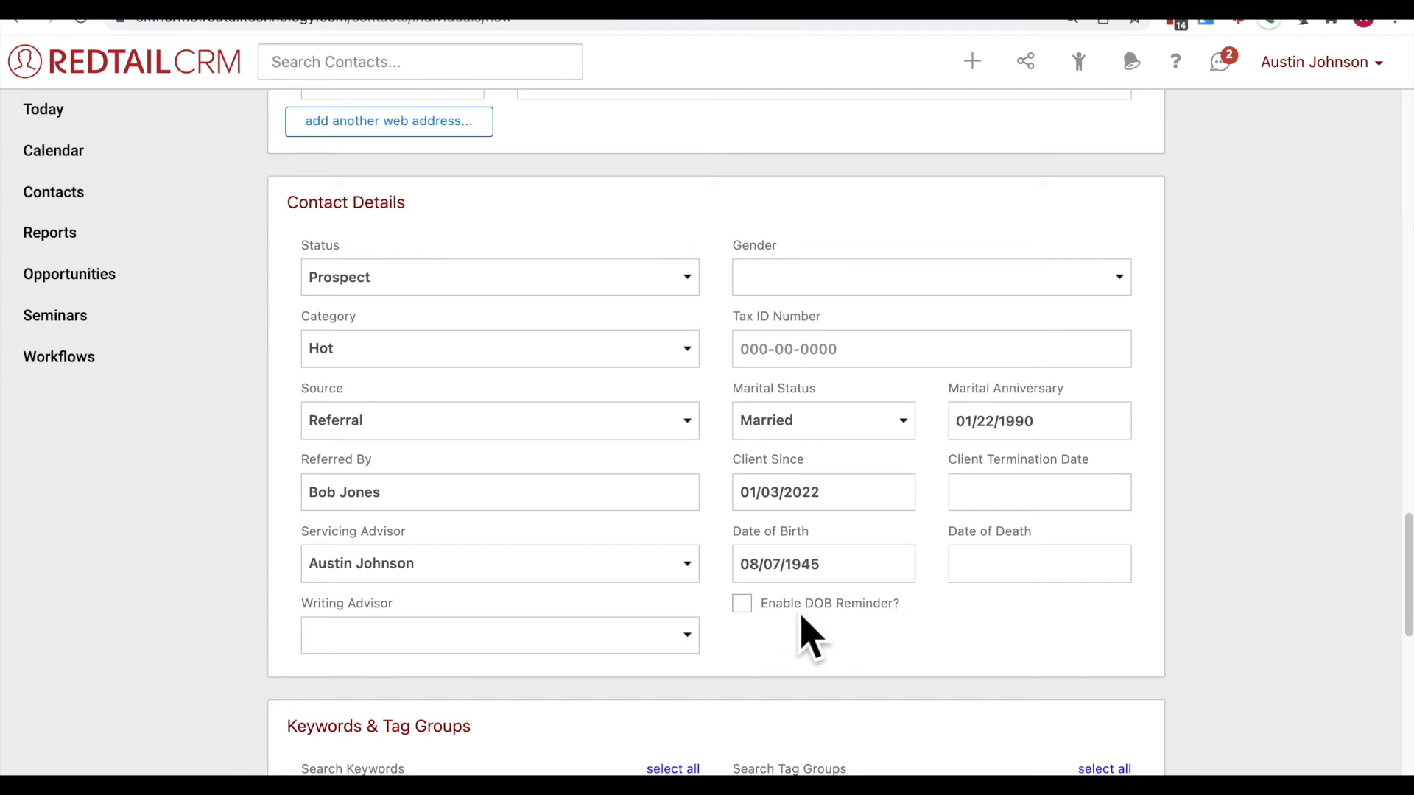
mouse_move(766, 622)
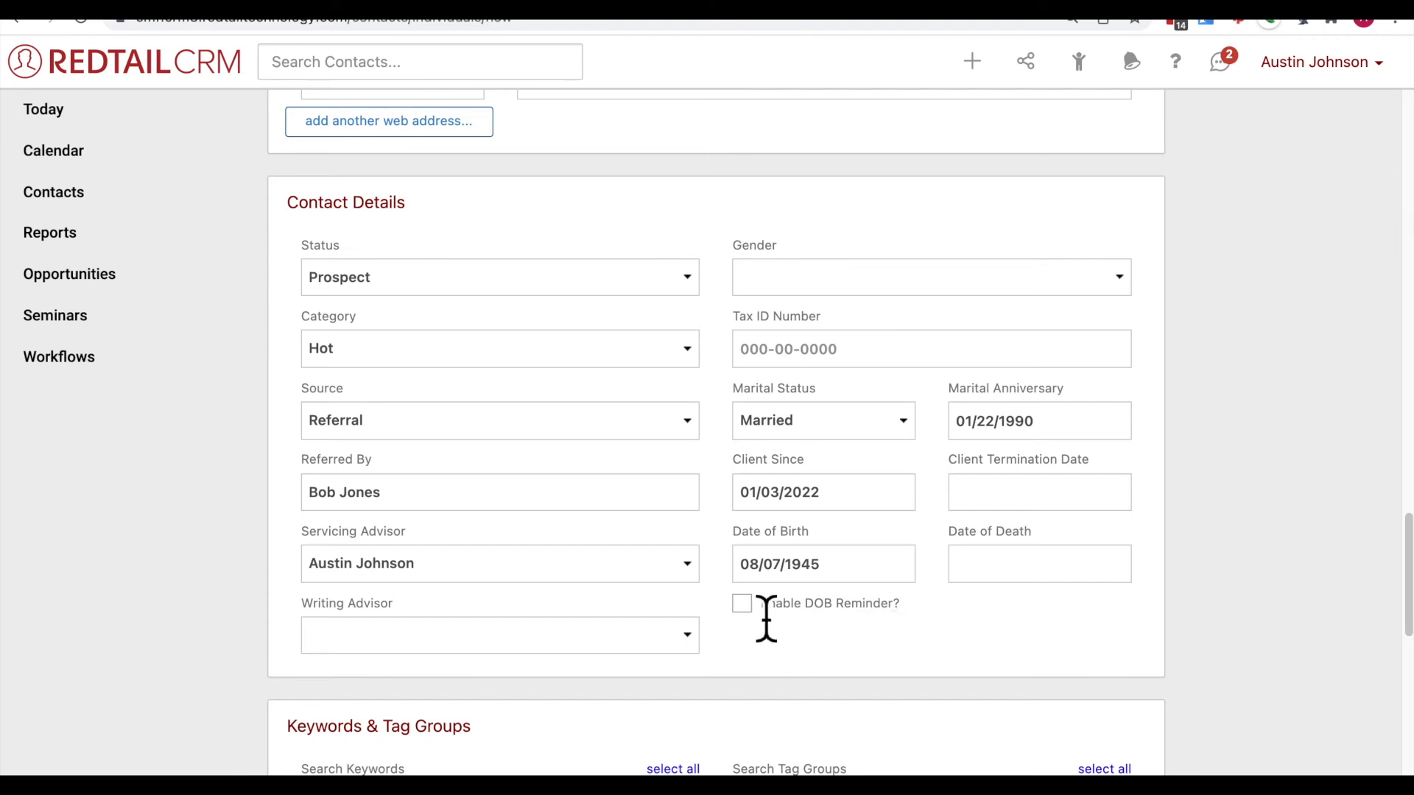
click(742, 603)
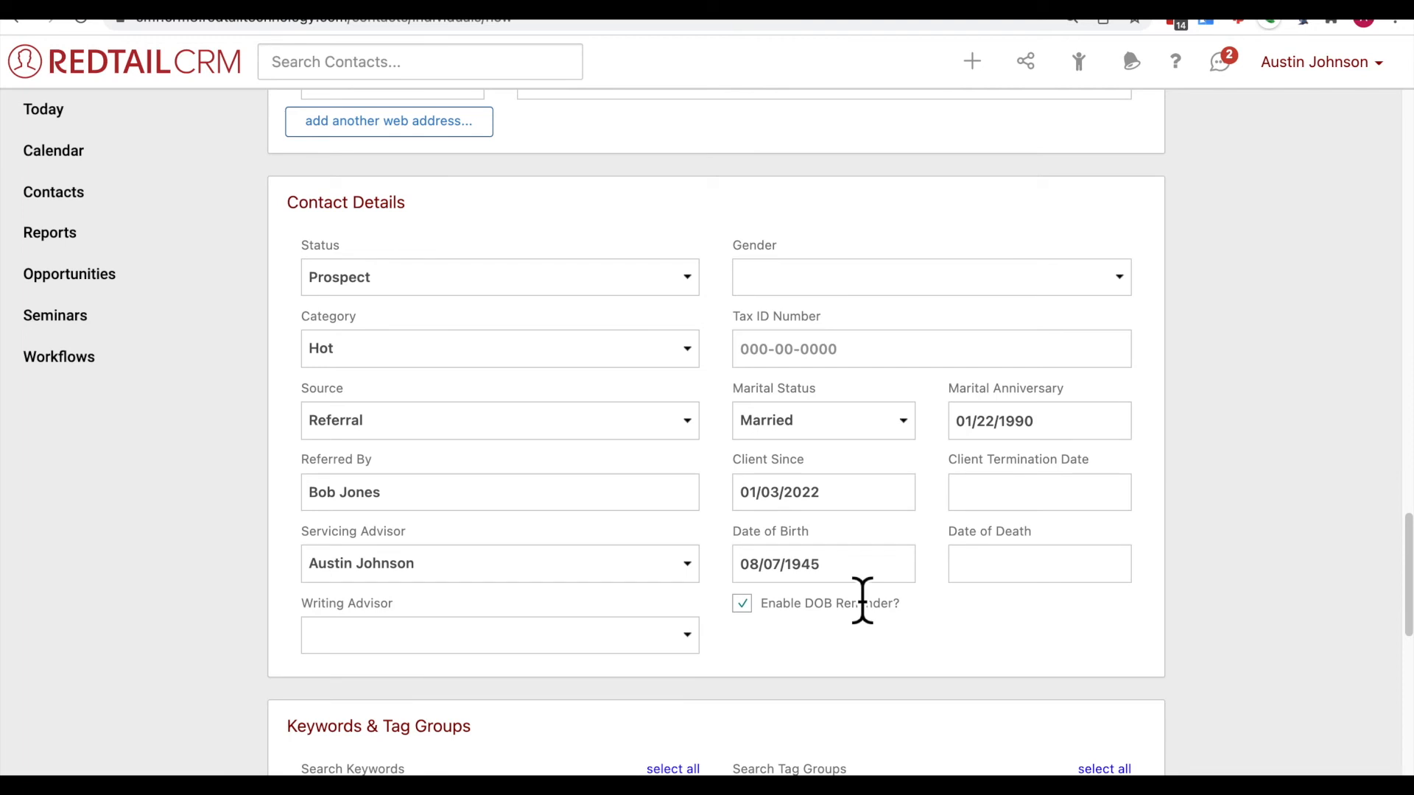
Step: Scroll down the form to the Keywords & Tag Groups section
scroll(down, 3)
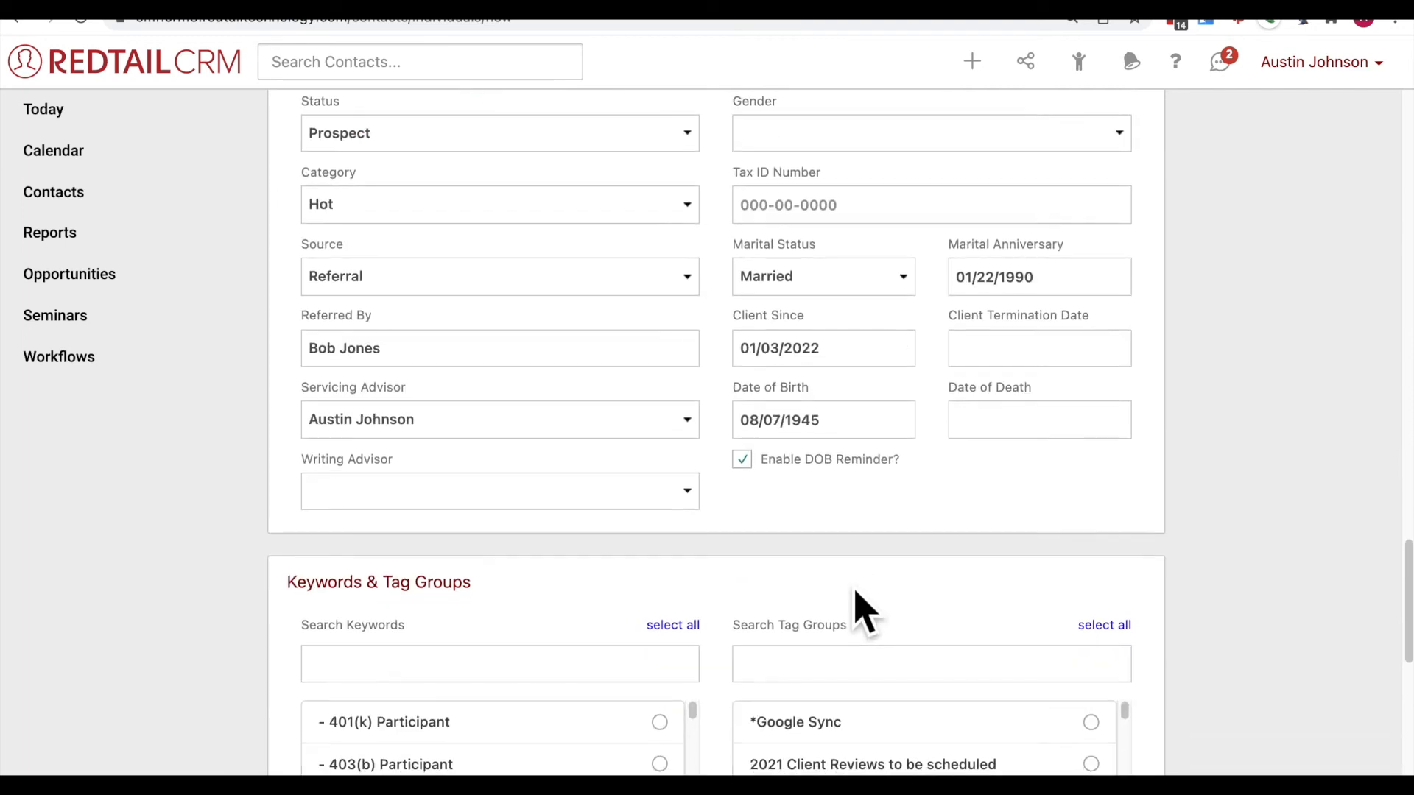
scroll(down, 3)
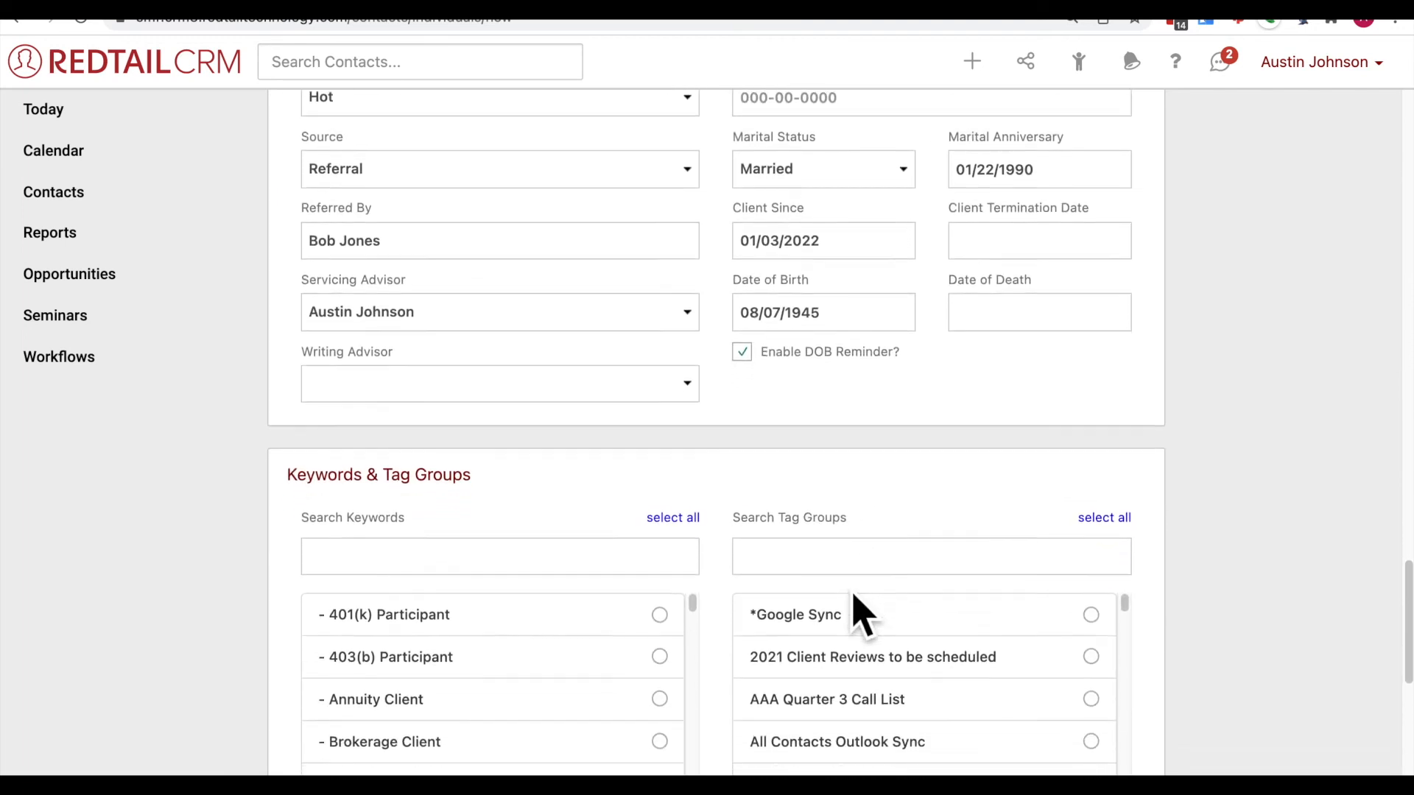
scroll(down, 3)
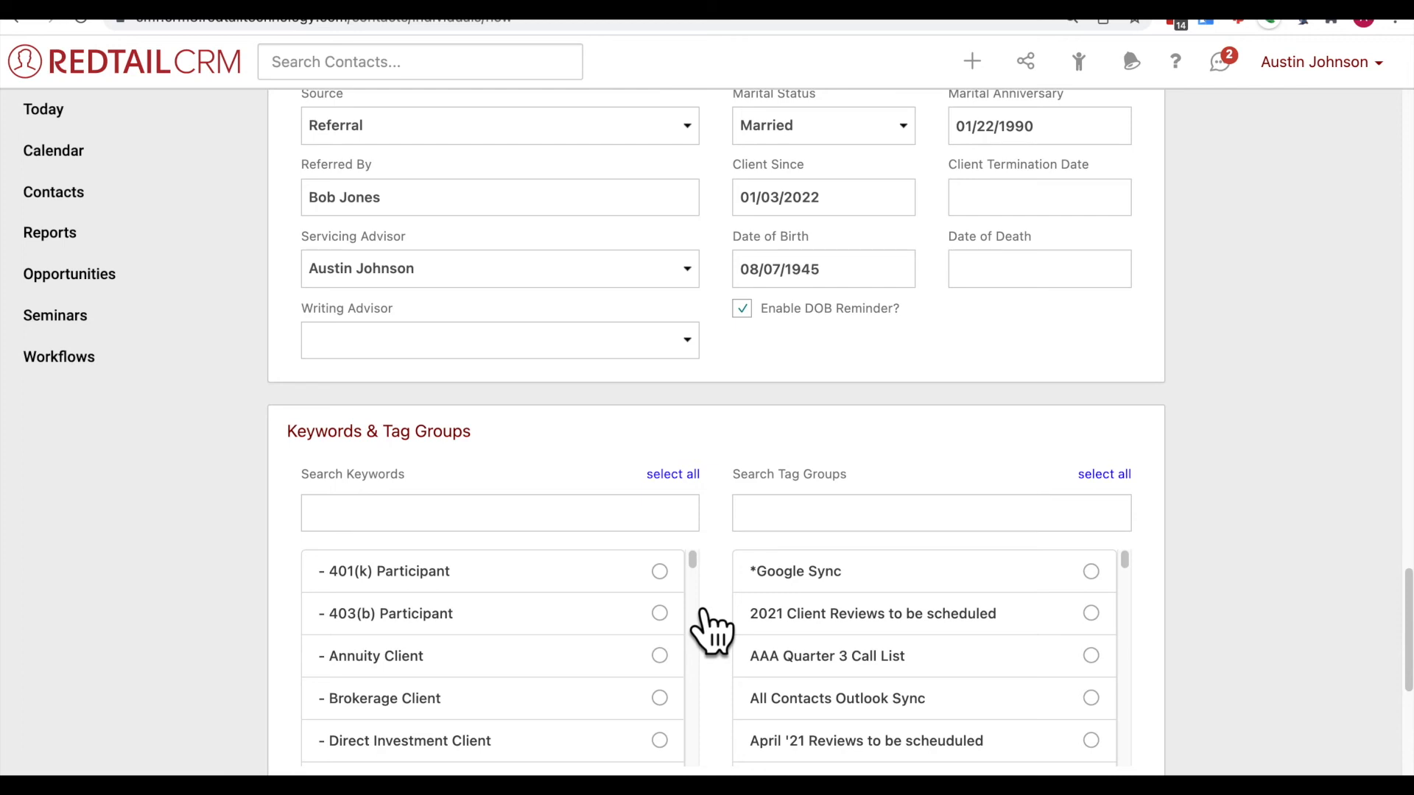
scroll(down, 3)
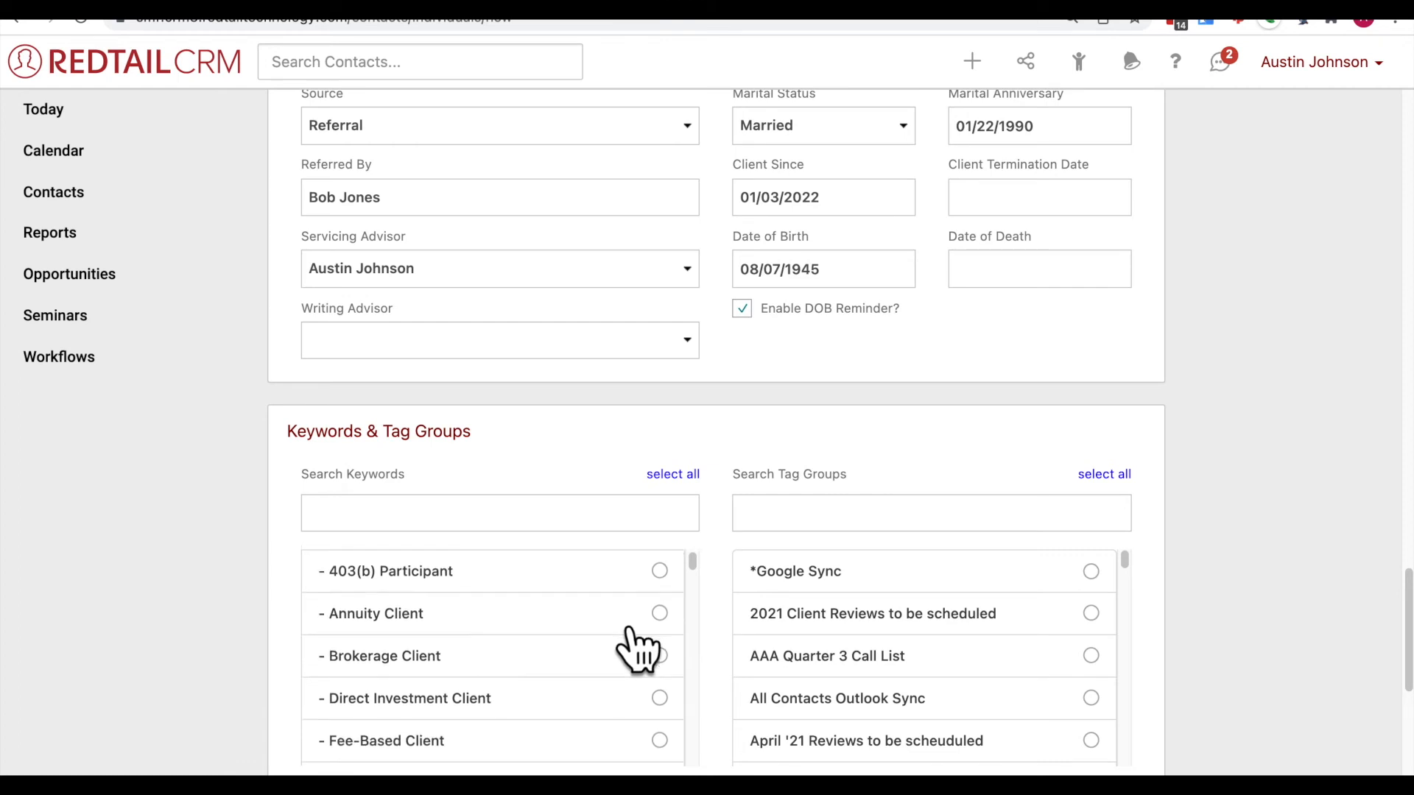
scroll(down, 3)
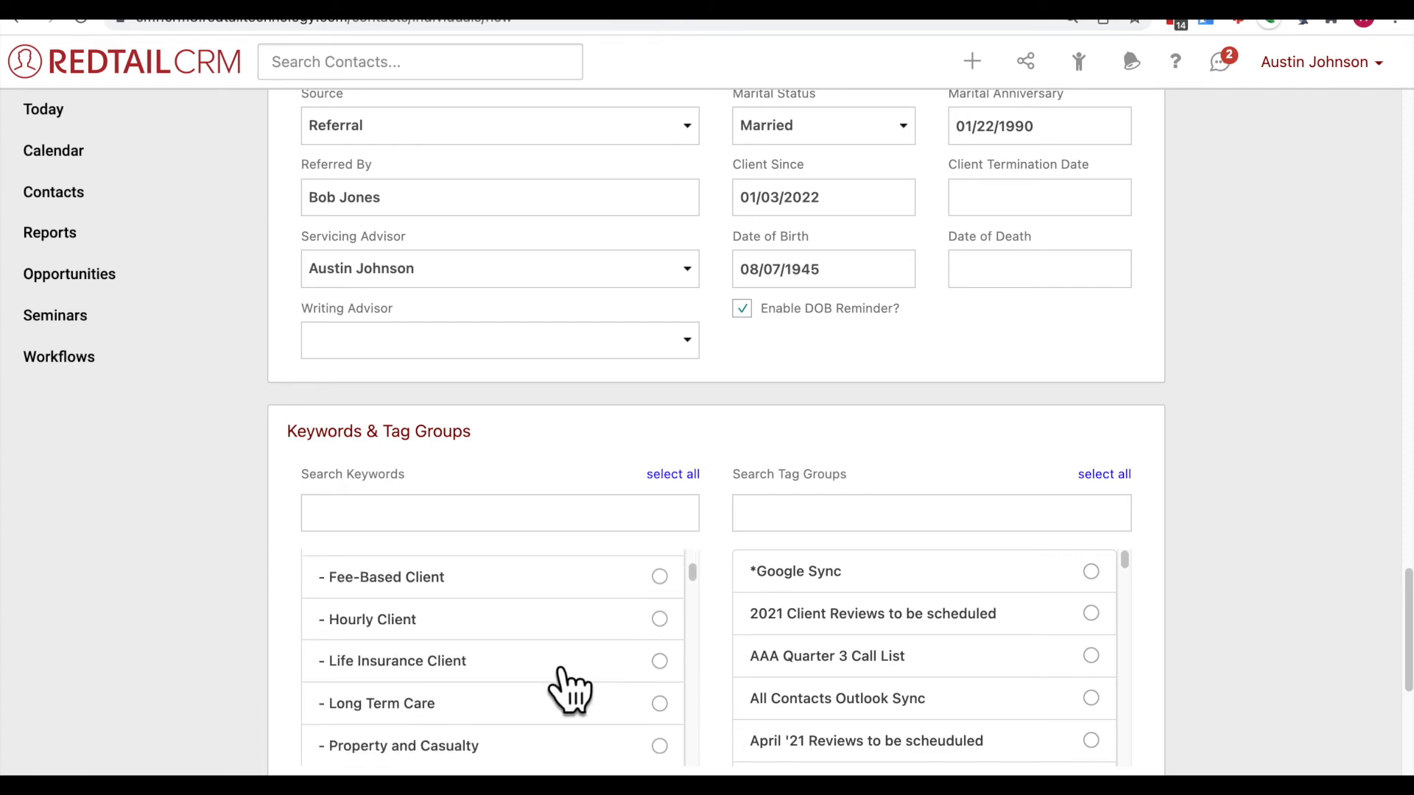
scroll(down, 3)
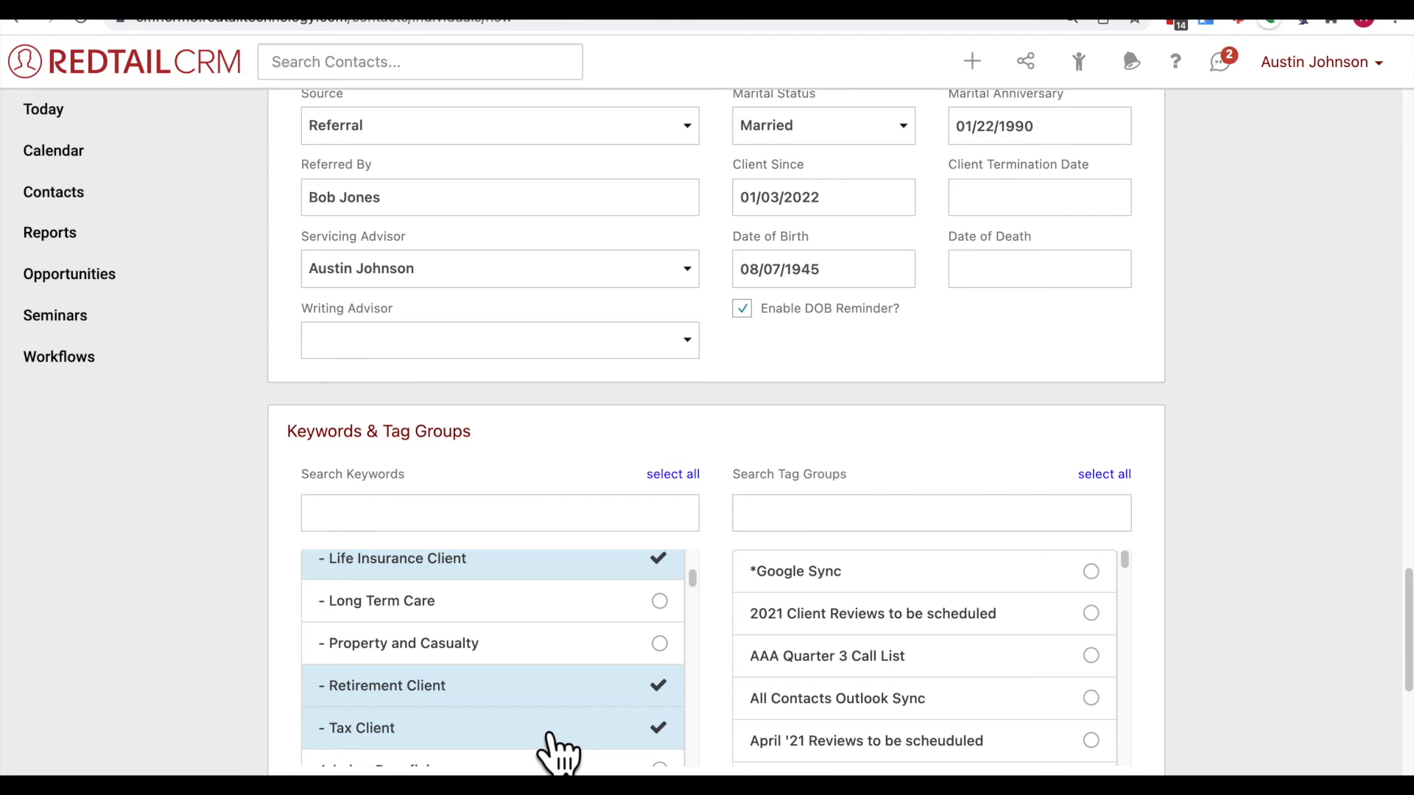
mouse_move(517, 642)
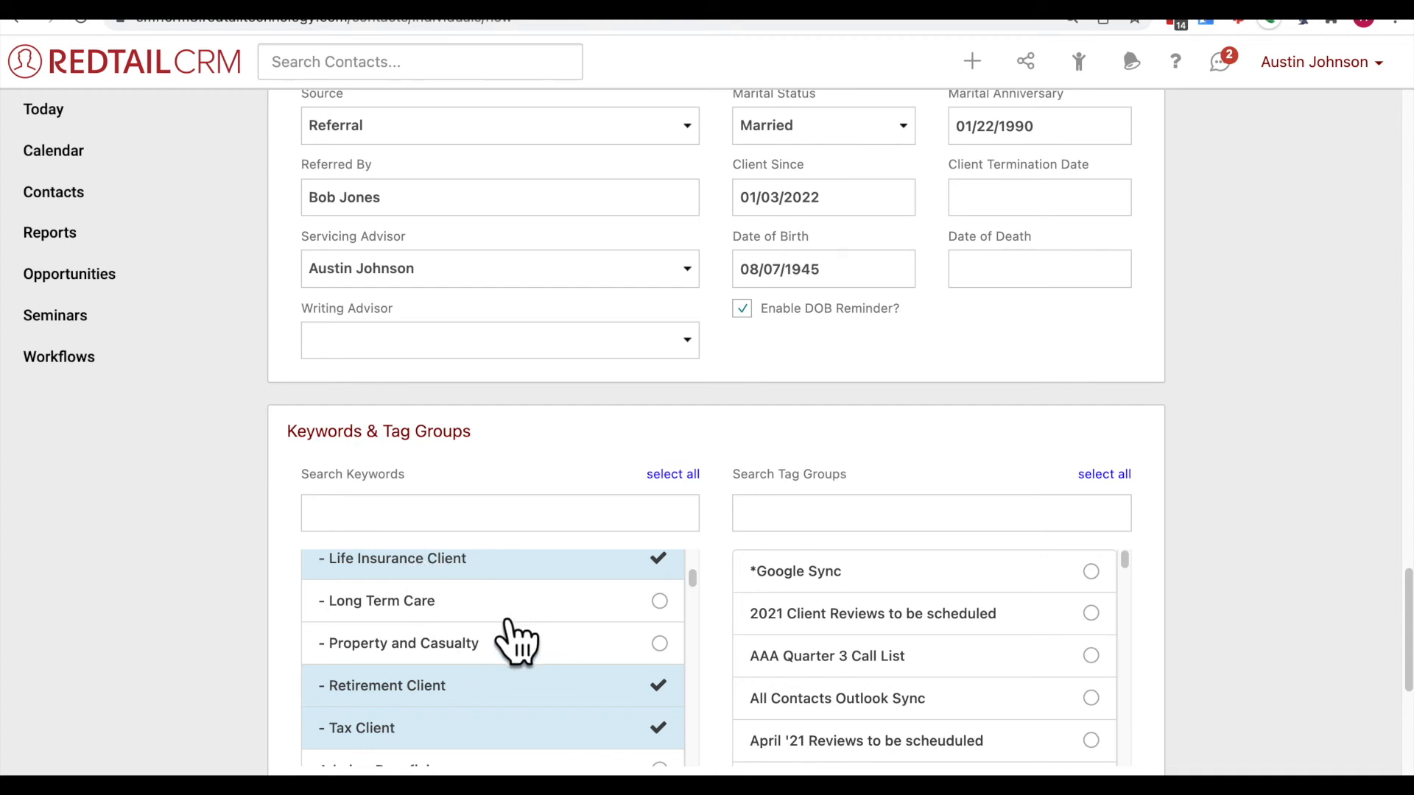
mouse_move(458, 764)
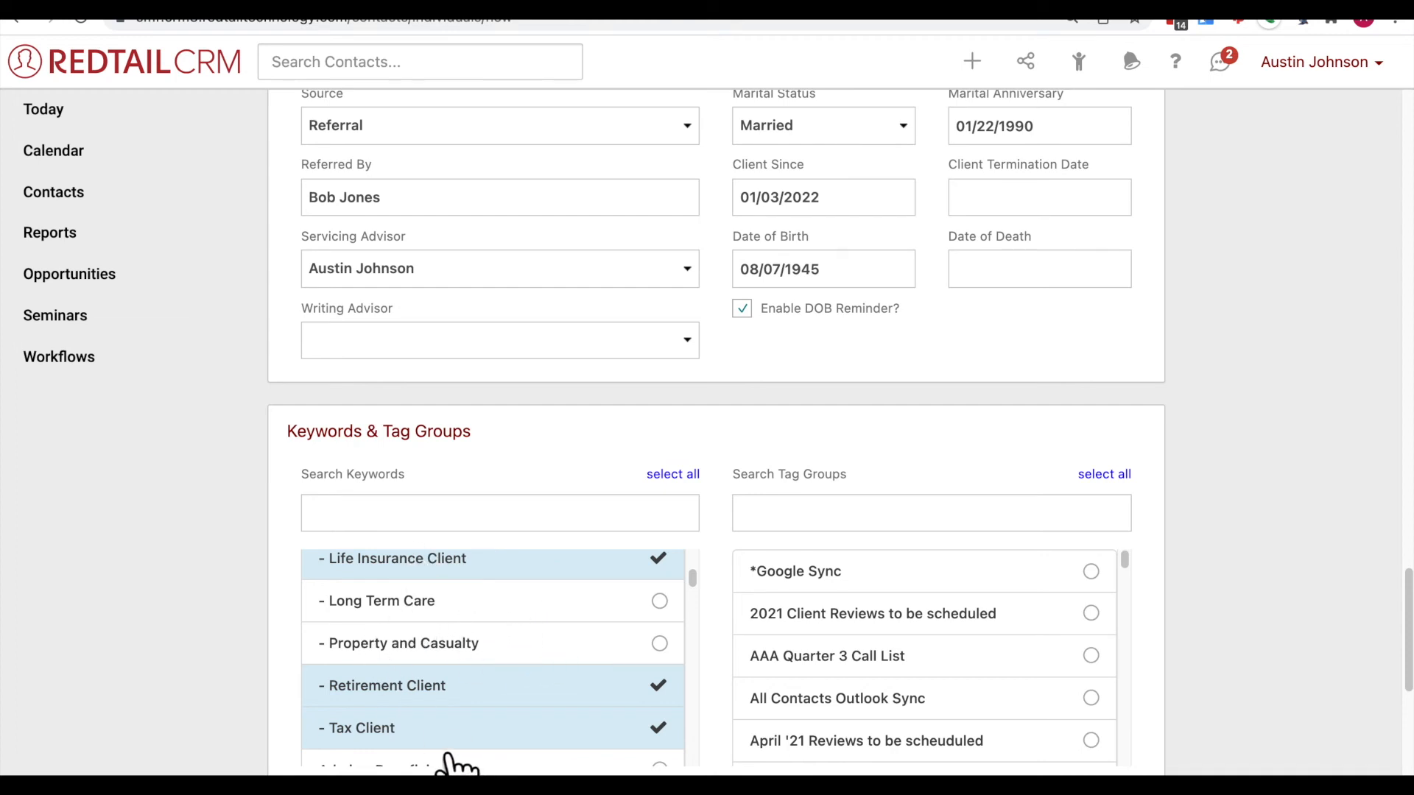
mouse_move(424, 748)
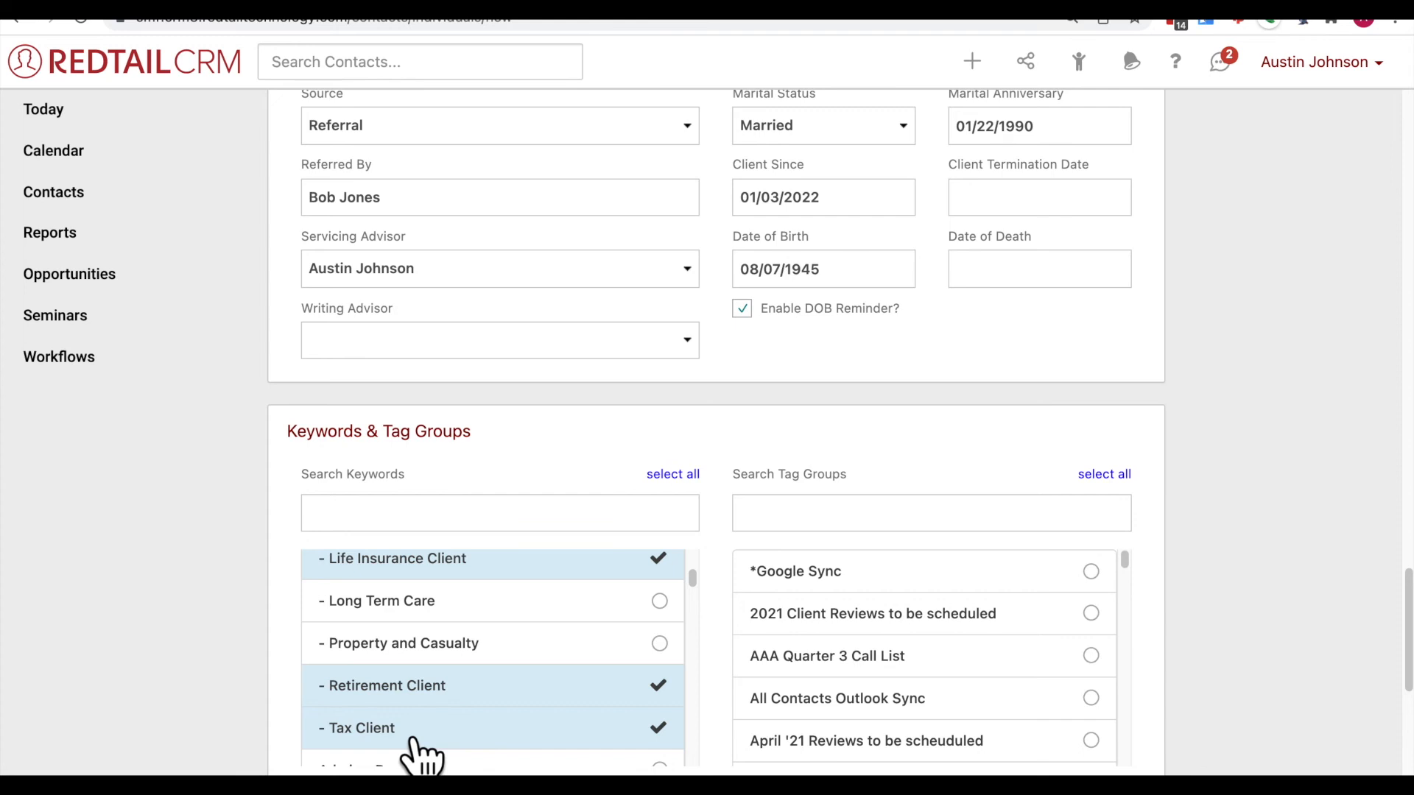
mouse_move(609, 617)
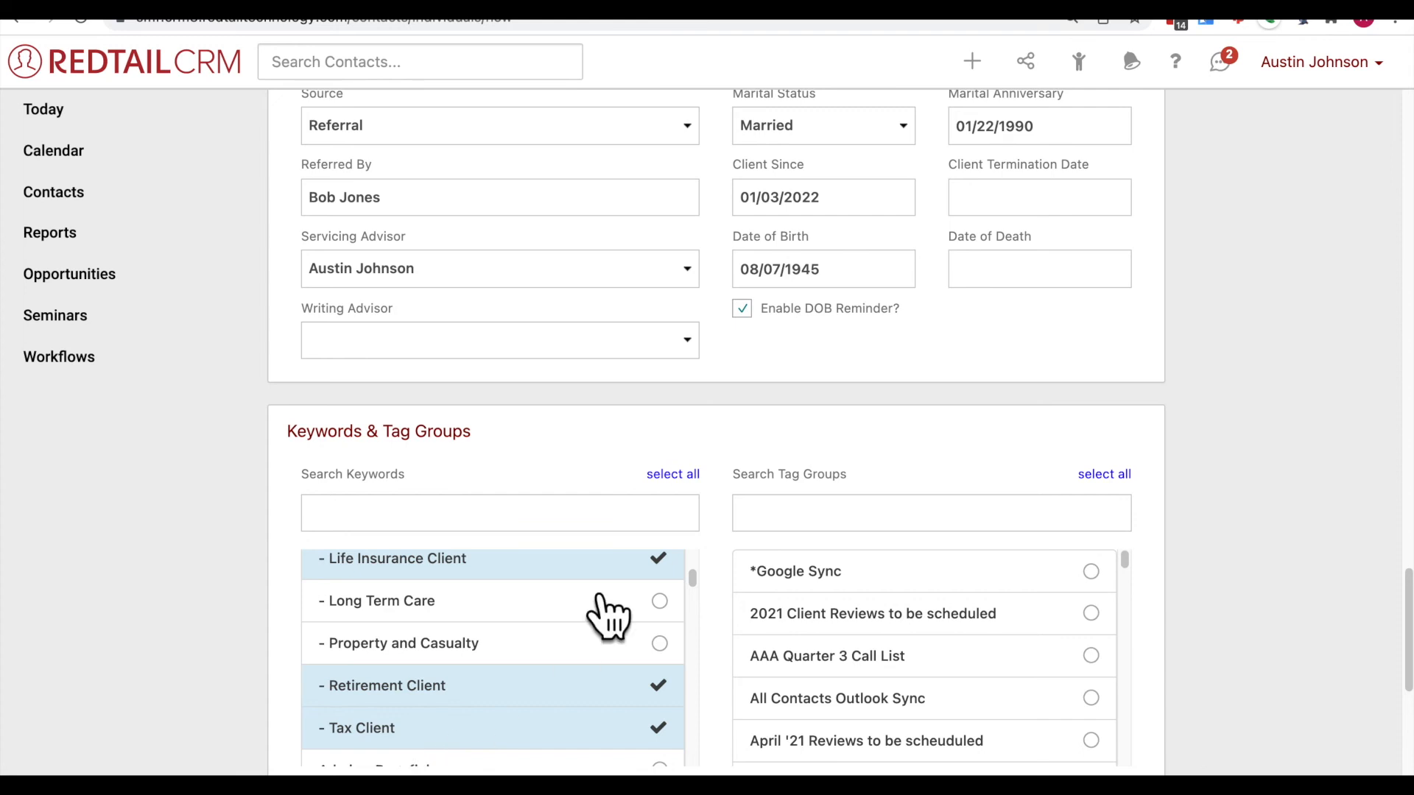
Step: Untick the Digital Communication keyword and tick Do Not Email
scroll(down, 3)
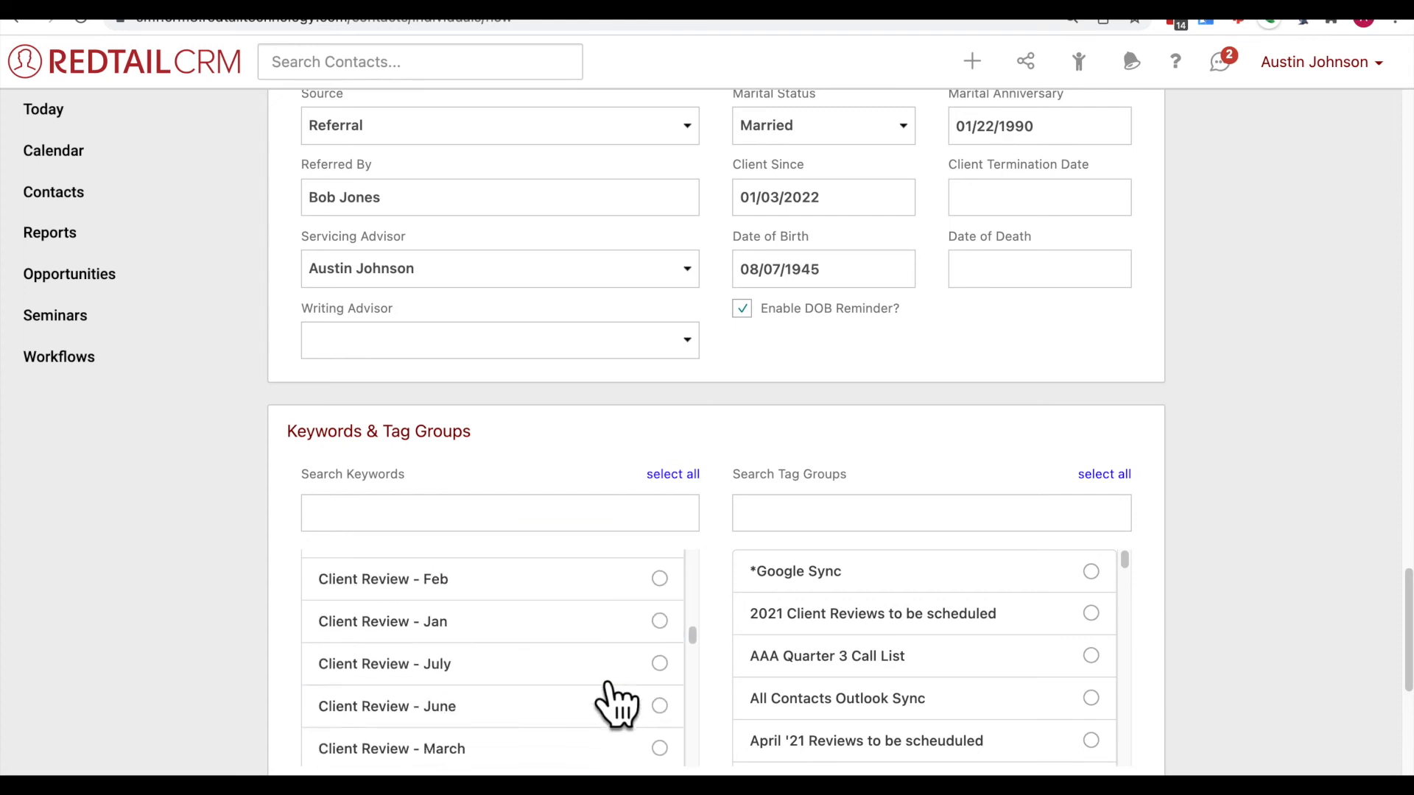
scroll(down, 3)
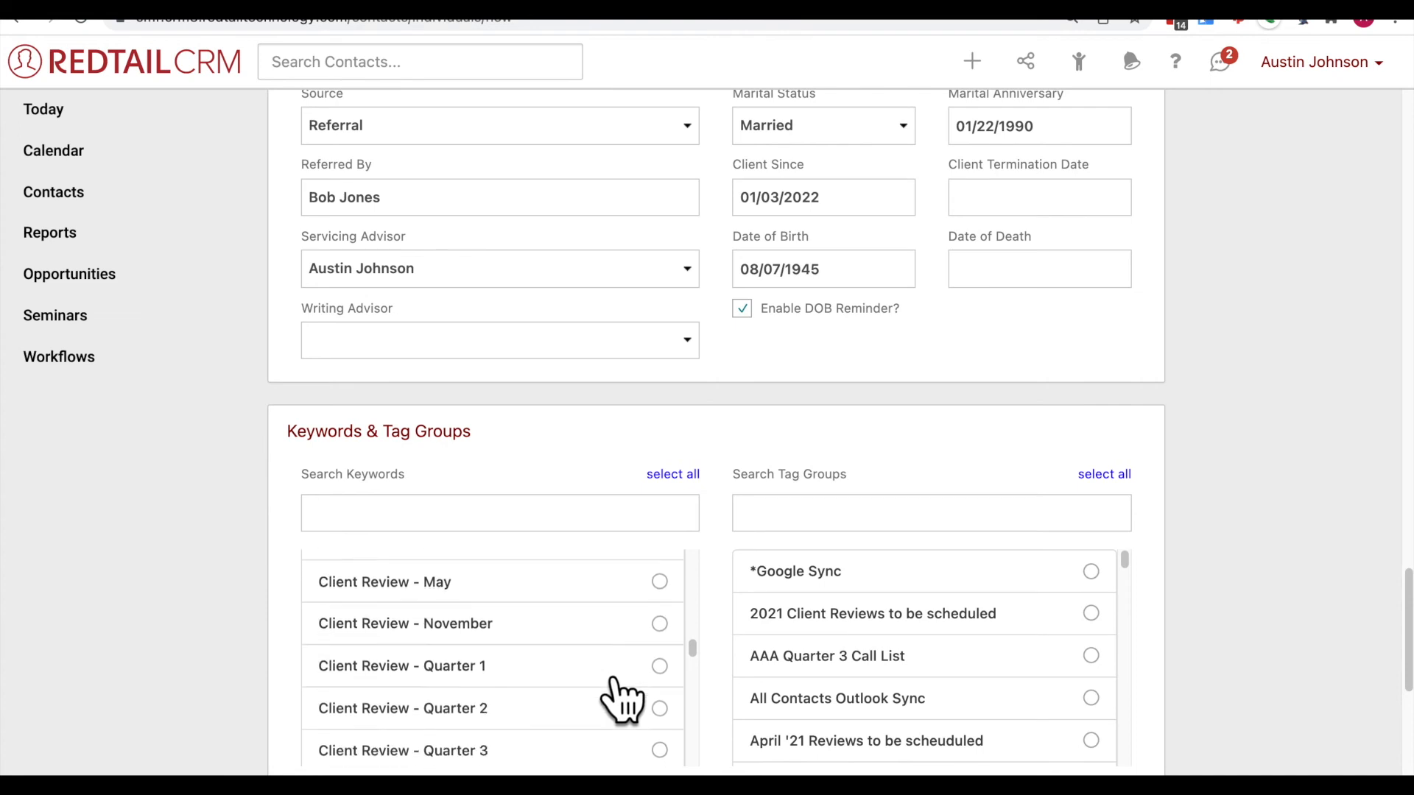
scroll(down, 3)
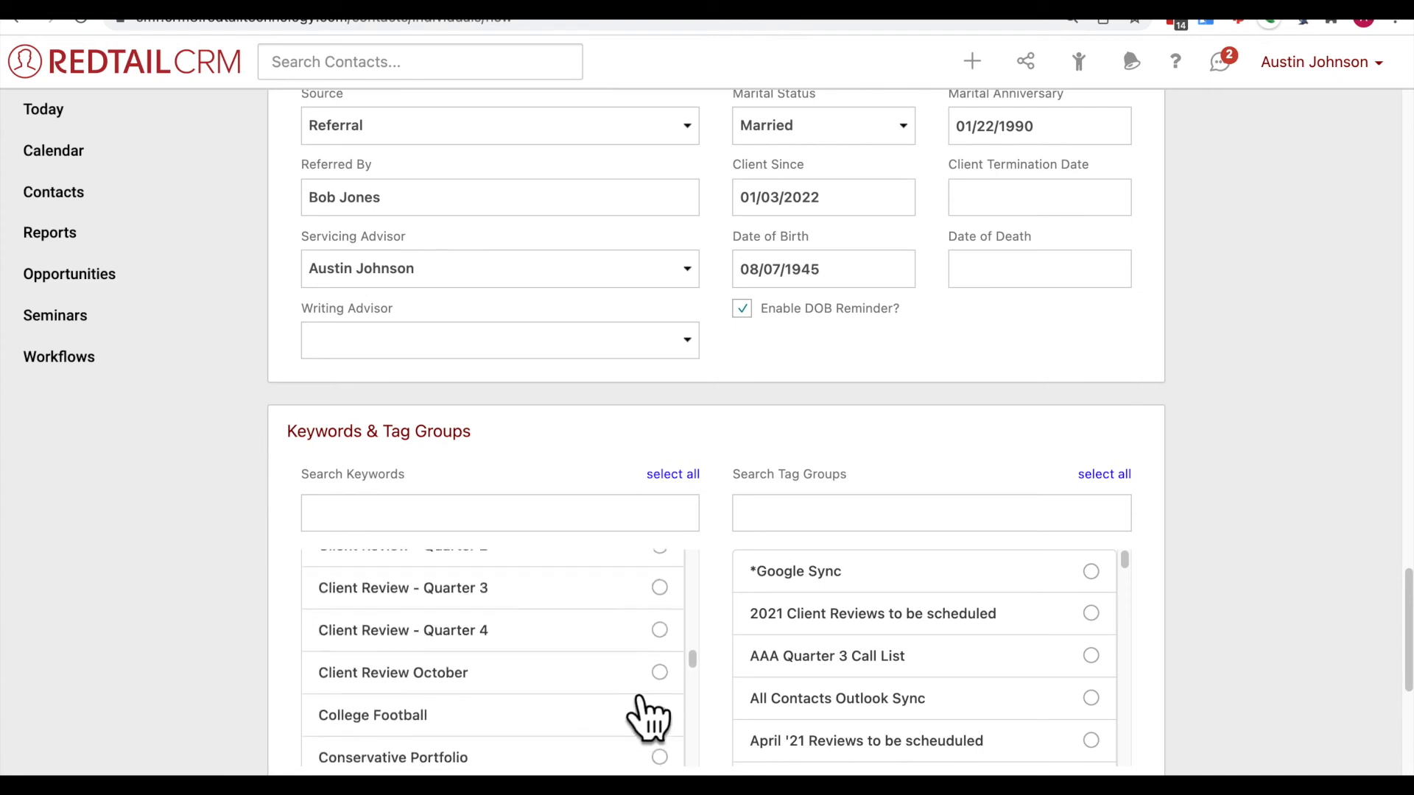
scroll(down, 3)
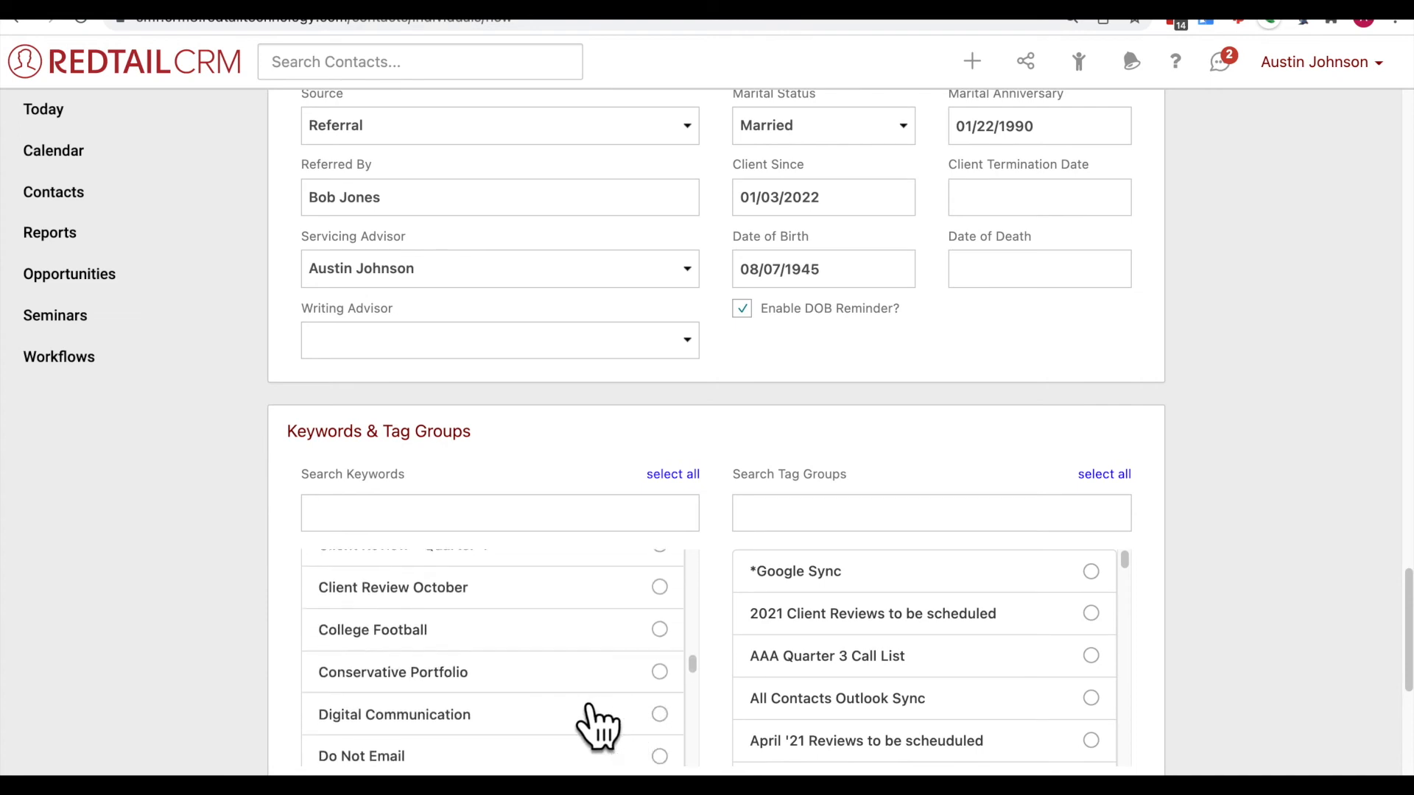
mouse_move(519, 748)
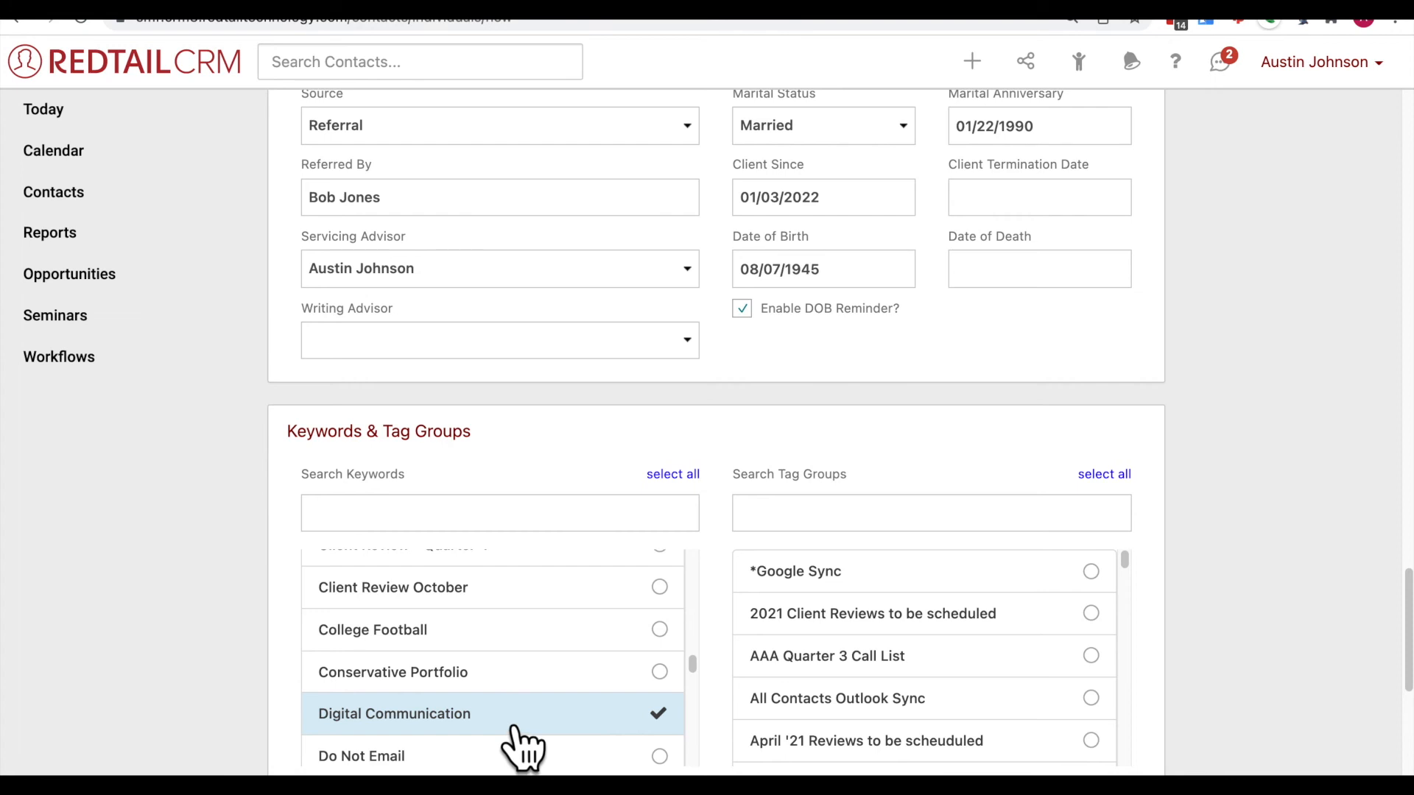
click(658, 714)
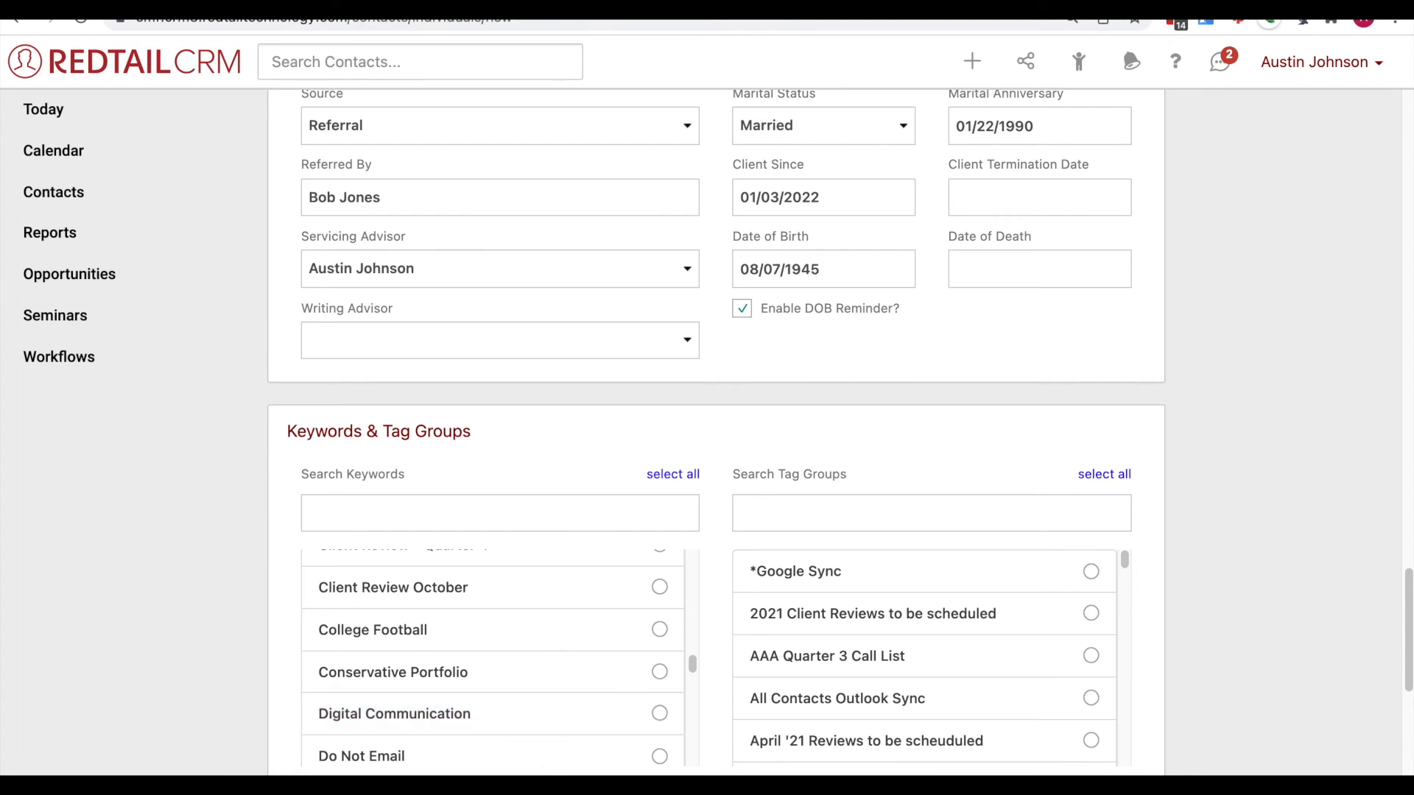
click(658, 744)
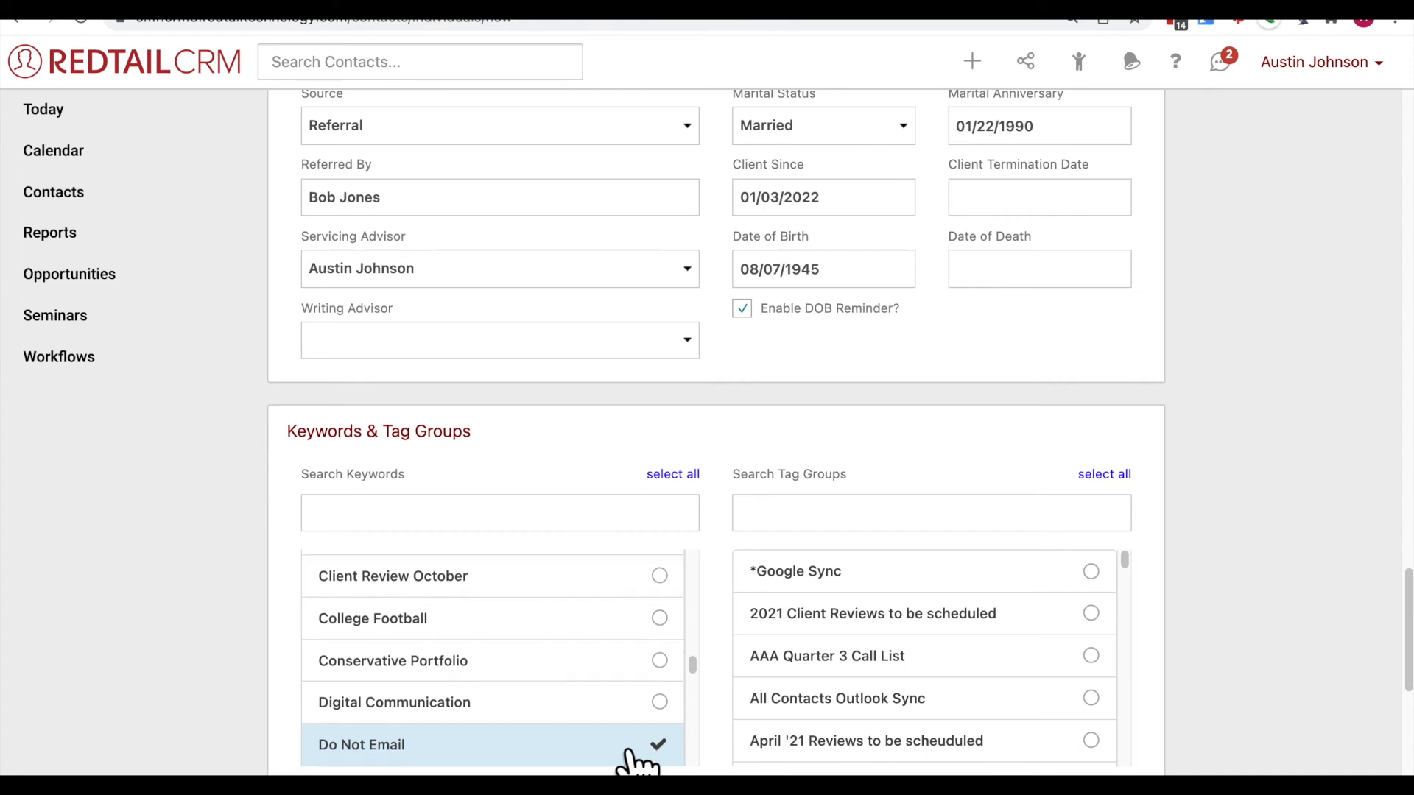
scroll(down, 3)
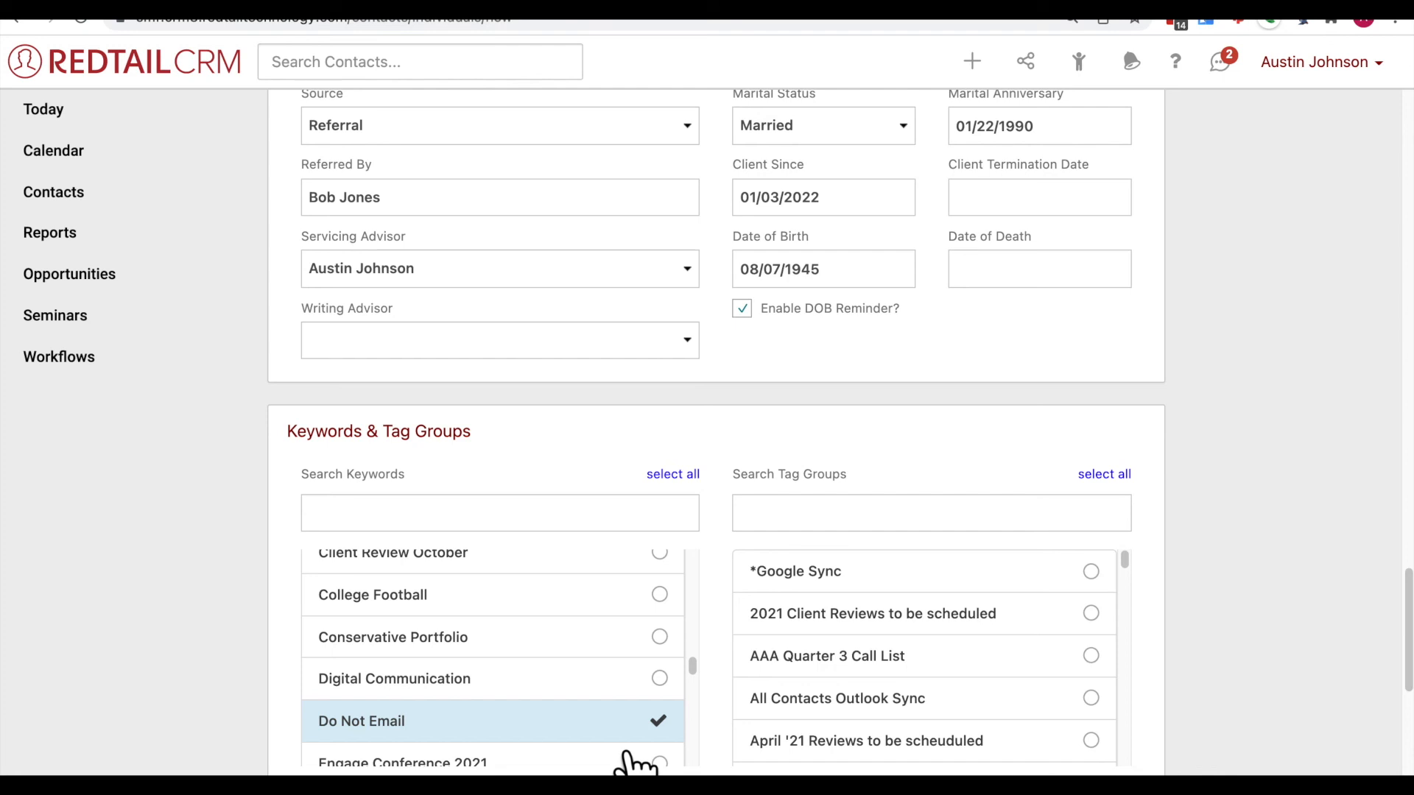
mouse_move(883, 636)
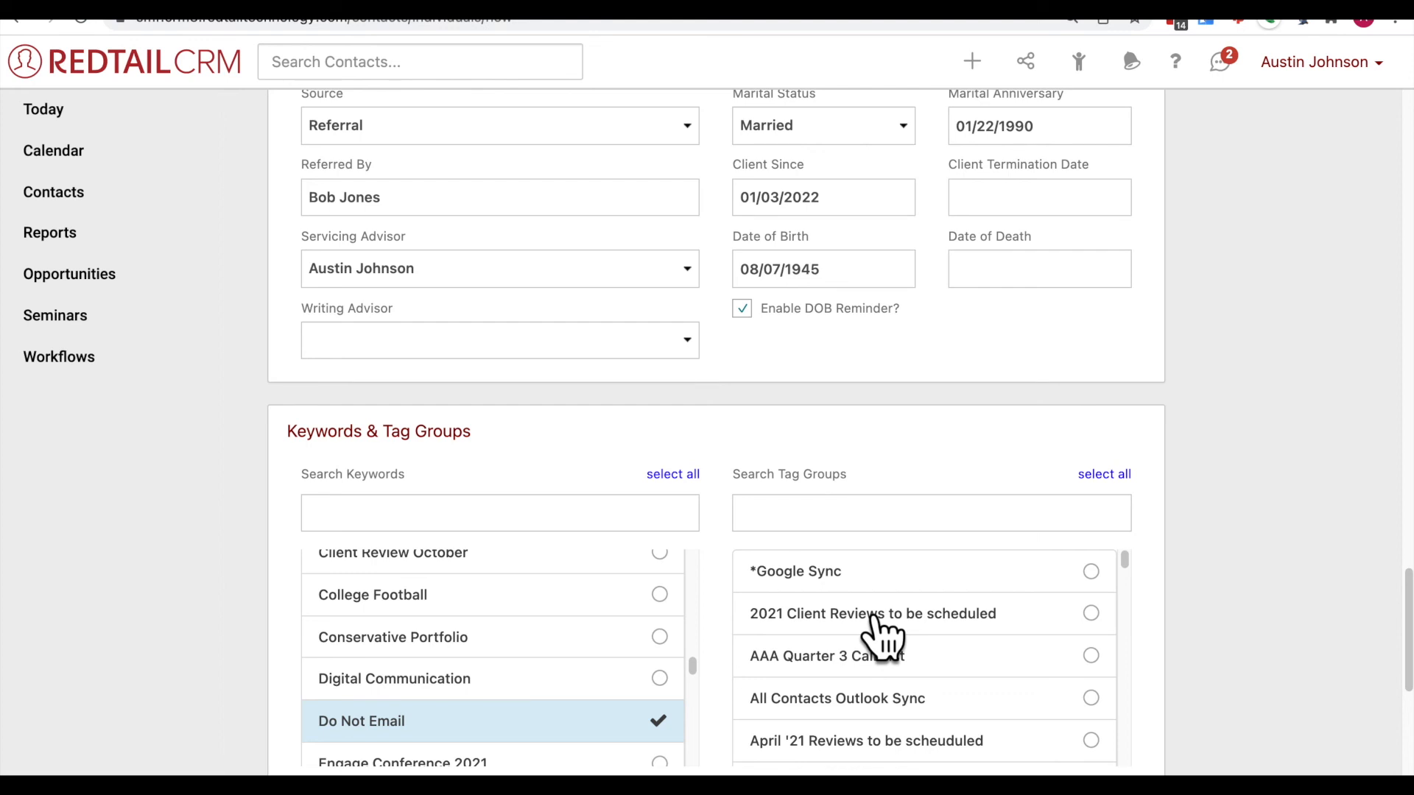
mouse_move(937, 617)
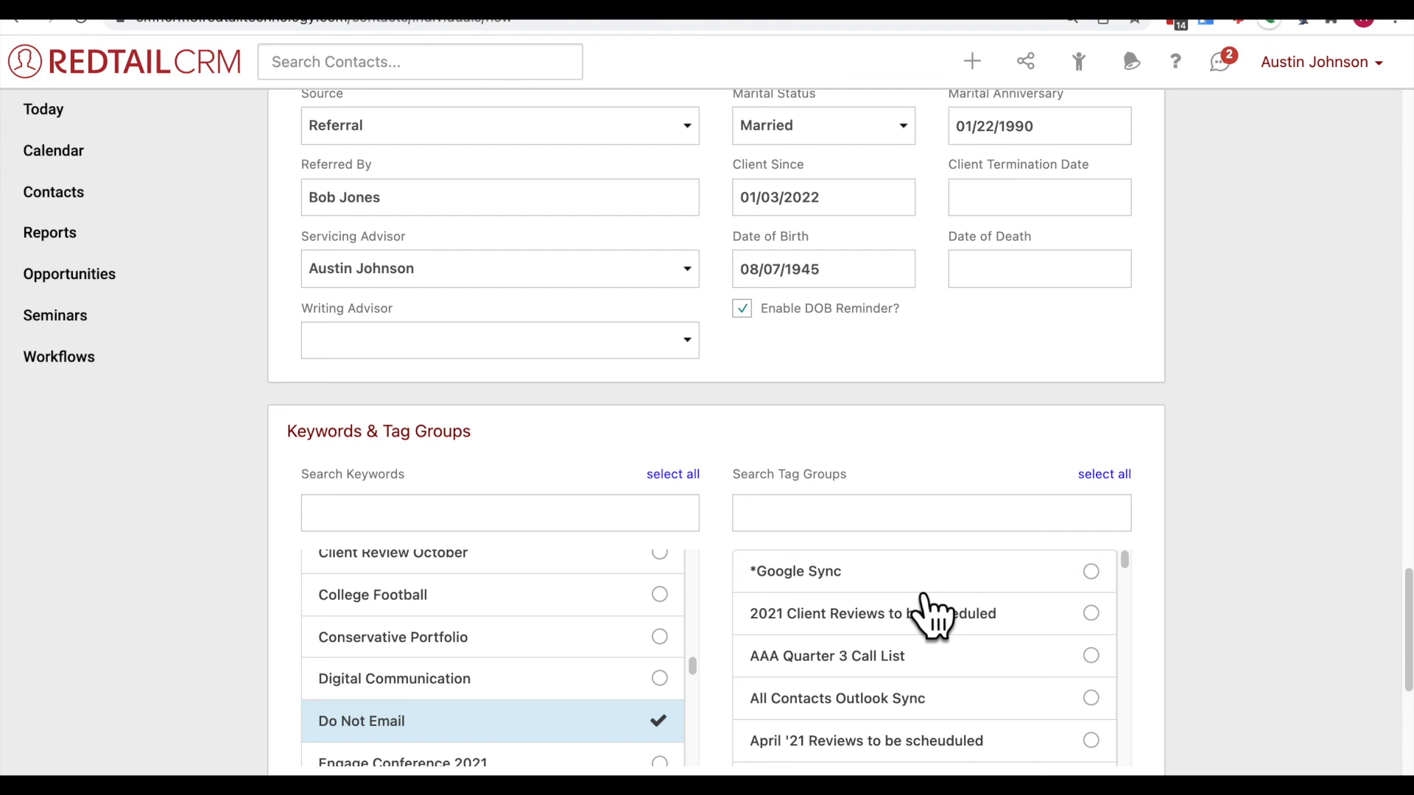
mouse_move(924, 618)
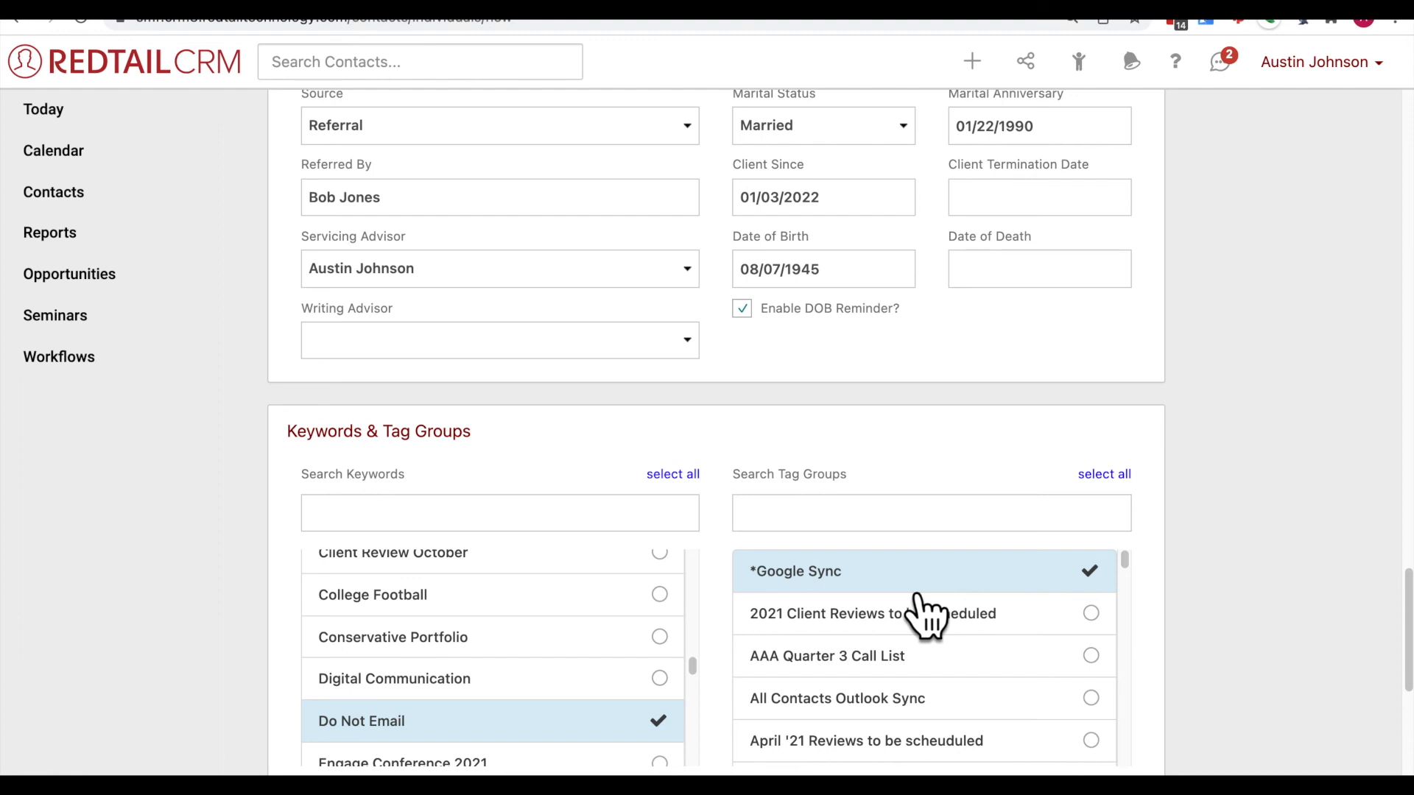
mouse_move(969, 671)
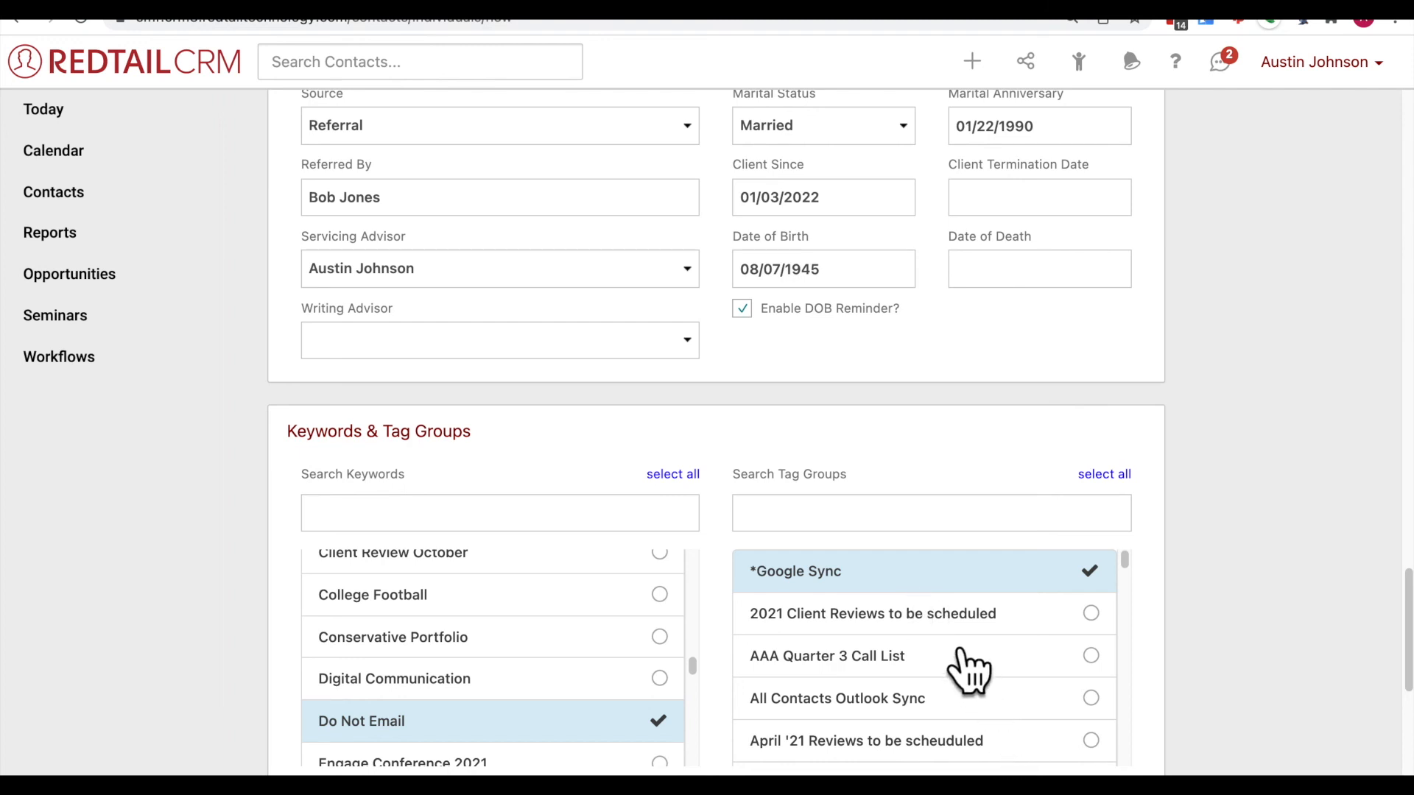
Step: Scroll through the Keywords & Tag Groups lists
scroll(down, 3)
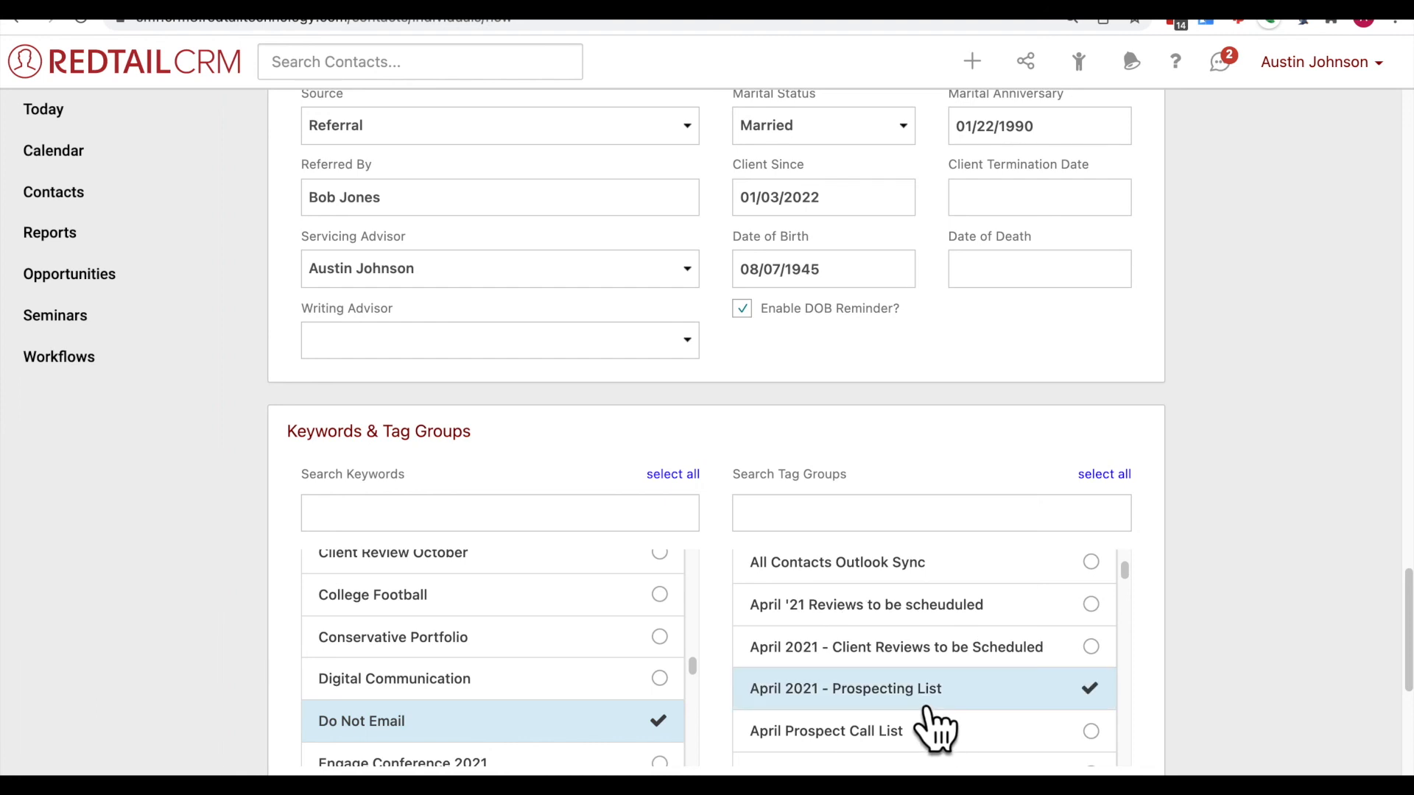
mouse_move(960, 708)
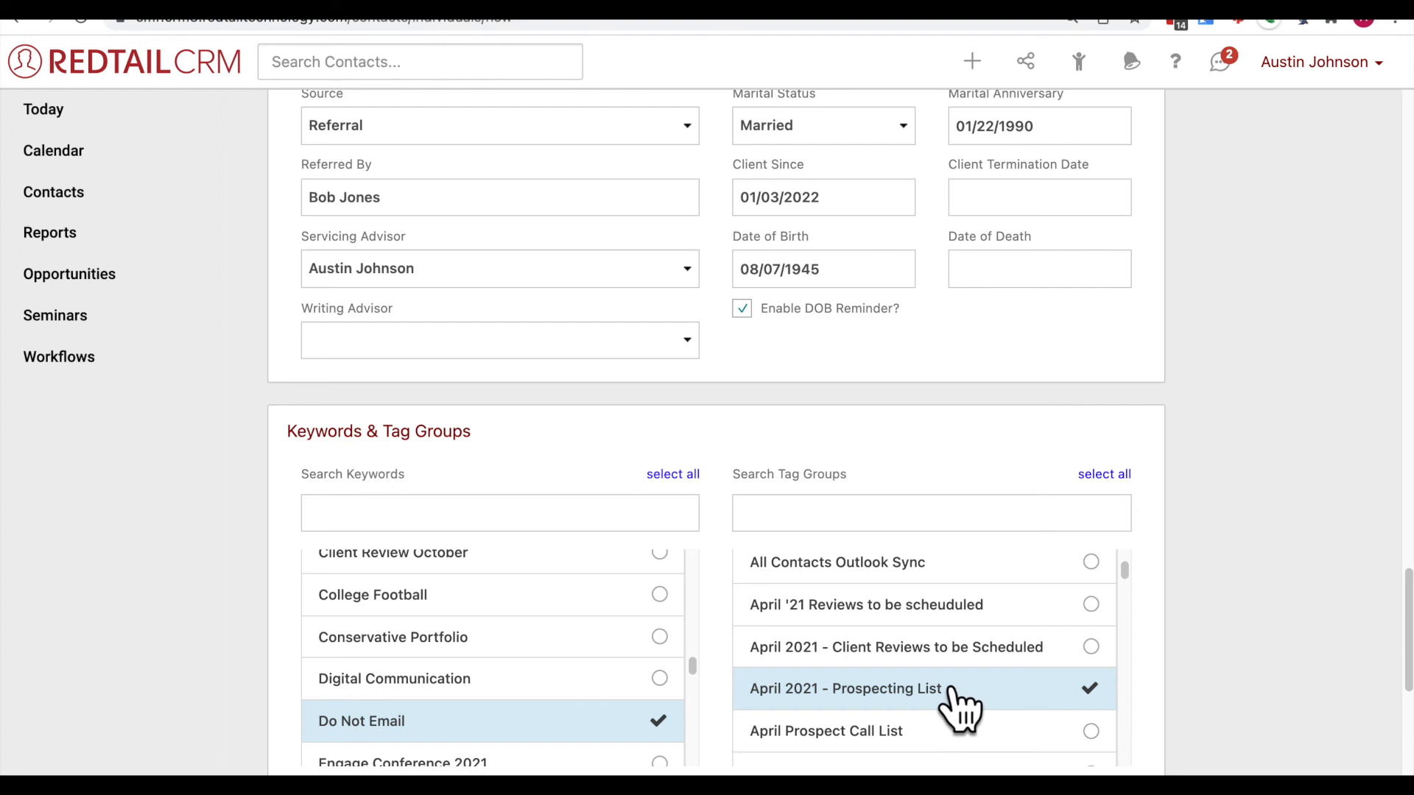
mouse_move(946, 708)
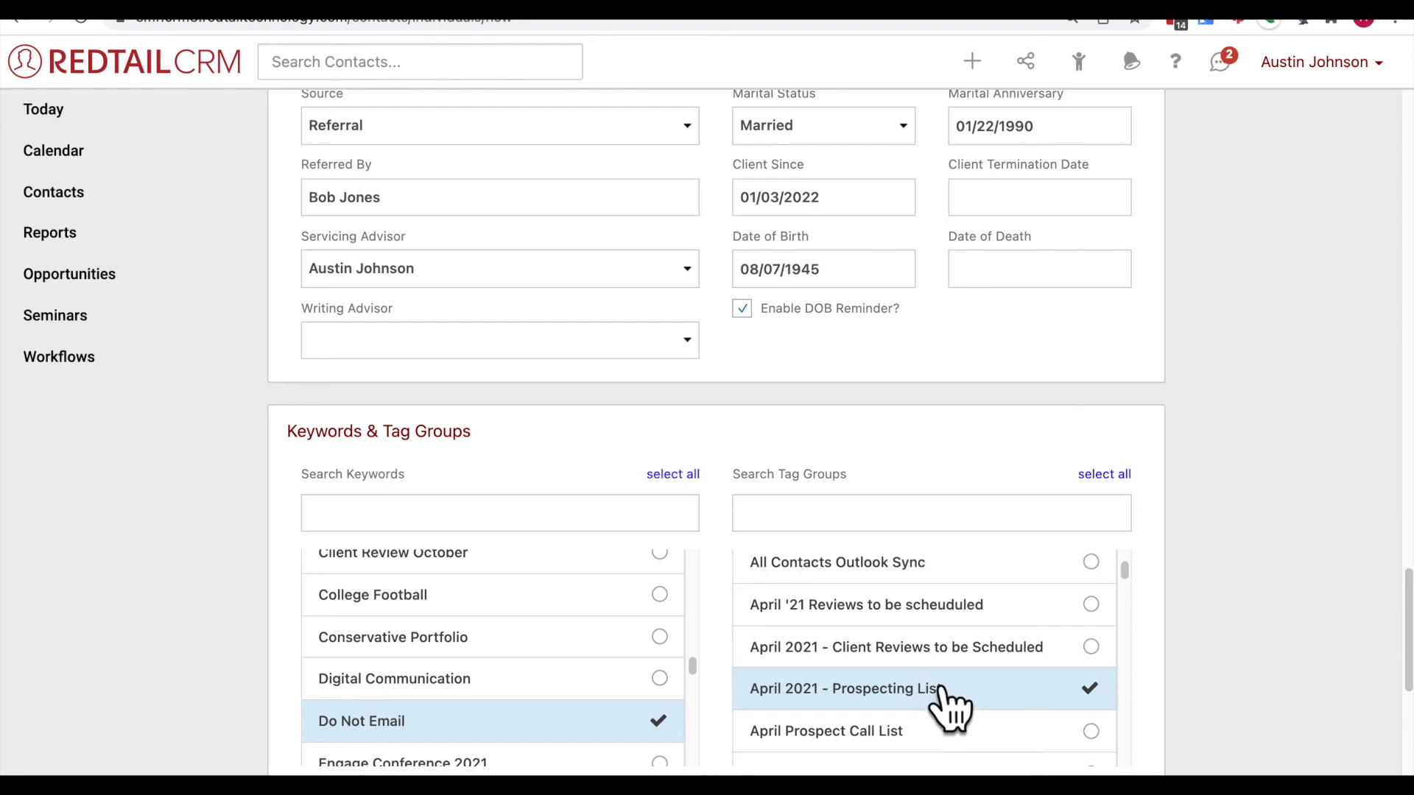
scroll(down, 3)
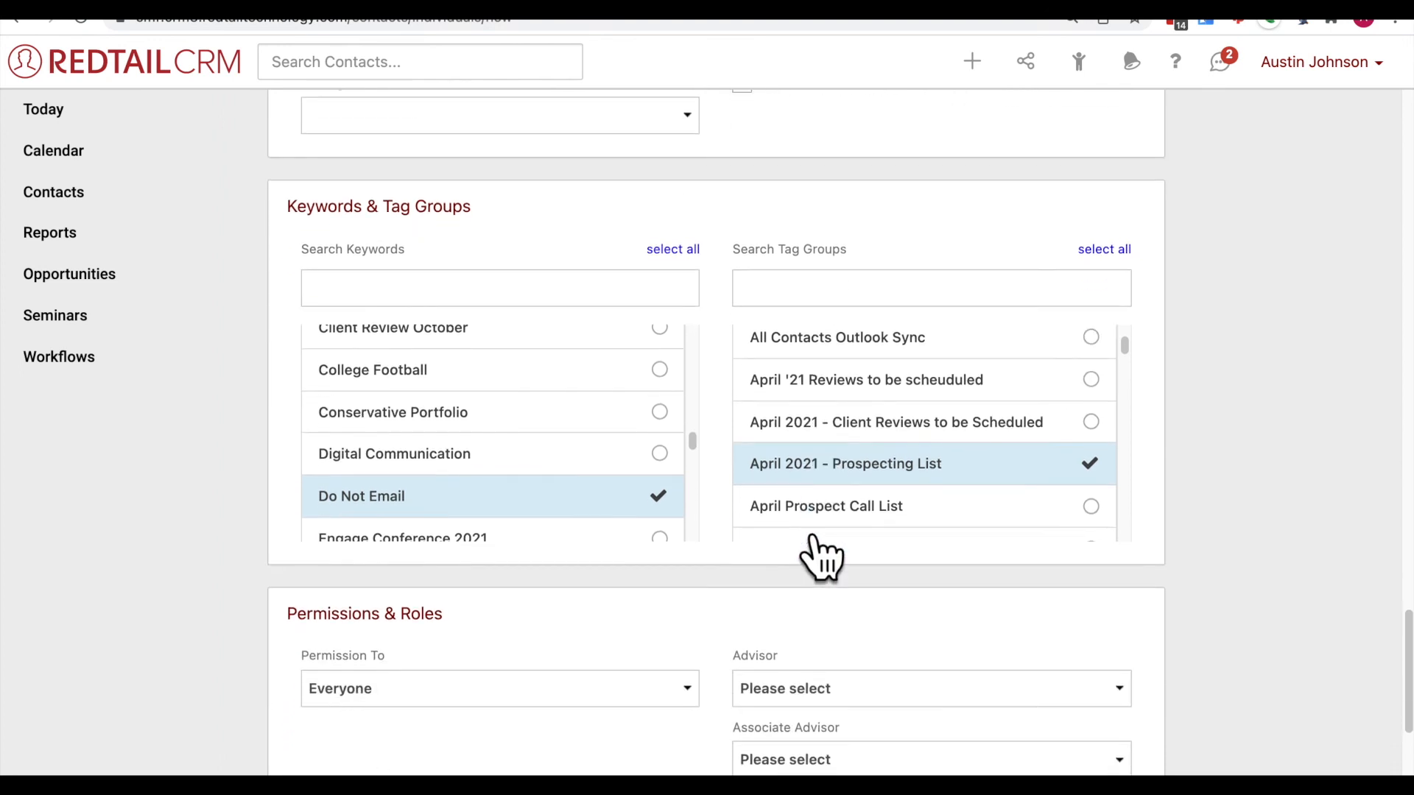
Step: Set Permission To to Selected Team and choose Austin's Team
scroll(down, 3)
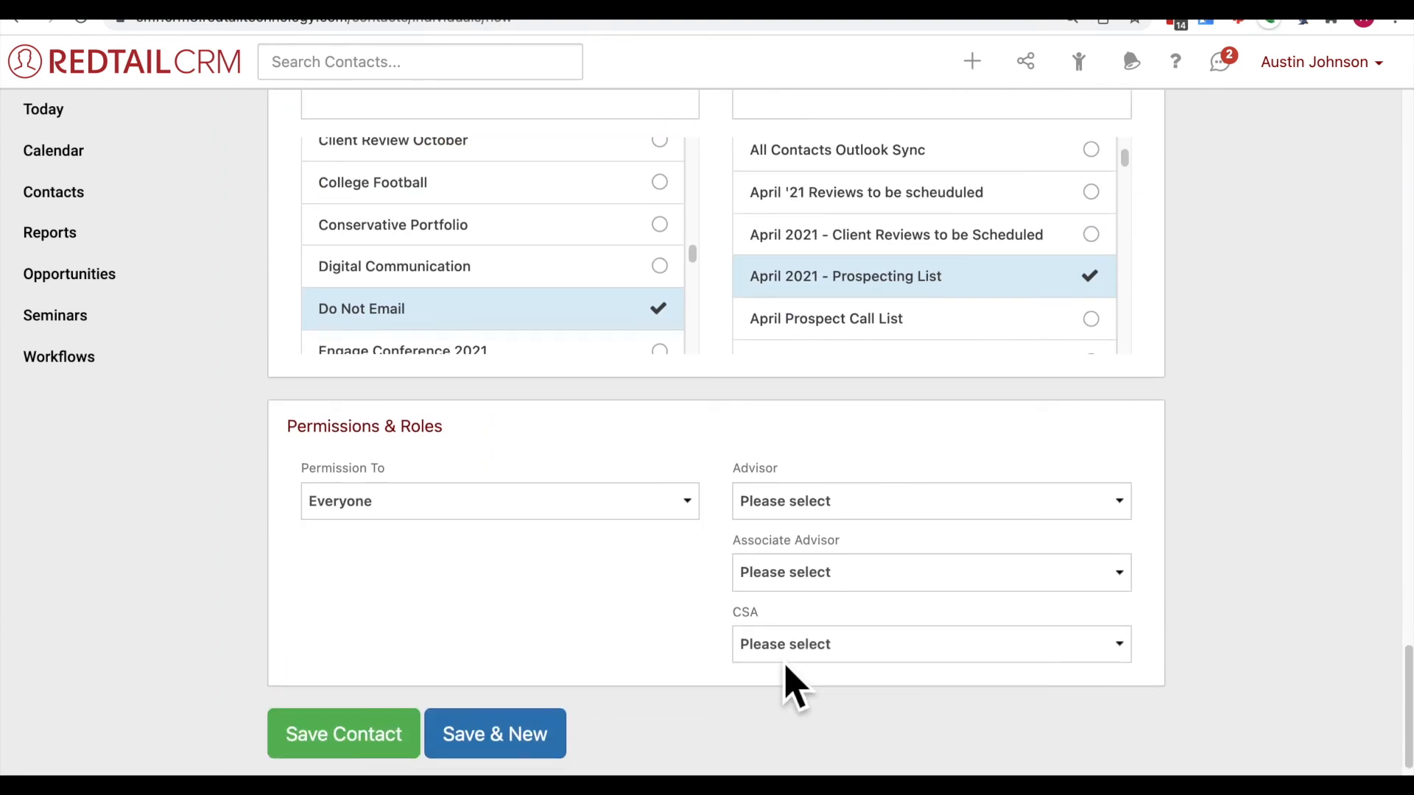
mouse_move(768, 672)
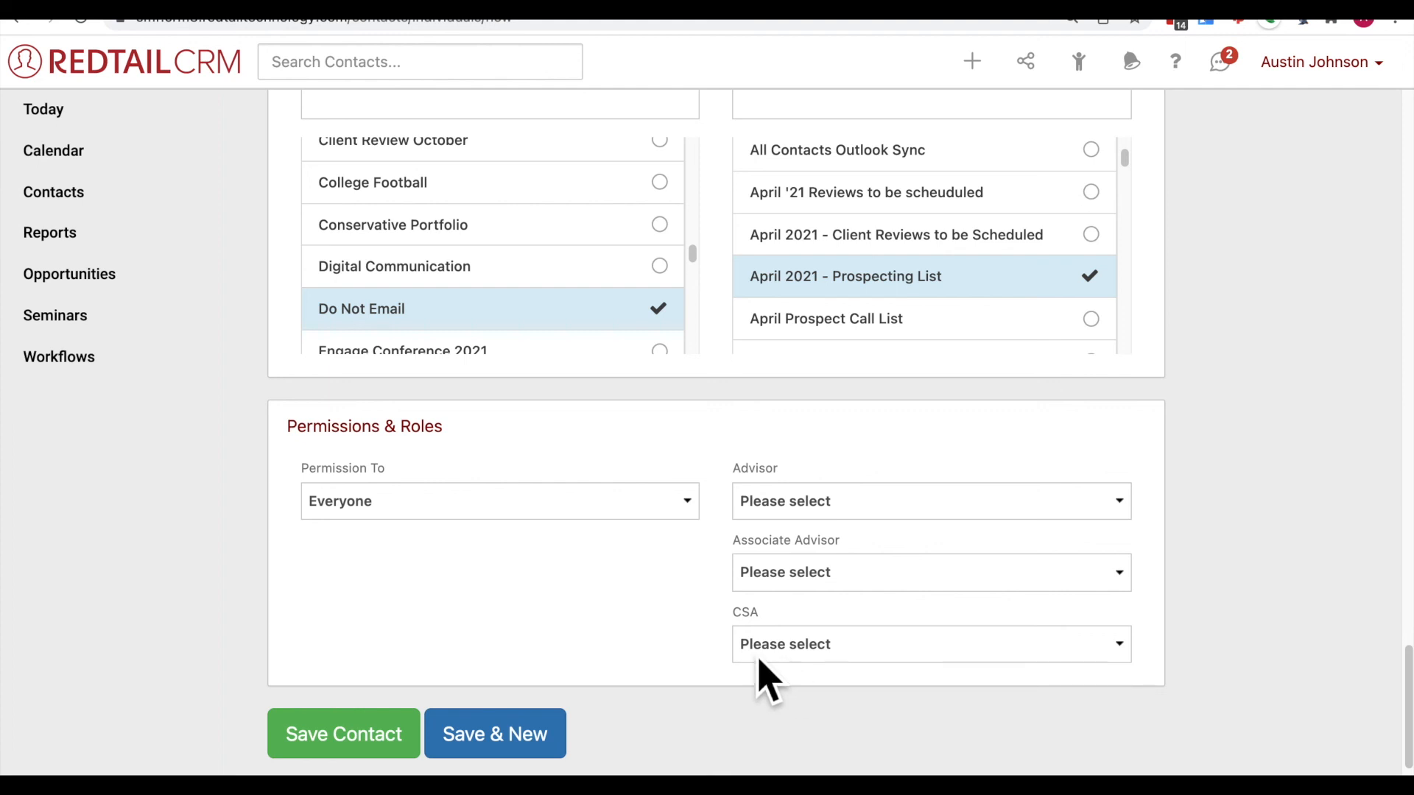
mouse_move(383, 622)
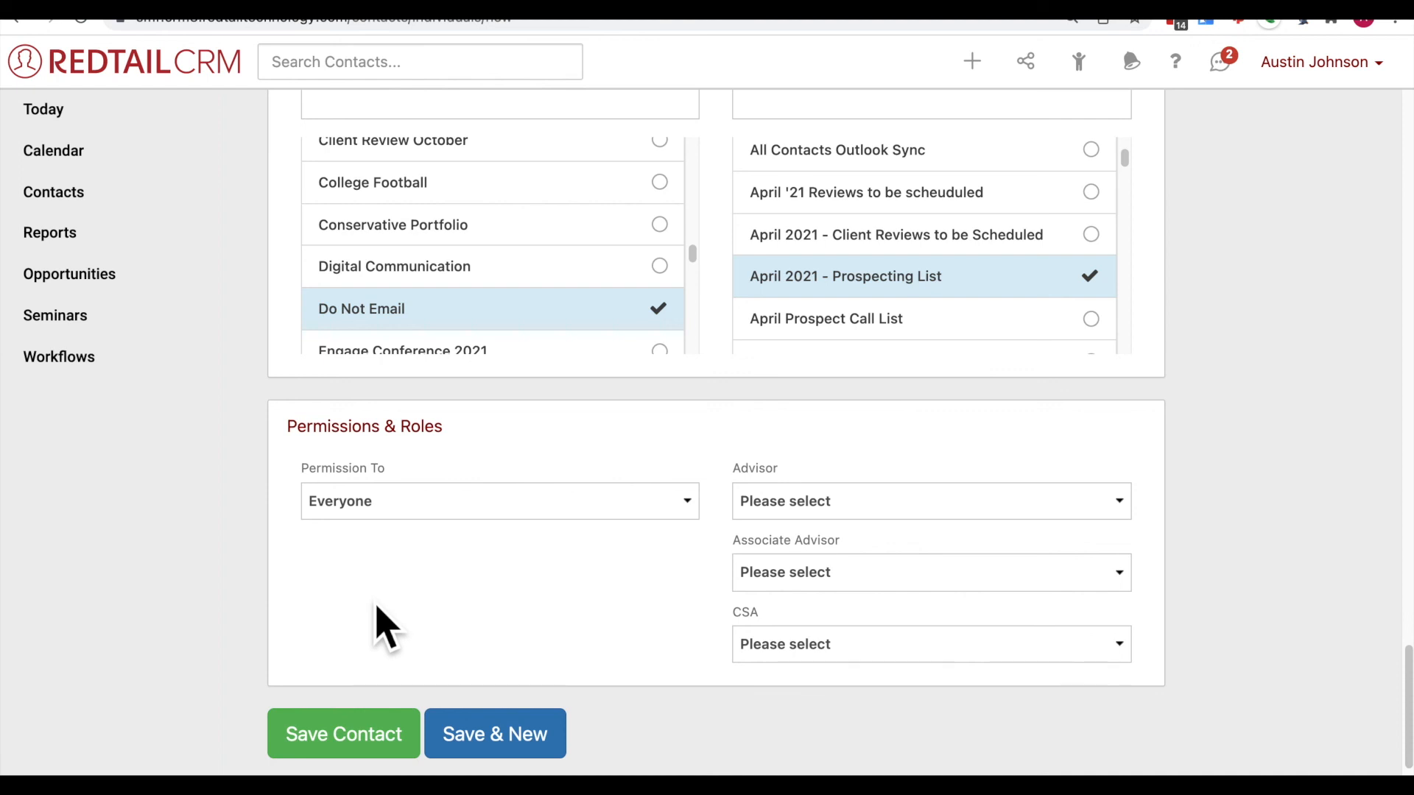
mouse_move(315, 501)
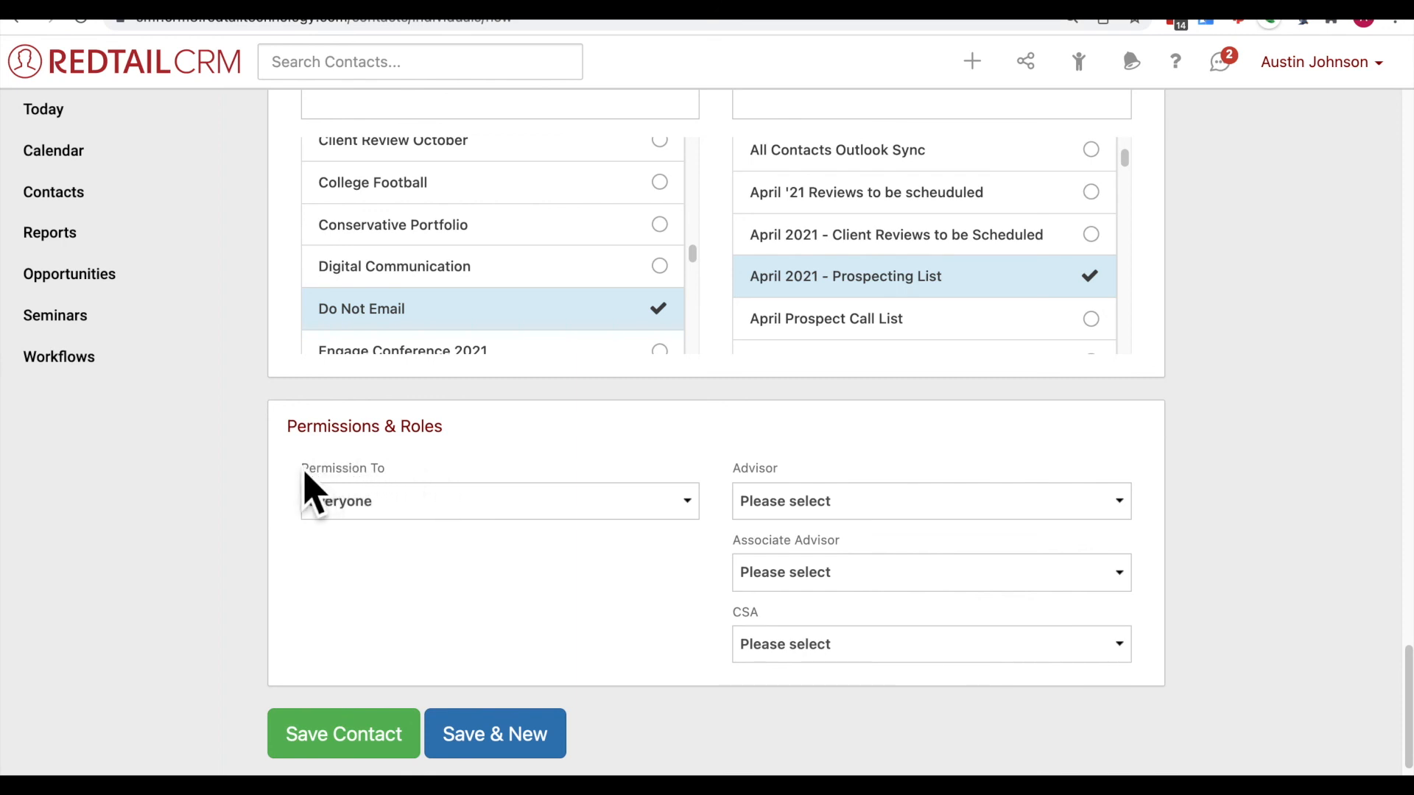
mouse_move(419, 509)
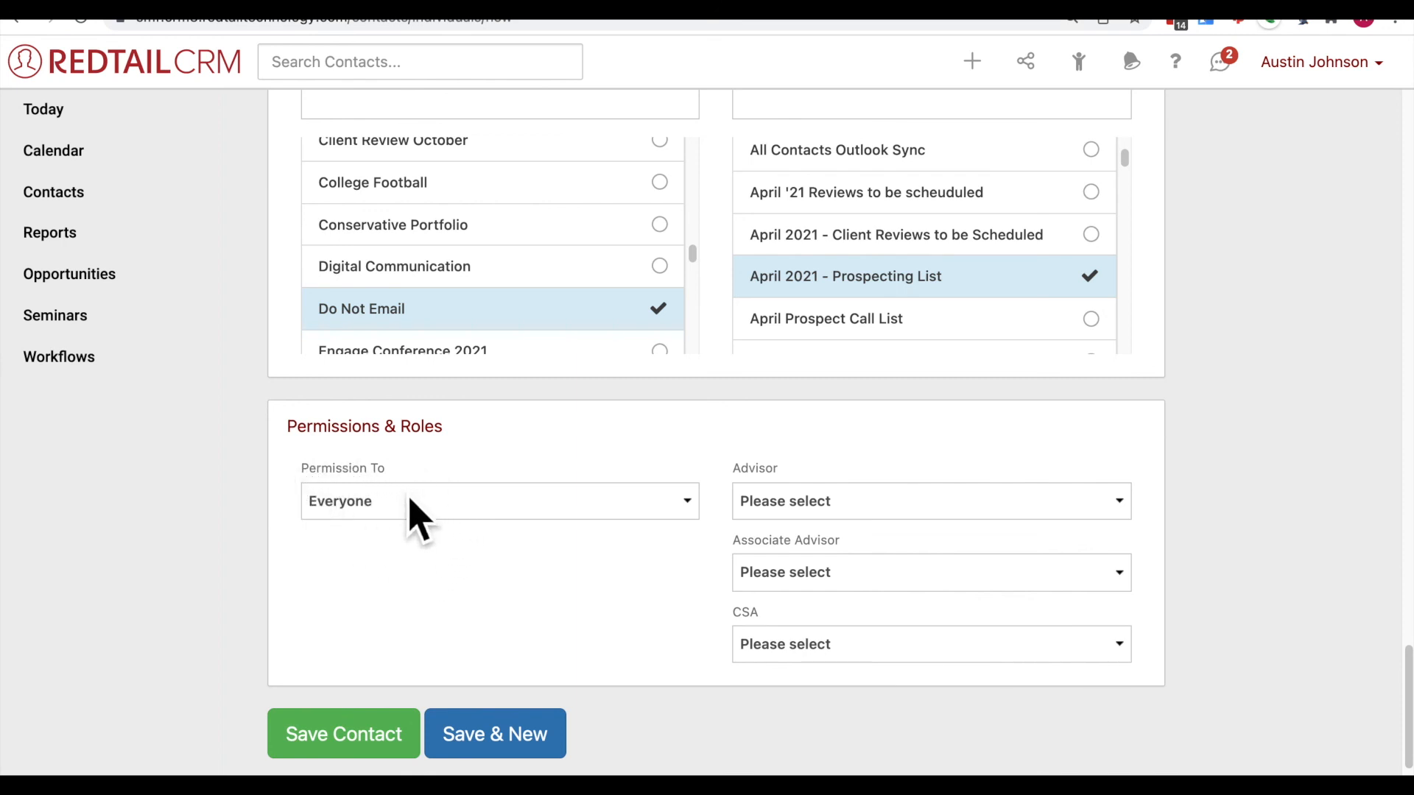
mouse_move(418, 536)
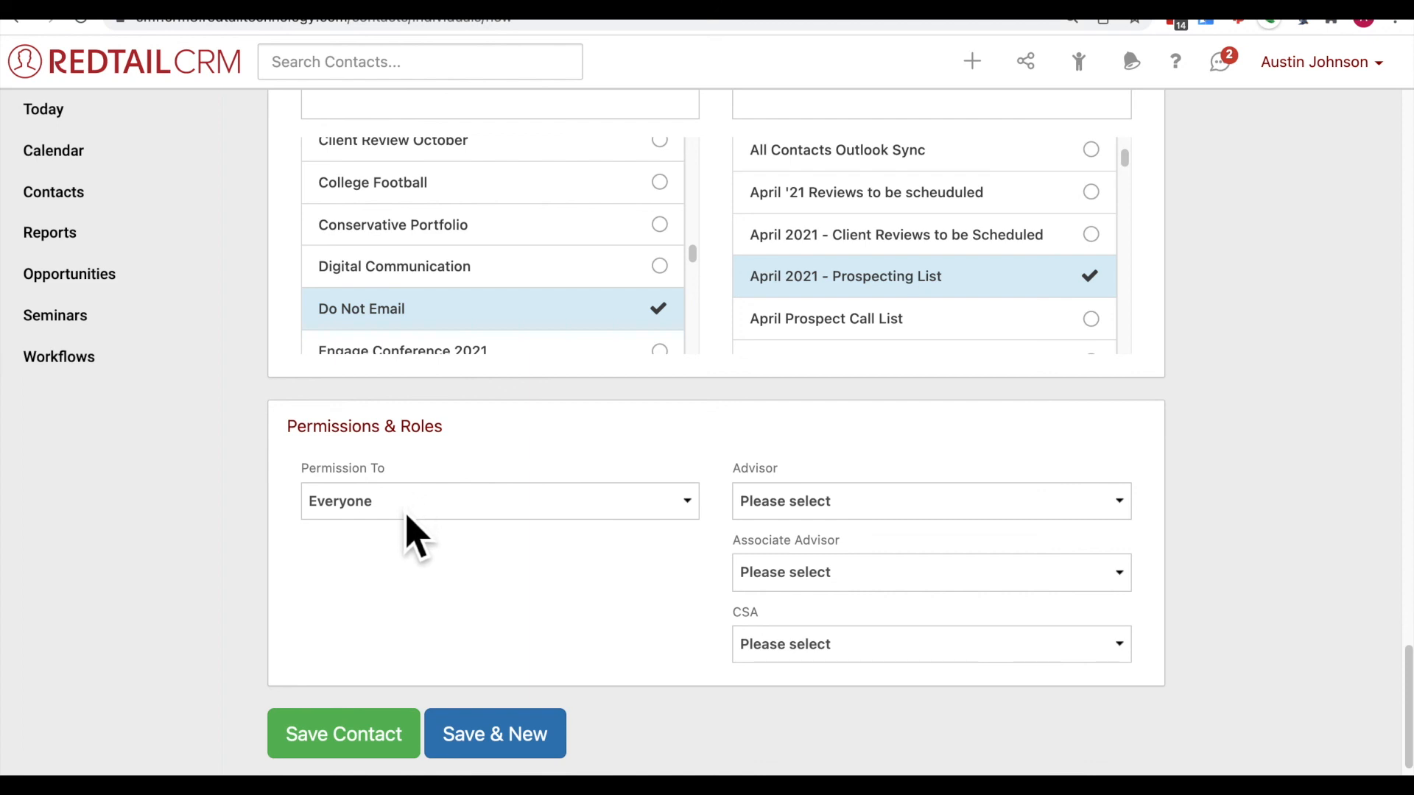
click(498, 500)
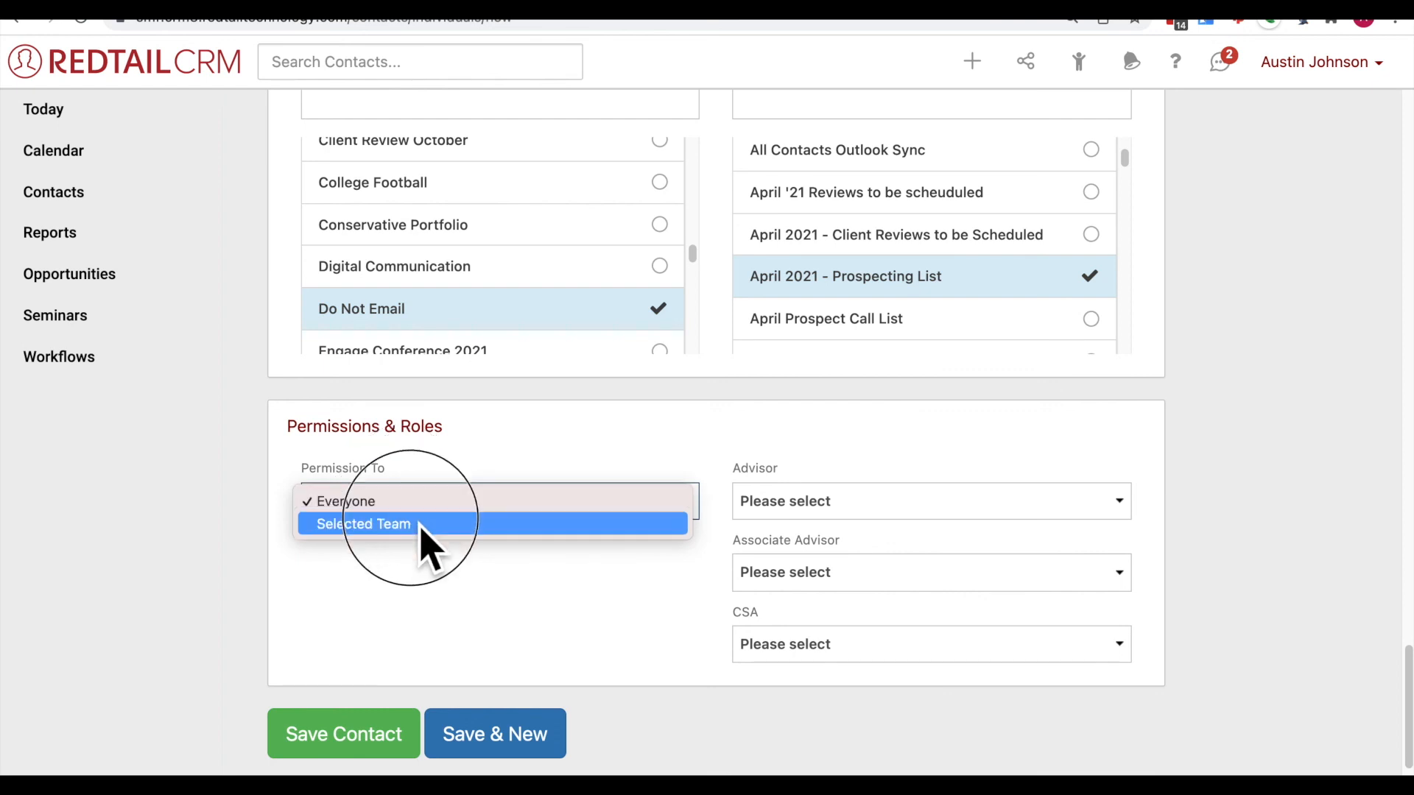
click(364, 524)
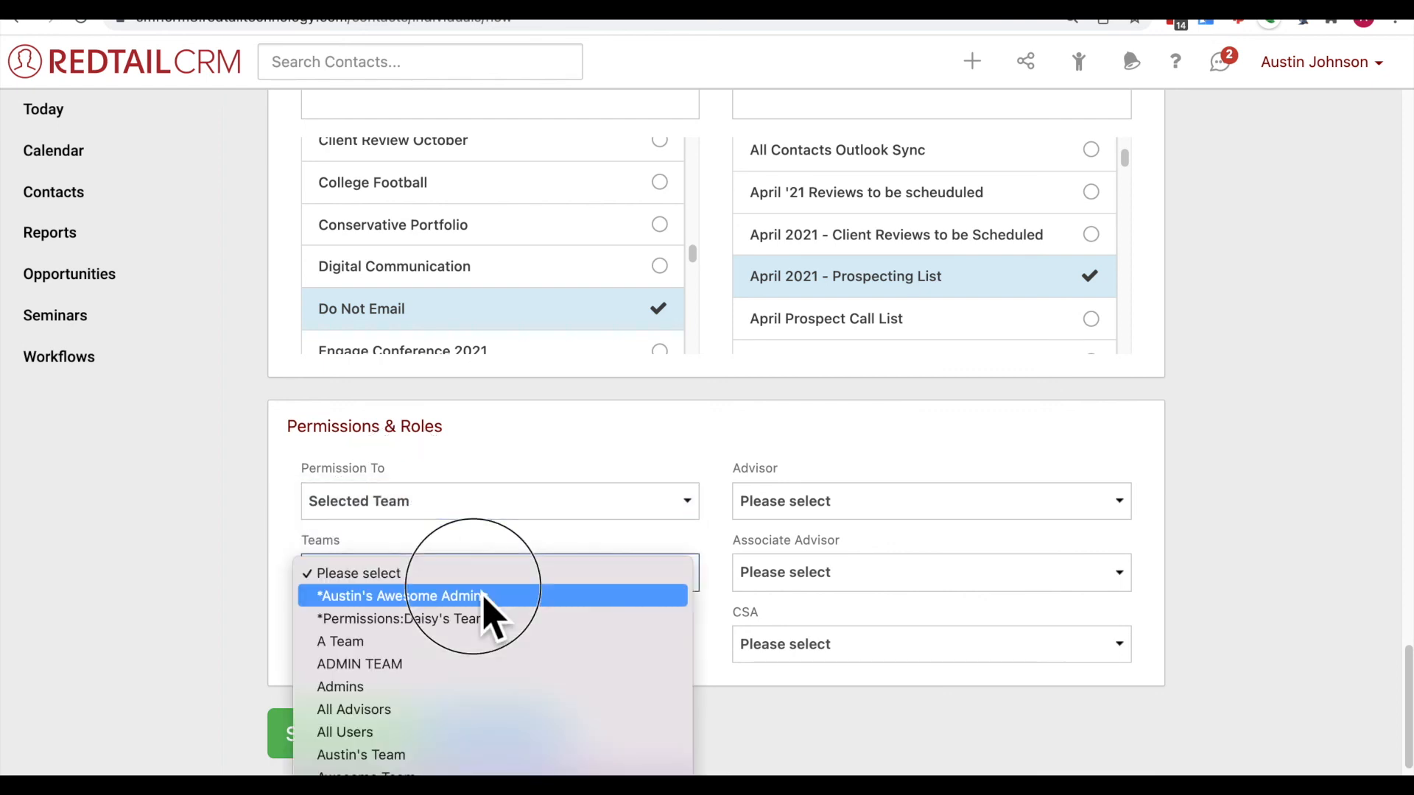
mouse_move(514, 758)
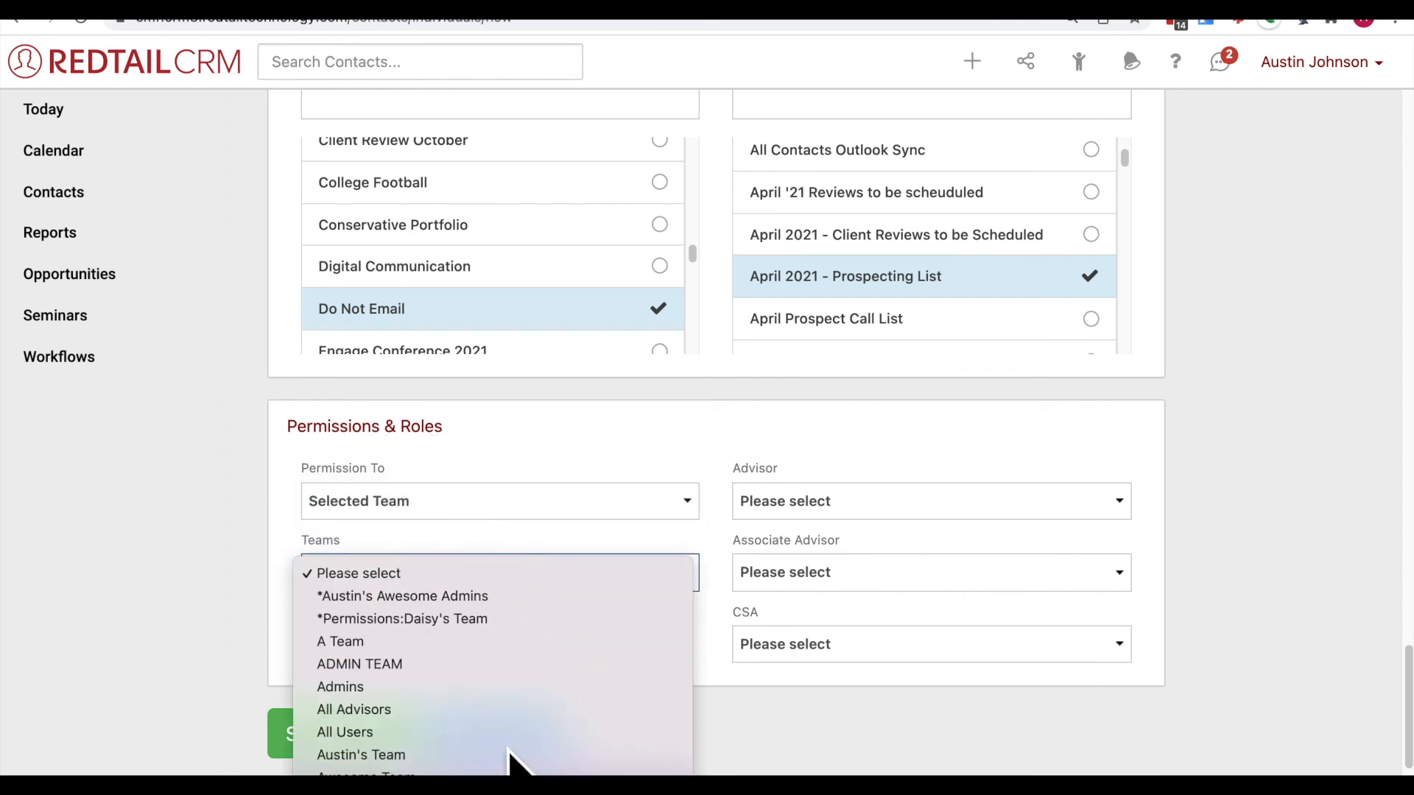
click(361, 755)
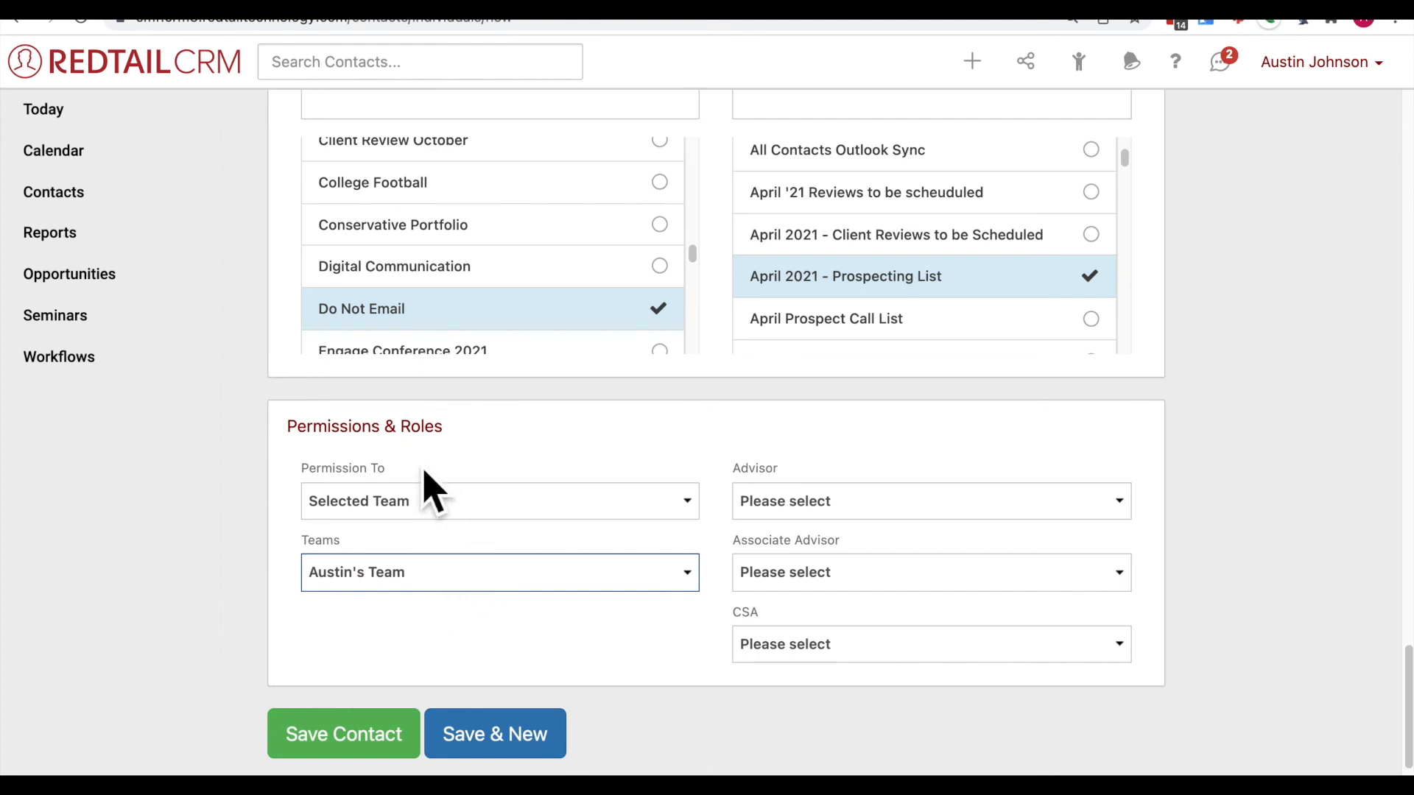
mouse_move(284, 509)
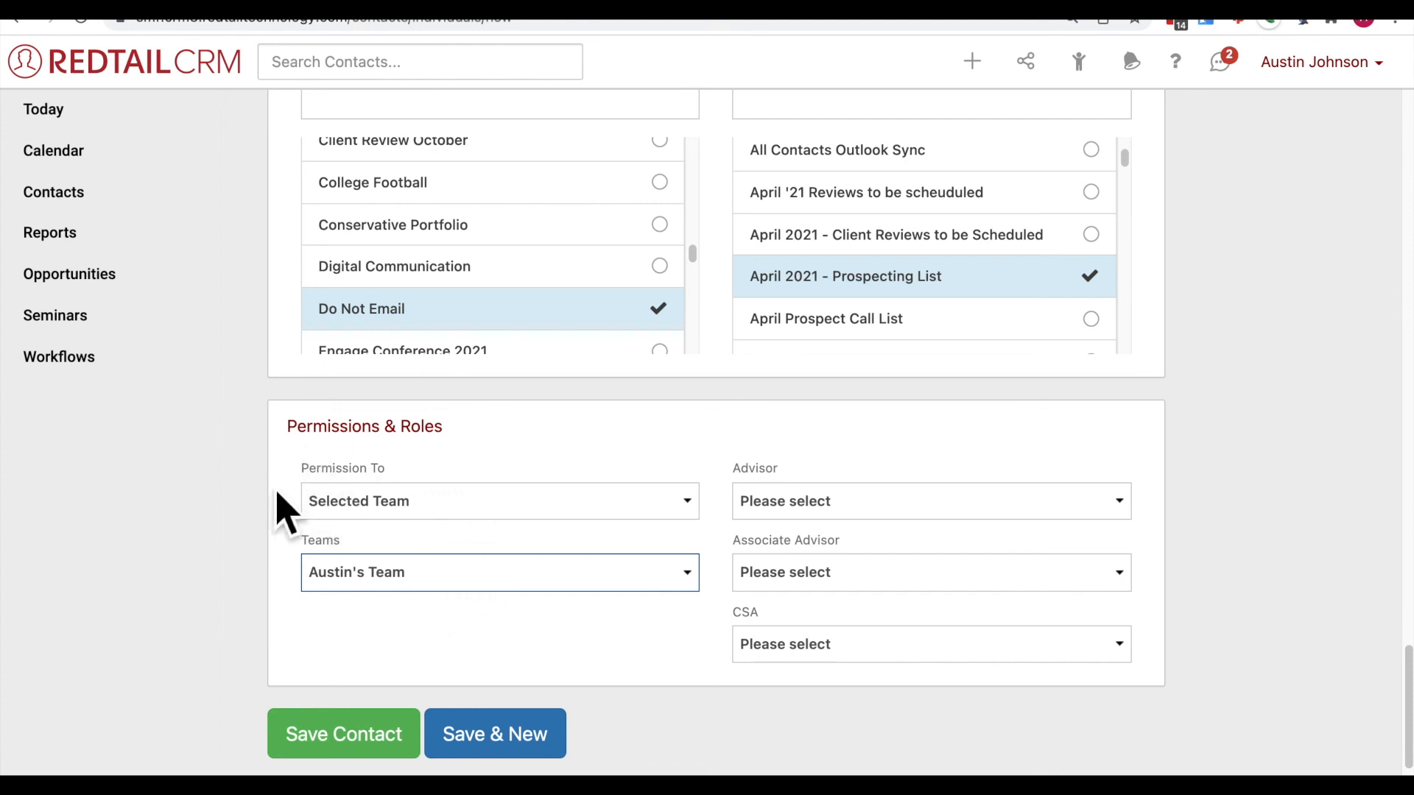
mouse_move(248, 473)
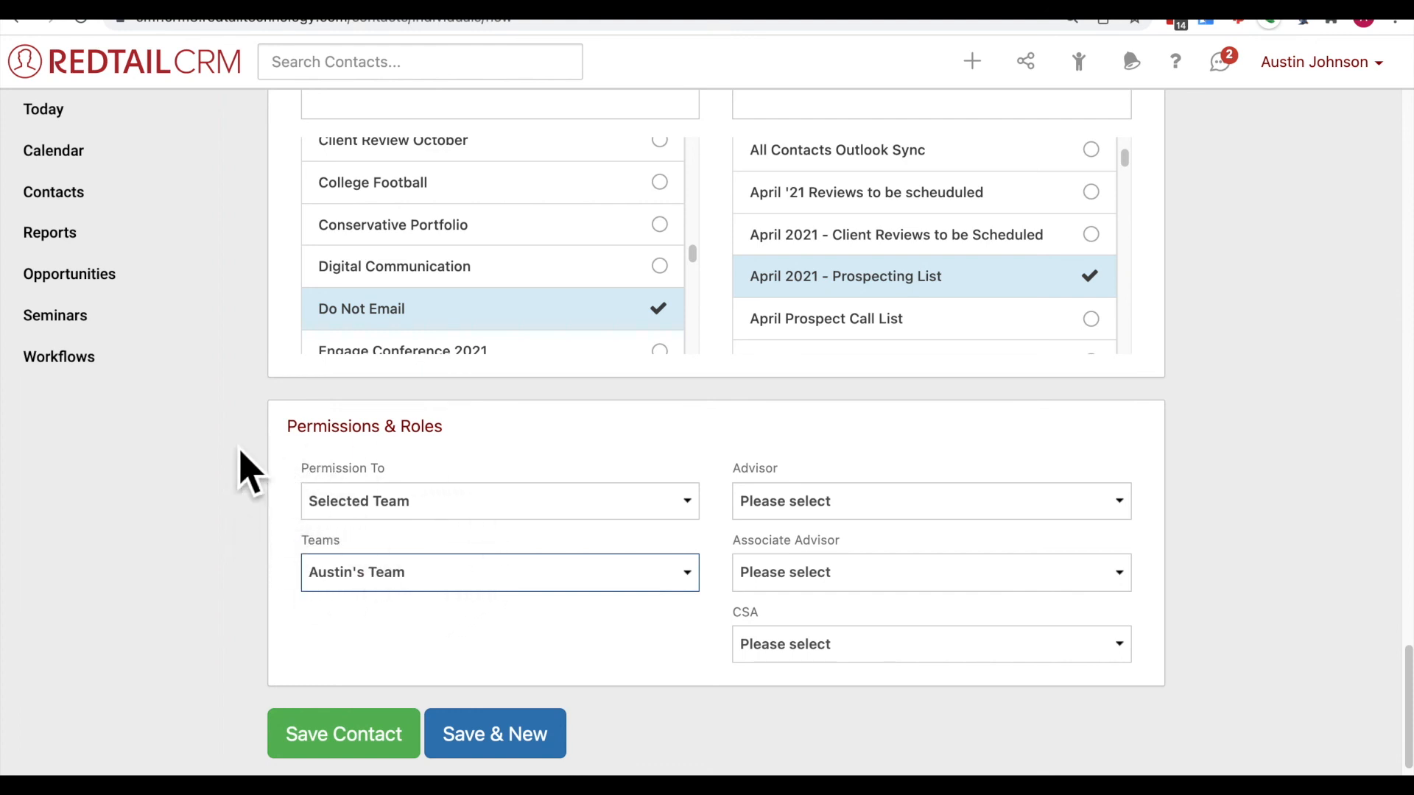
mouse_move(200, 455)
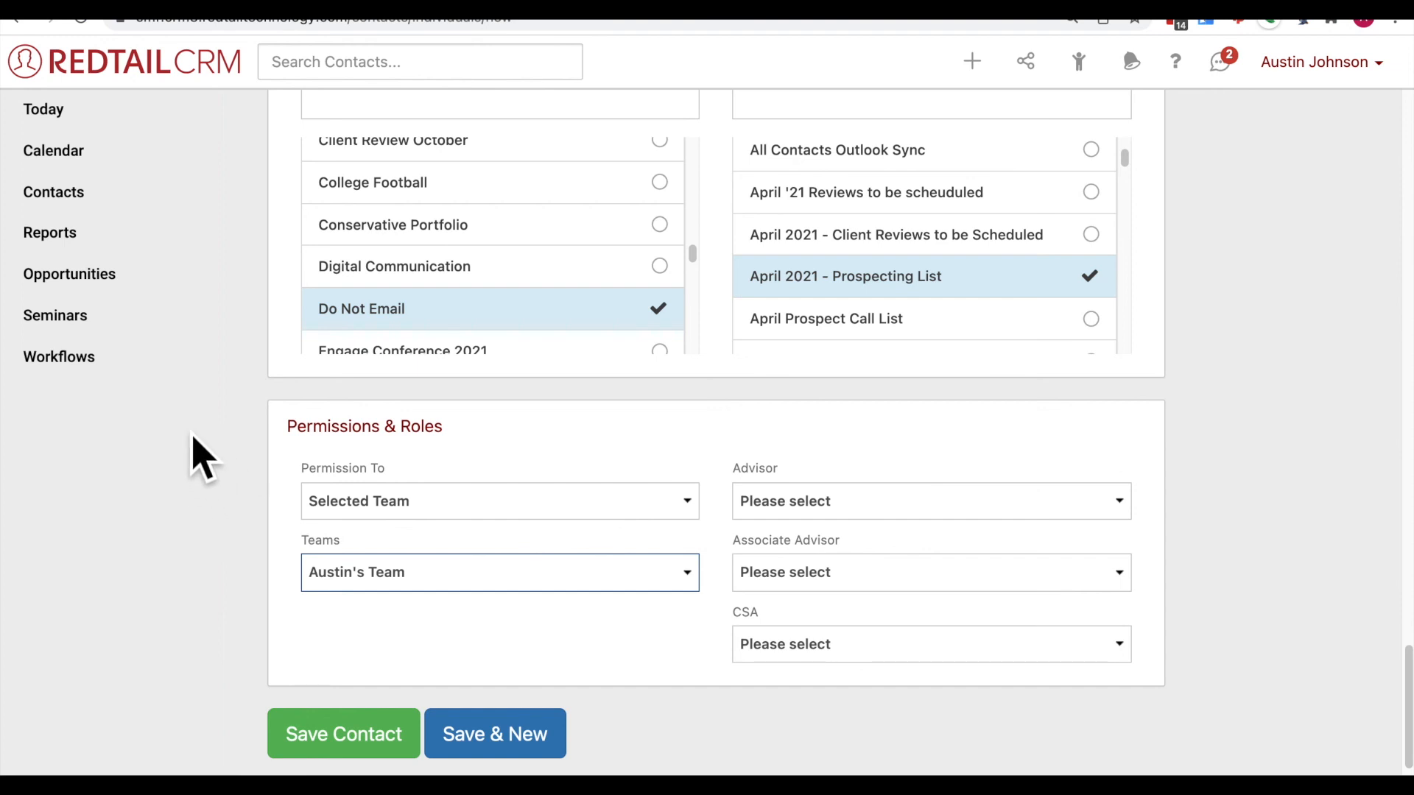
mouse_move(261, 442)
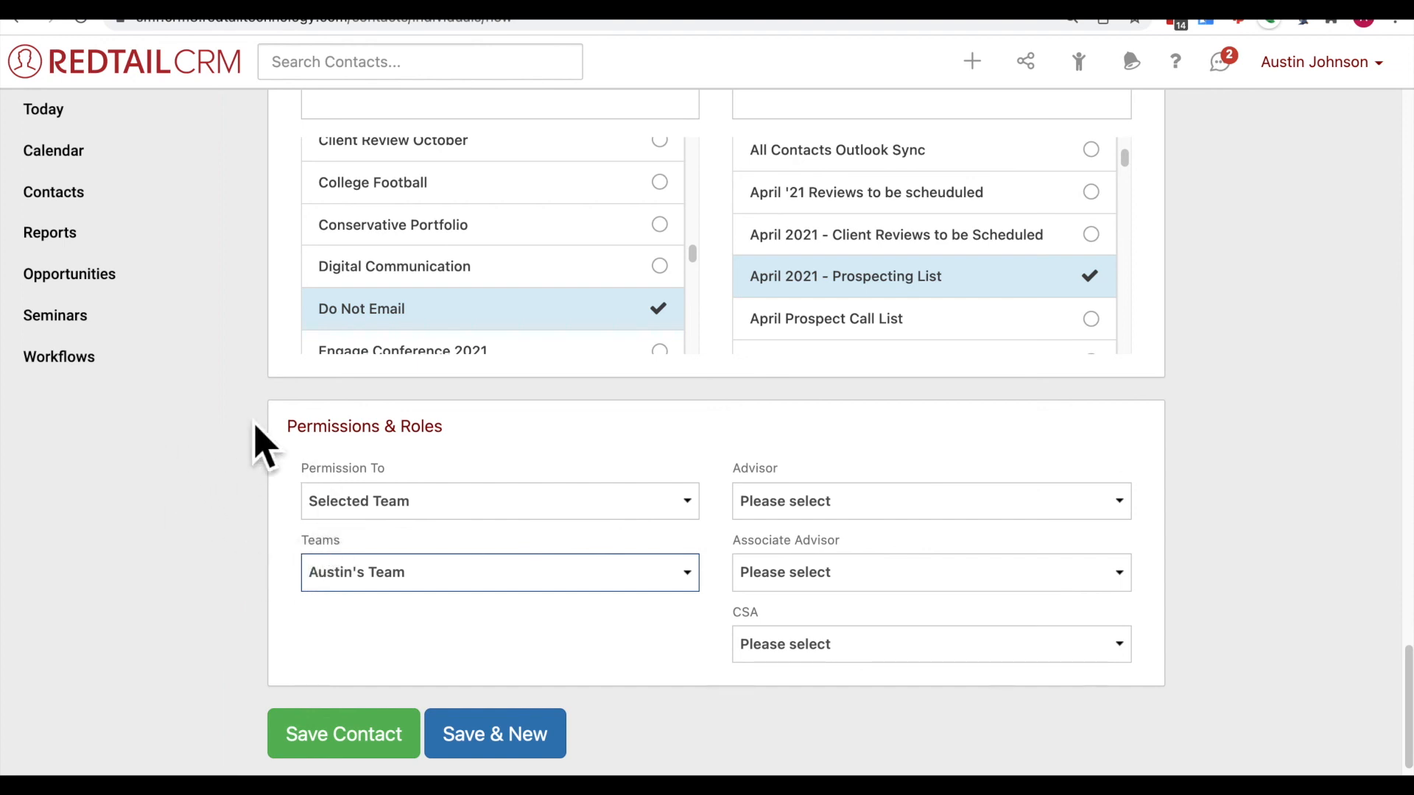
mouse_move(213, 460)
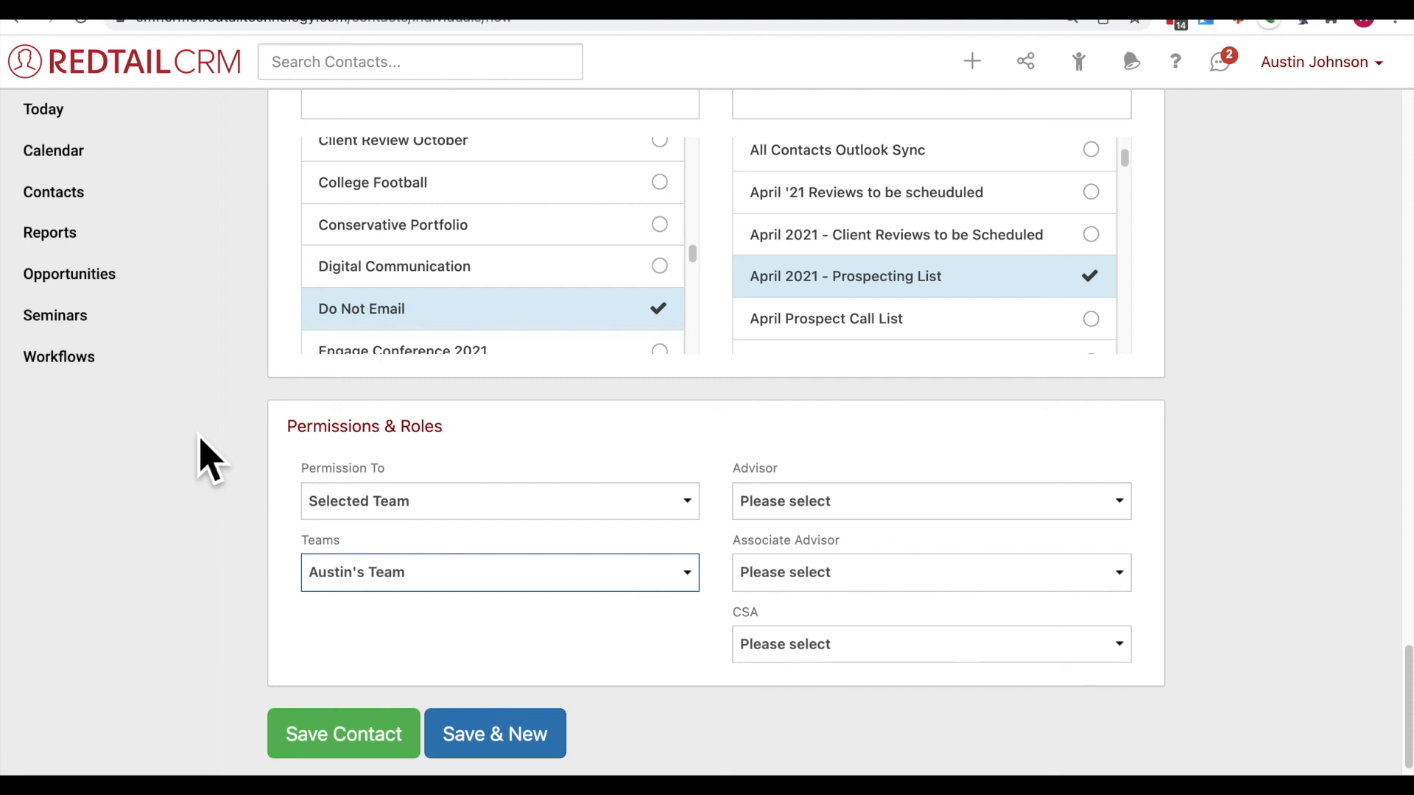
mouse_move(232, 467)
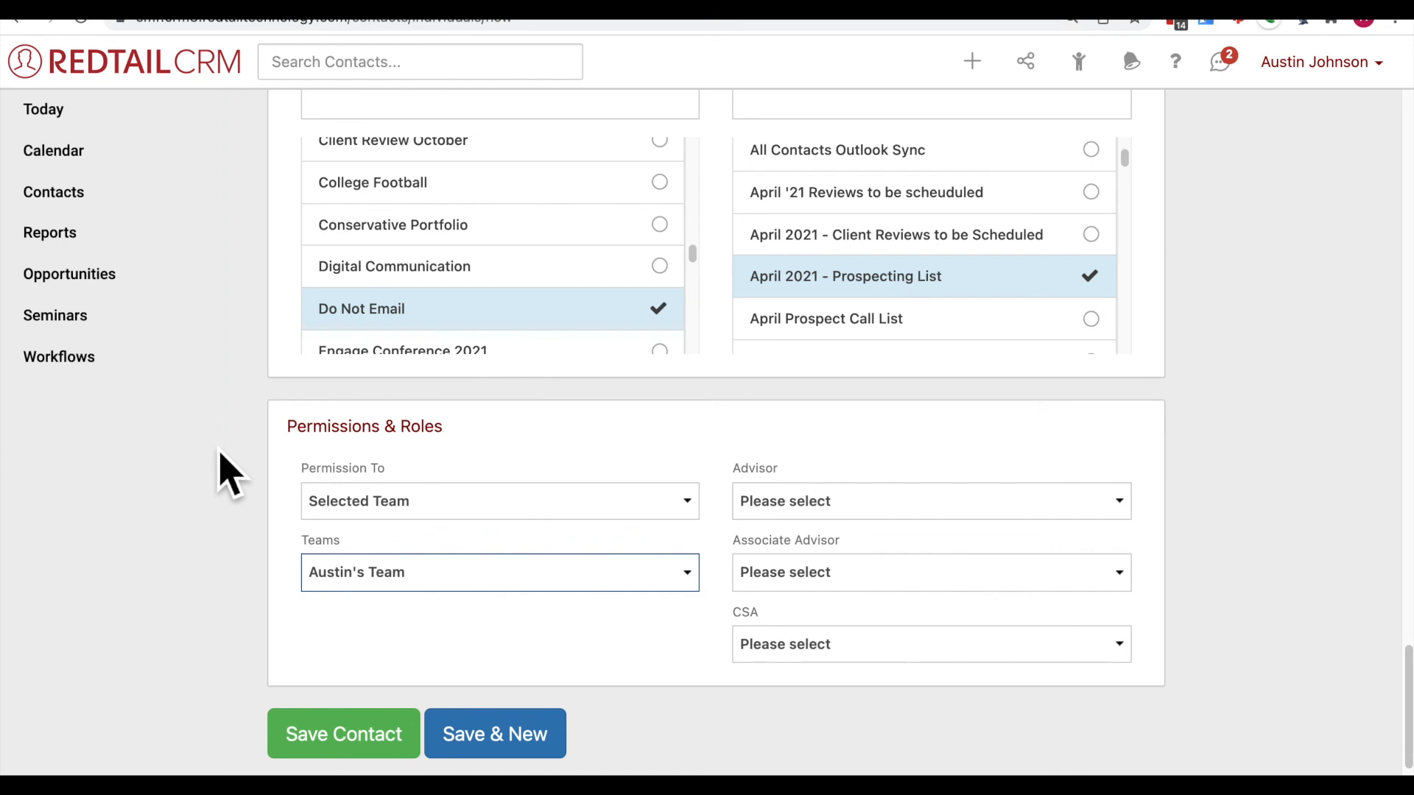
mouse_move(242, 501)
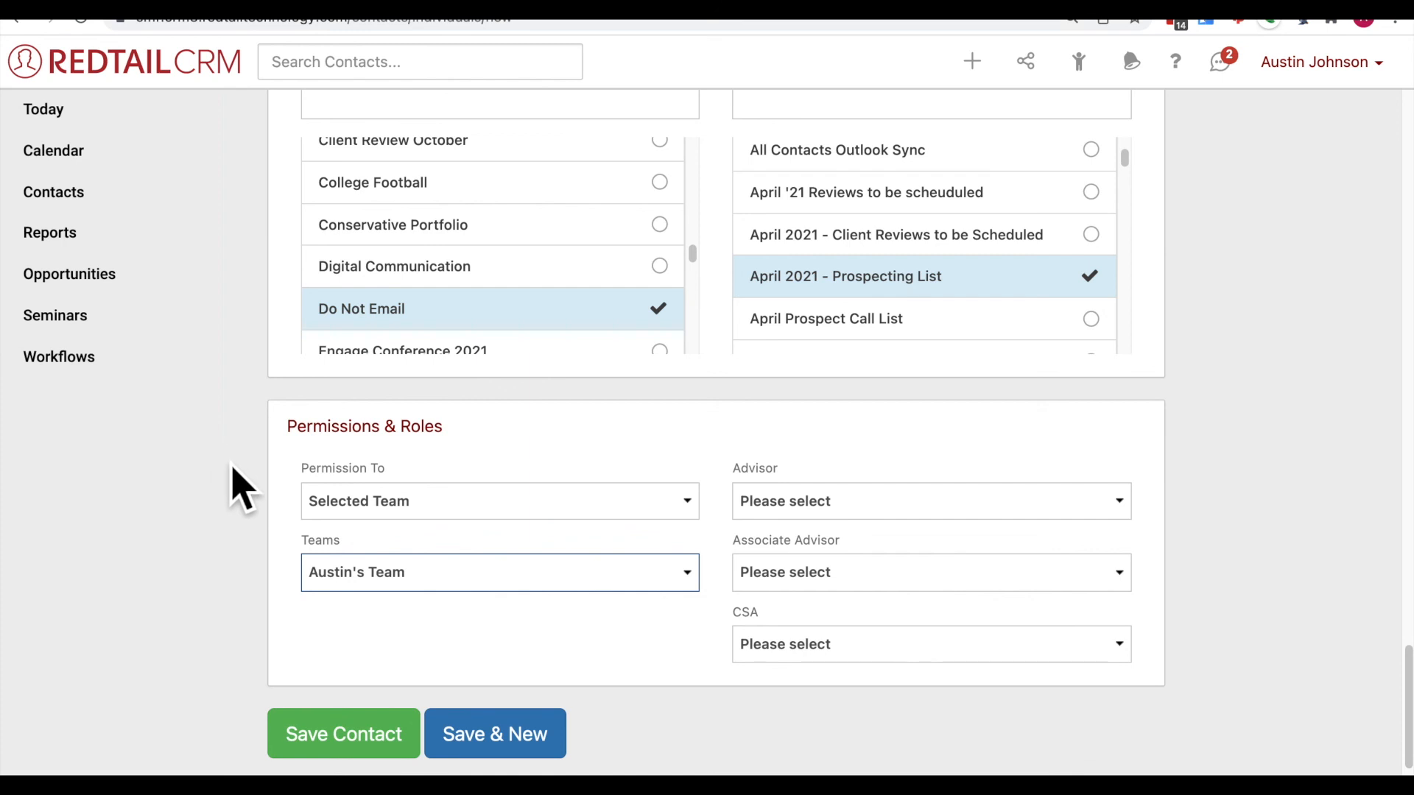
mouse_move(342, 518)
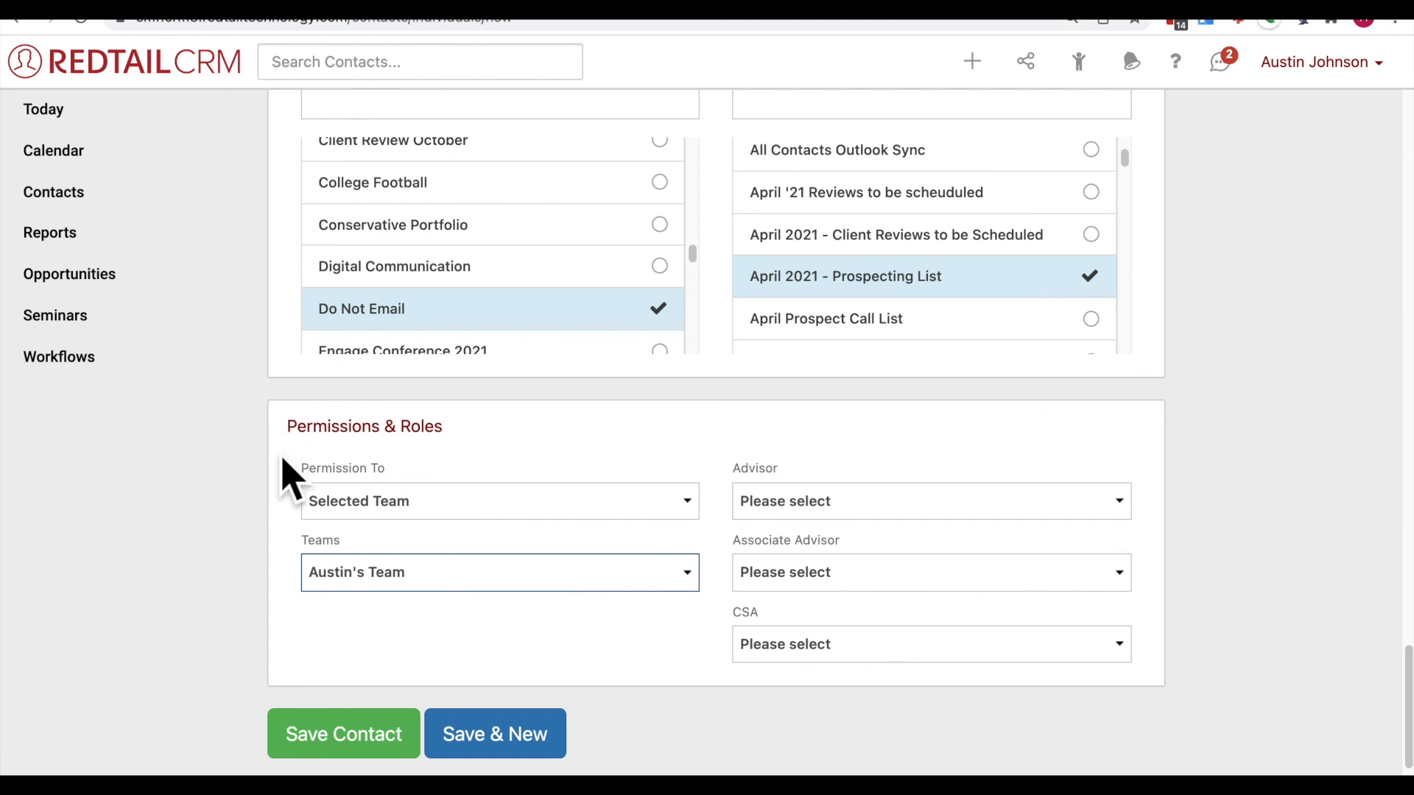
mouse_move(500, 554)
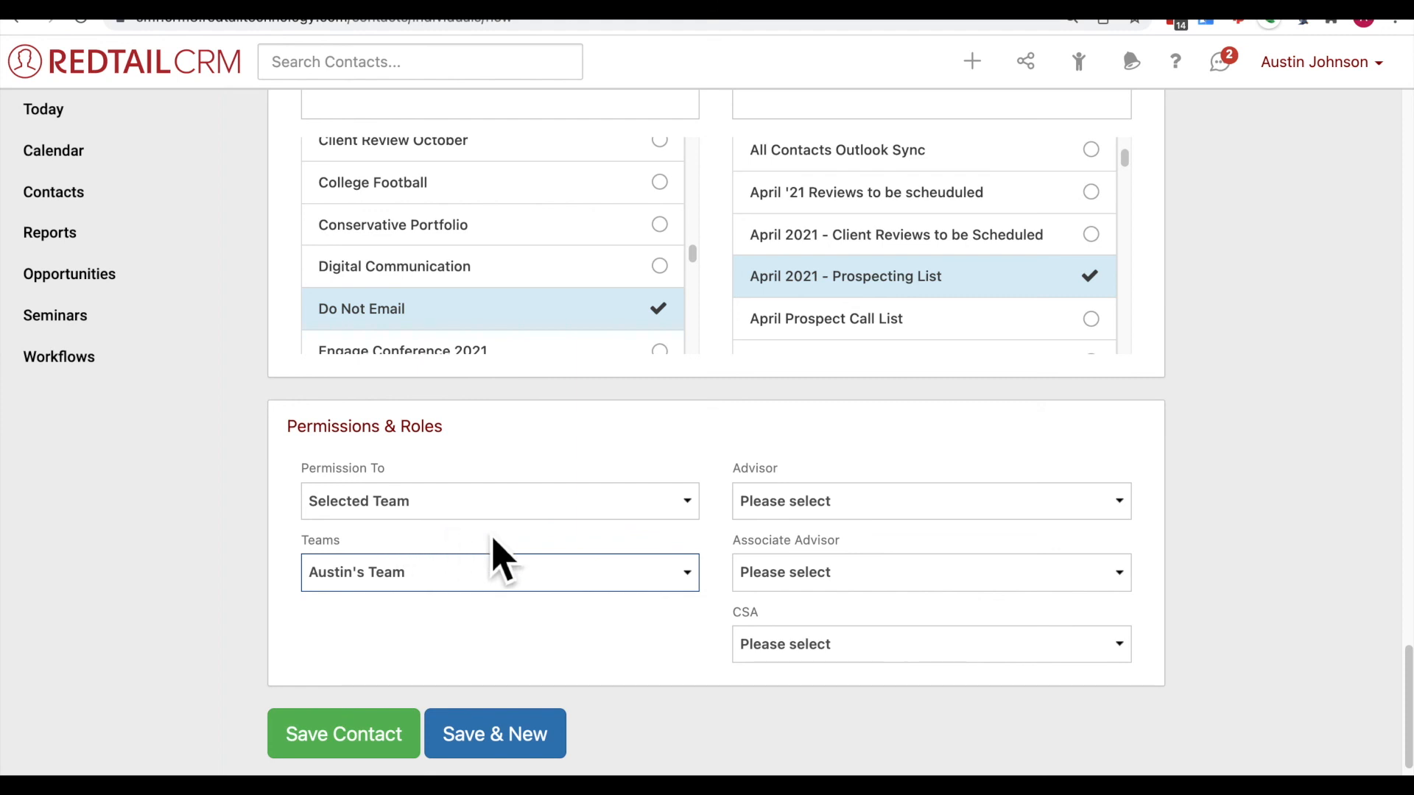
mouse_move(1019, 578)
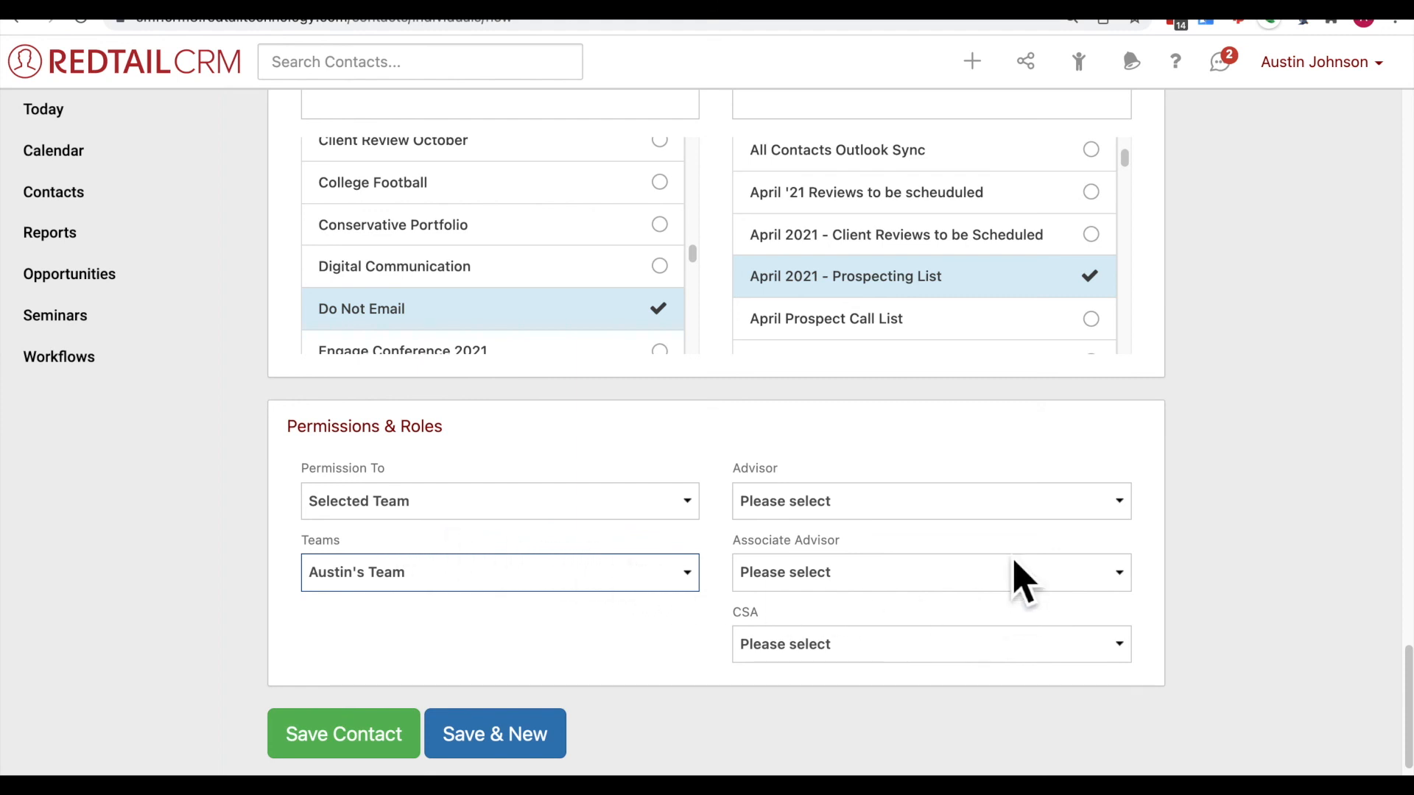
click(930, 500)
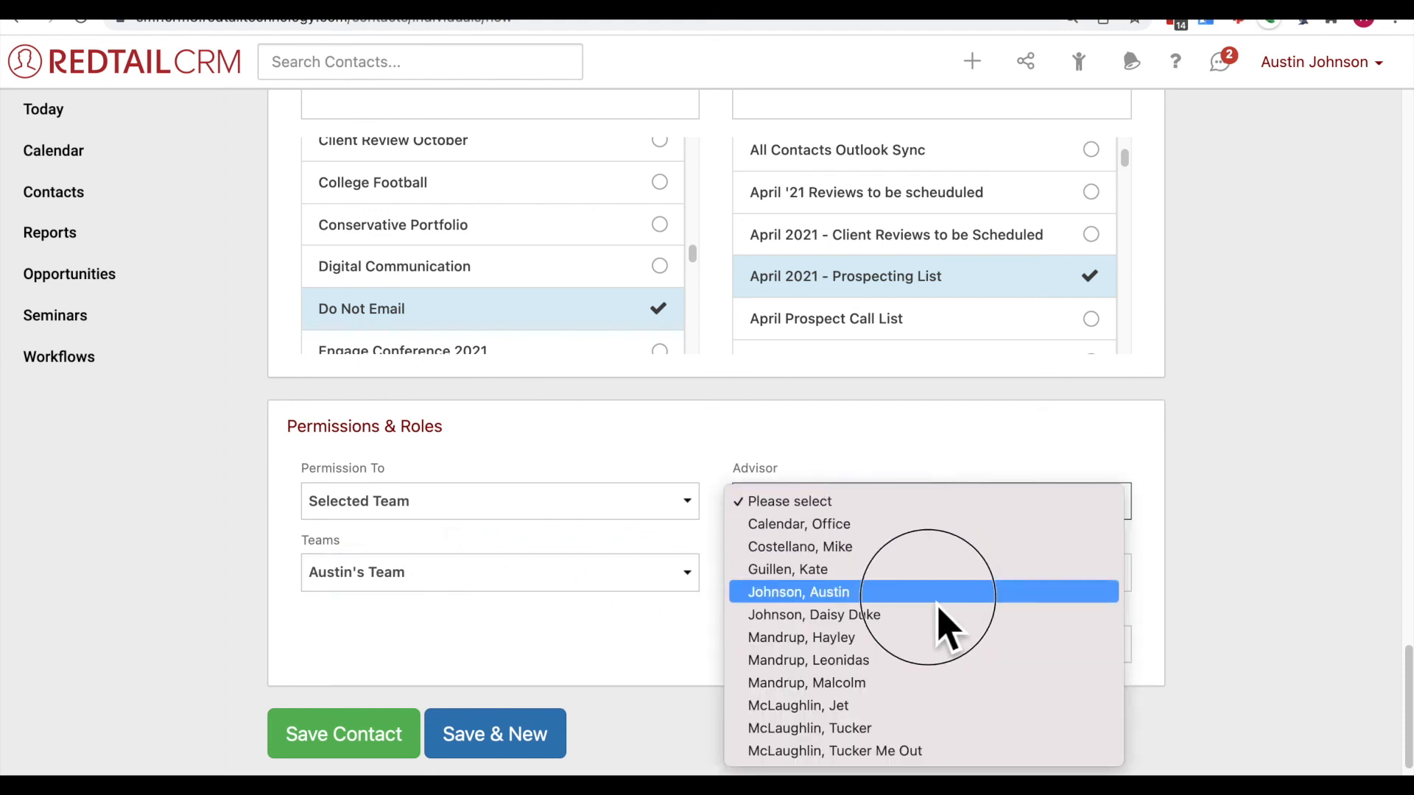
click(796, 591)
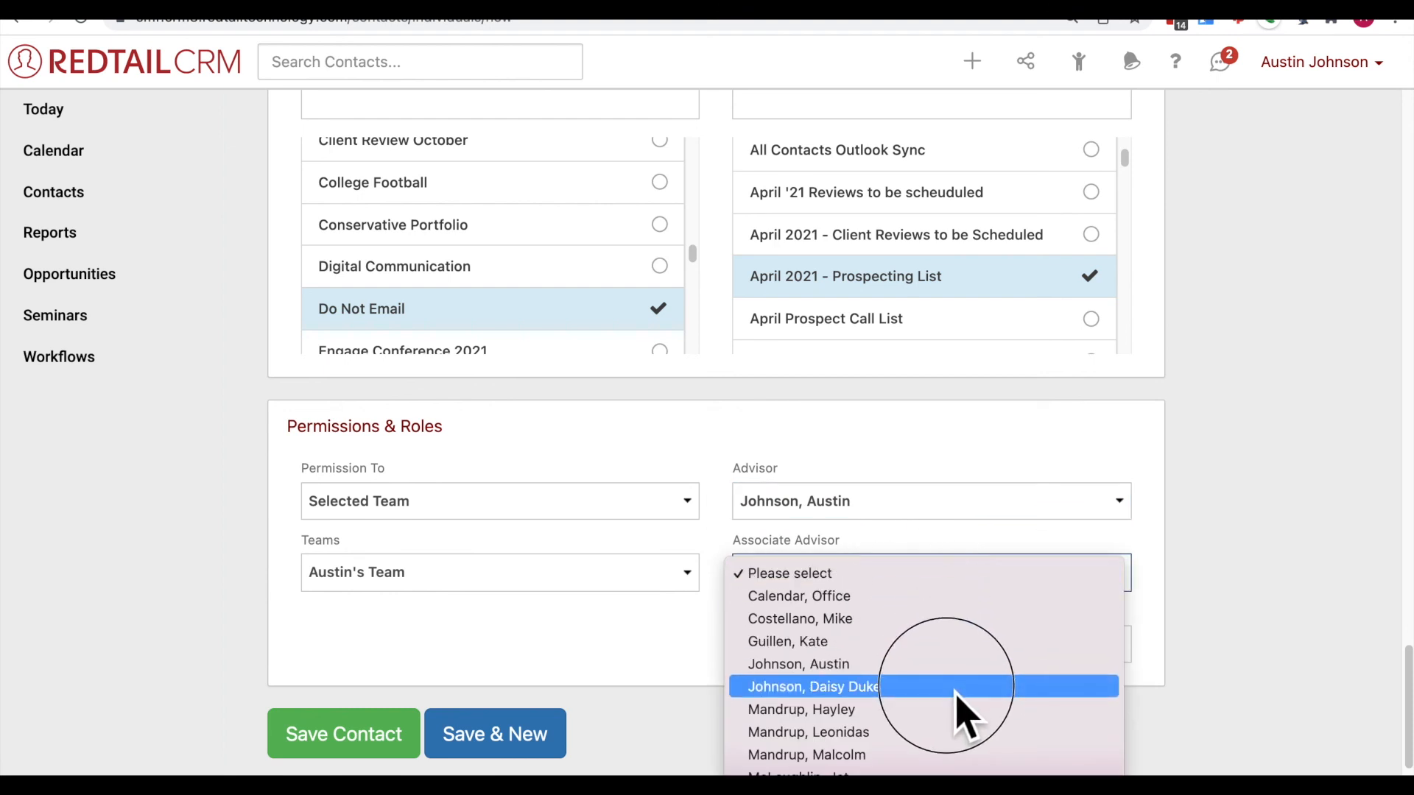
click(812, 686)
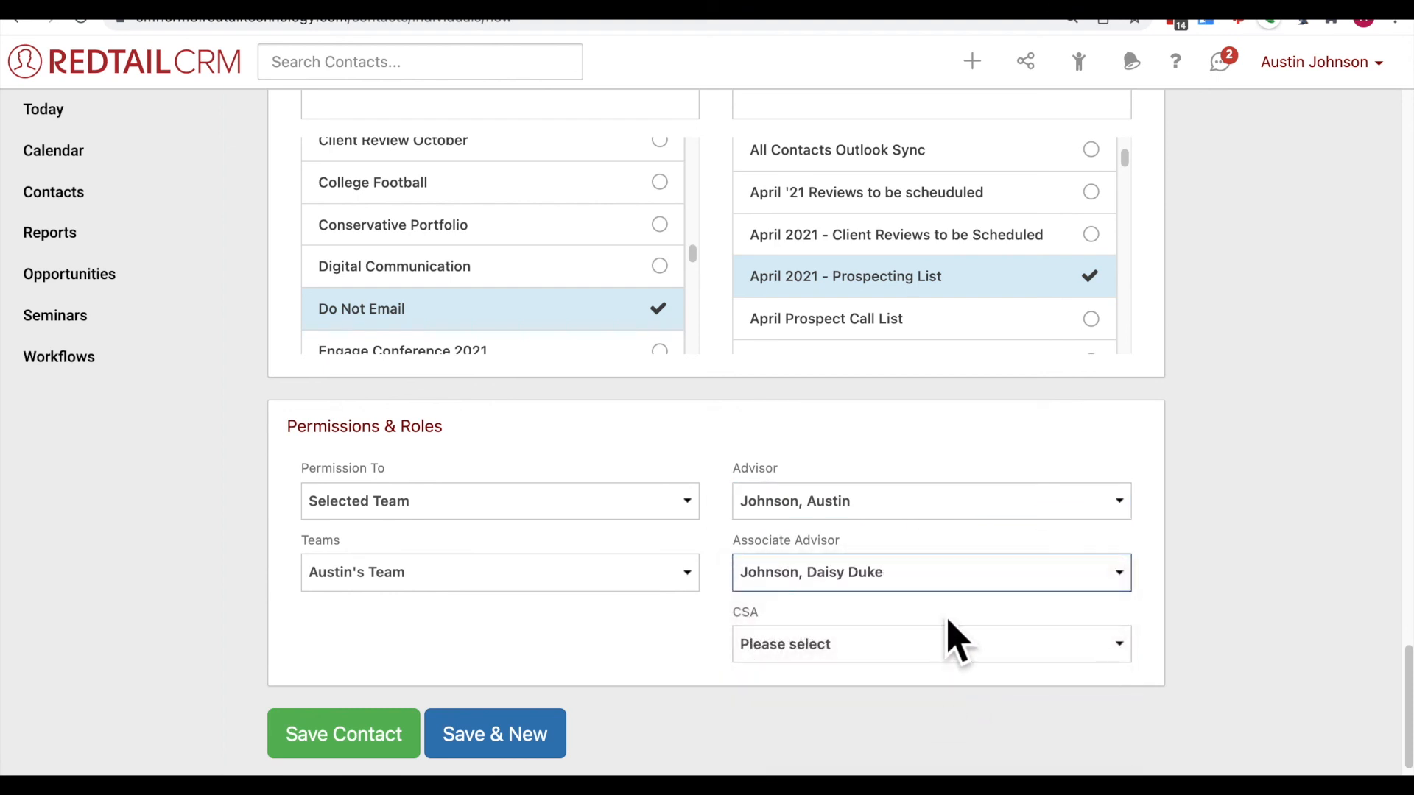
click(929, 643)
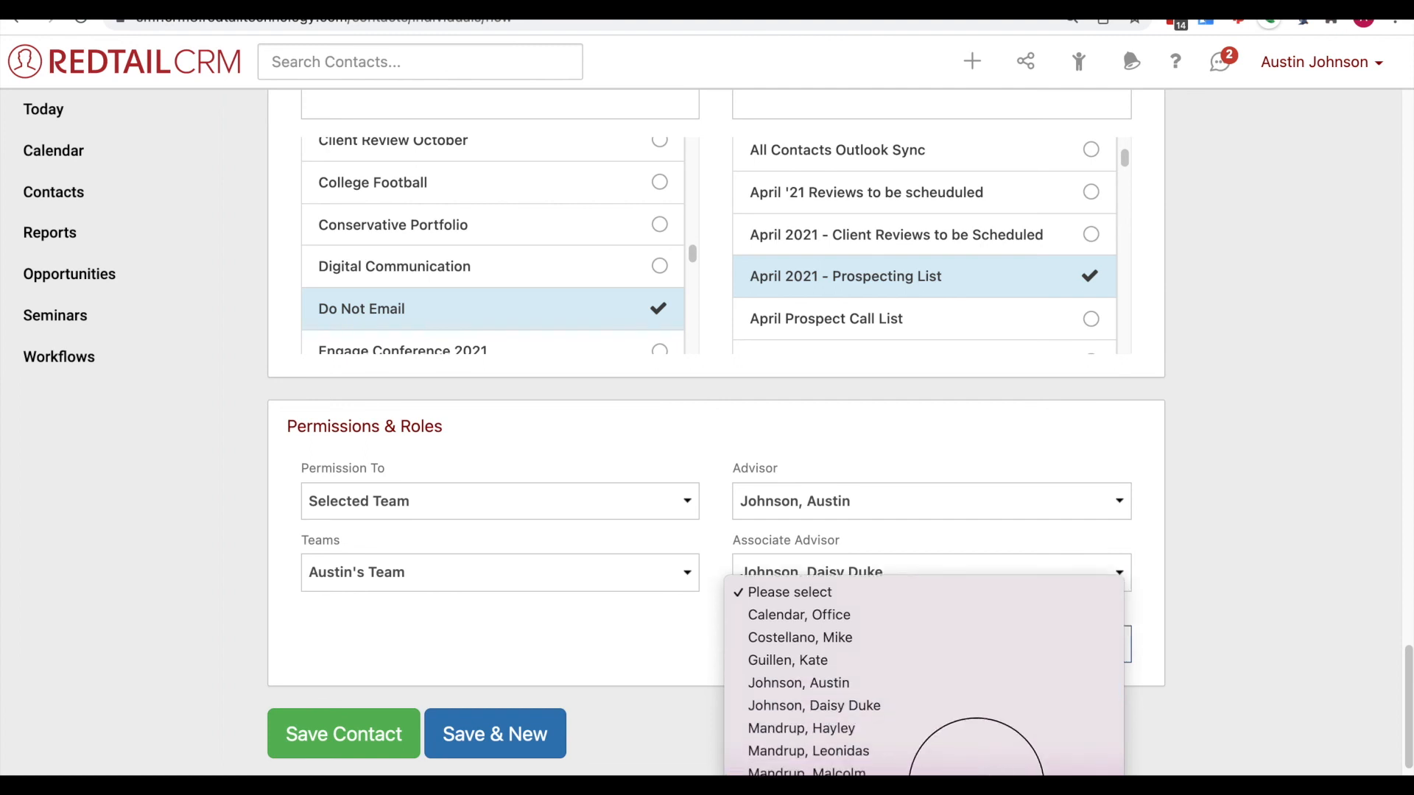
click(807, 750)
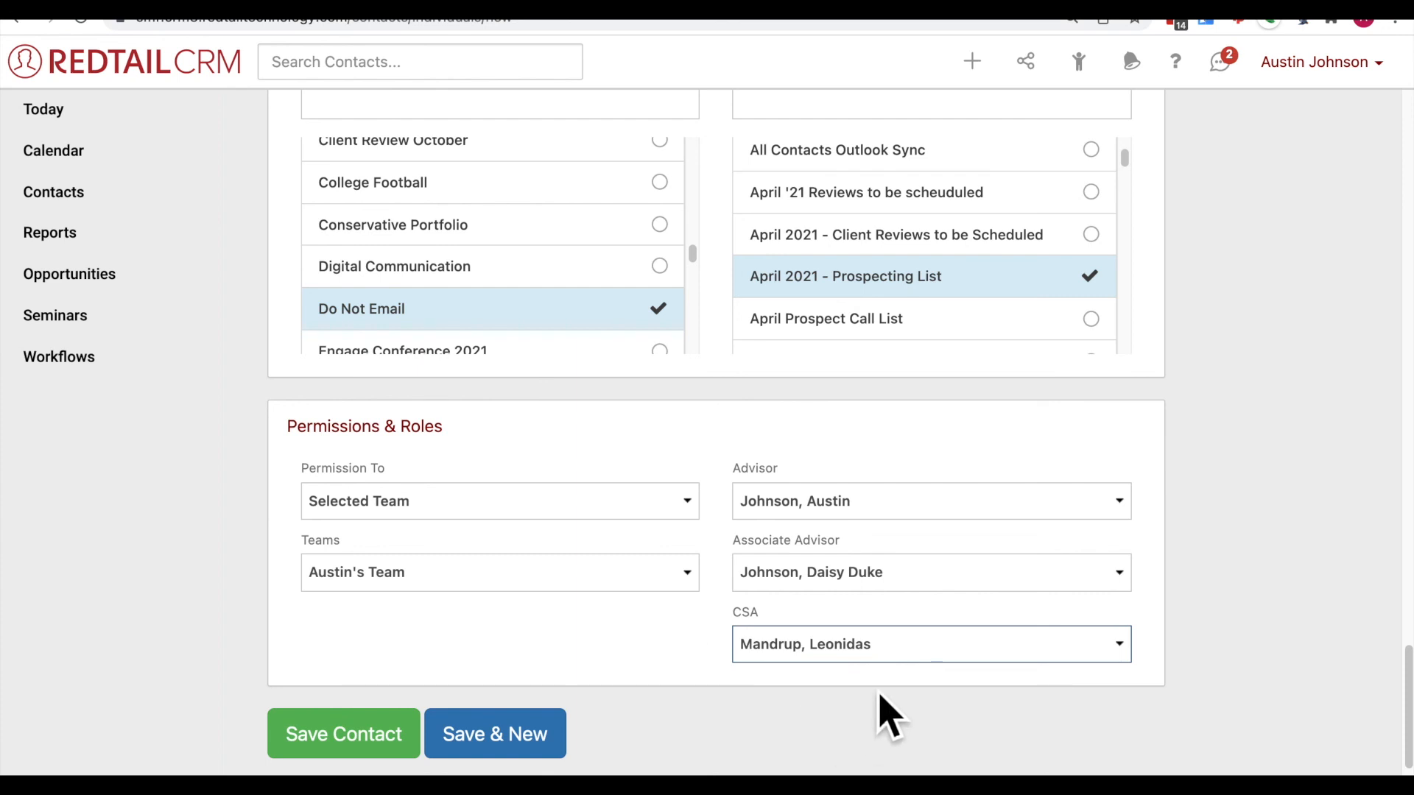
mouse_move(892, 703)
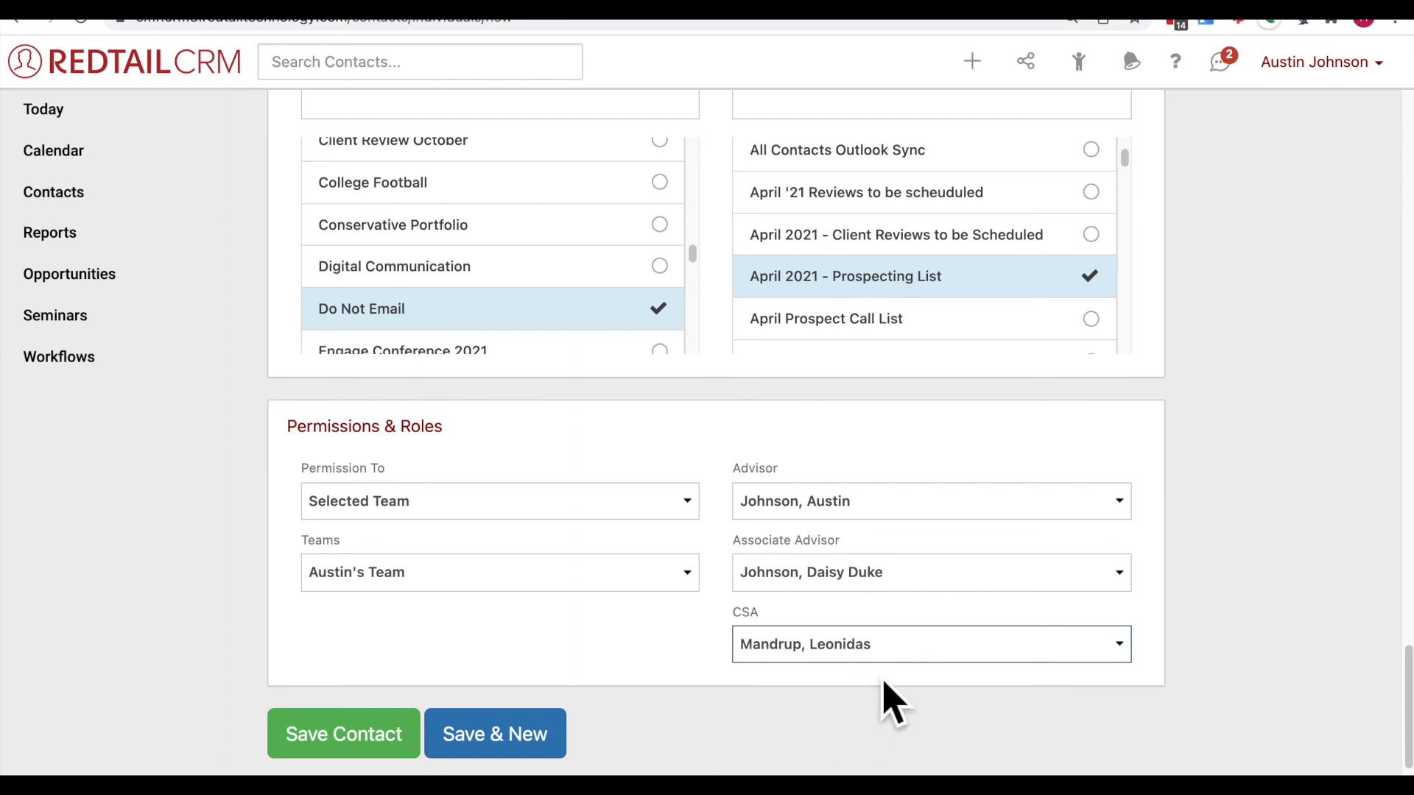
mouse_move(879, 658)
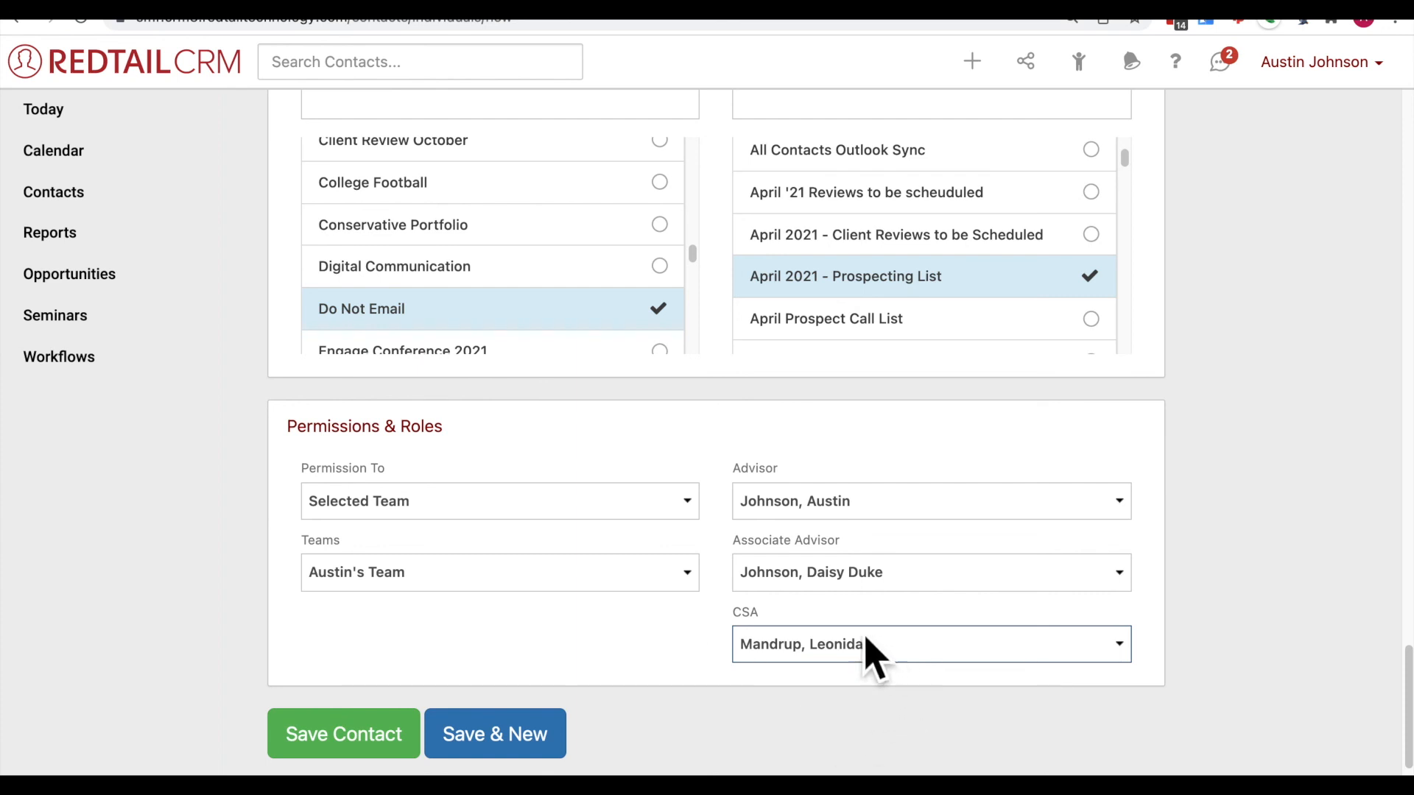
mouse_move(792, 534)
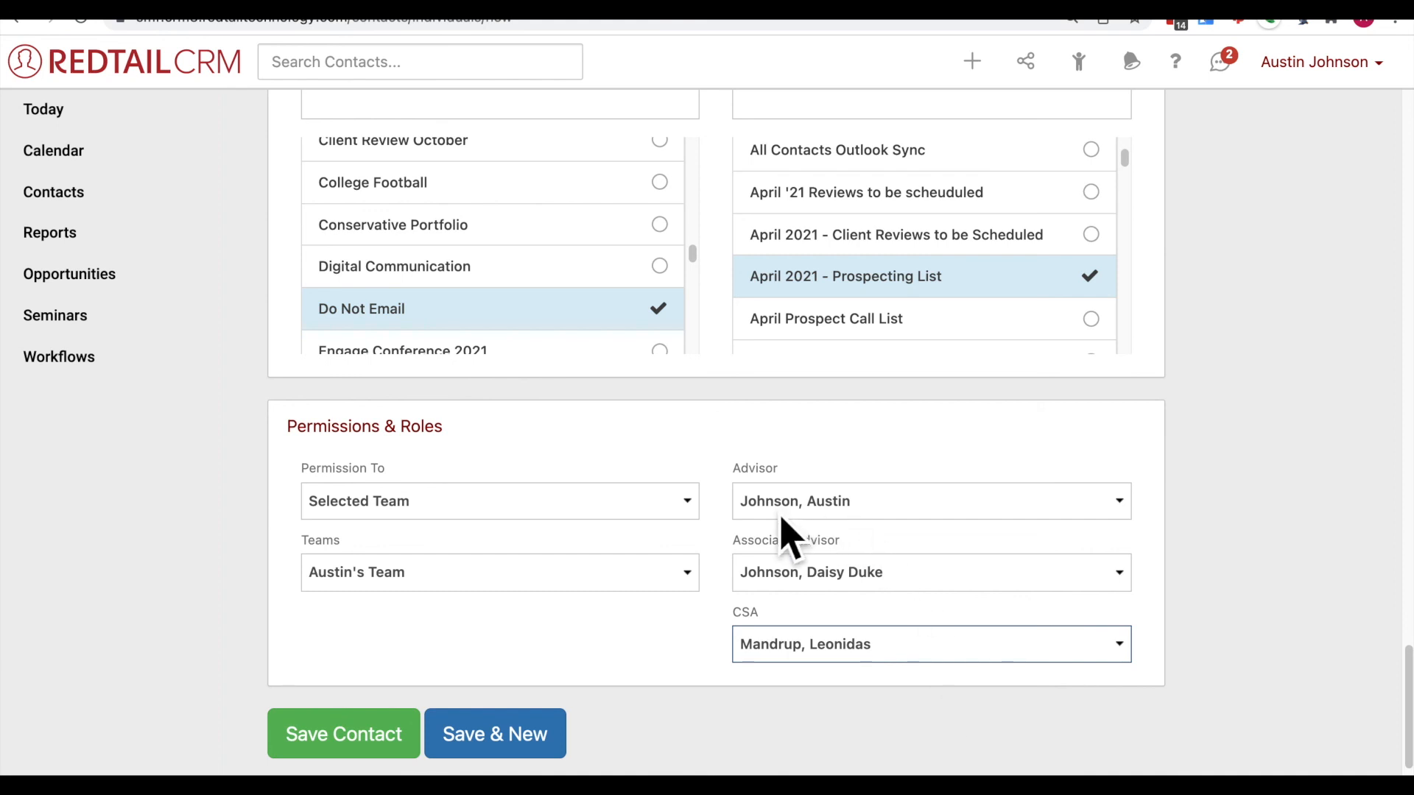
mouse_move(779, 555)
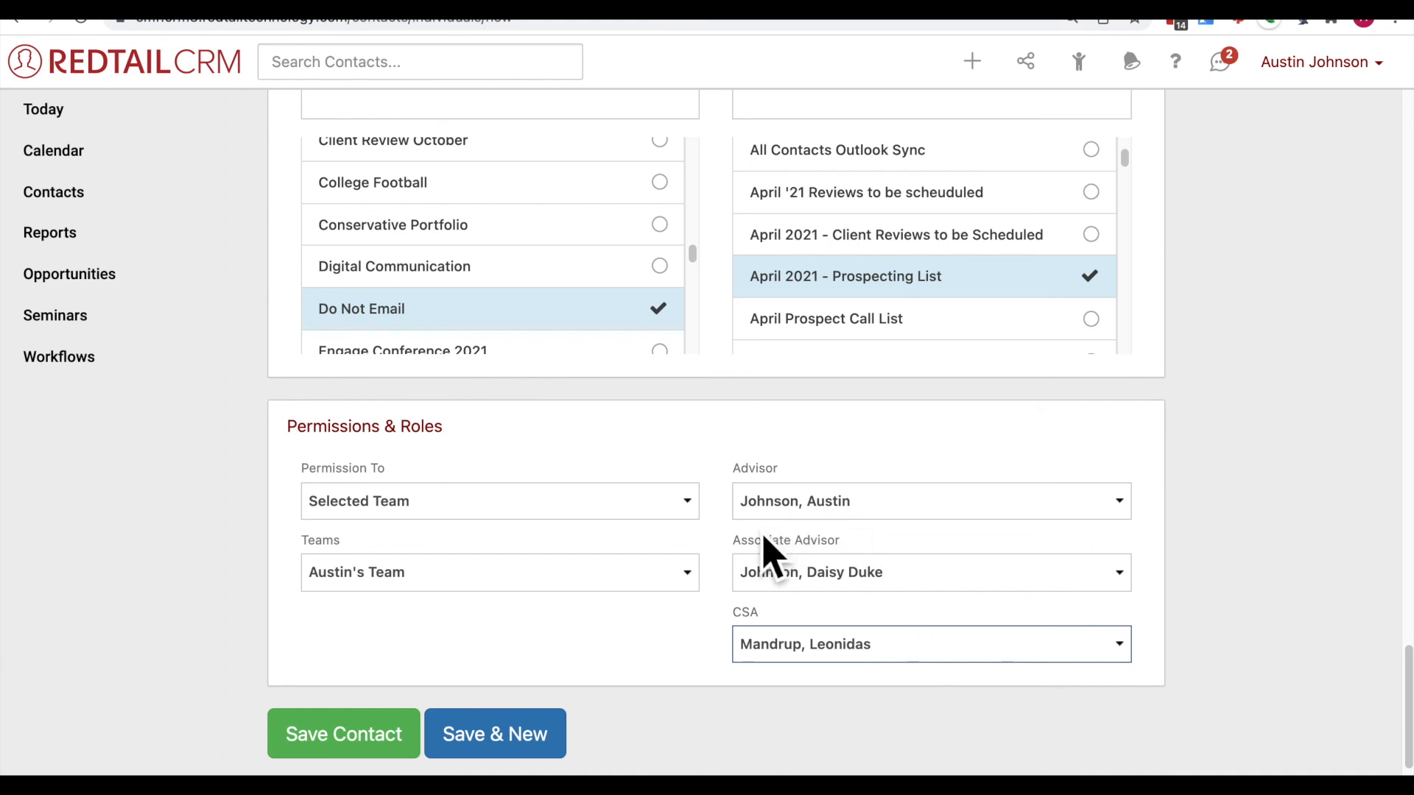